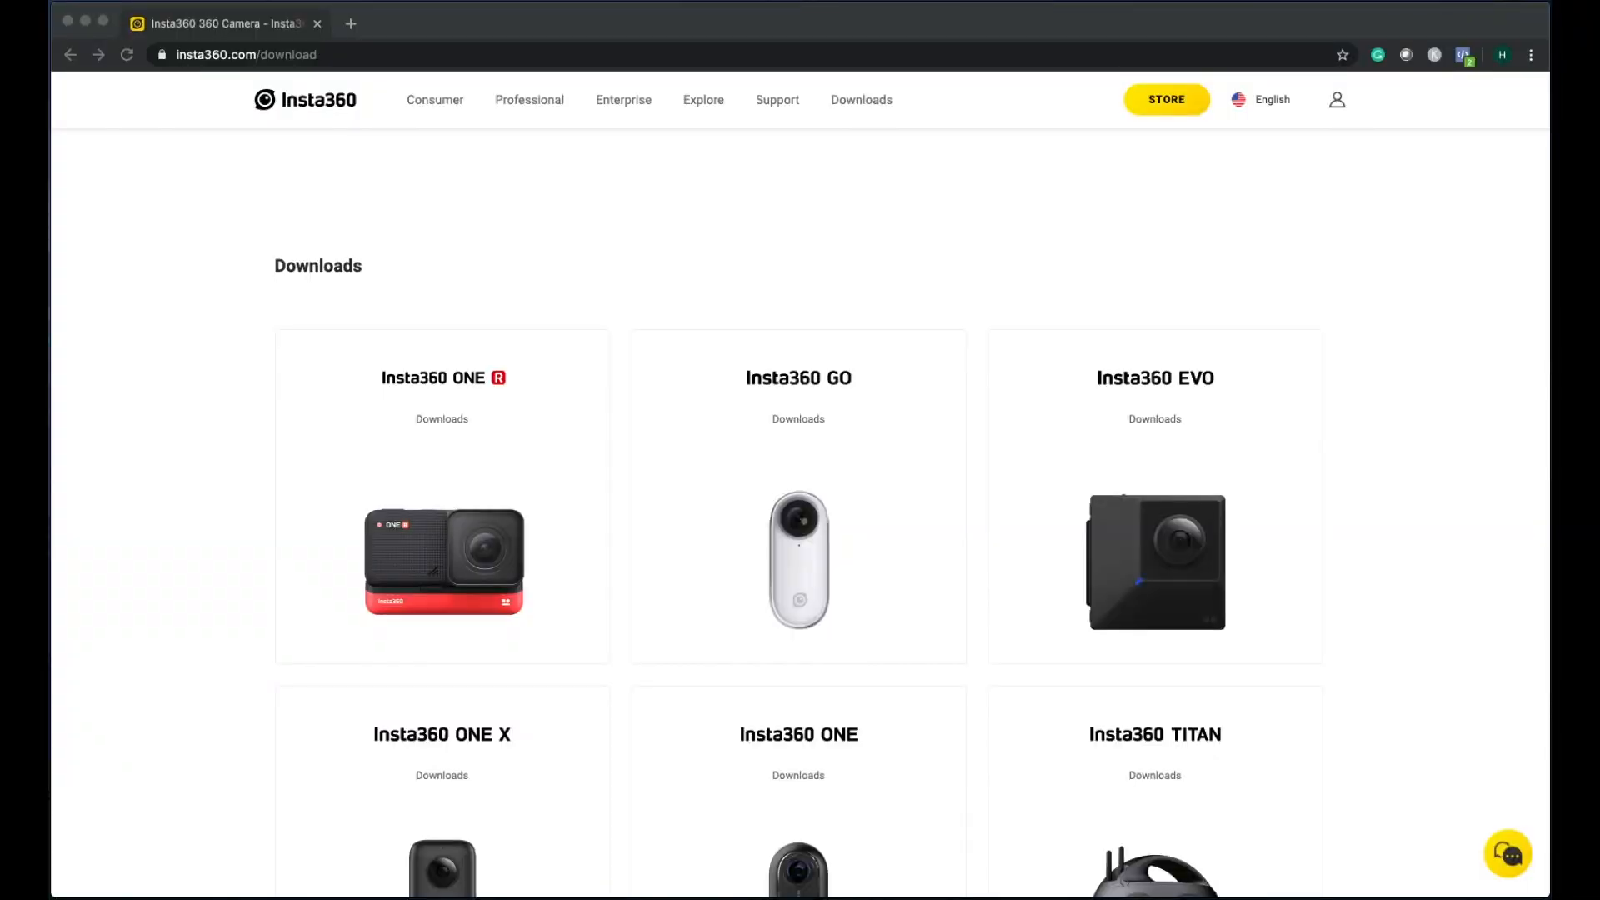
mouse_move(194, 79)
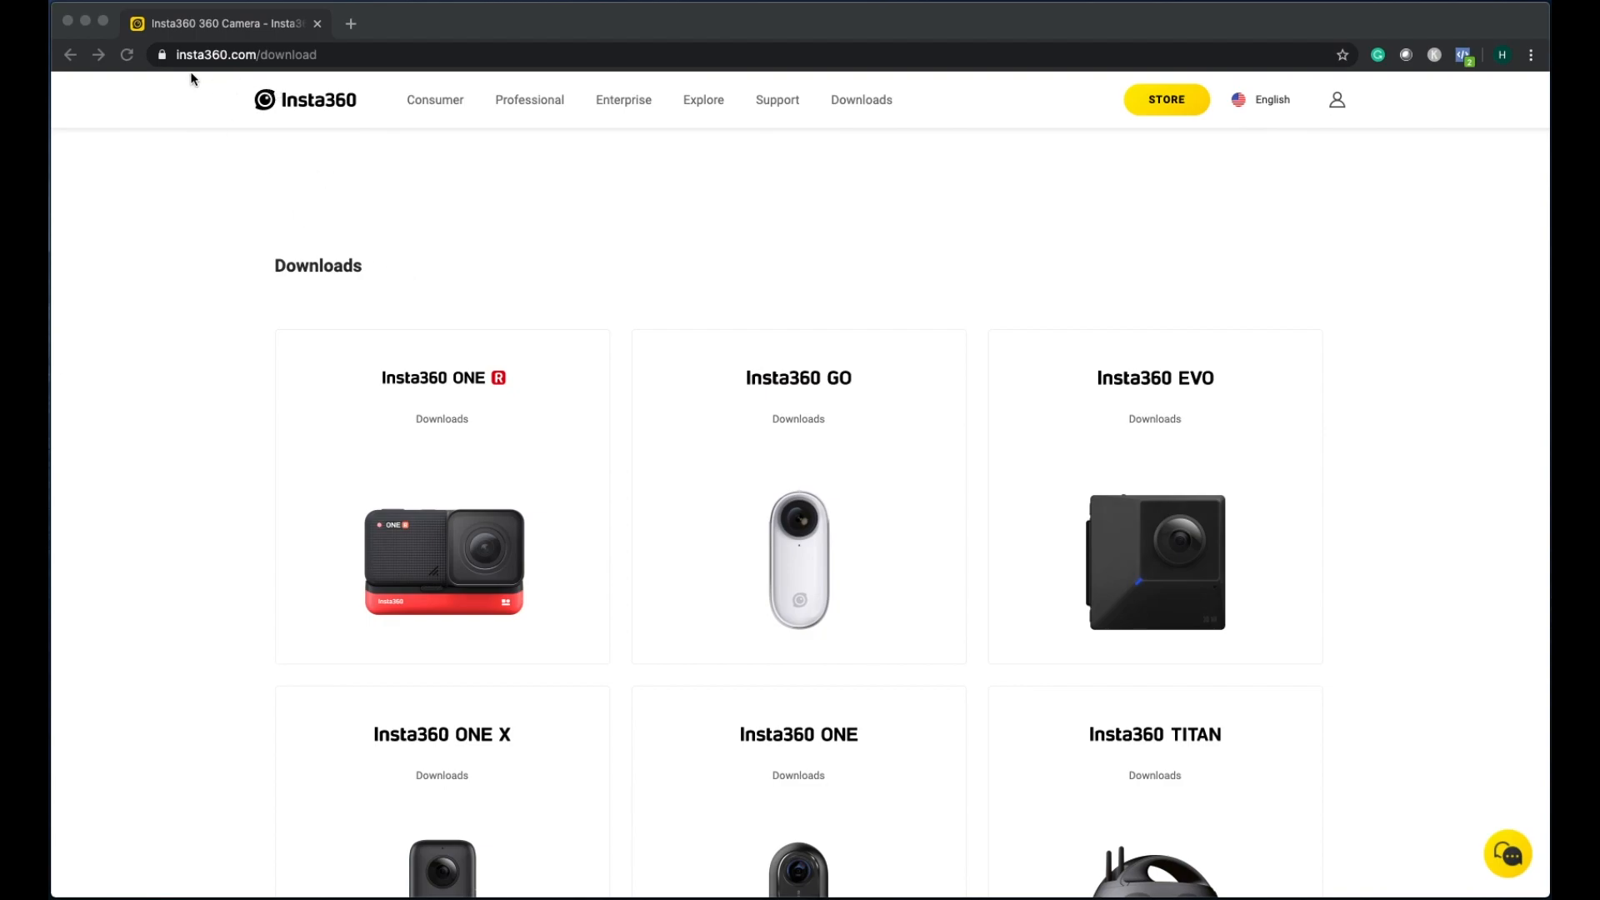
mouse_move(345, 63)
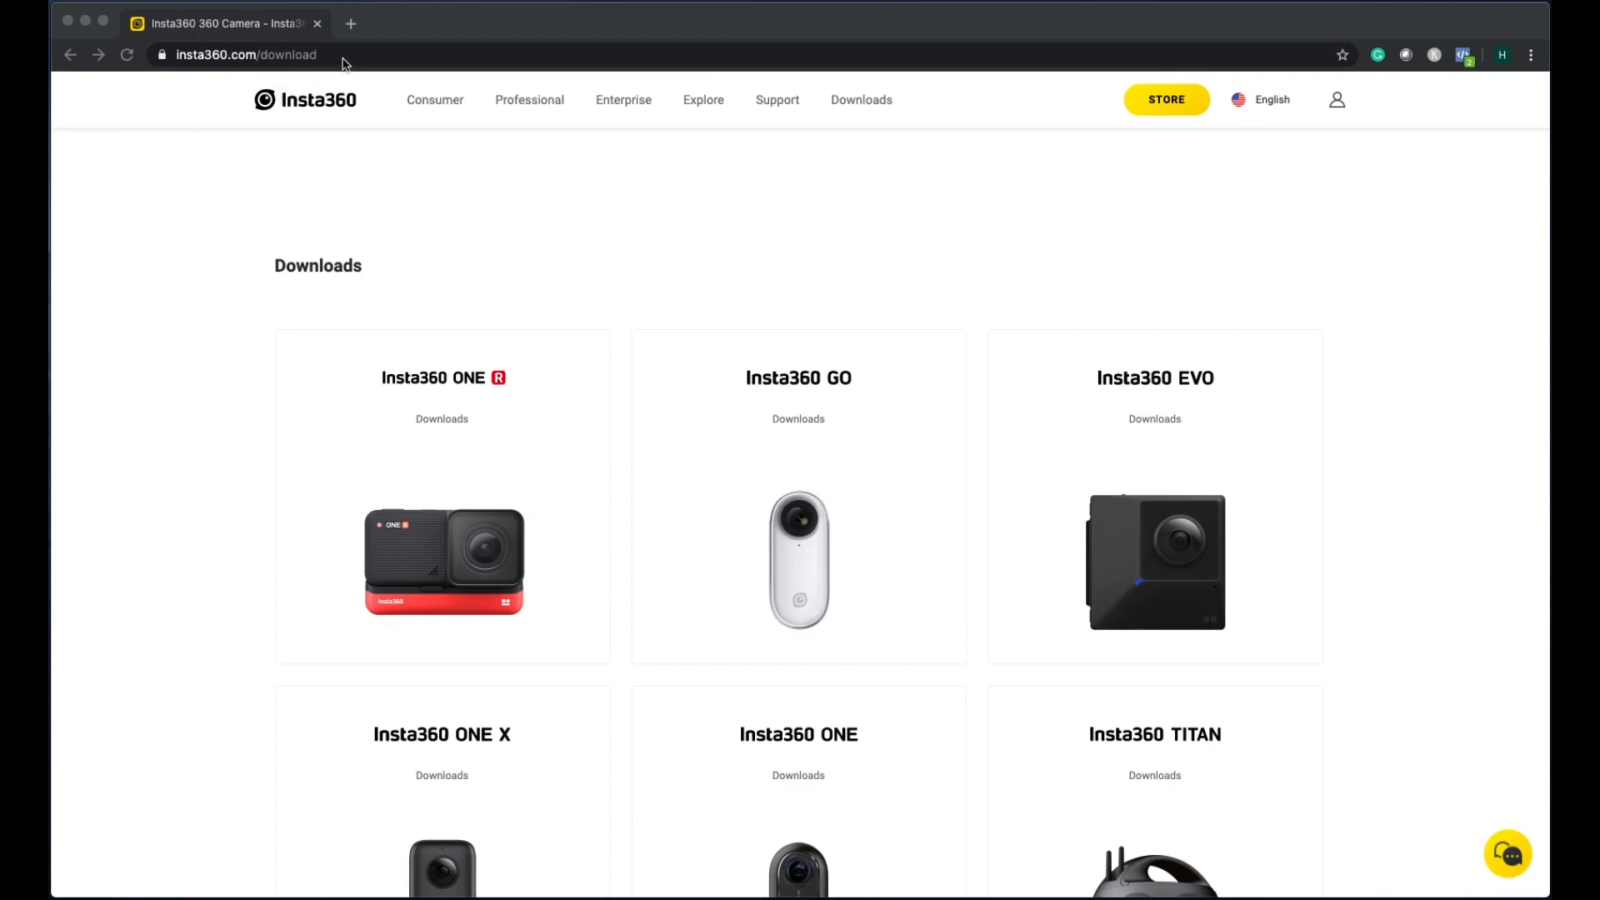
mouse_move(533, 333)
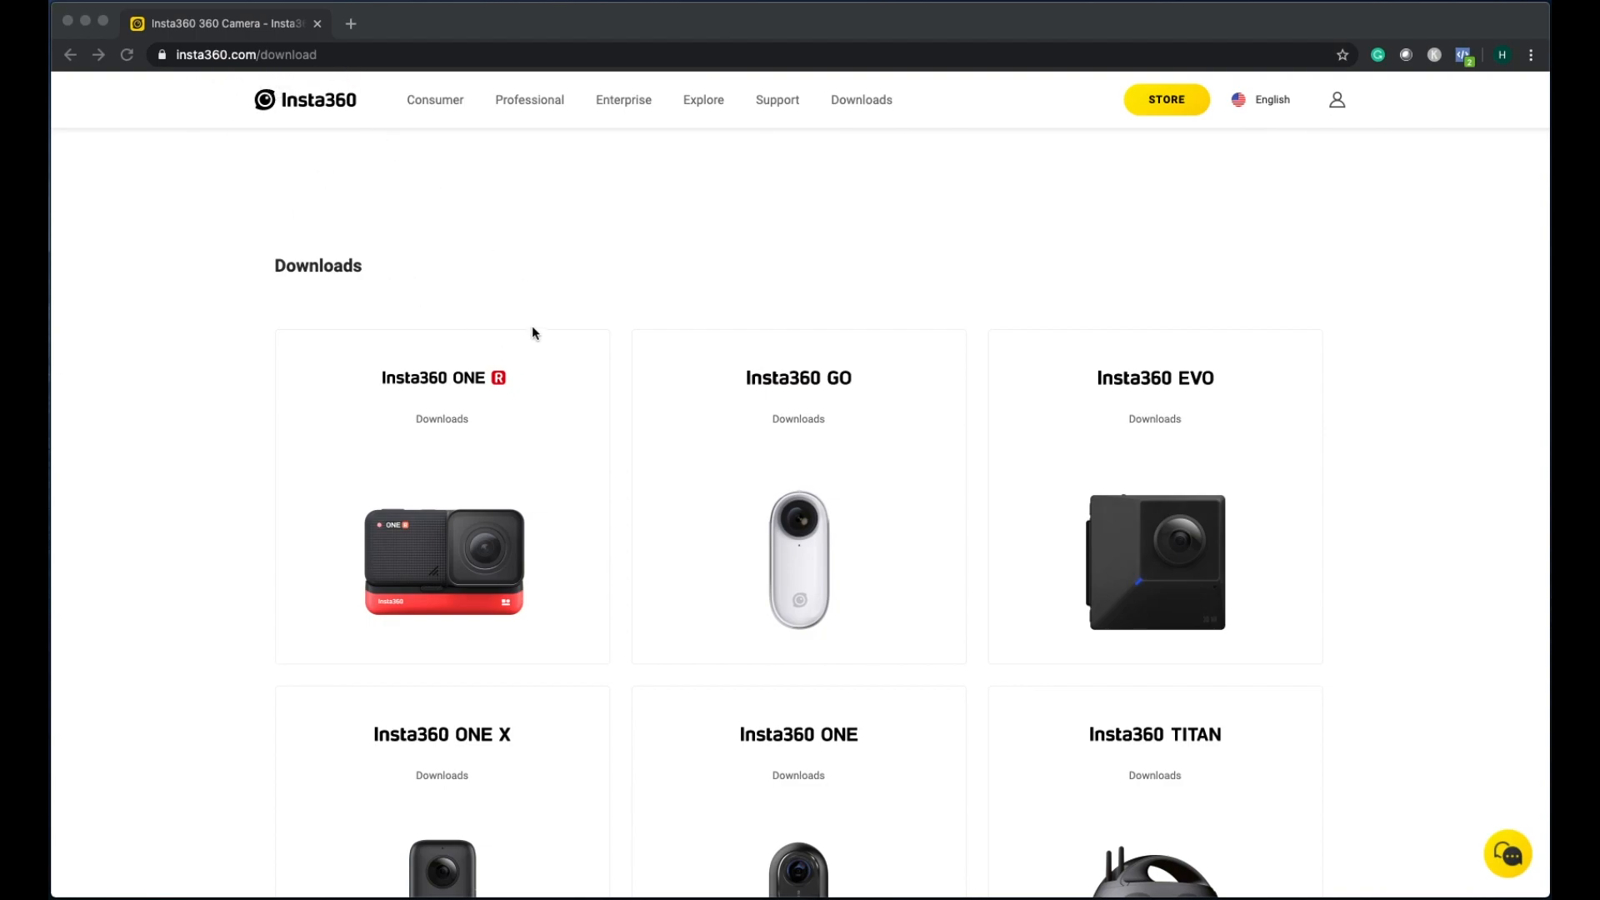
Step: Open the Insta360 ONE X downloads and scroll to the Insta360 Studio 2020 Windows/macOS section
scroll(down, 3)
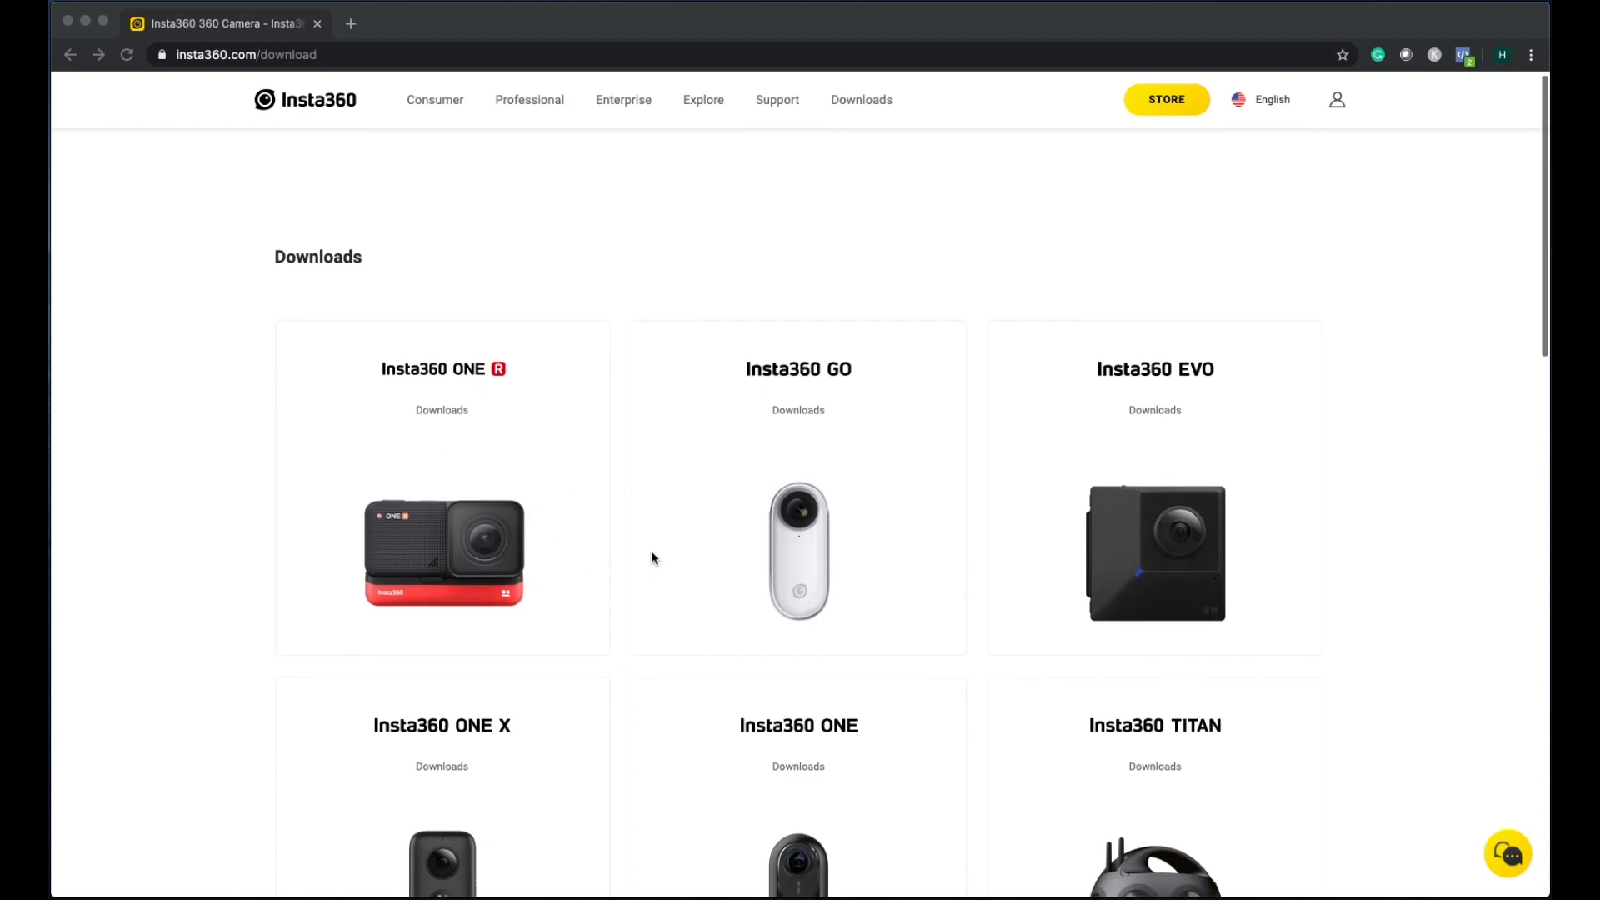
scroll(down, 3)
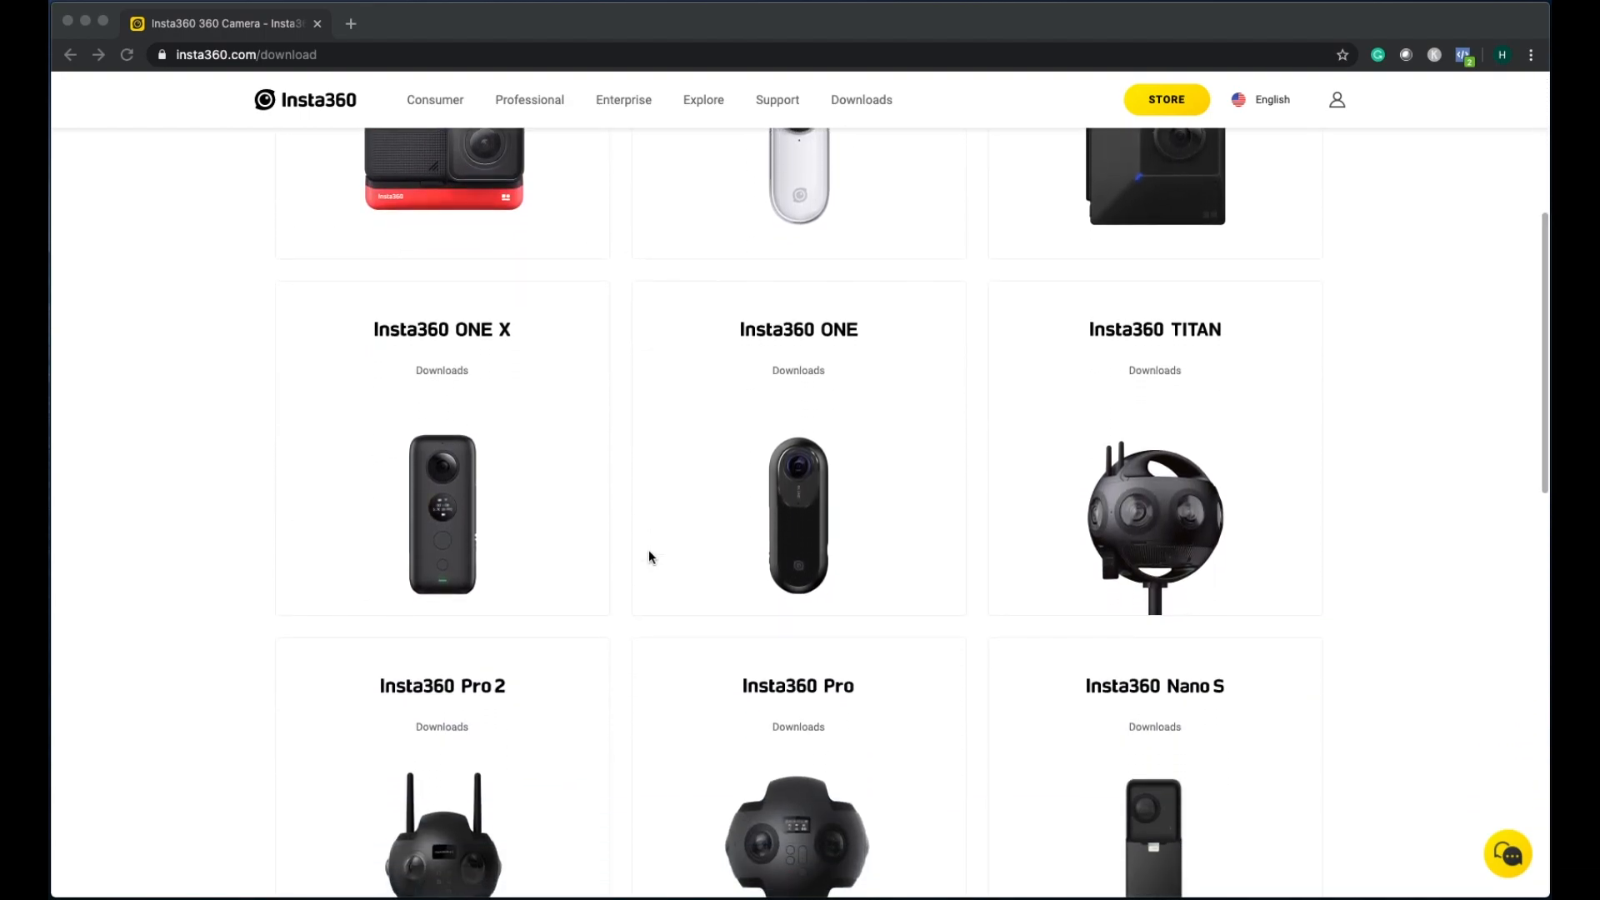
mouse_move(347, 476)
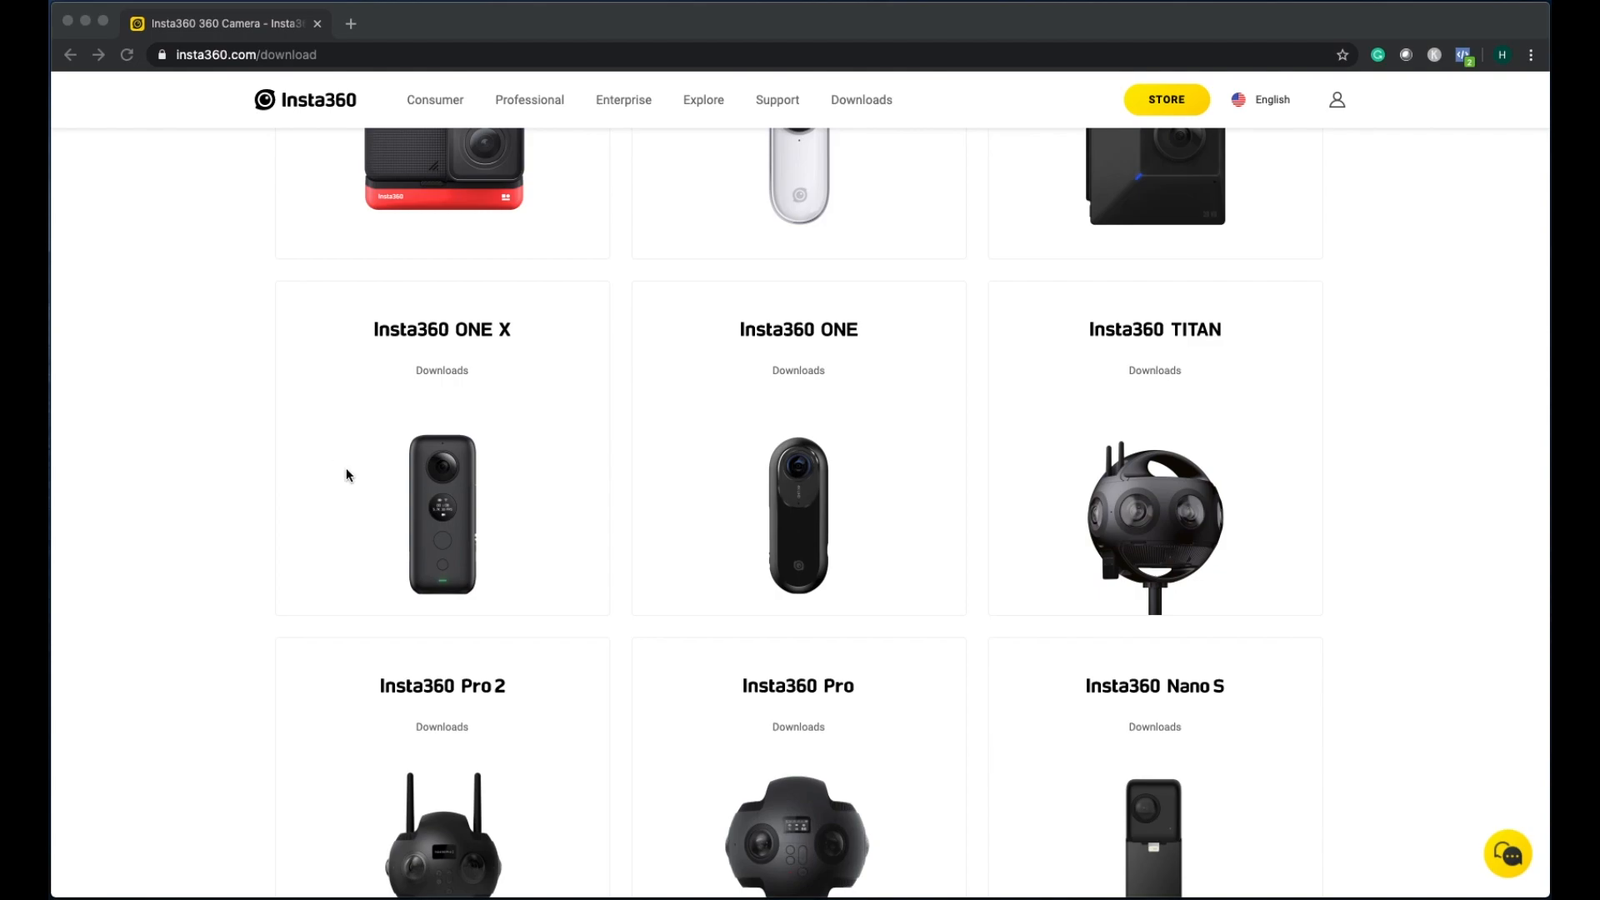
mouse_move(441, 539)
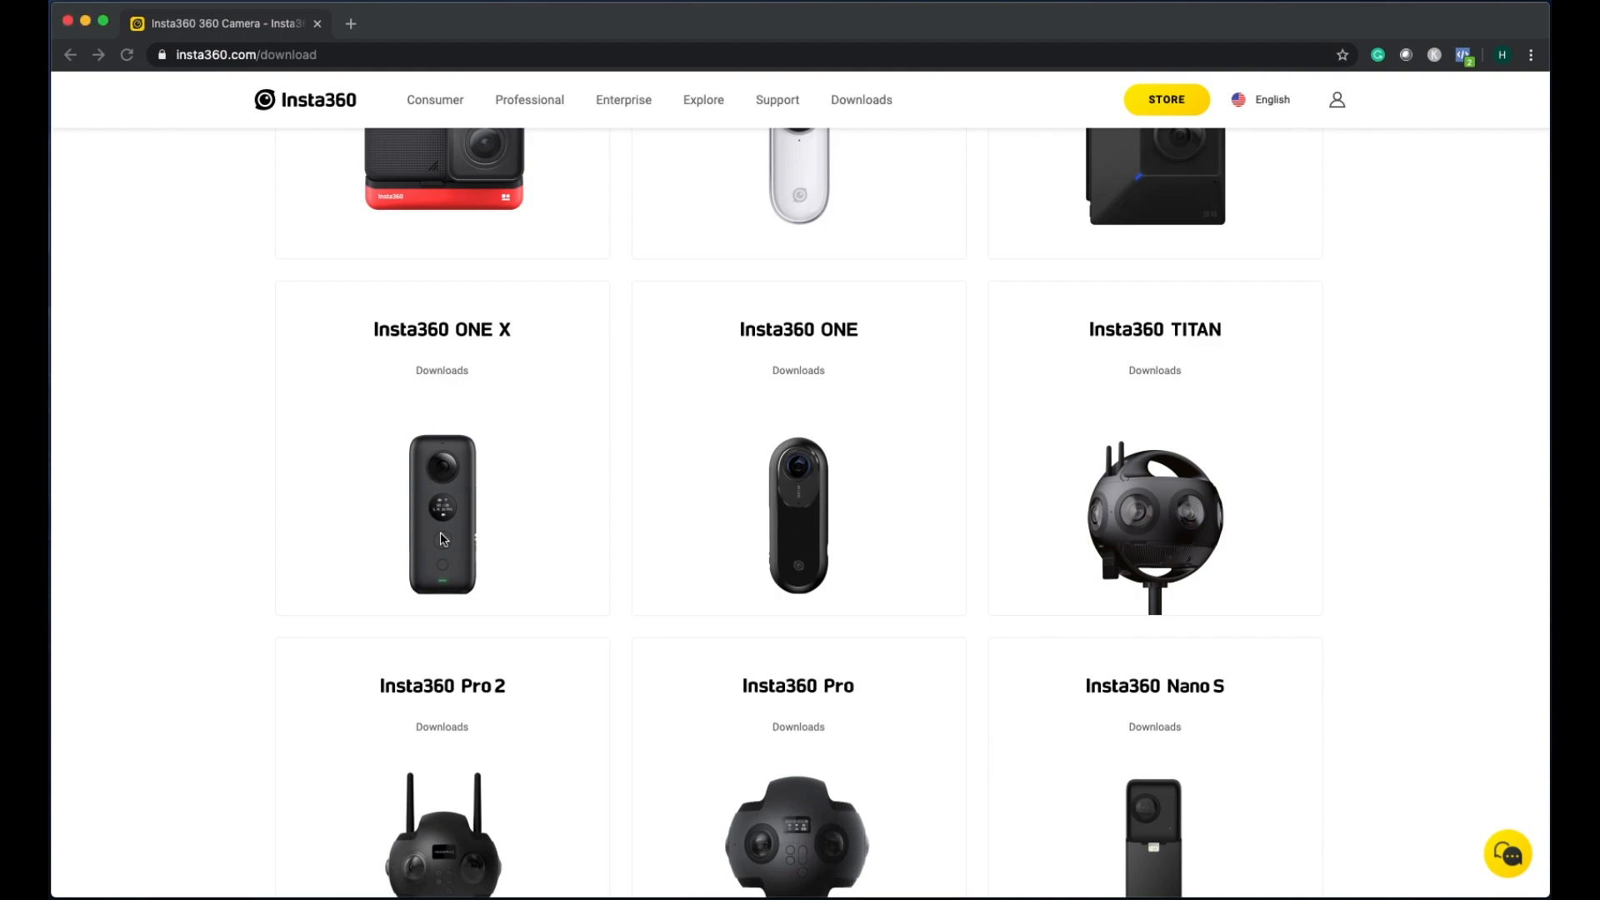
mouse_move(442, 527)
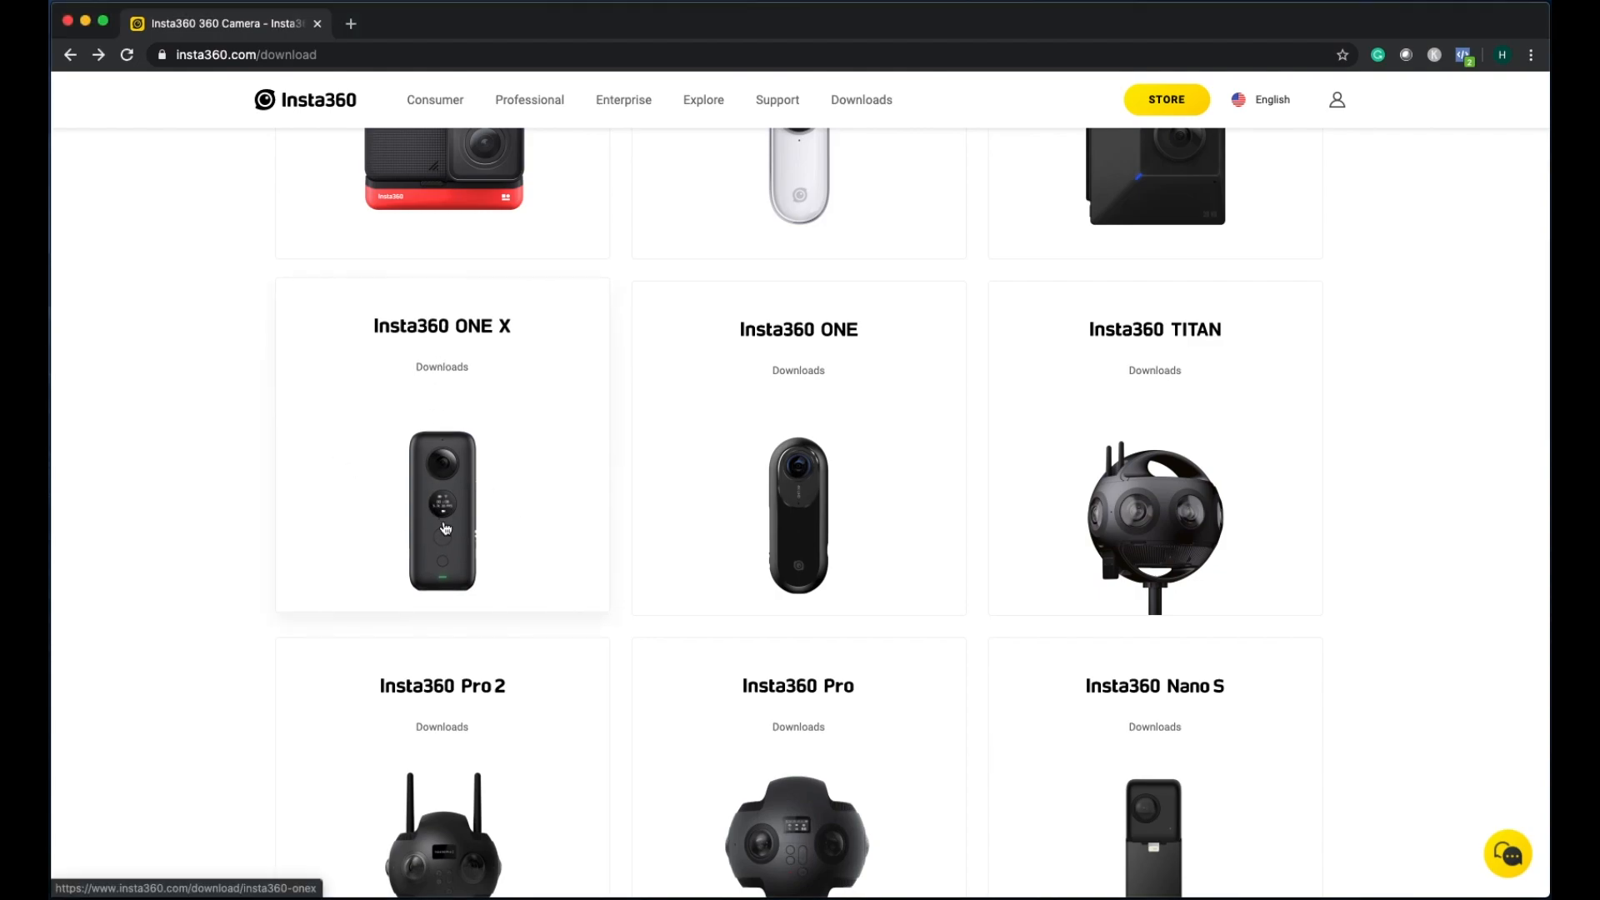
click(442, 513)
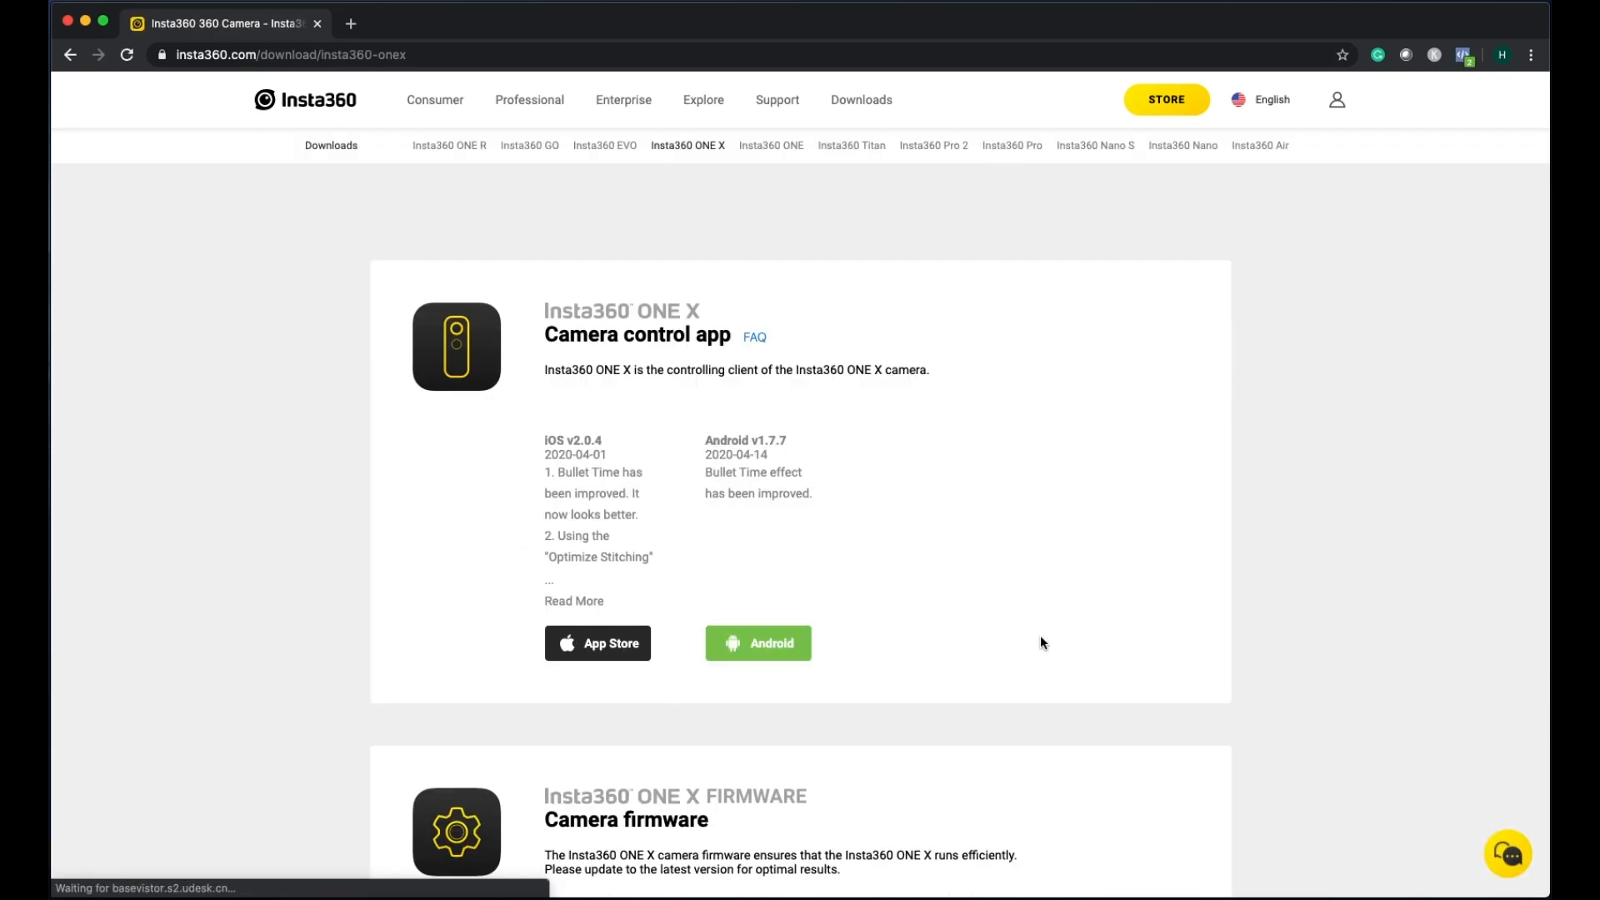
scroll(down, 3)
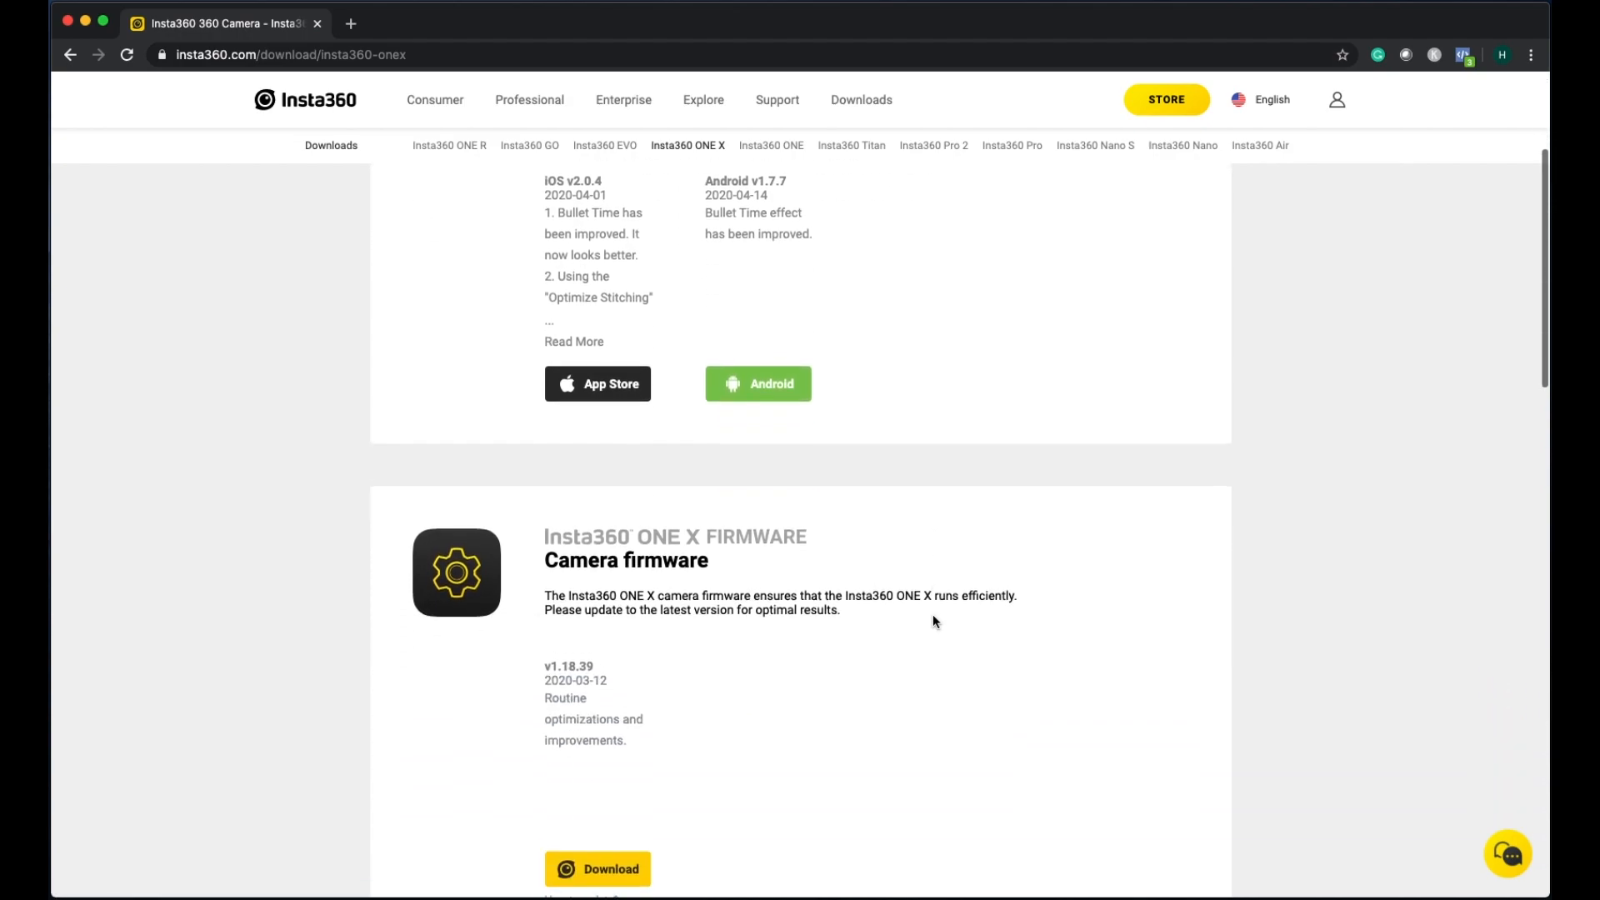
scroll(down, 3)
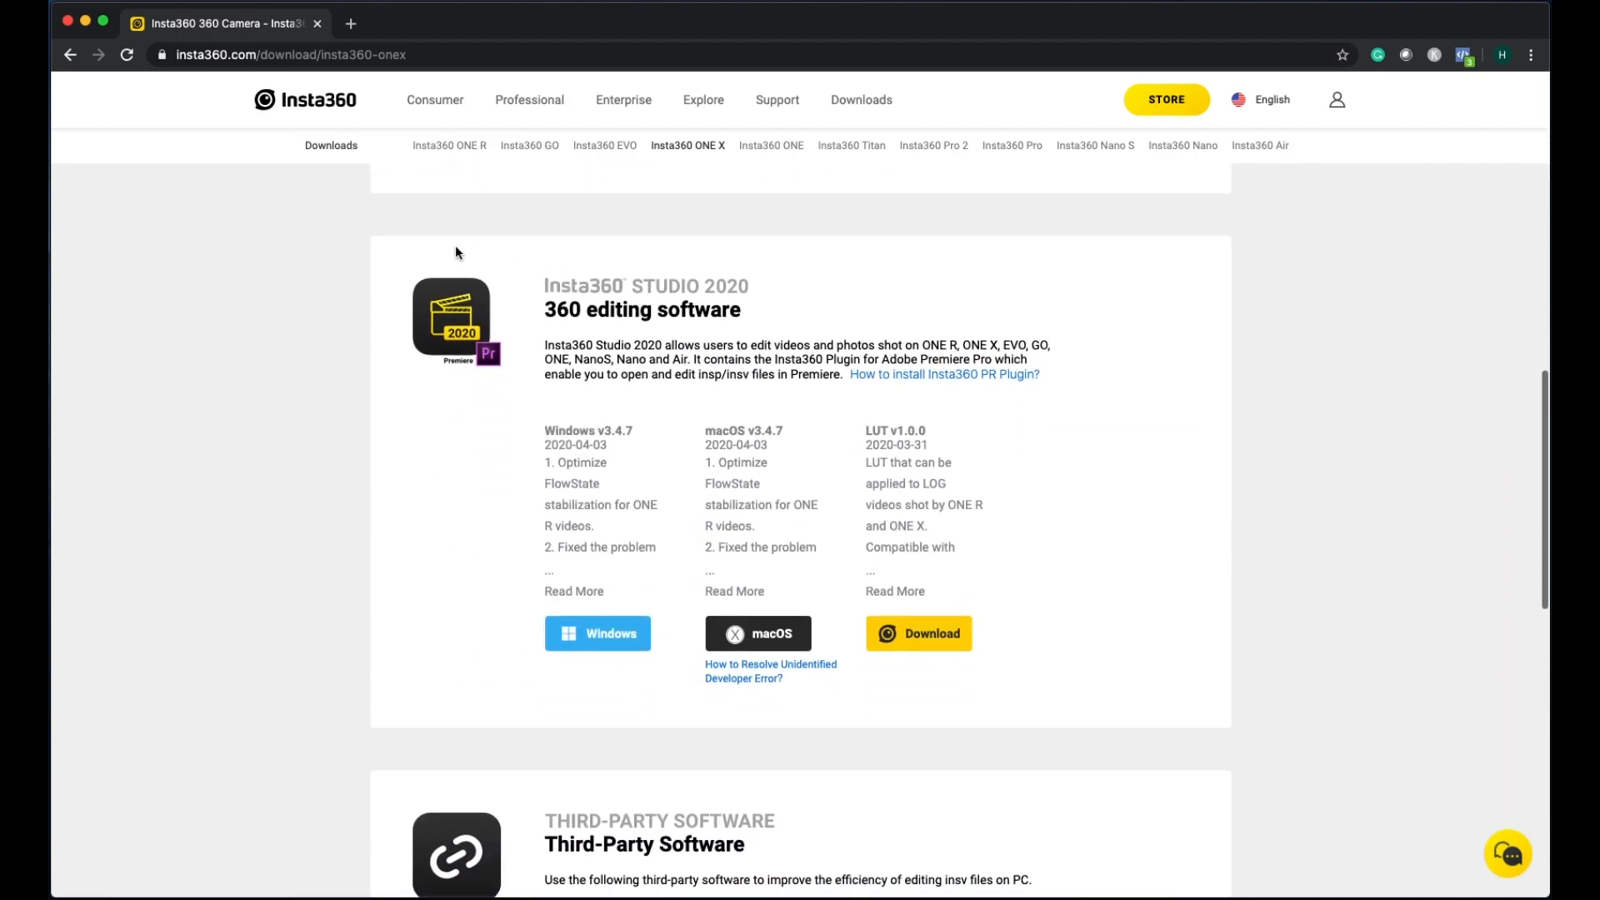
mouse_move(1107, 602)
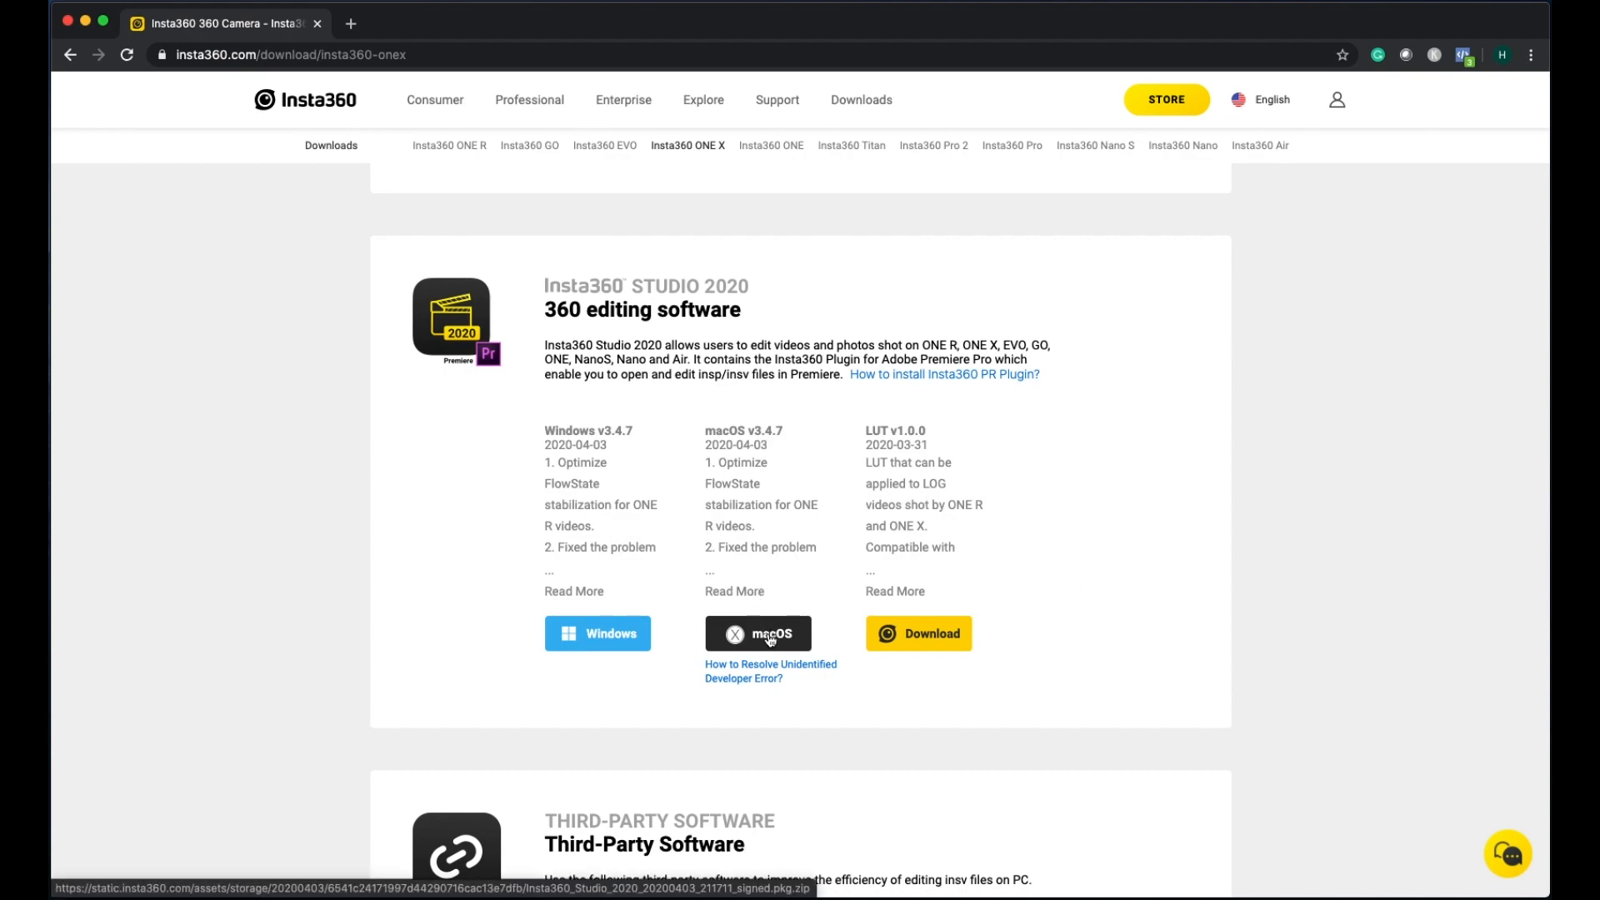
mouse_move(796, 653)
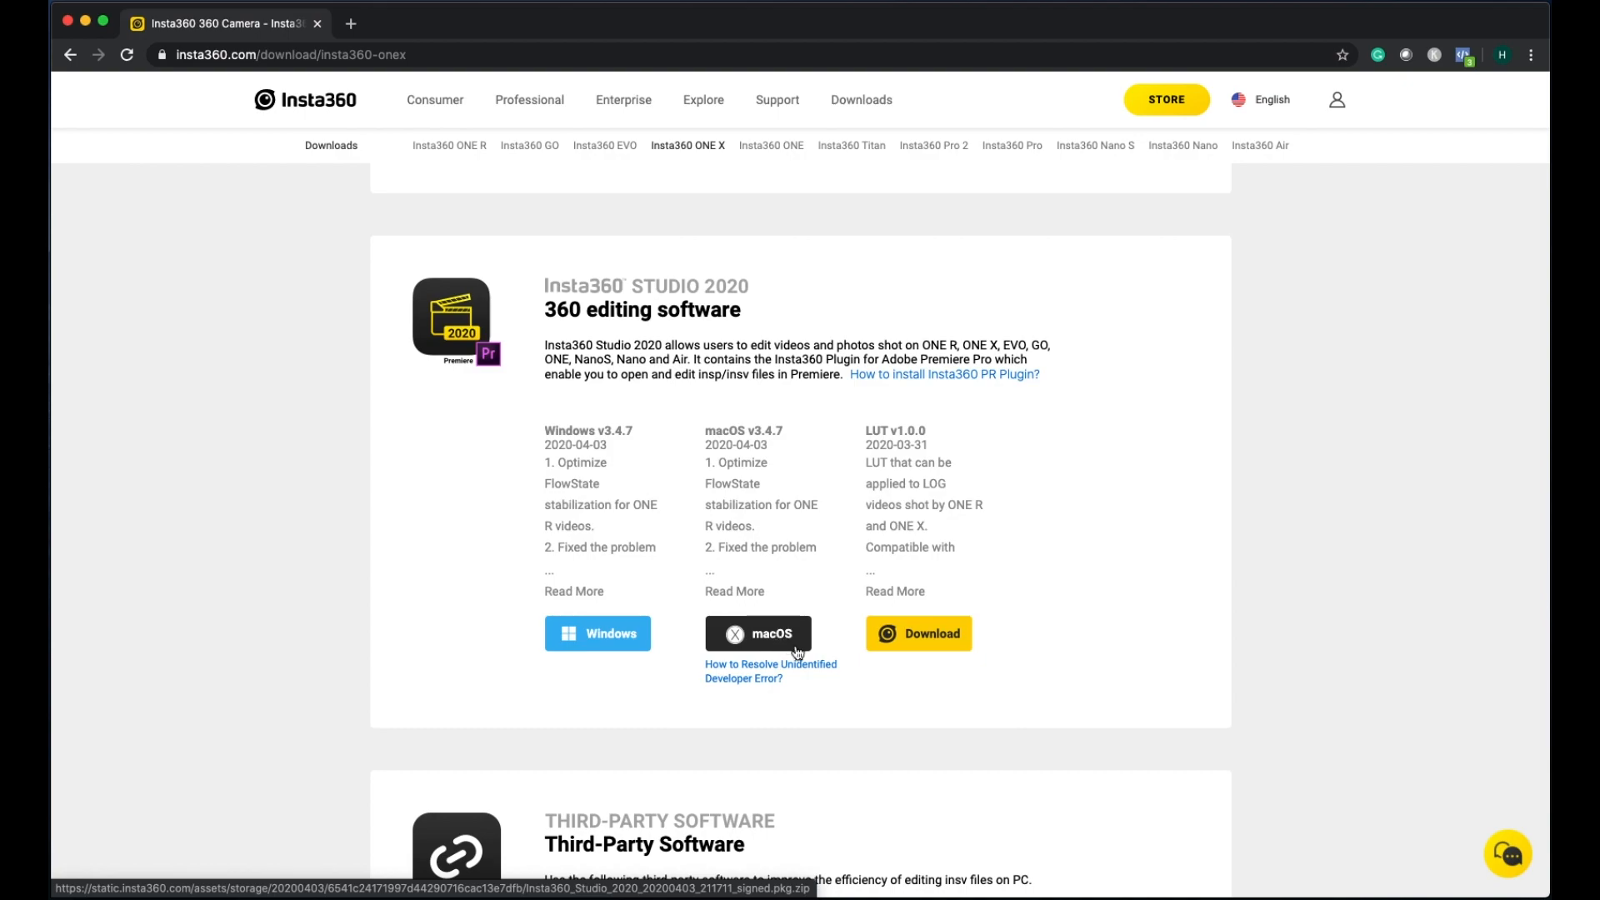
mouse_move(773, 637)
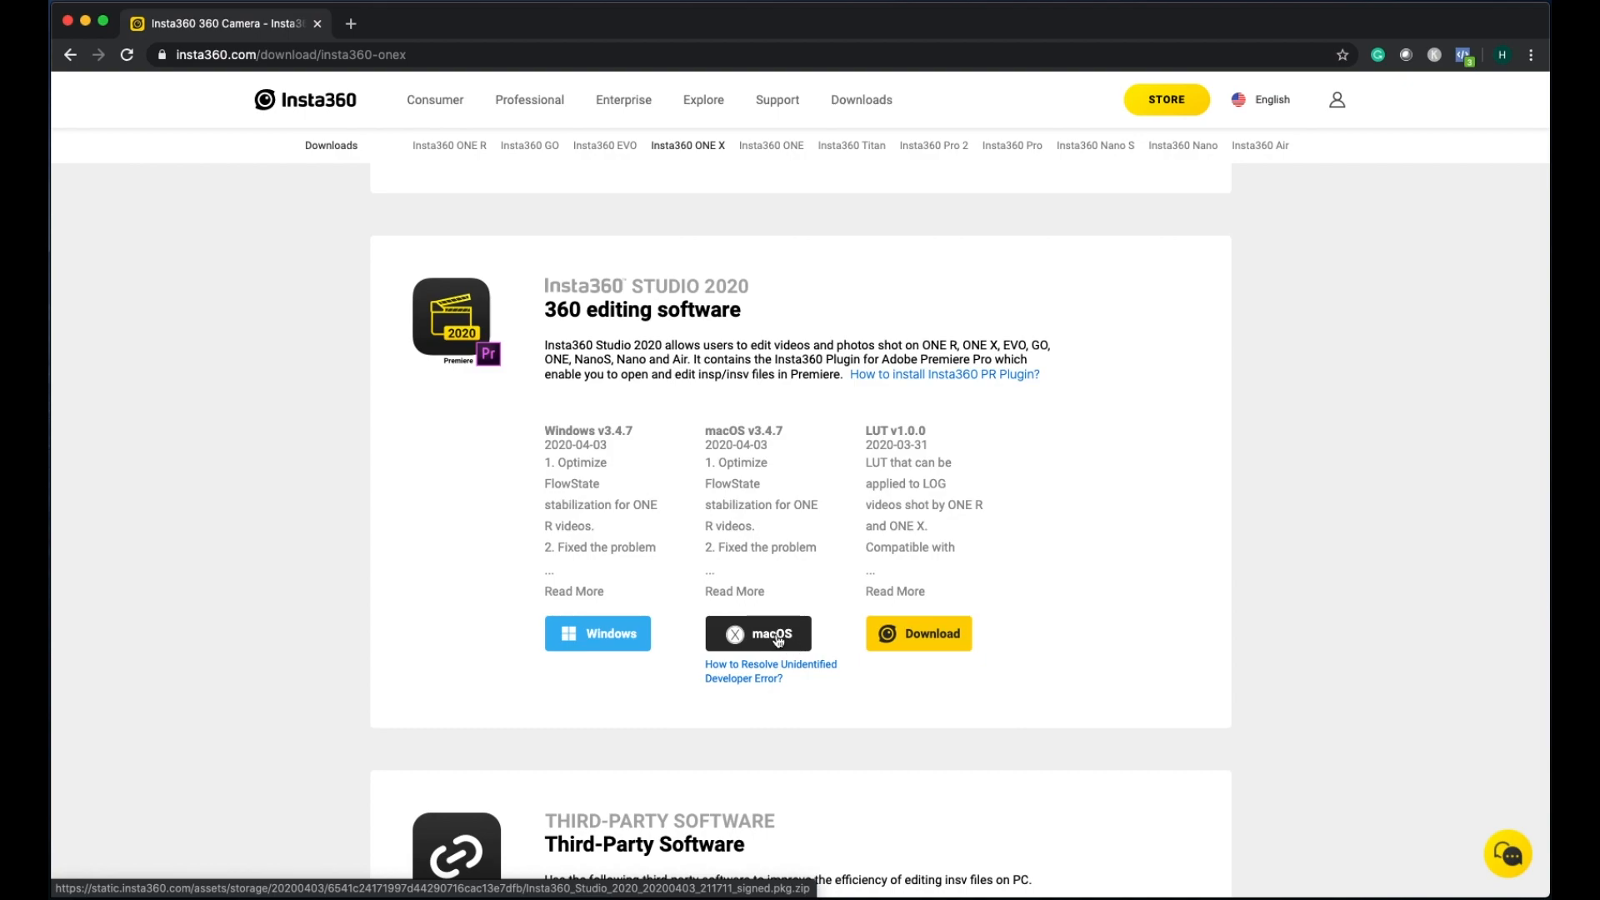
mouse_move(756, 672)
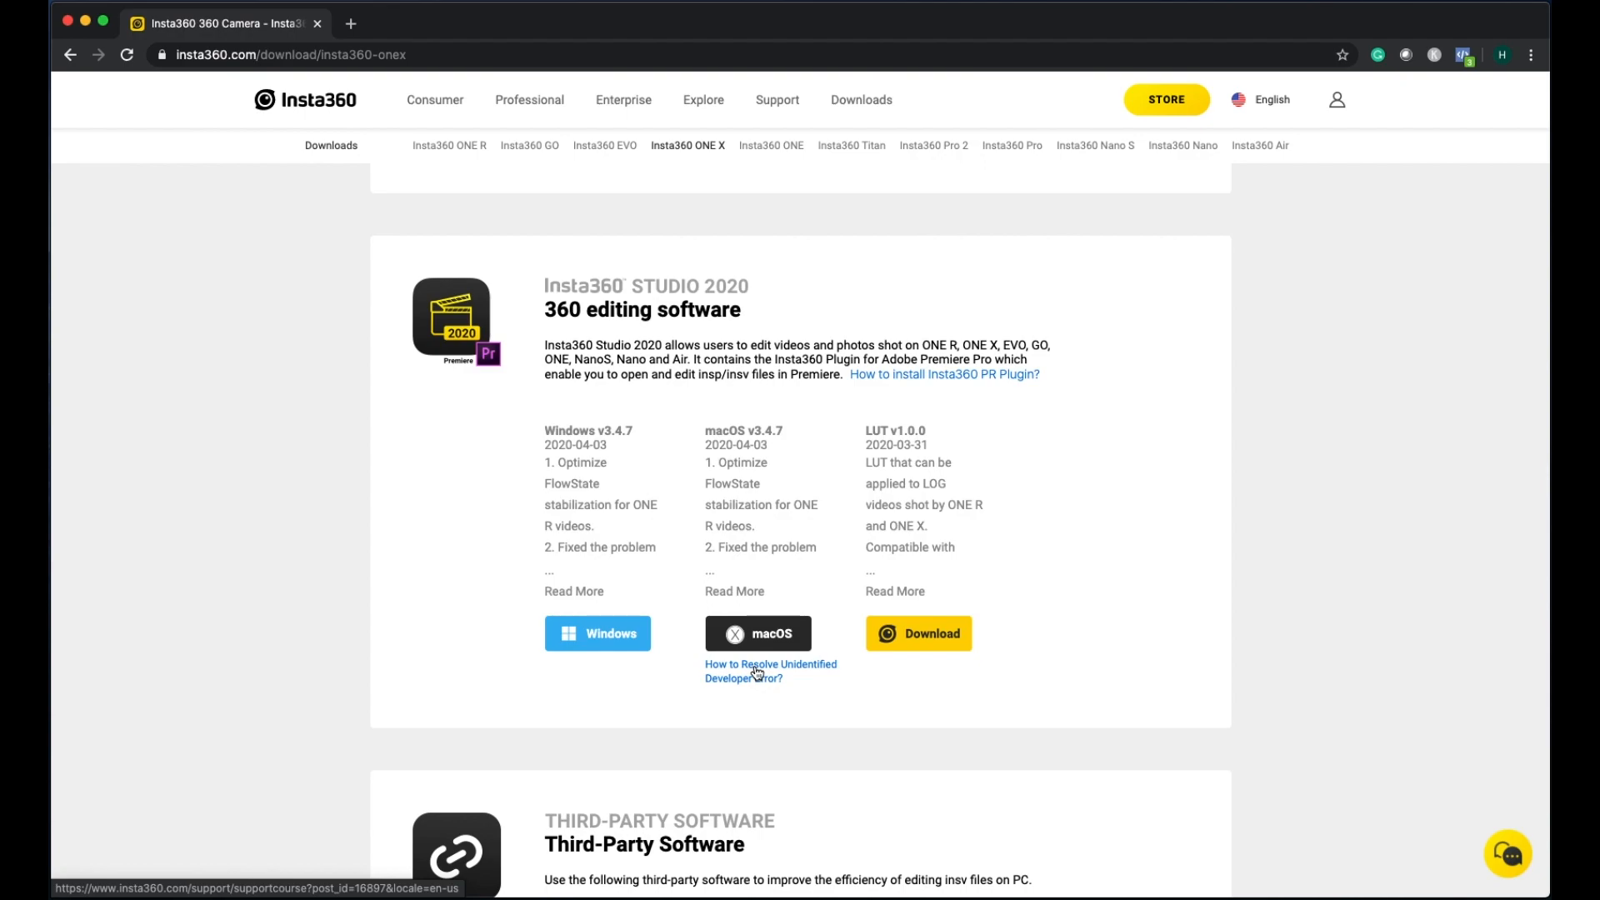
mouse_move(758, 709)
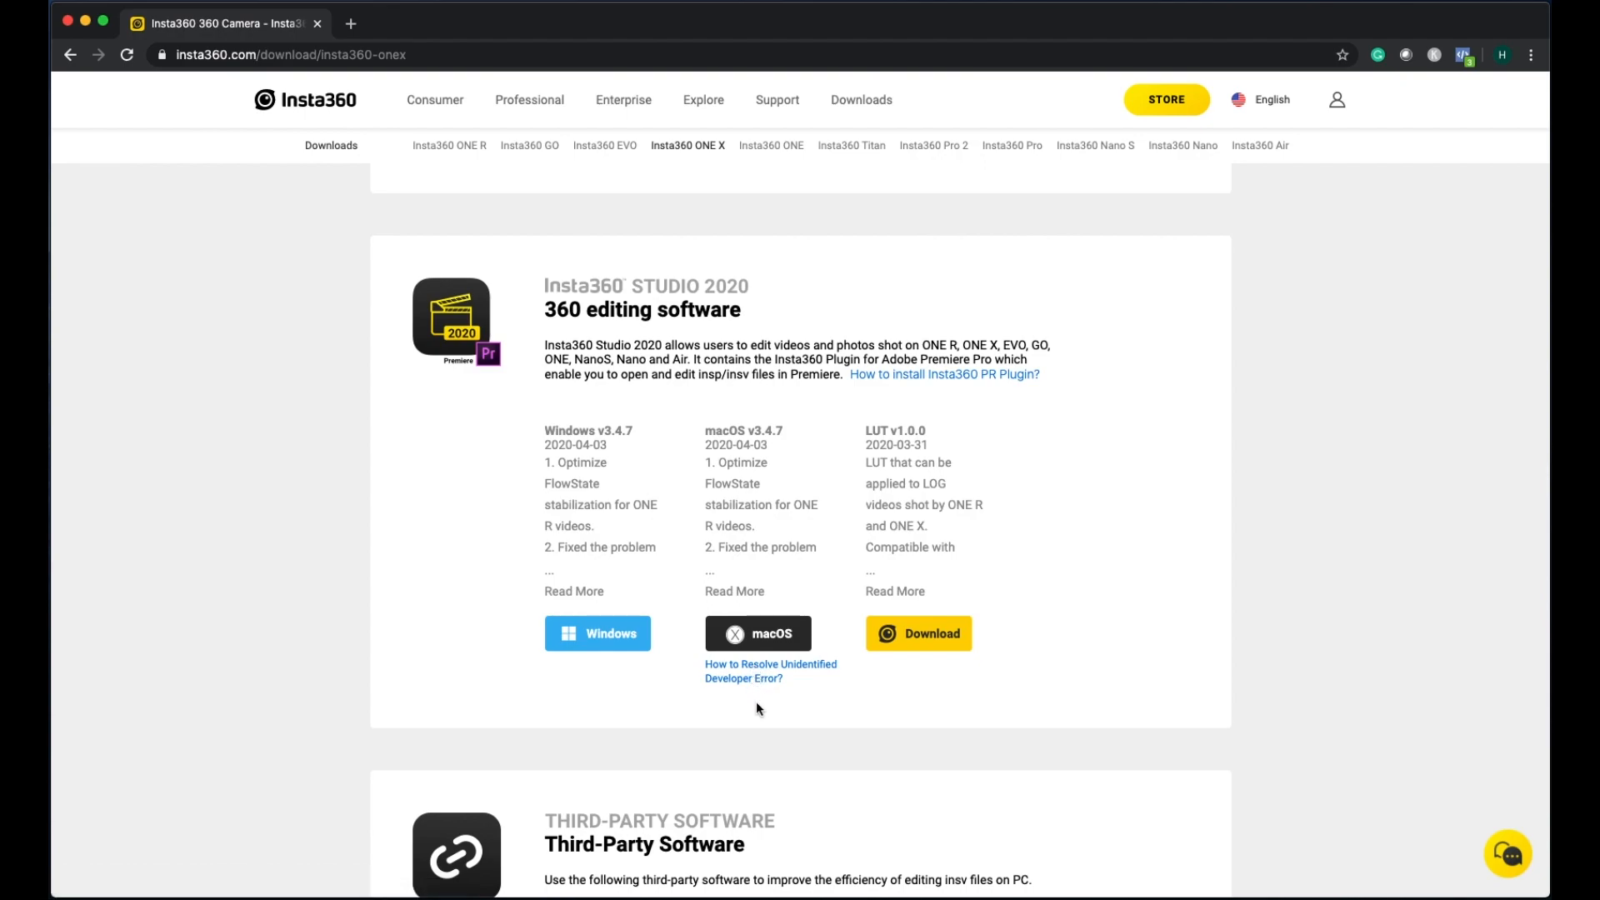
mouse_move(772, 718)
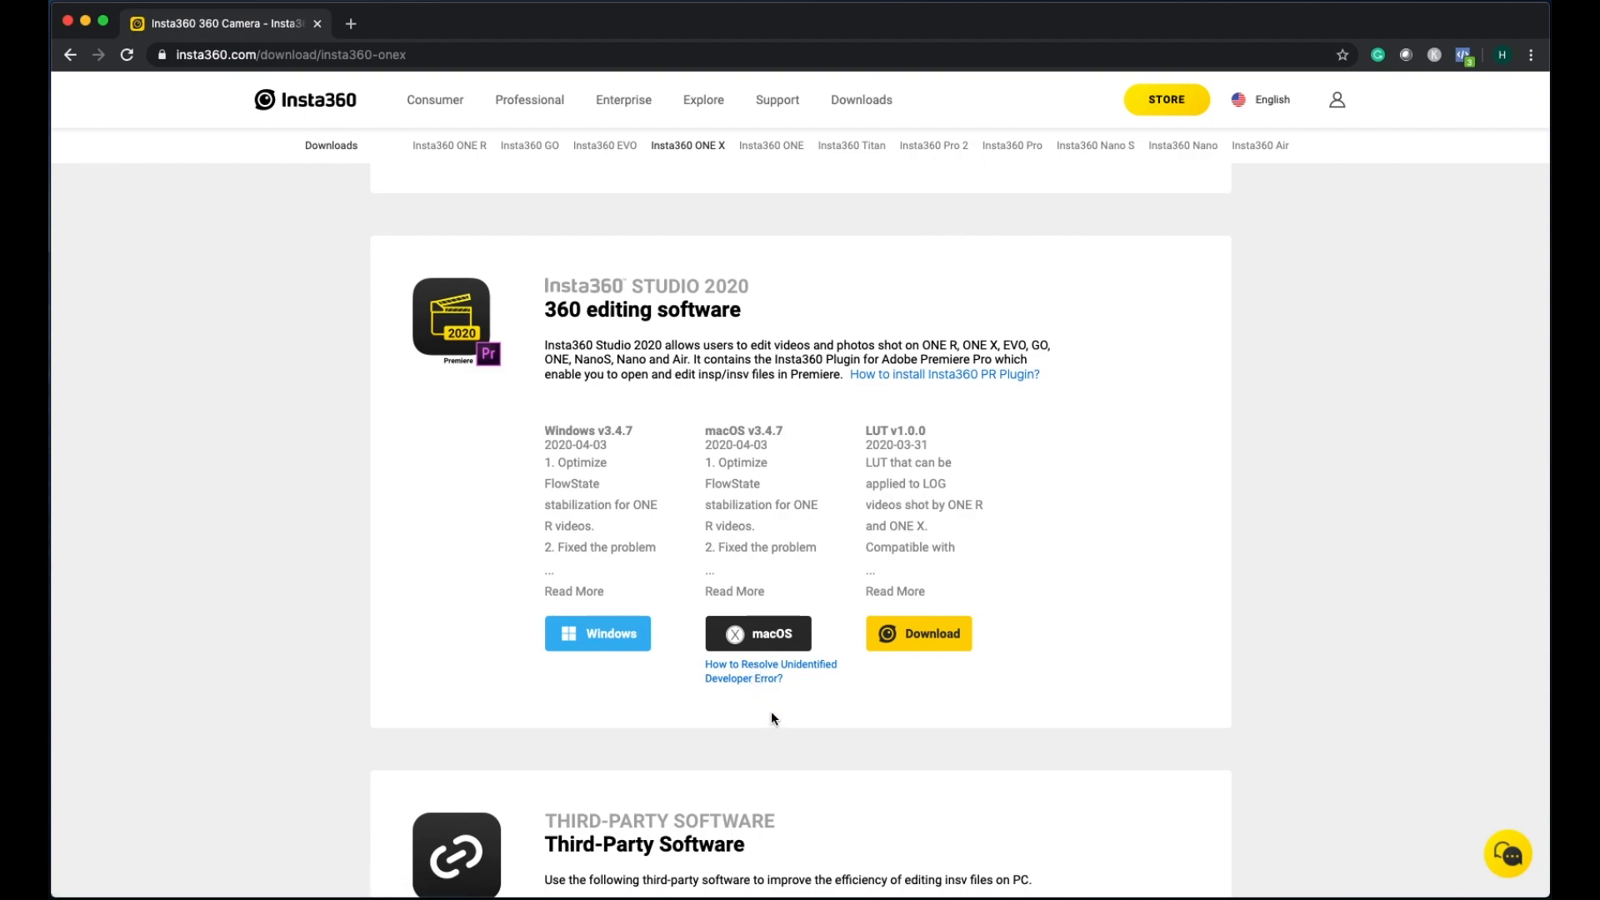
mouse_move(742, 718)
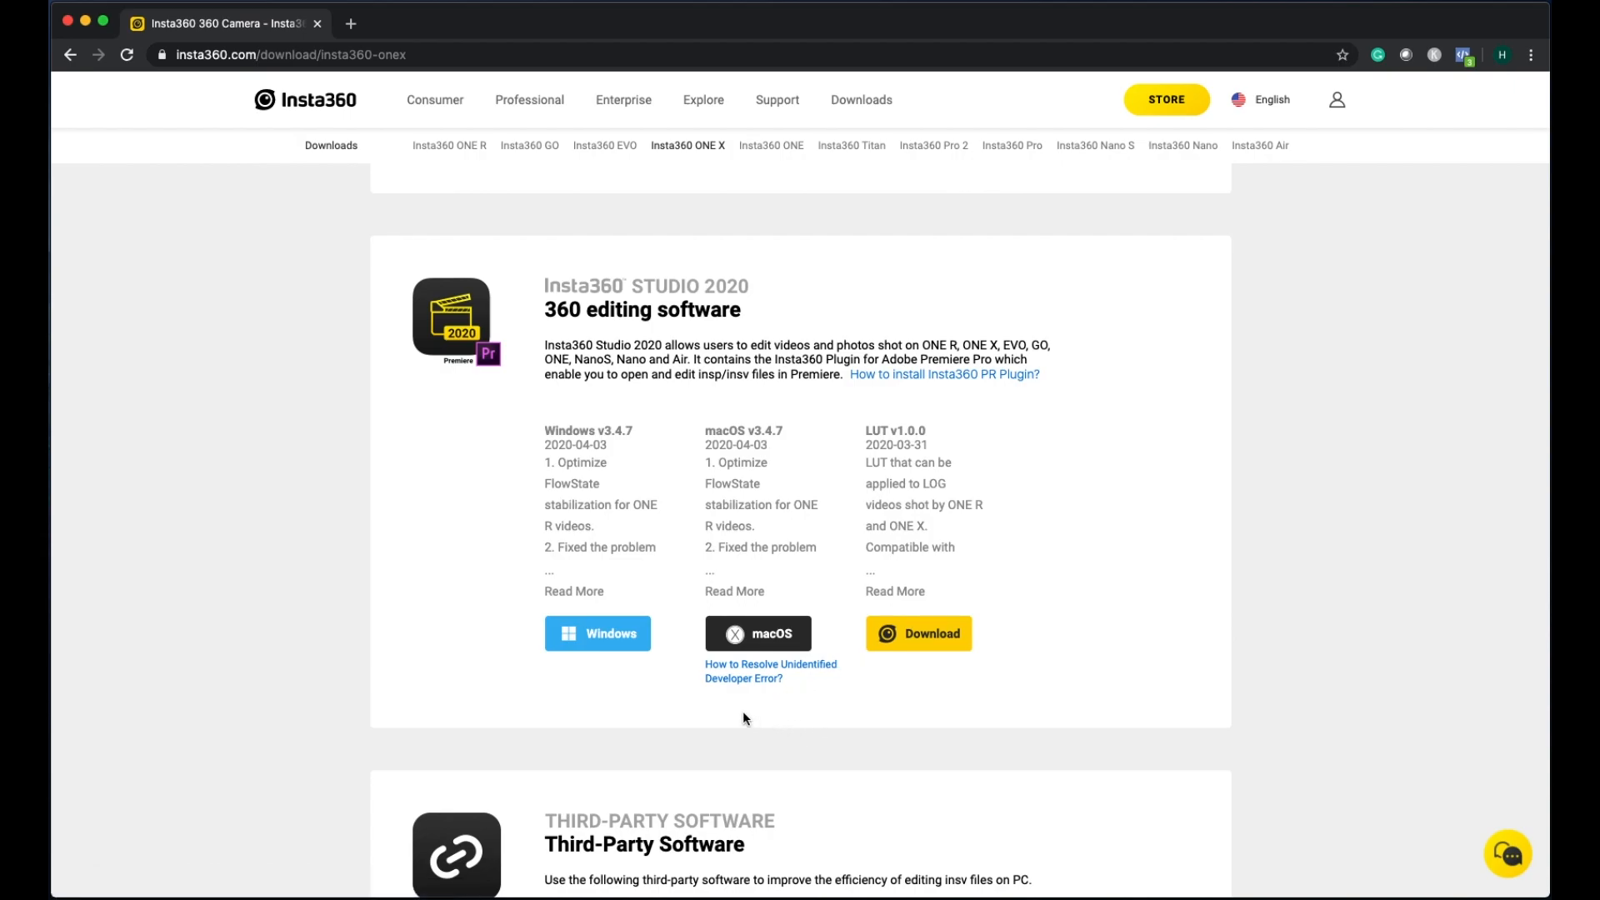
Step: Read through the 'How to Resolve Unidentified Developer Error?' support article
click(770, 669)
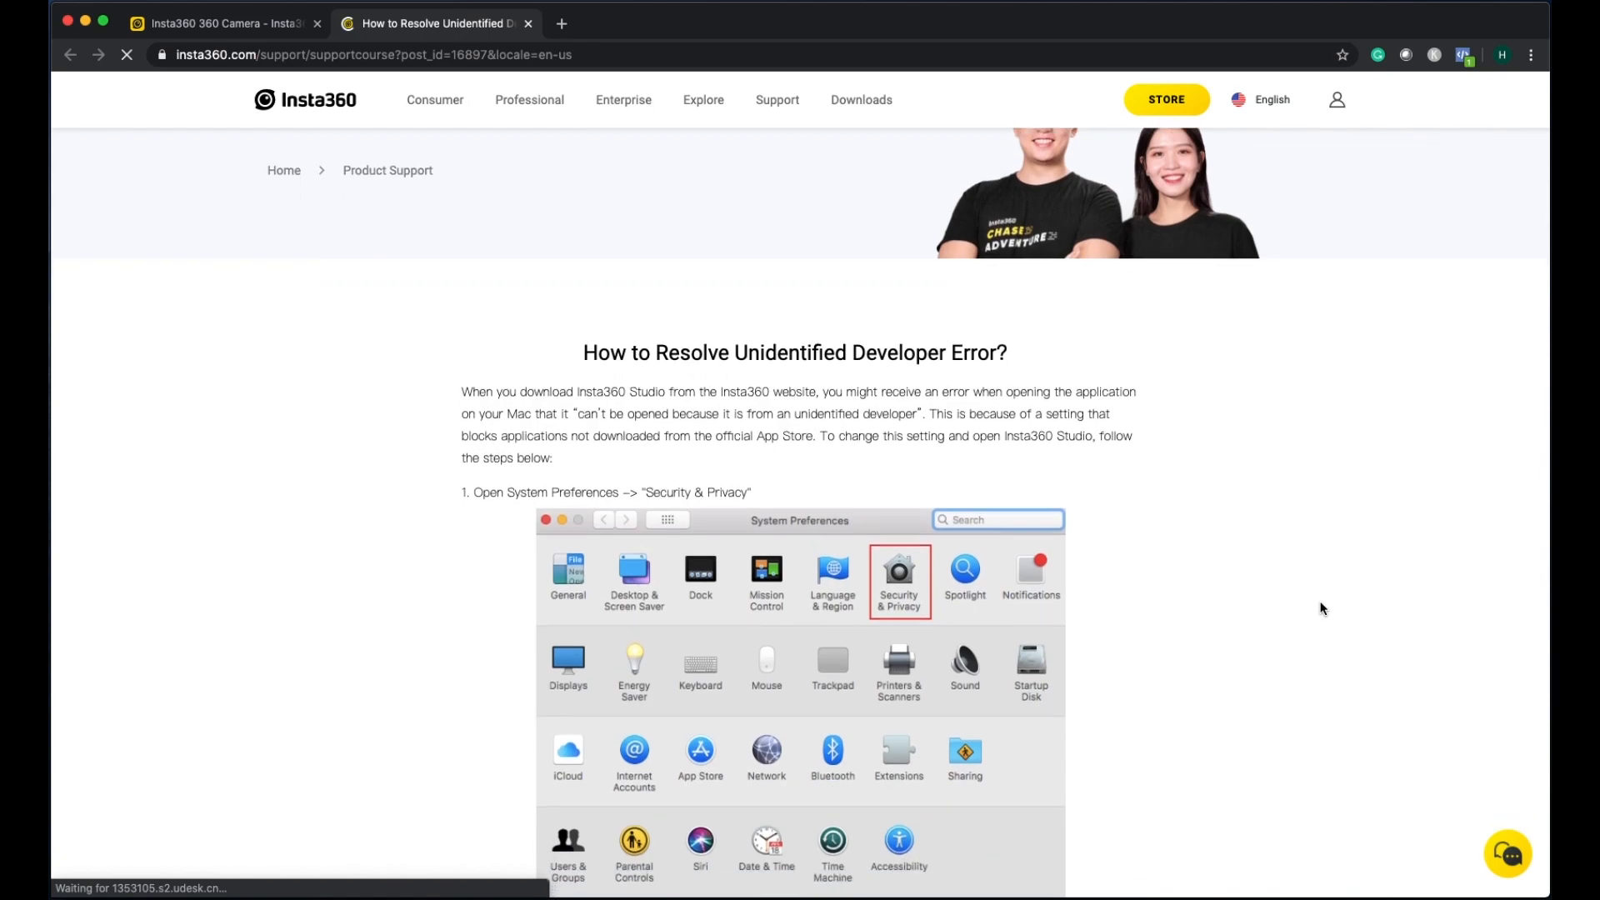
scroll(down, 3)
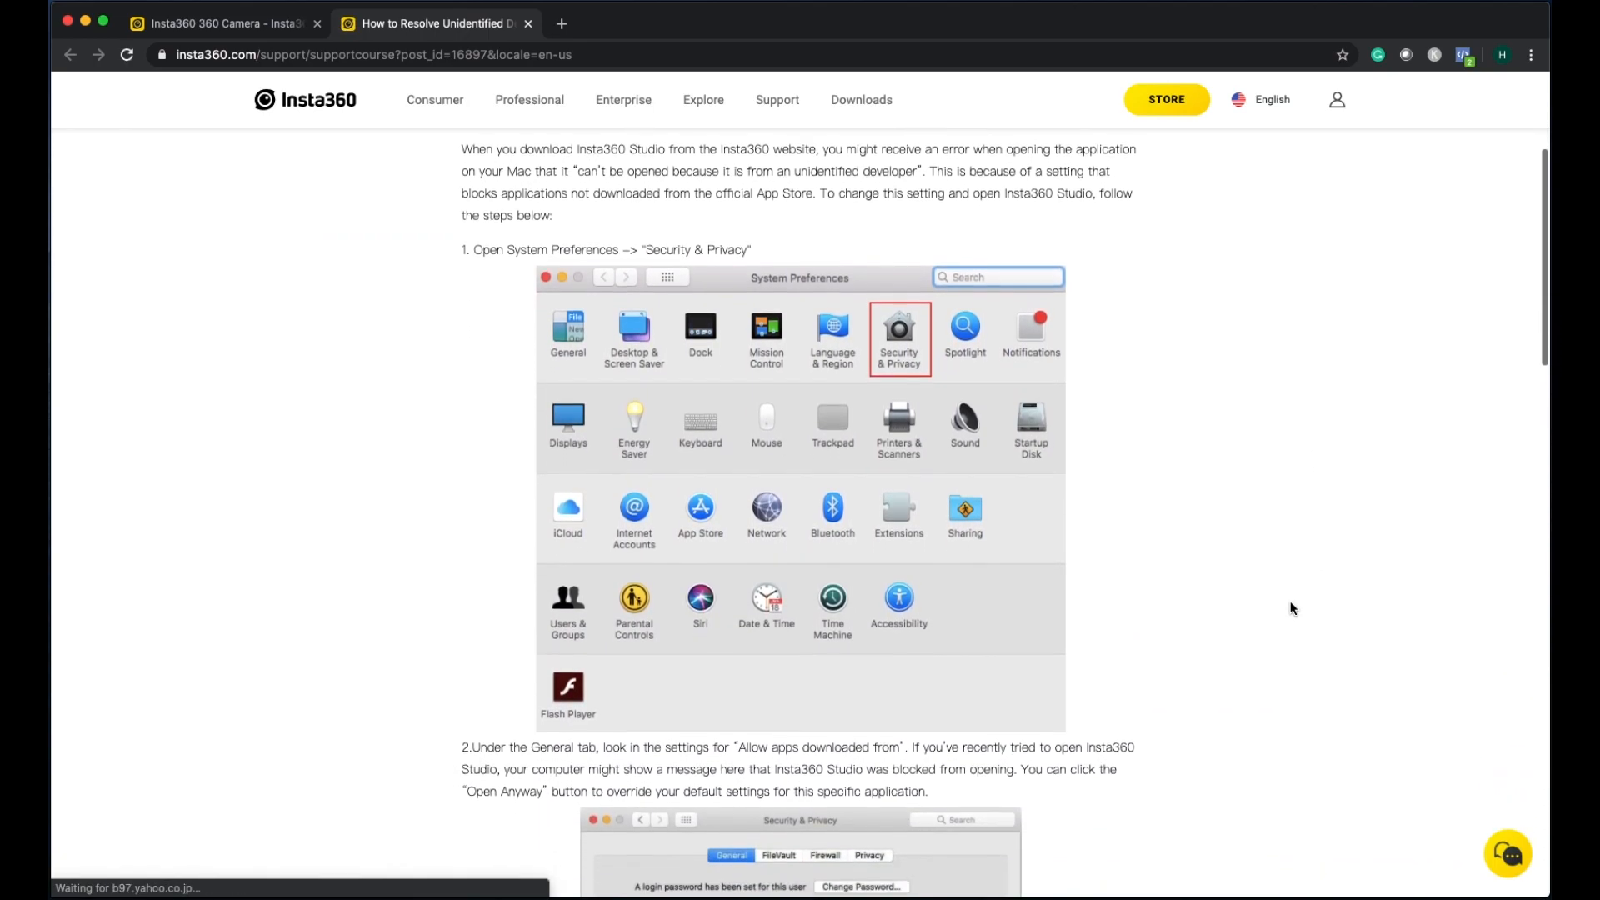
scroll(down, 3)
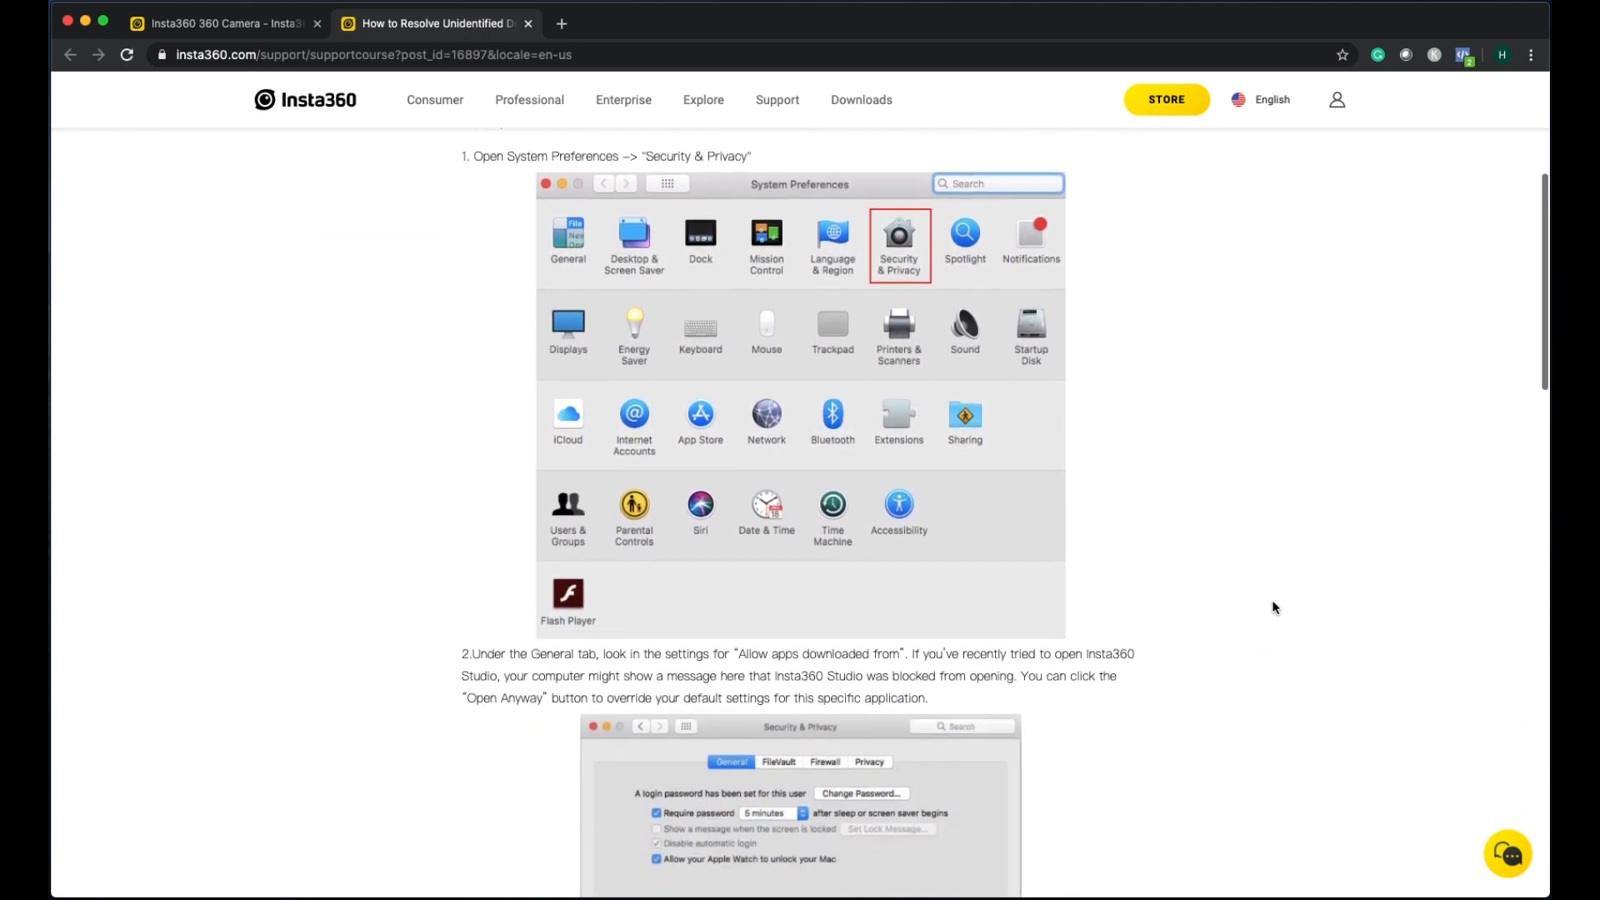
scroll(down, 3)
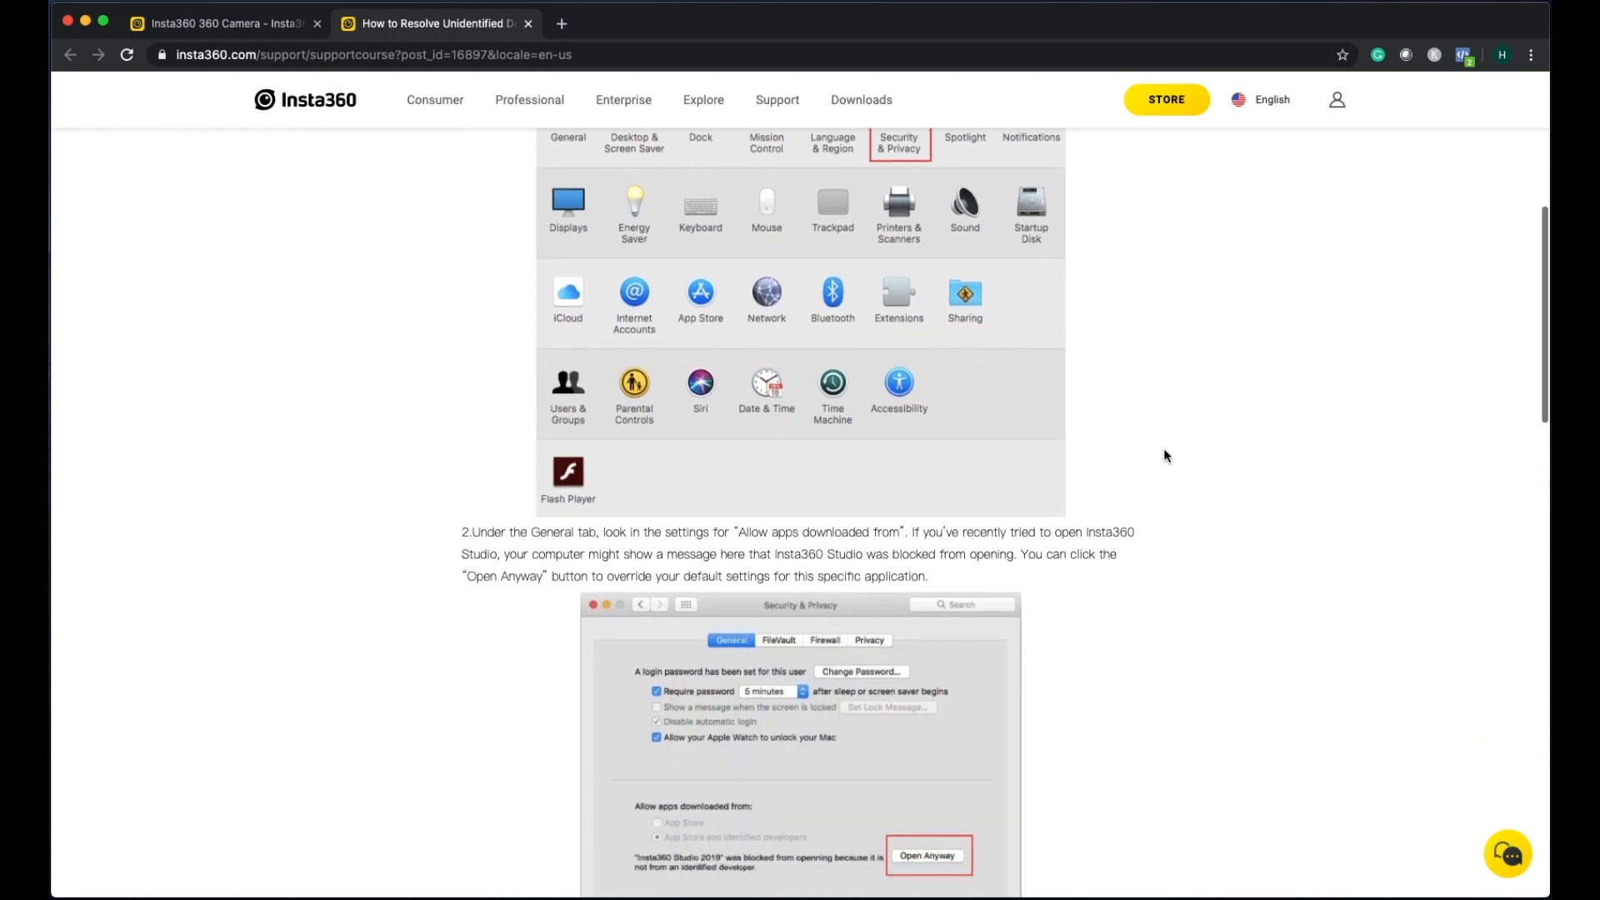
scroll(down, 3)
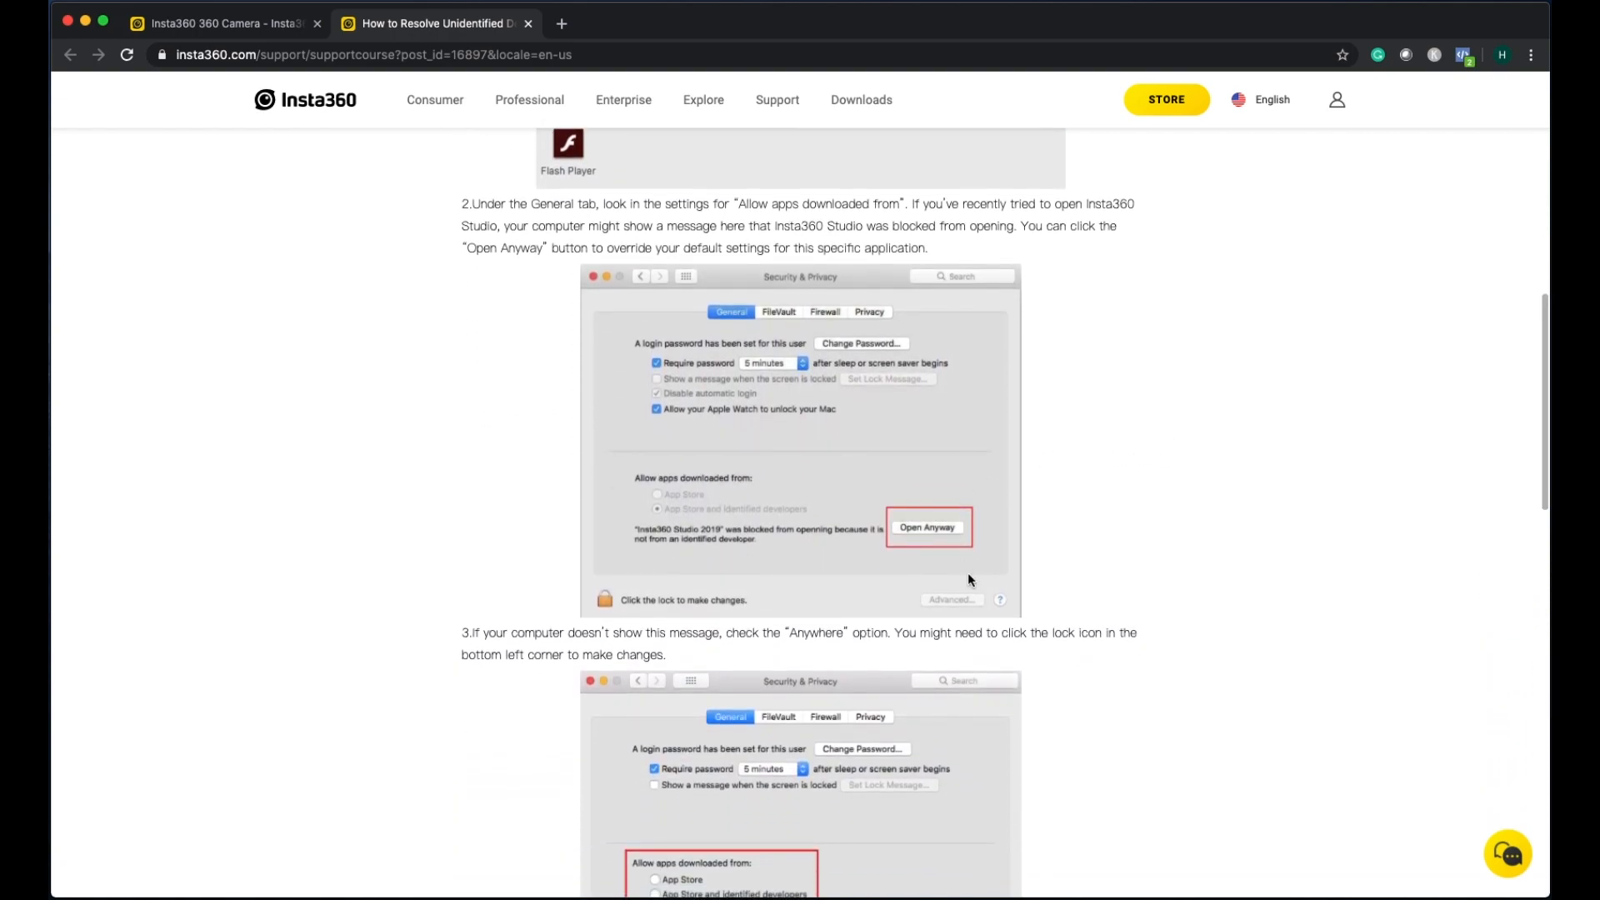
scroll(down, 3)
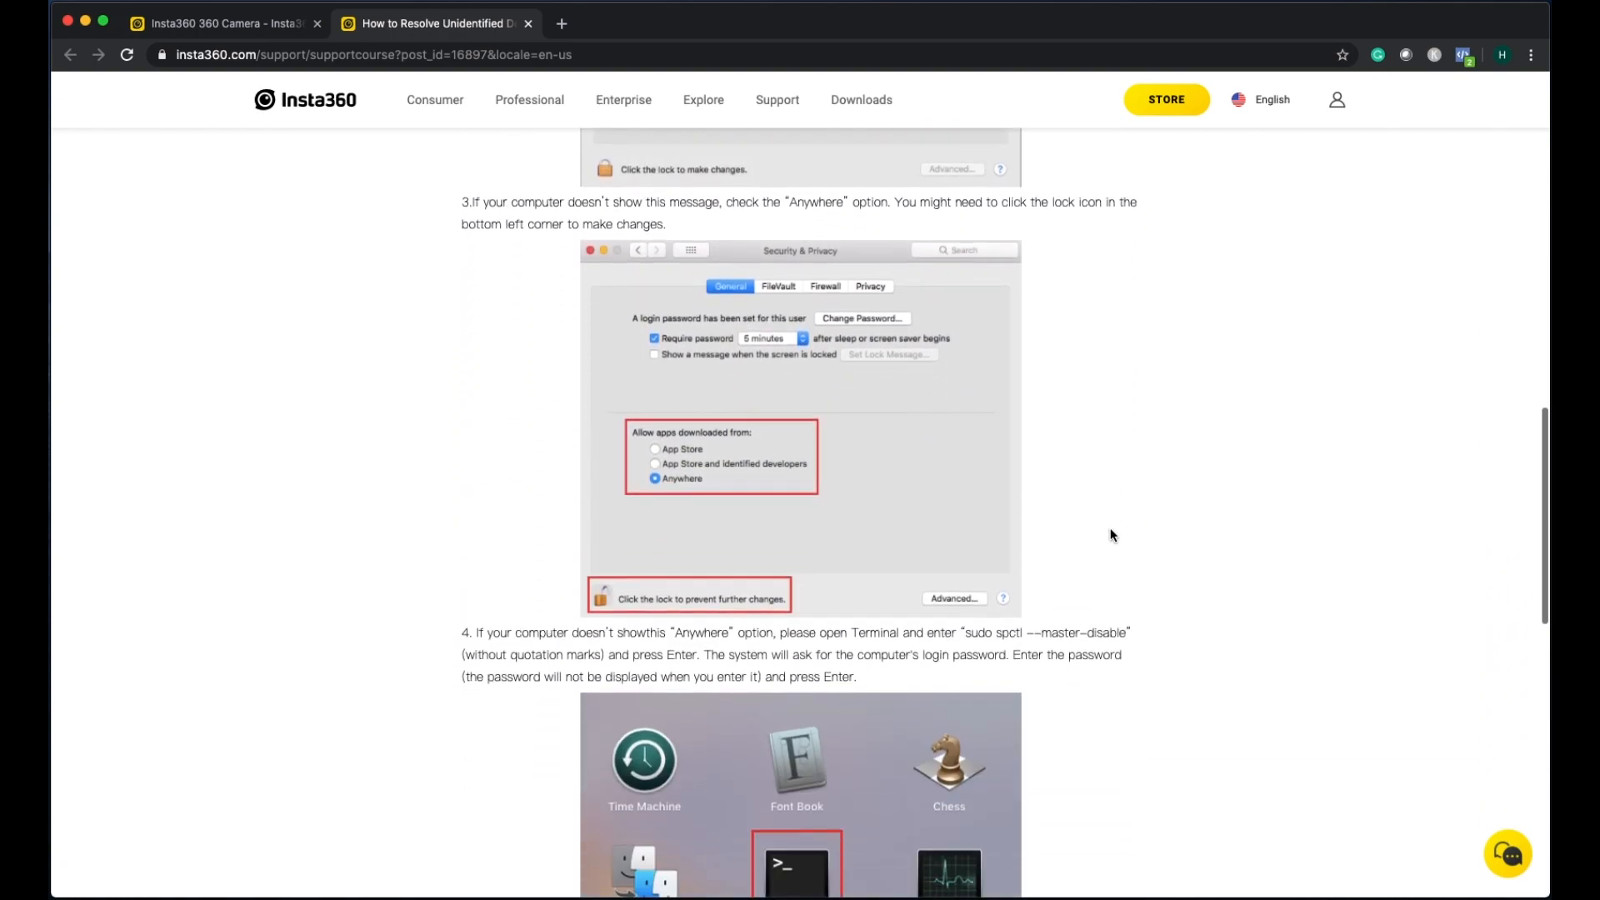
scroll(down, 3)
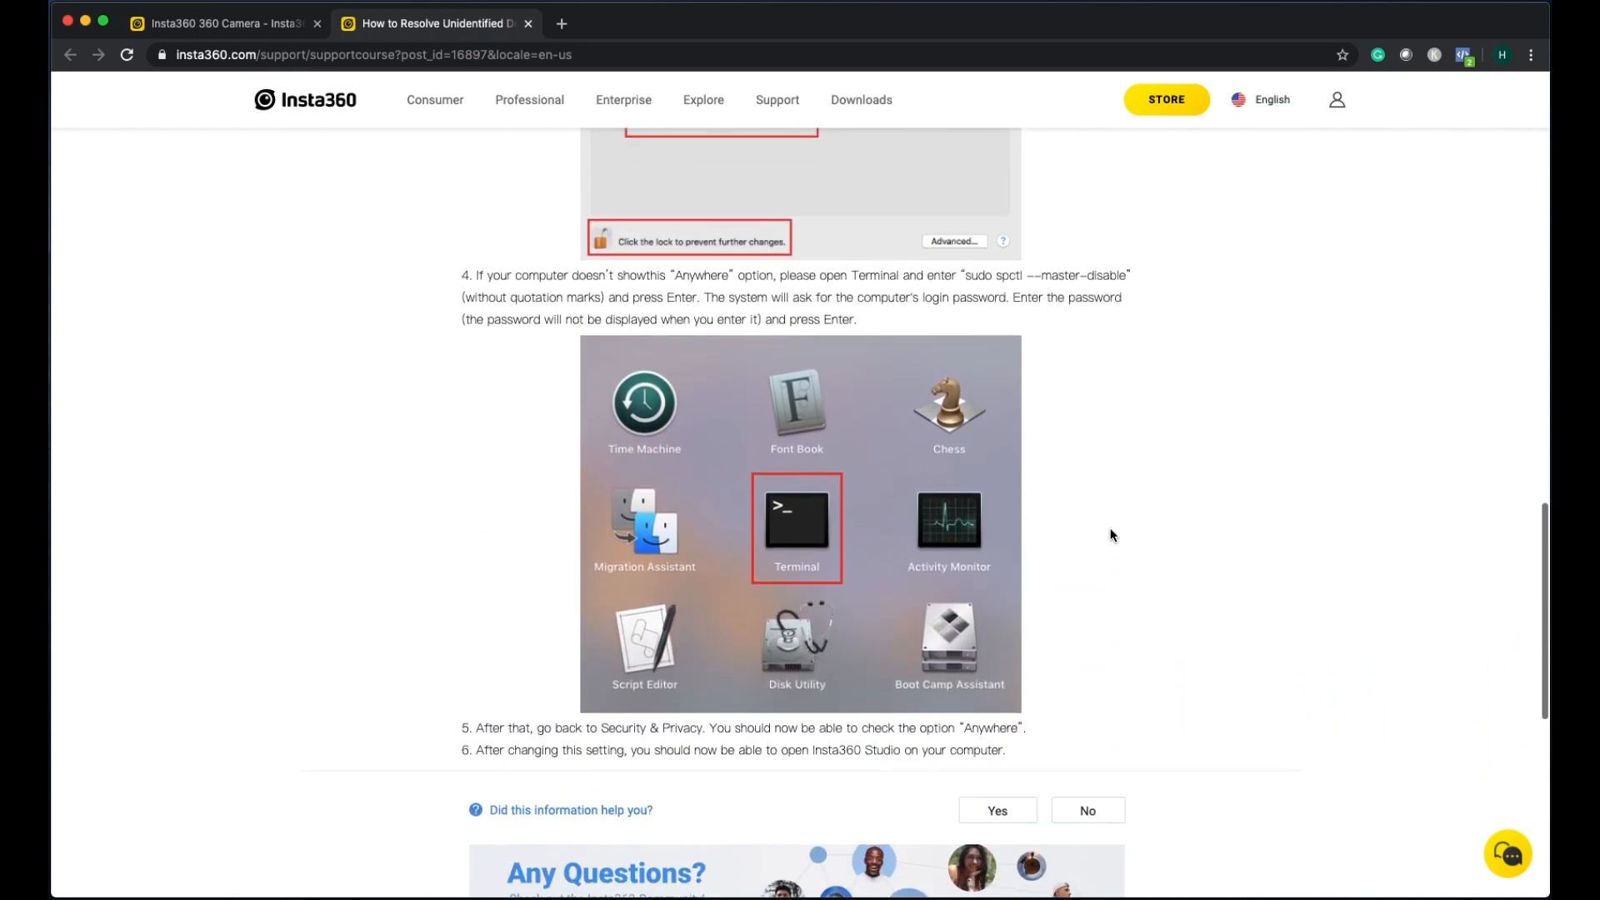
scroll(down, 3)
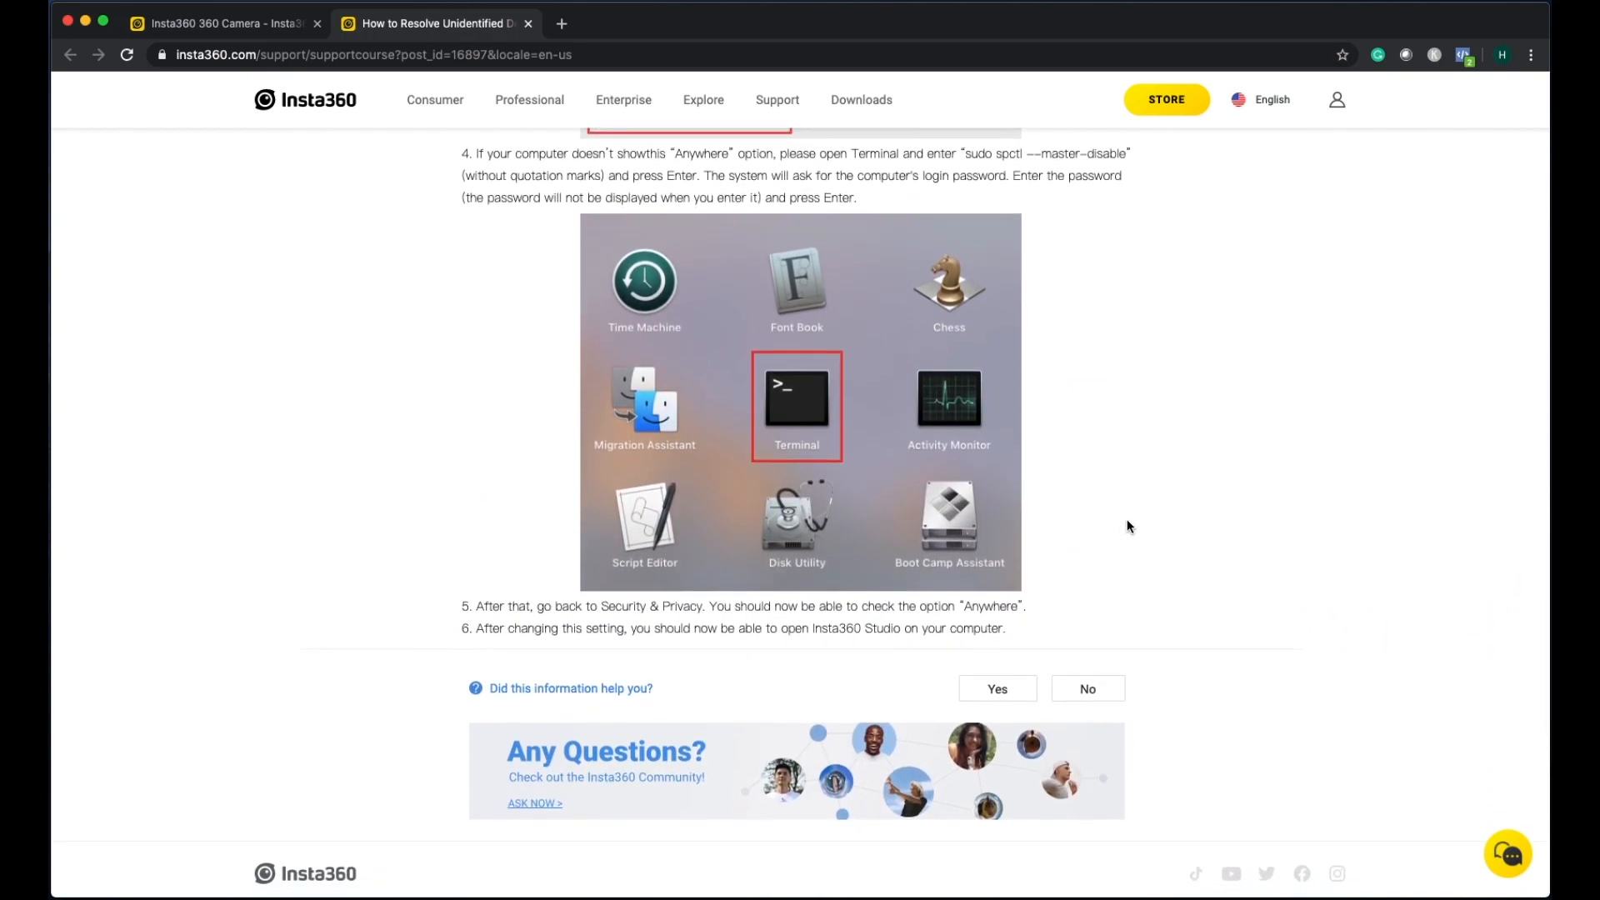
scroll(up, 3)
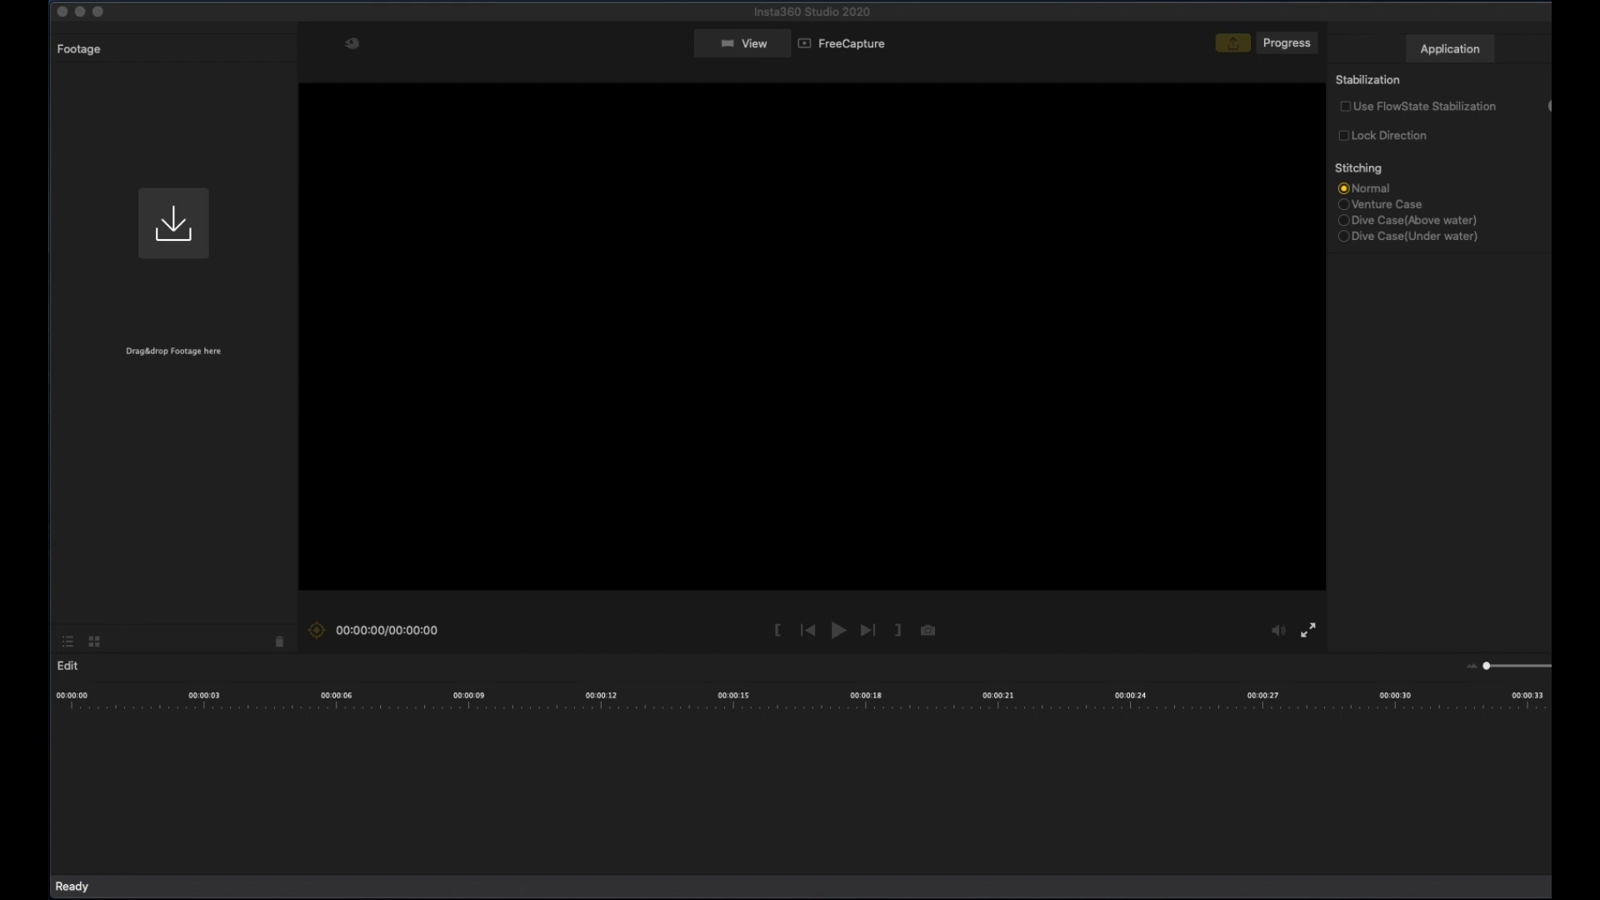
Step: Load IMG_20200226_165045_00_011.insp from 360-Photos into Insta360 Studio
click(173, 222)
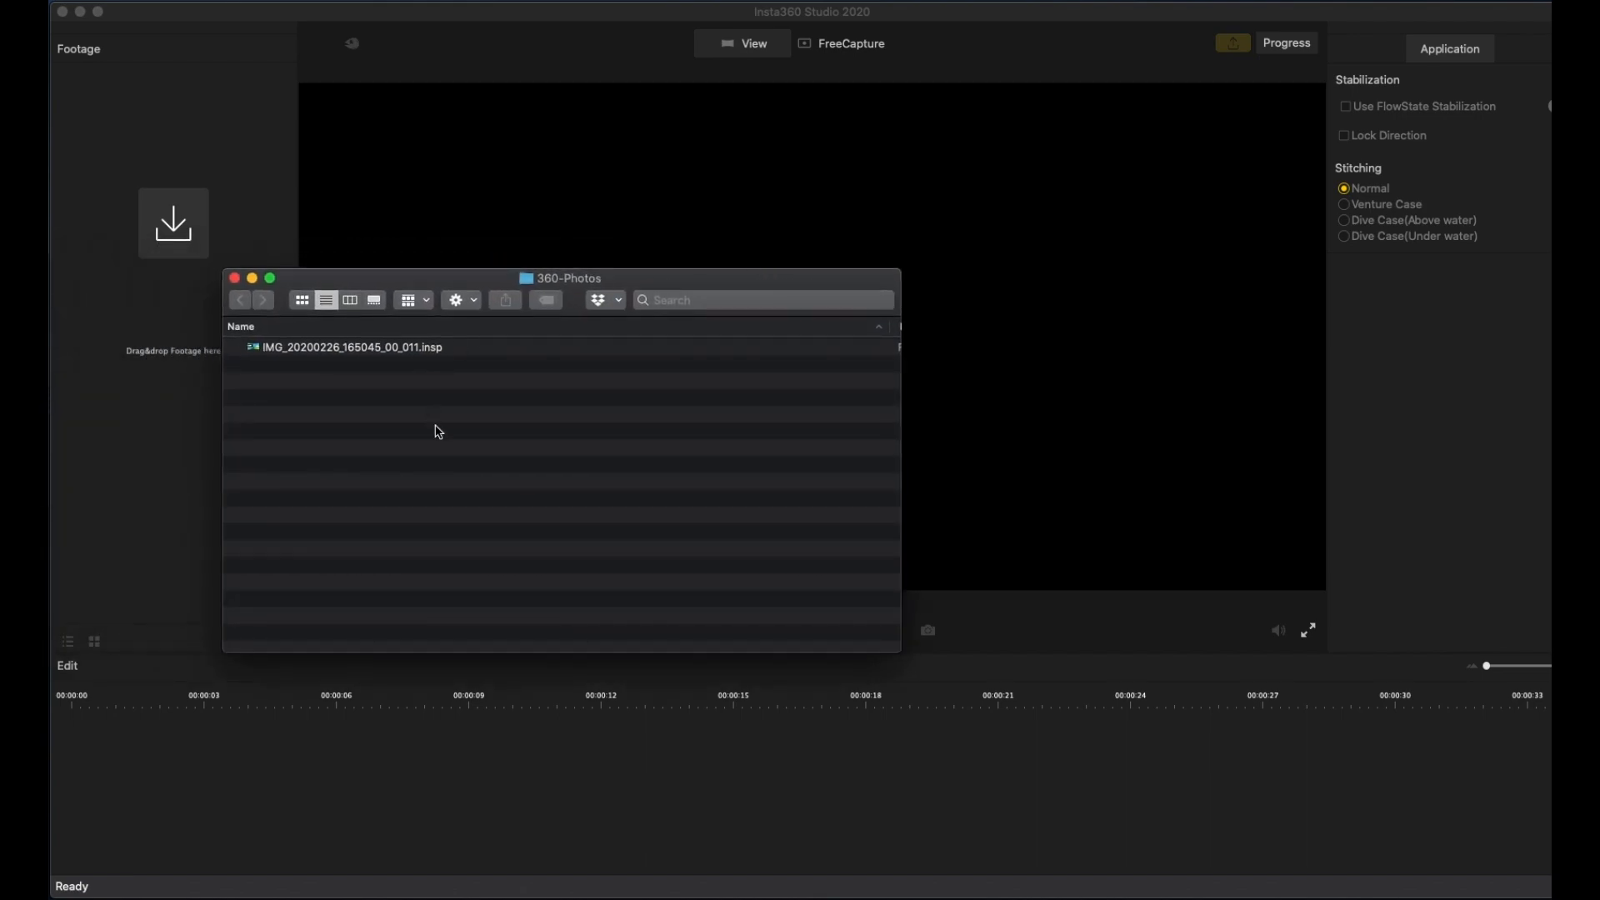
mouse_move(427, 365)
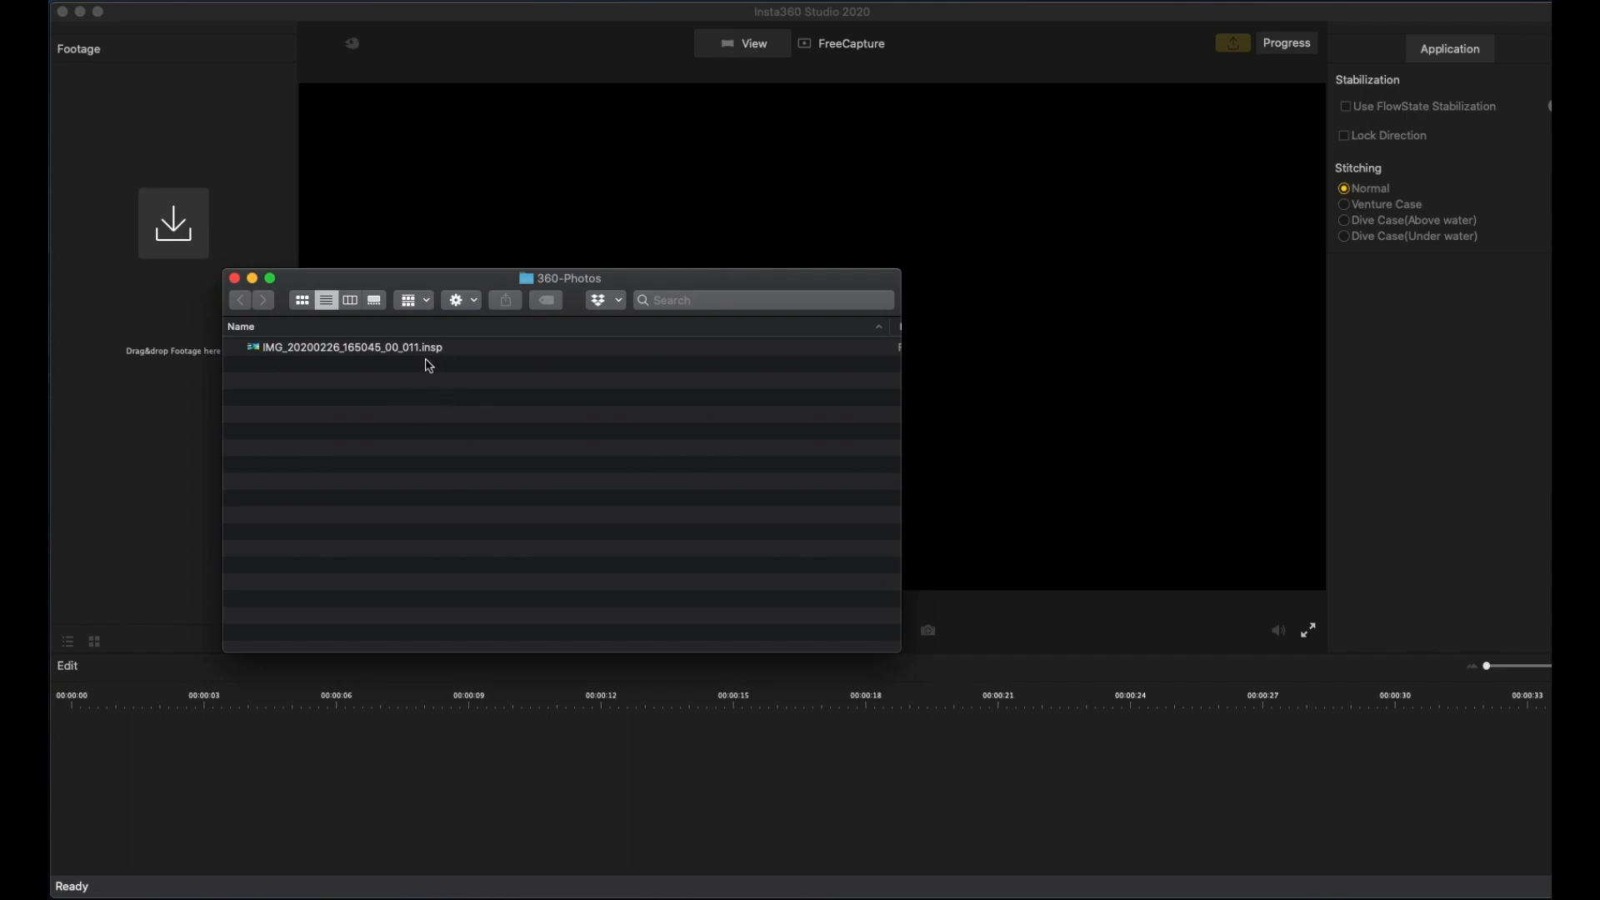
mouse_move(391, 359)
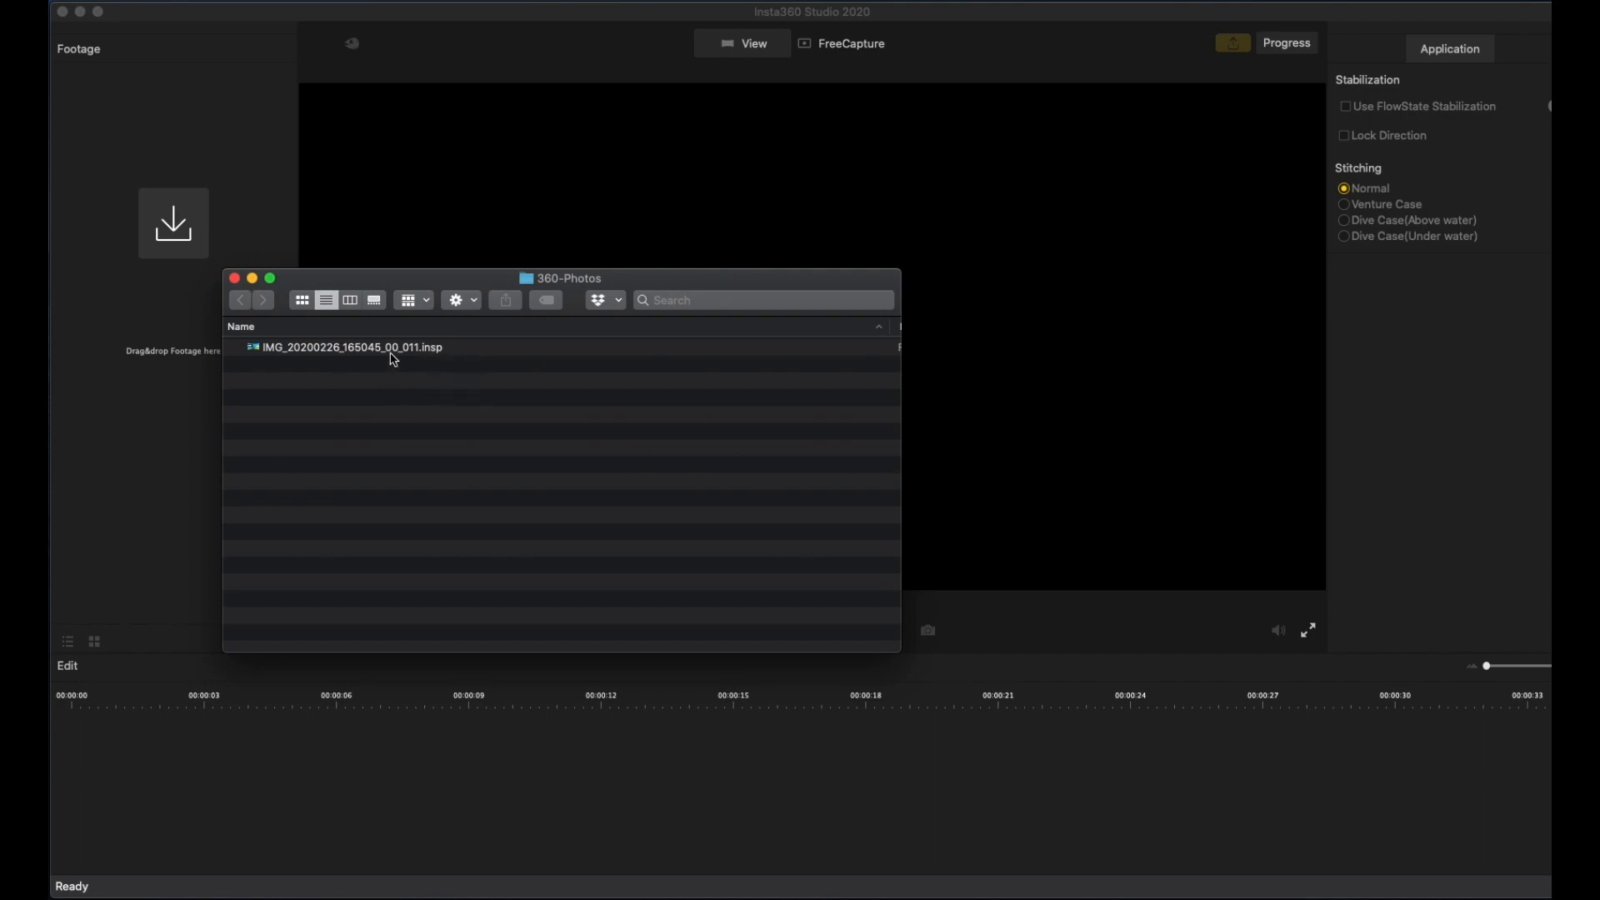
double_click(352, 347)
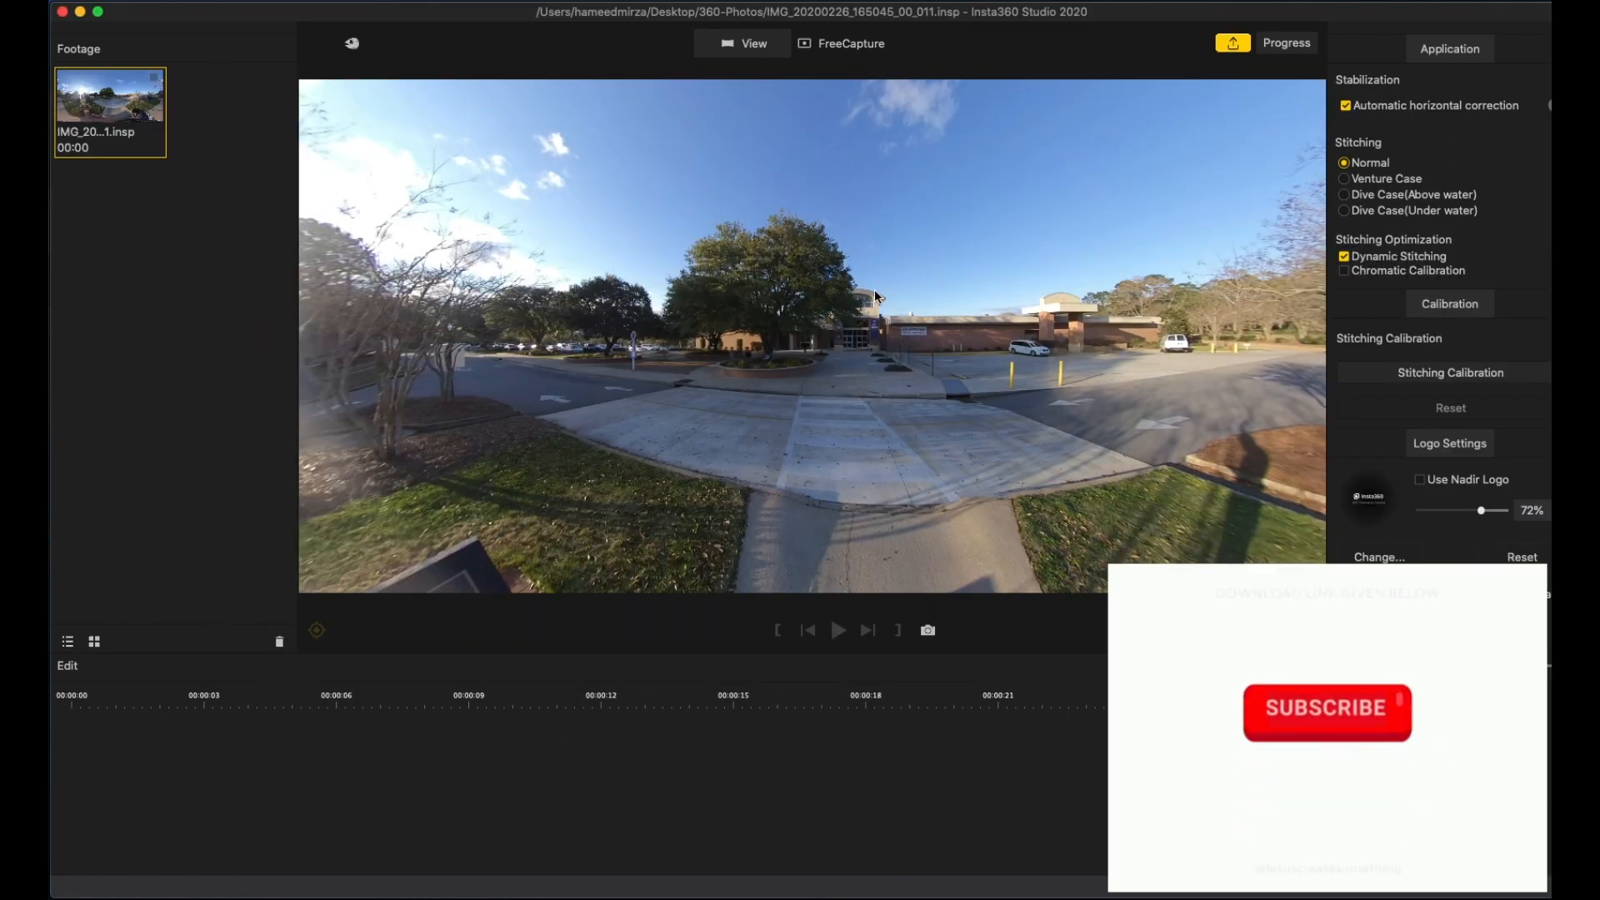
Step: Preview the photo in Tiny Planet, then Crystal Ball projection
click(351, 43)
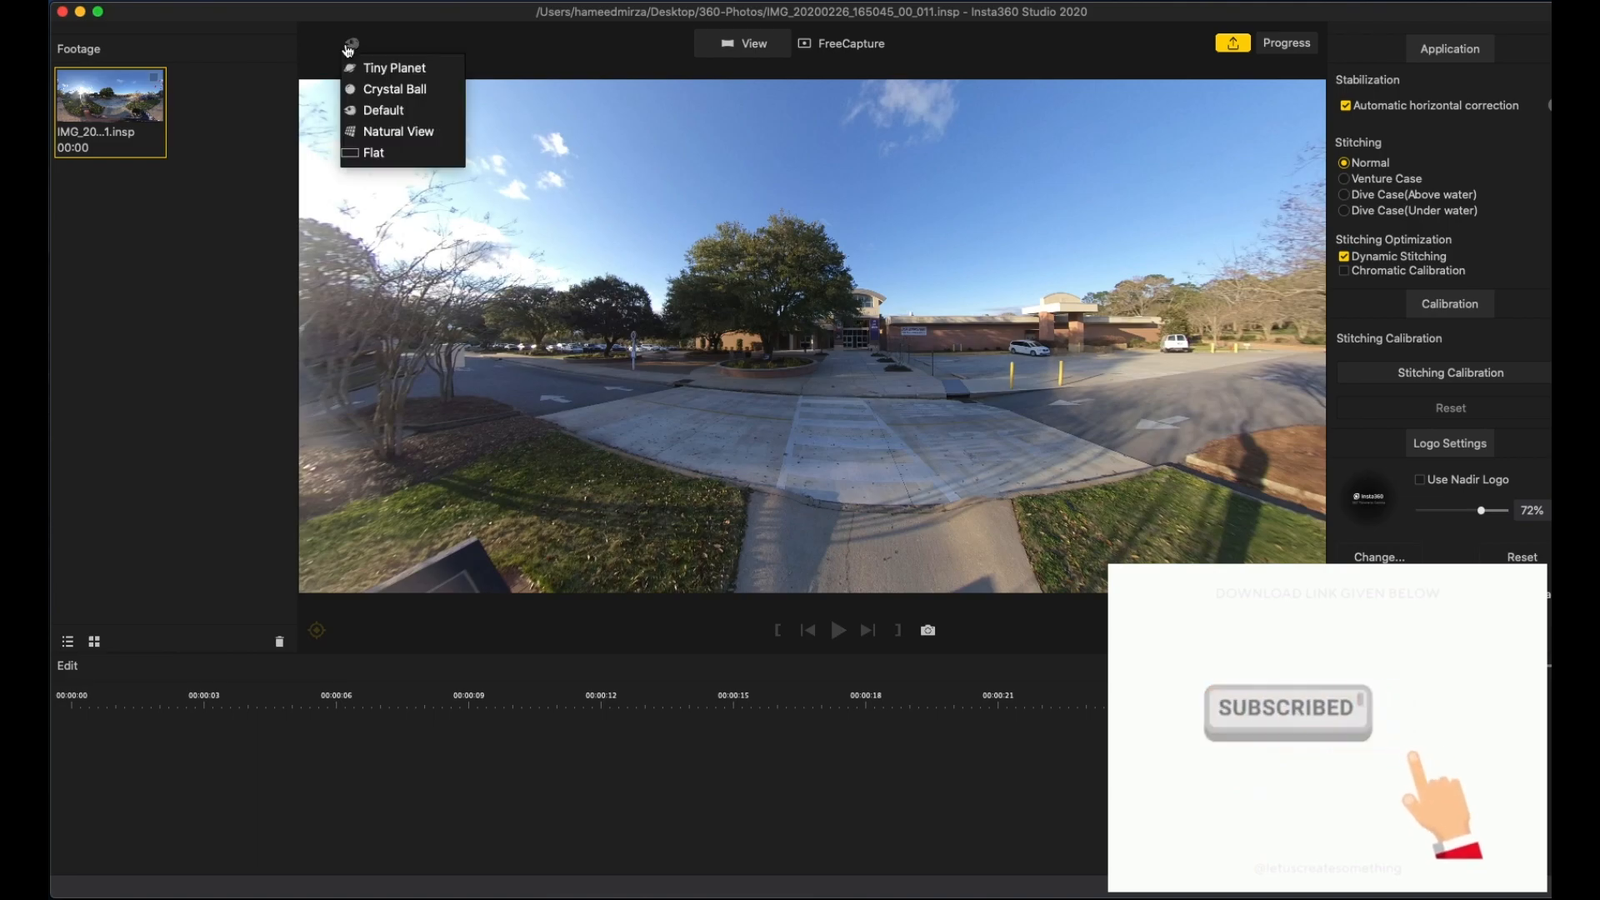
click(384, 110)
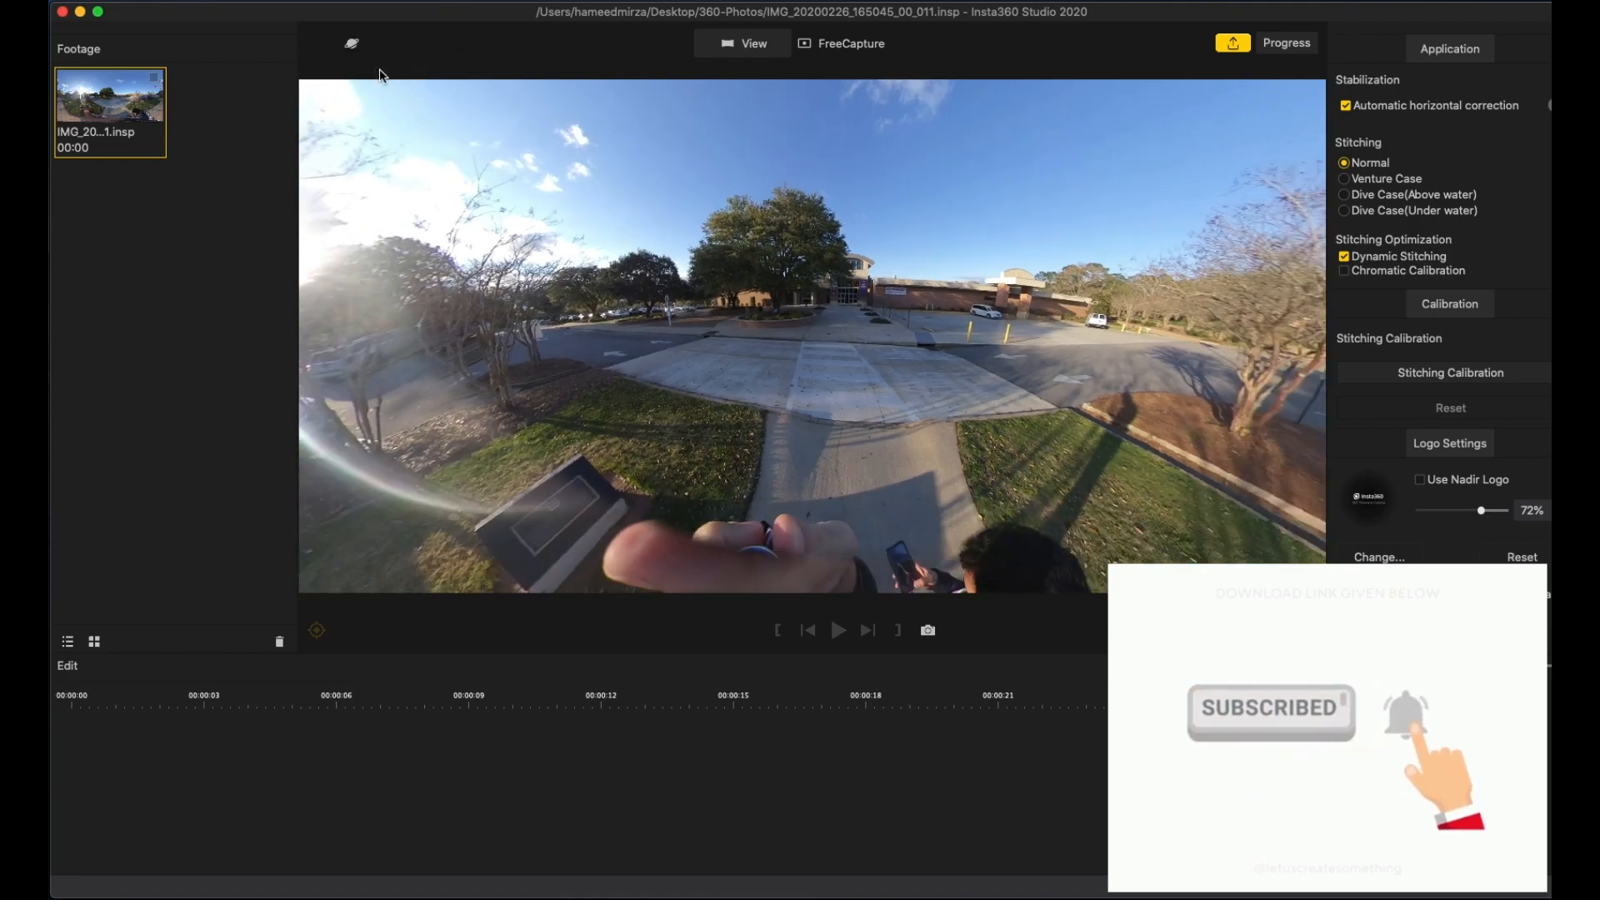
click(351, 42)
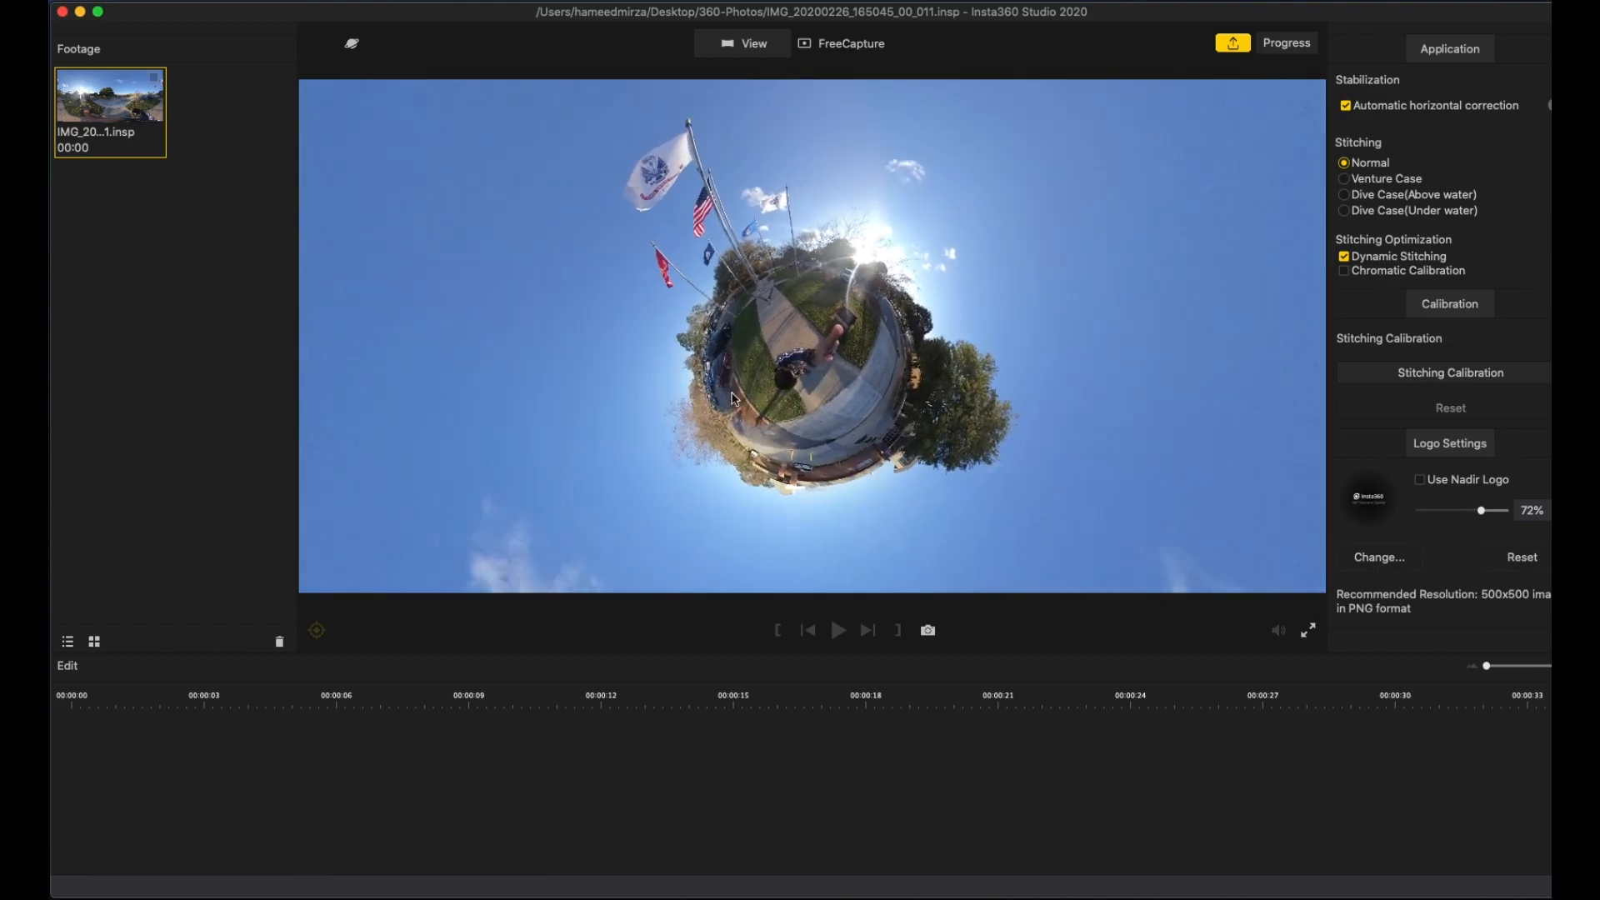
click(350, 42)
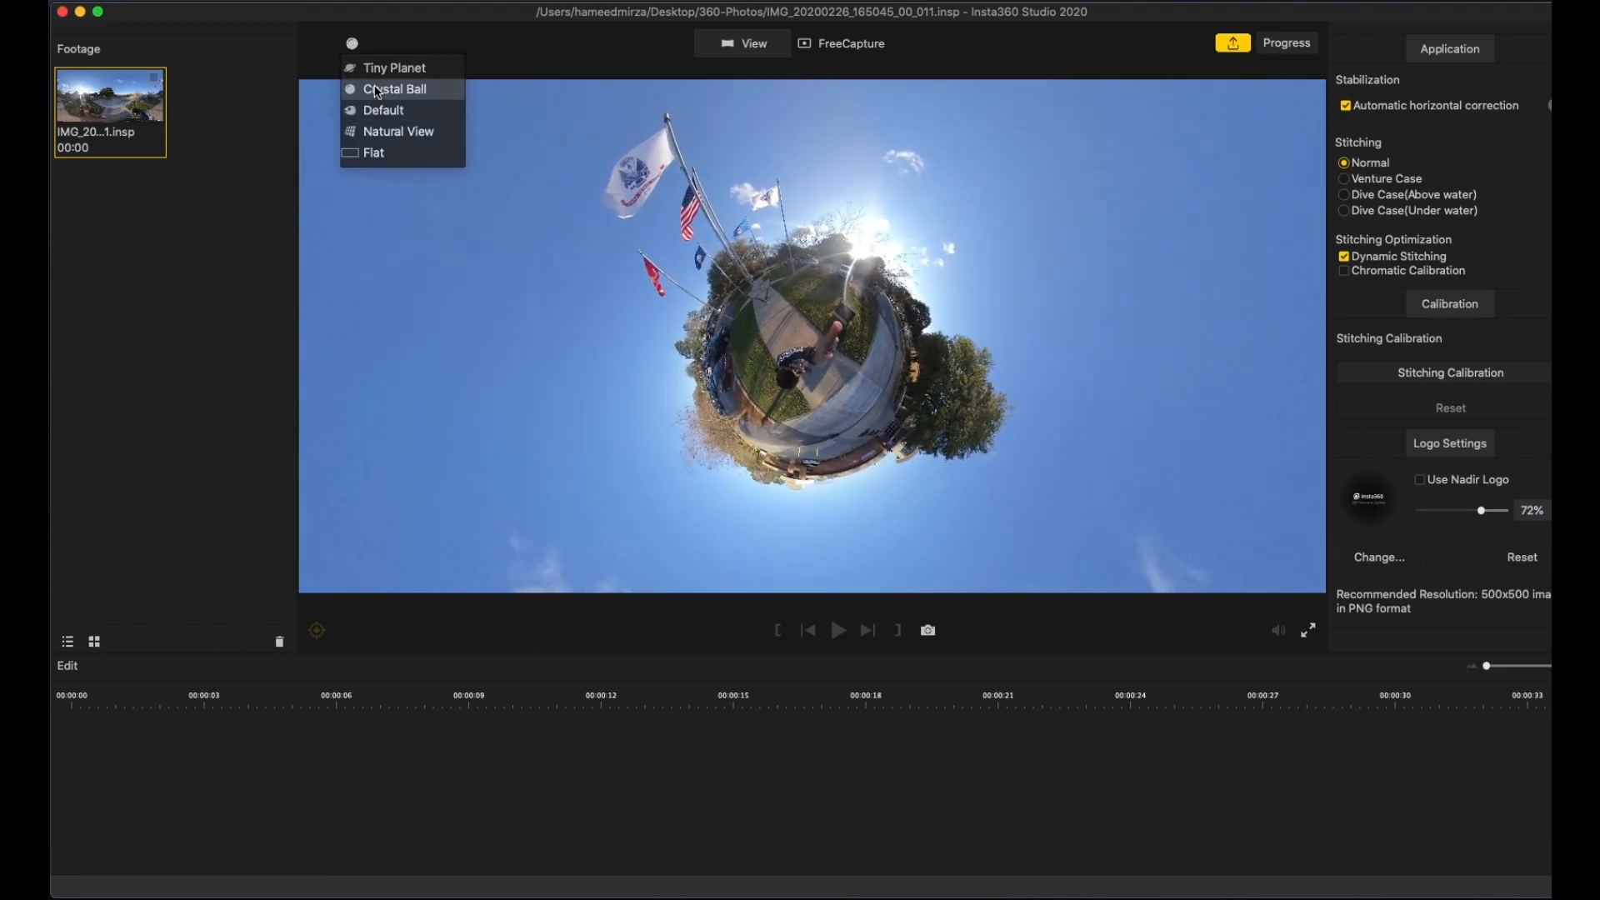
click(395, 89)
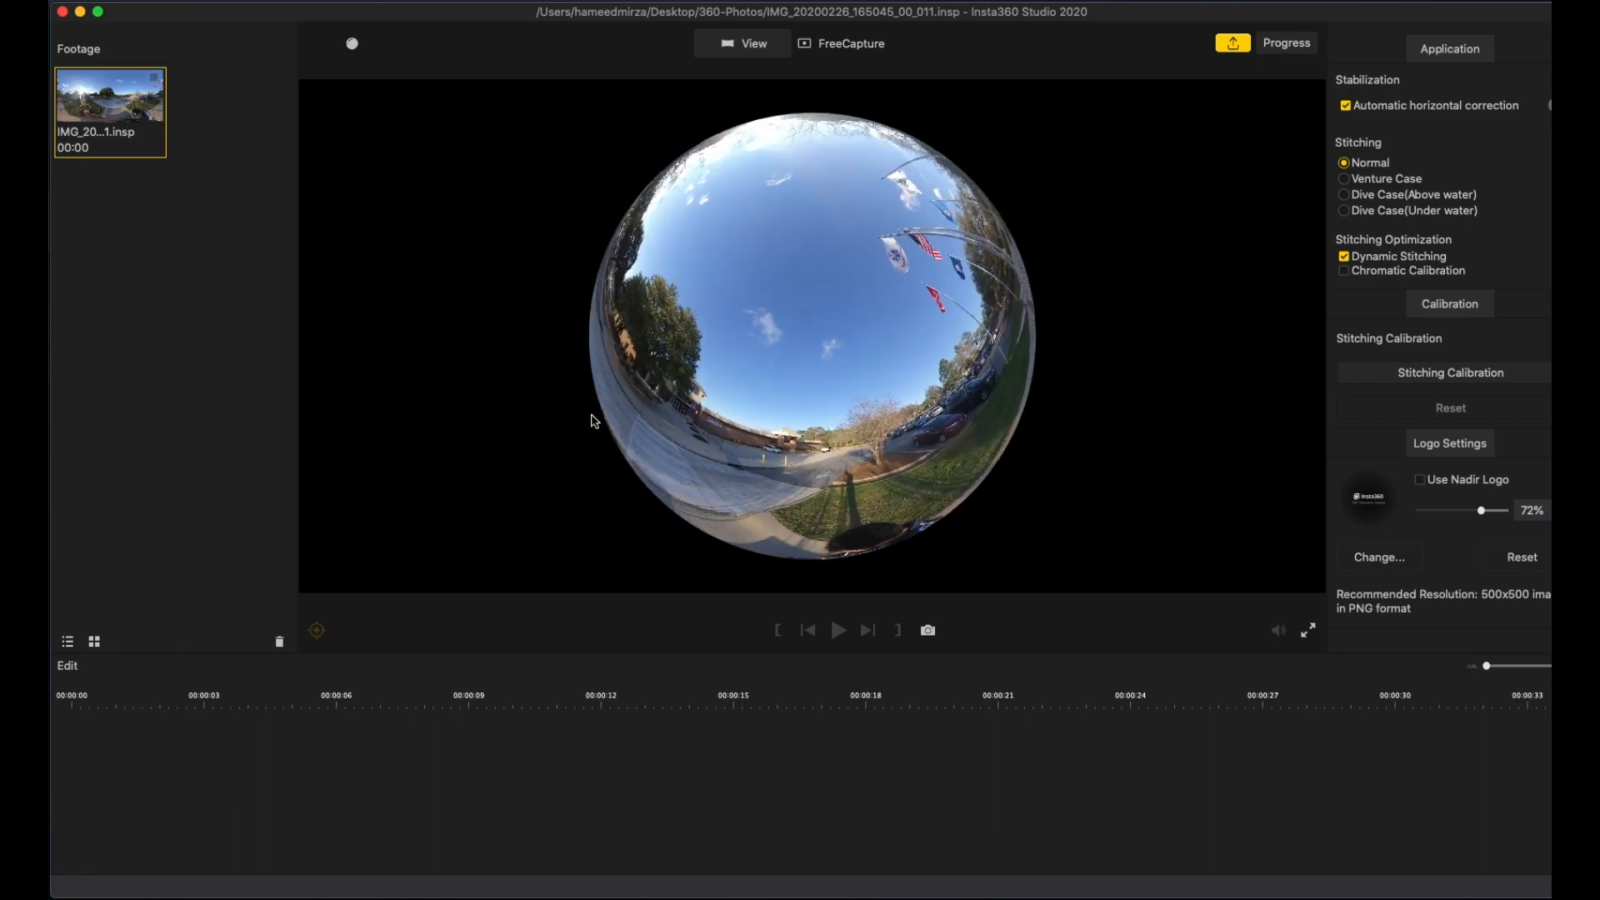
Step: Switch the projection to Natural View, then to Flat panorama
click(351, 42)
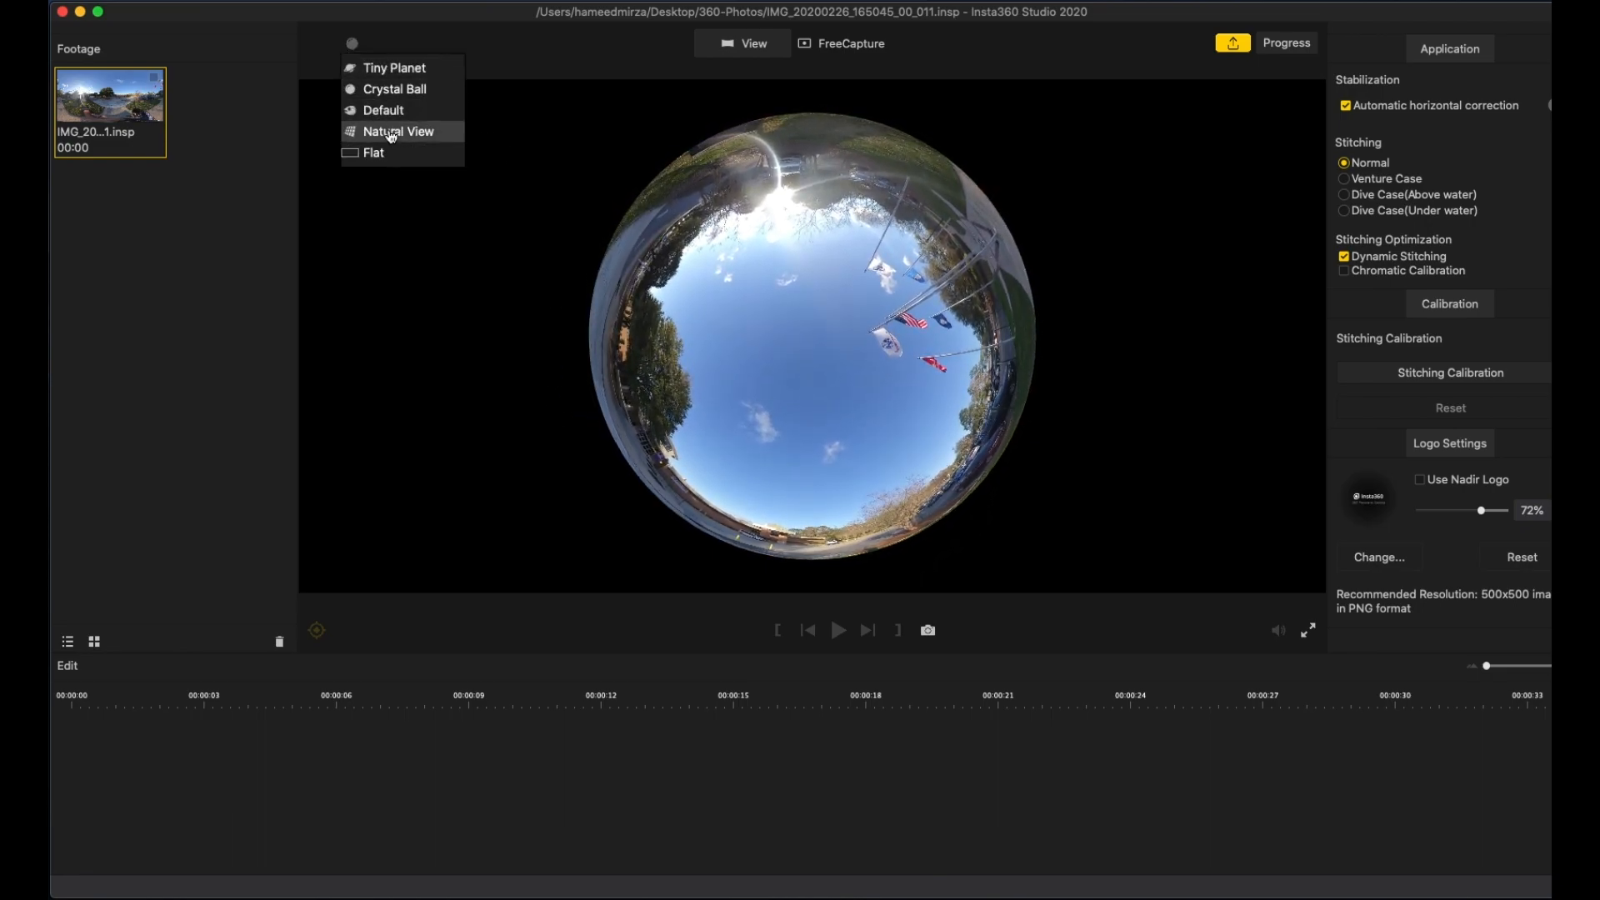
click(398, 131)
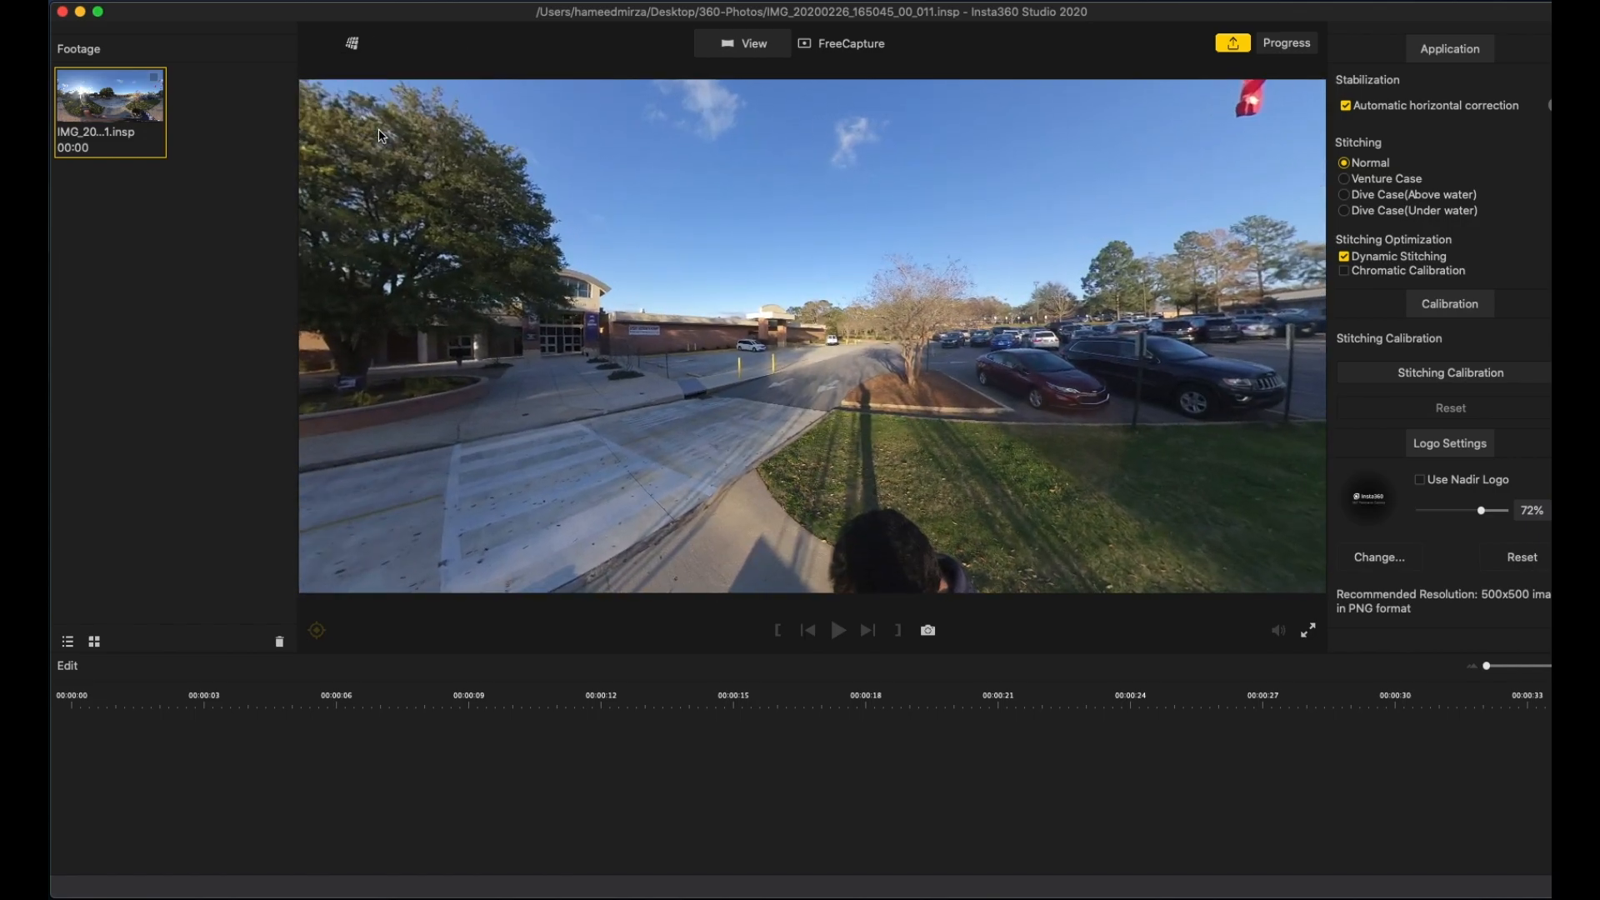
click(351, 43)
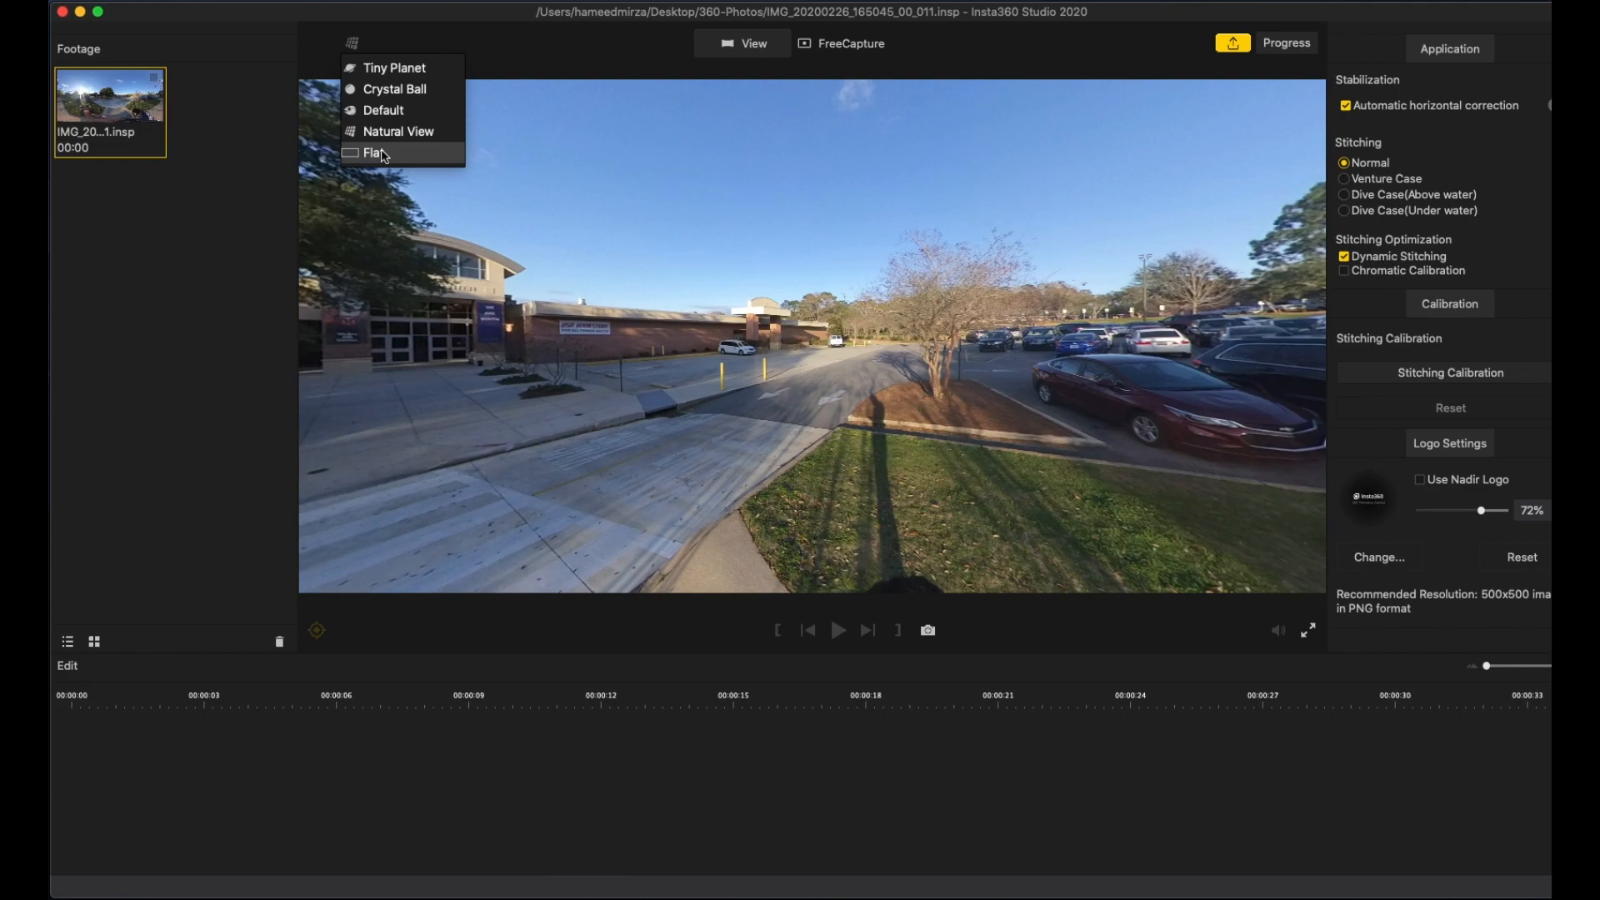
click(376, 152)
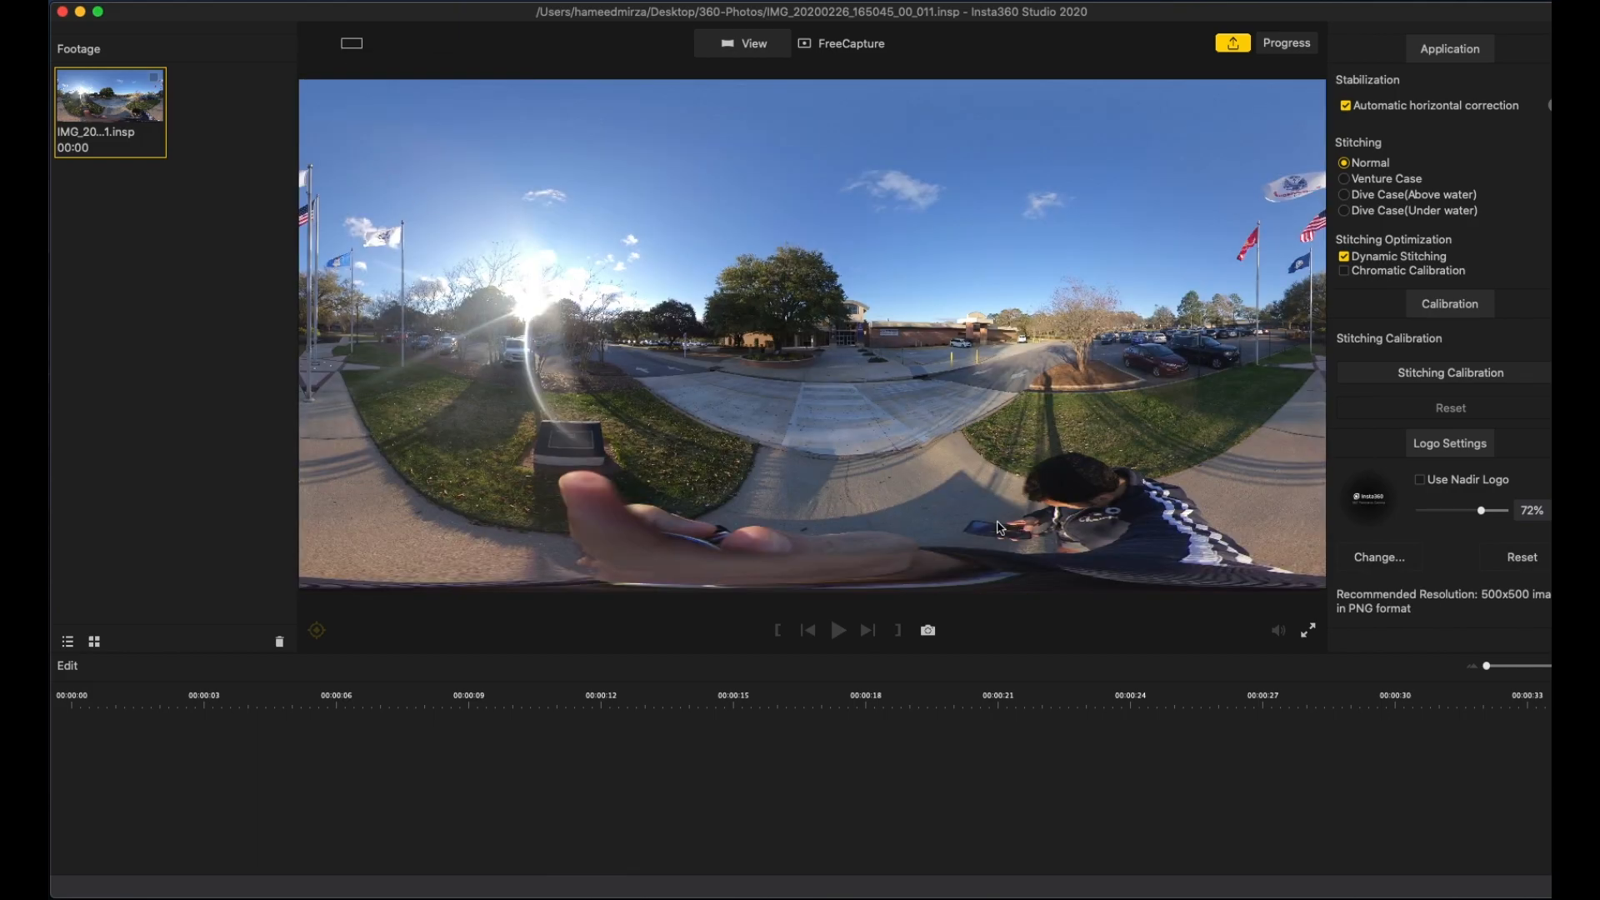
mouse_move(796, 400)
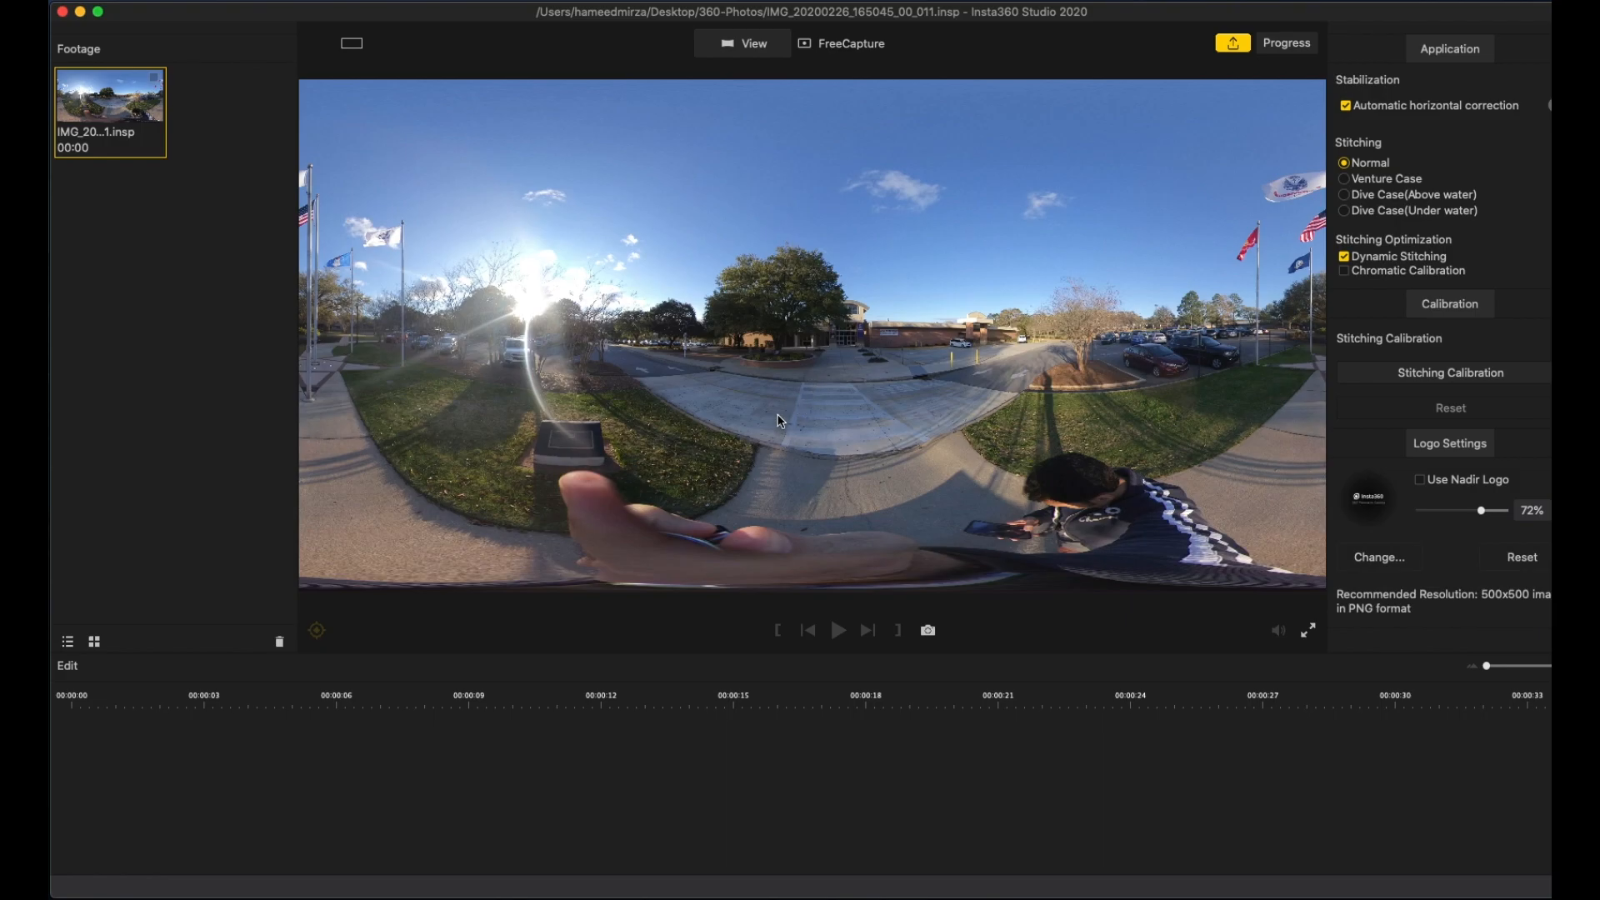
mouse_move(737, 463)
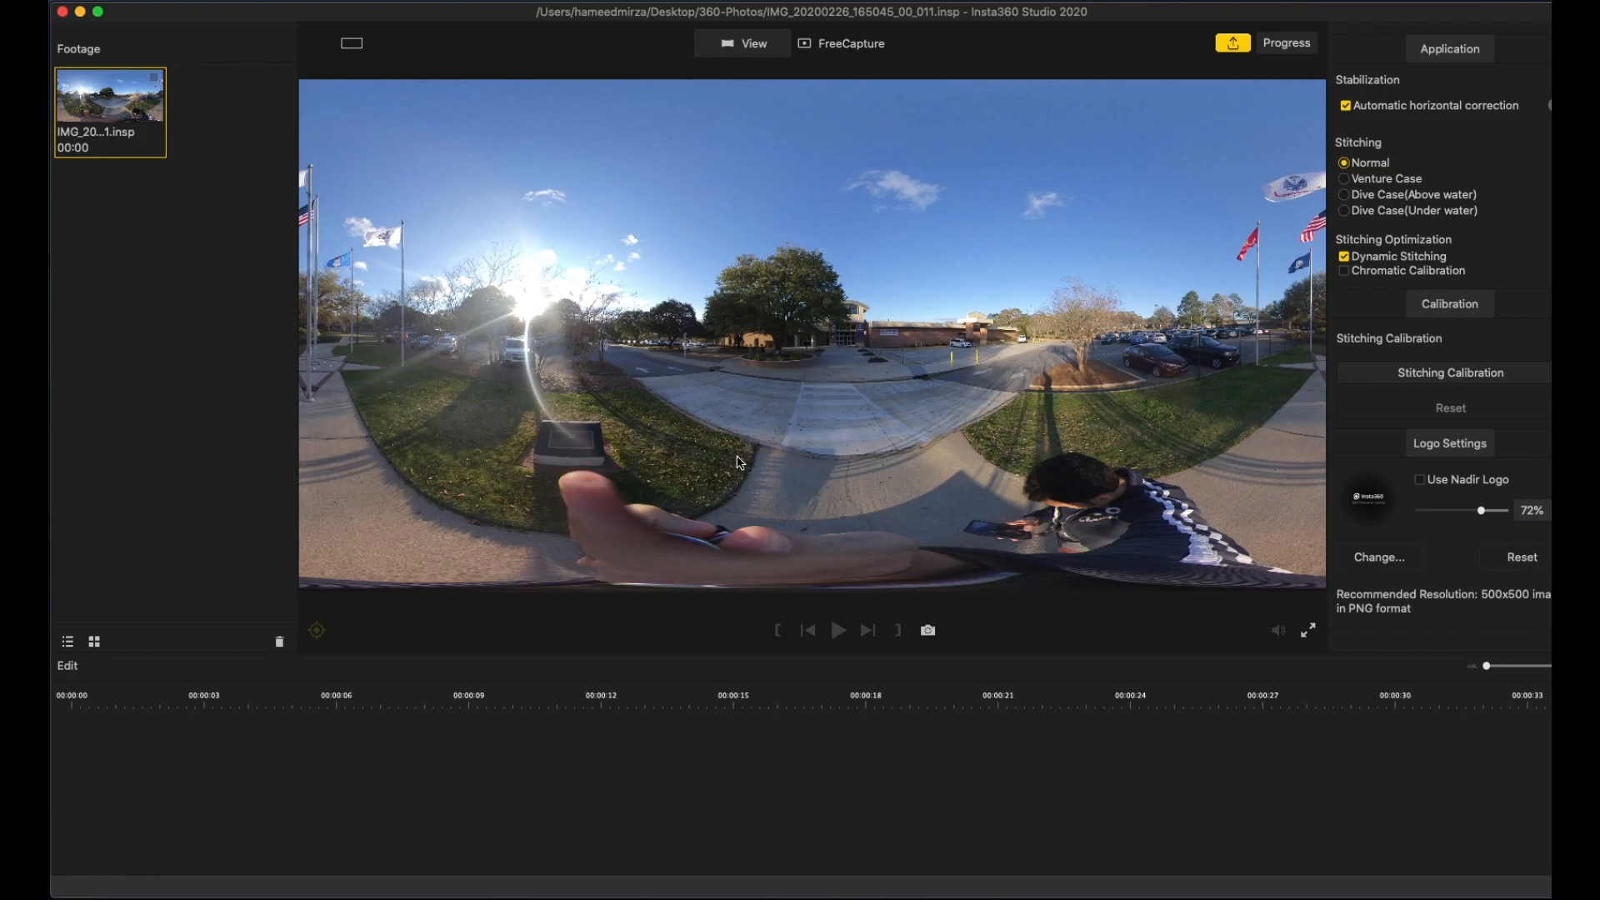
mouse_move(544, 431)
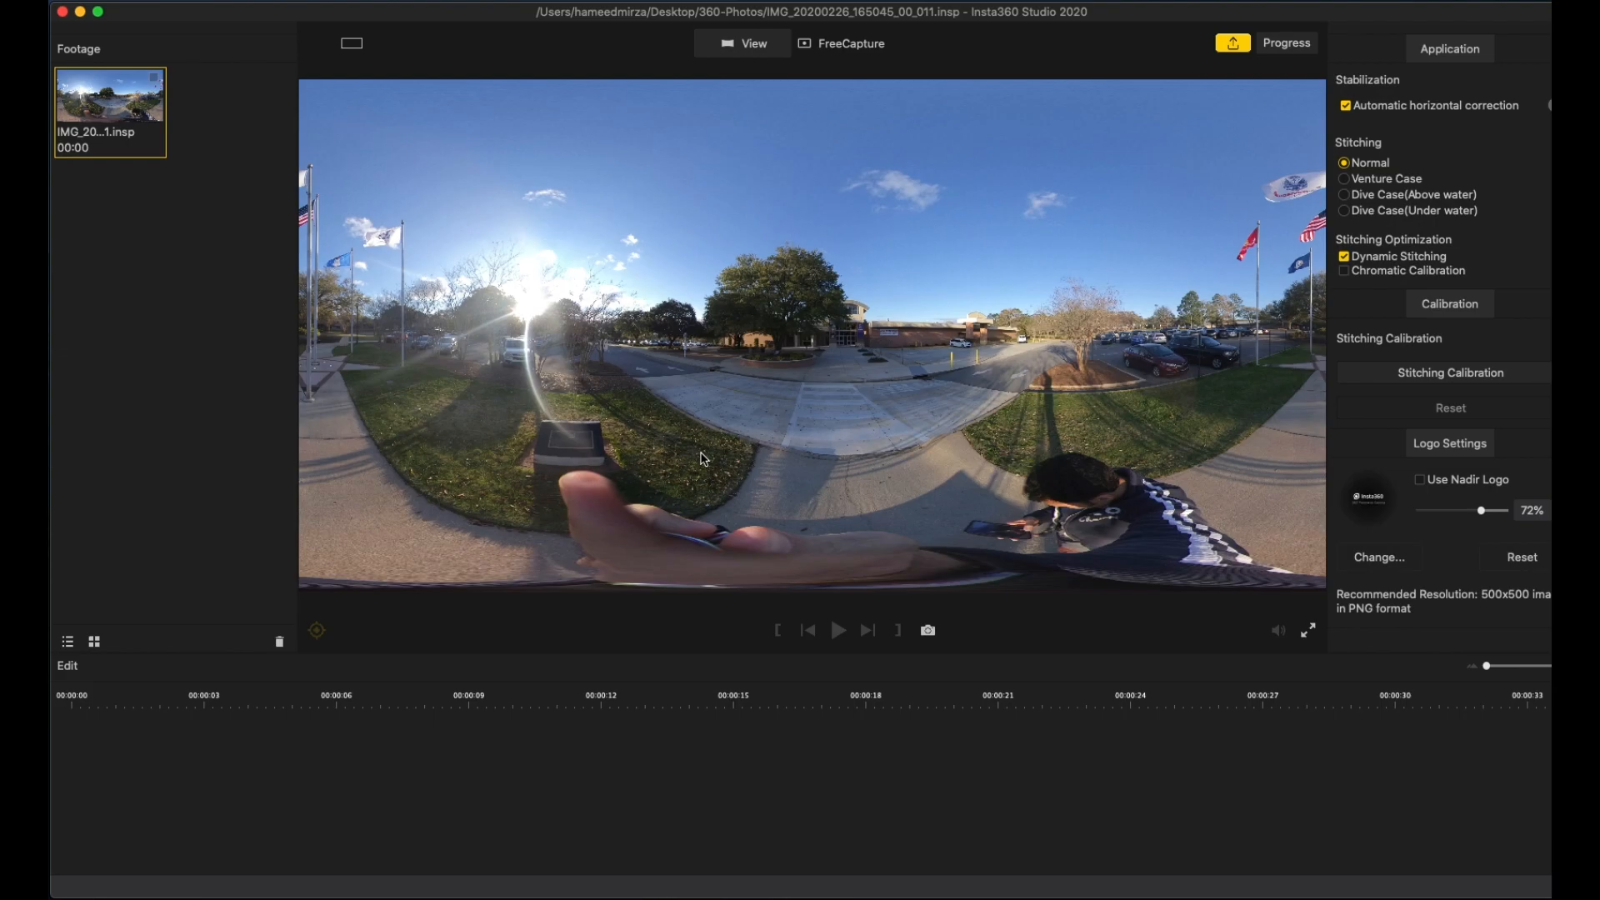
mouse_move(698, 436)
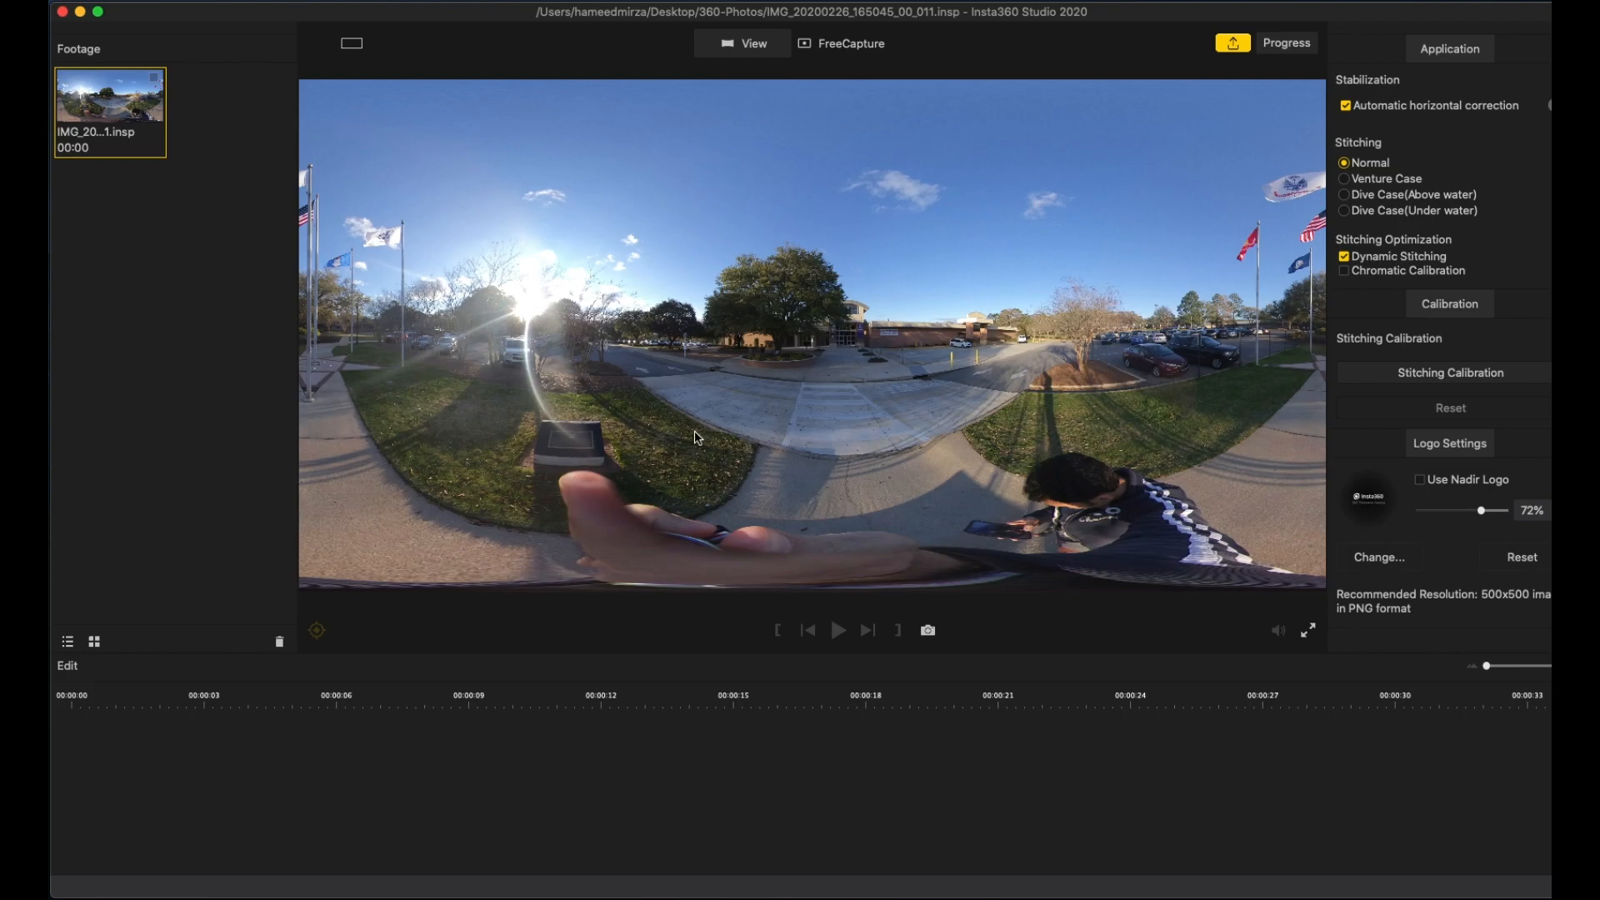
mouse_move(618, 486)
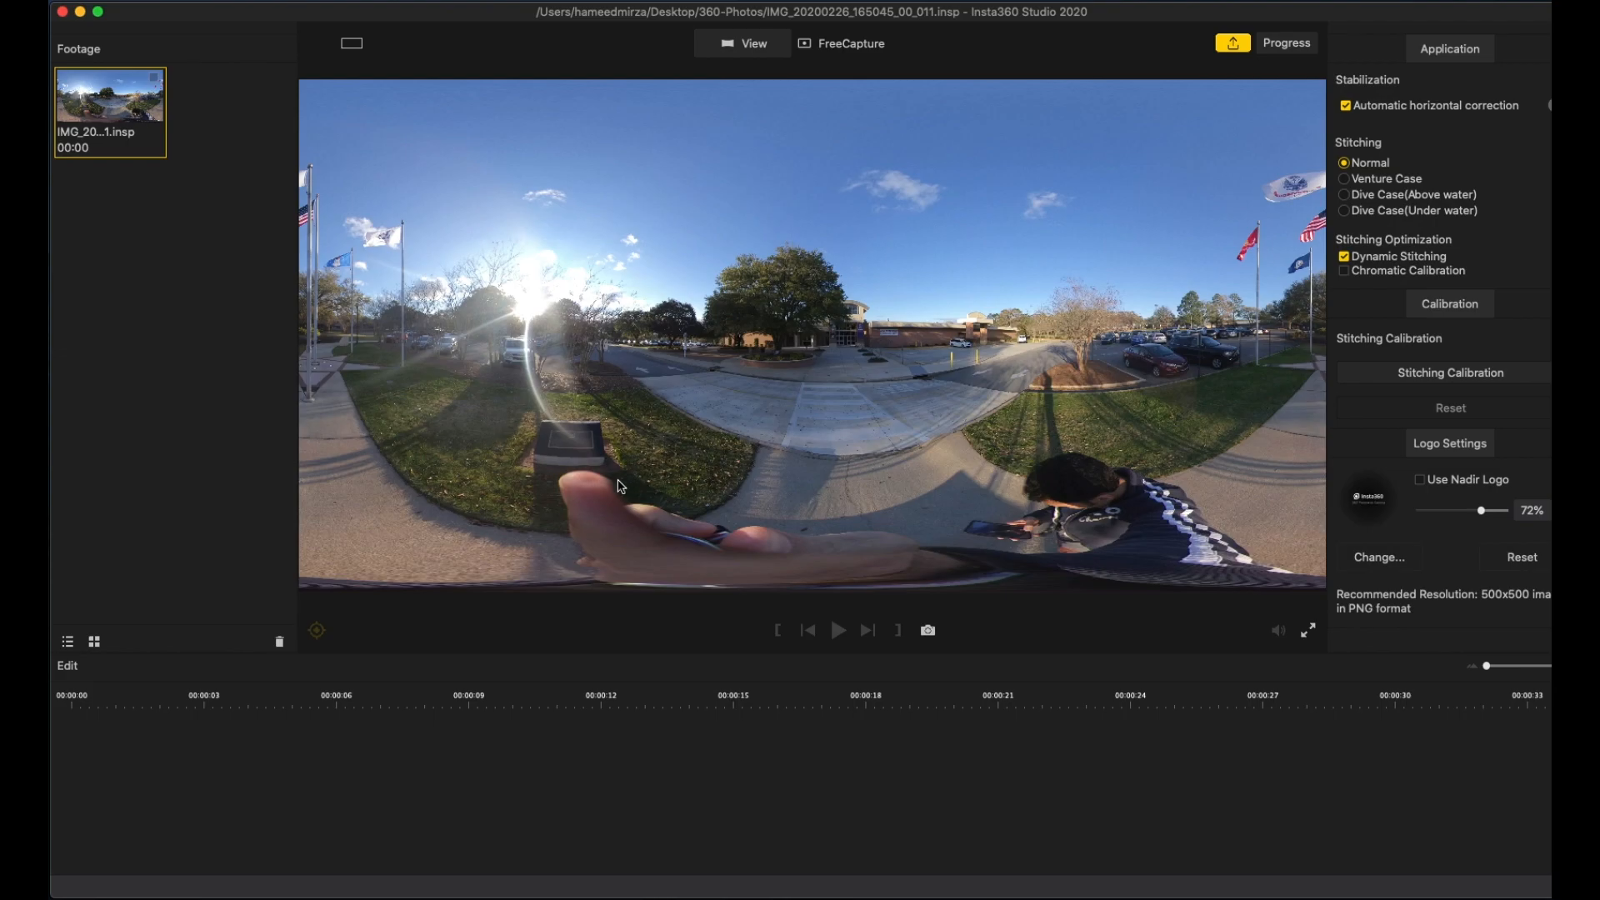
mouse_move(546, 413)
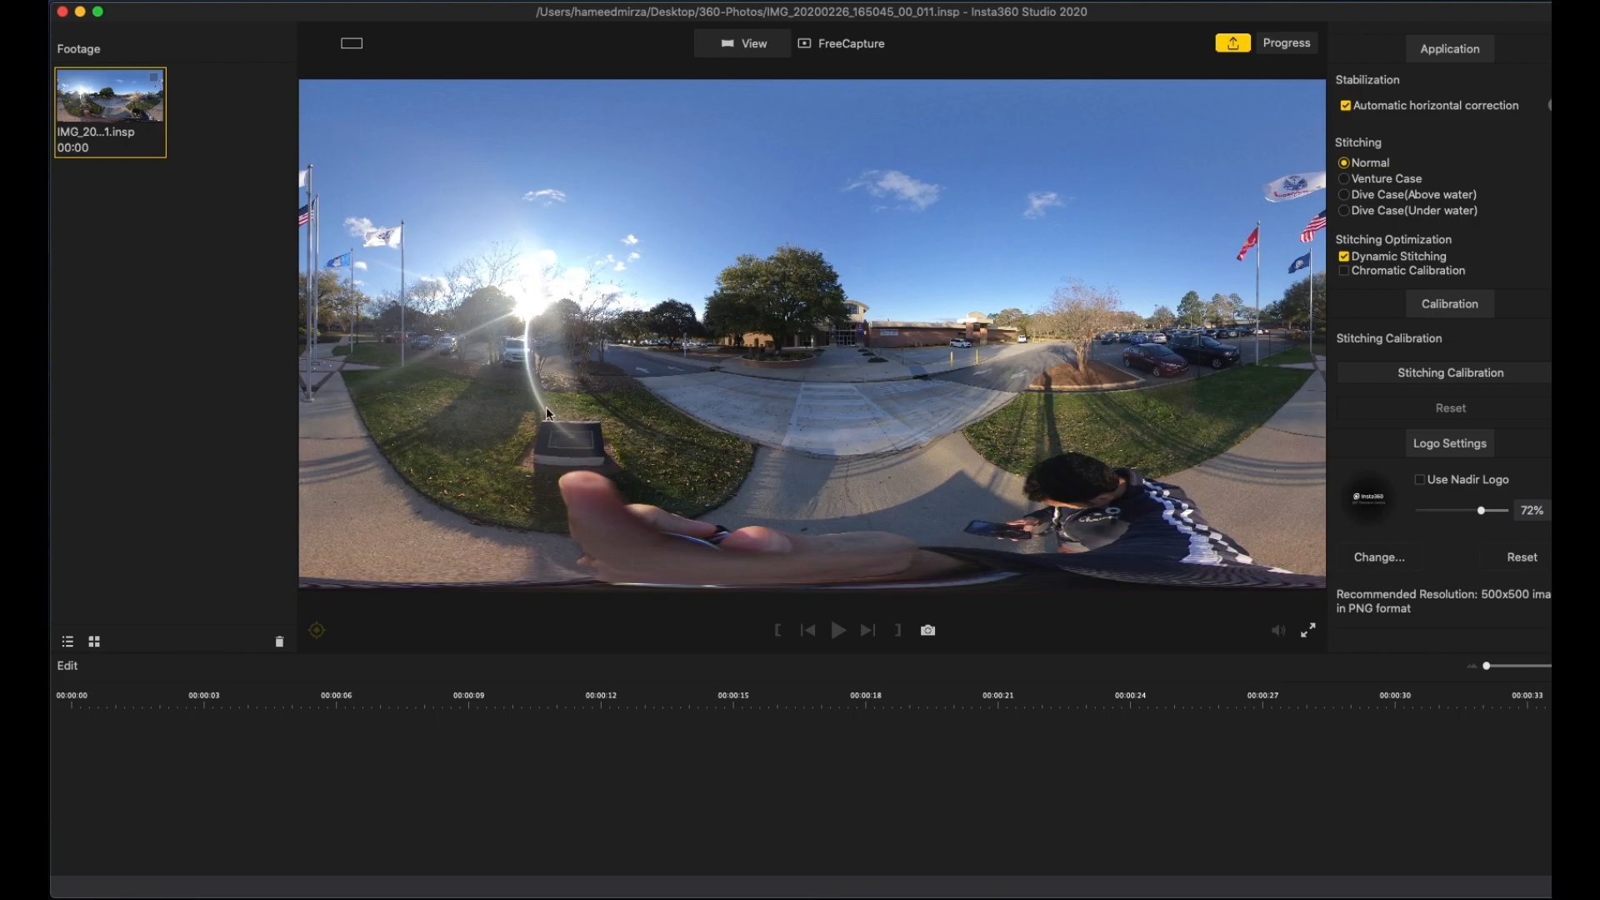
mouse_move(264, 155)
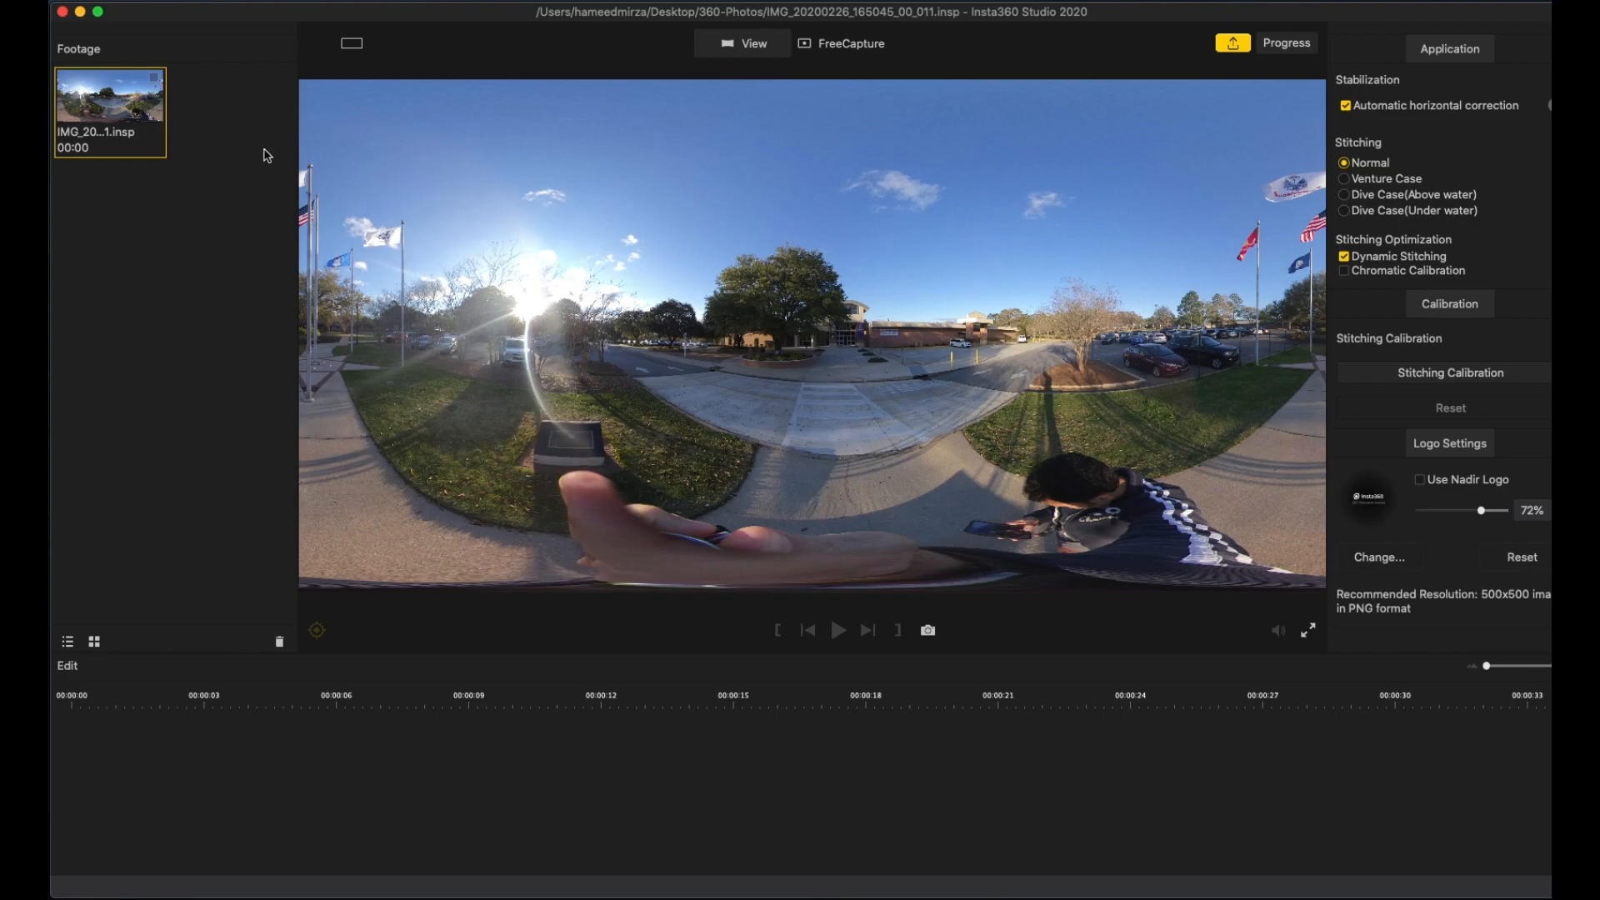
mouse_move(431, 183)
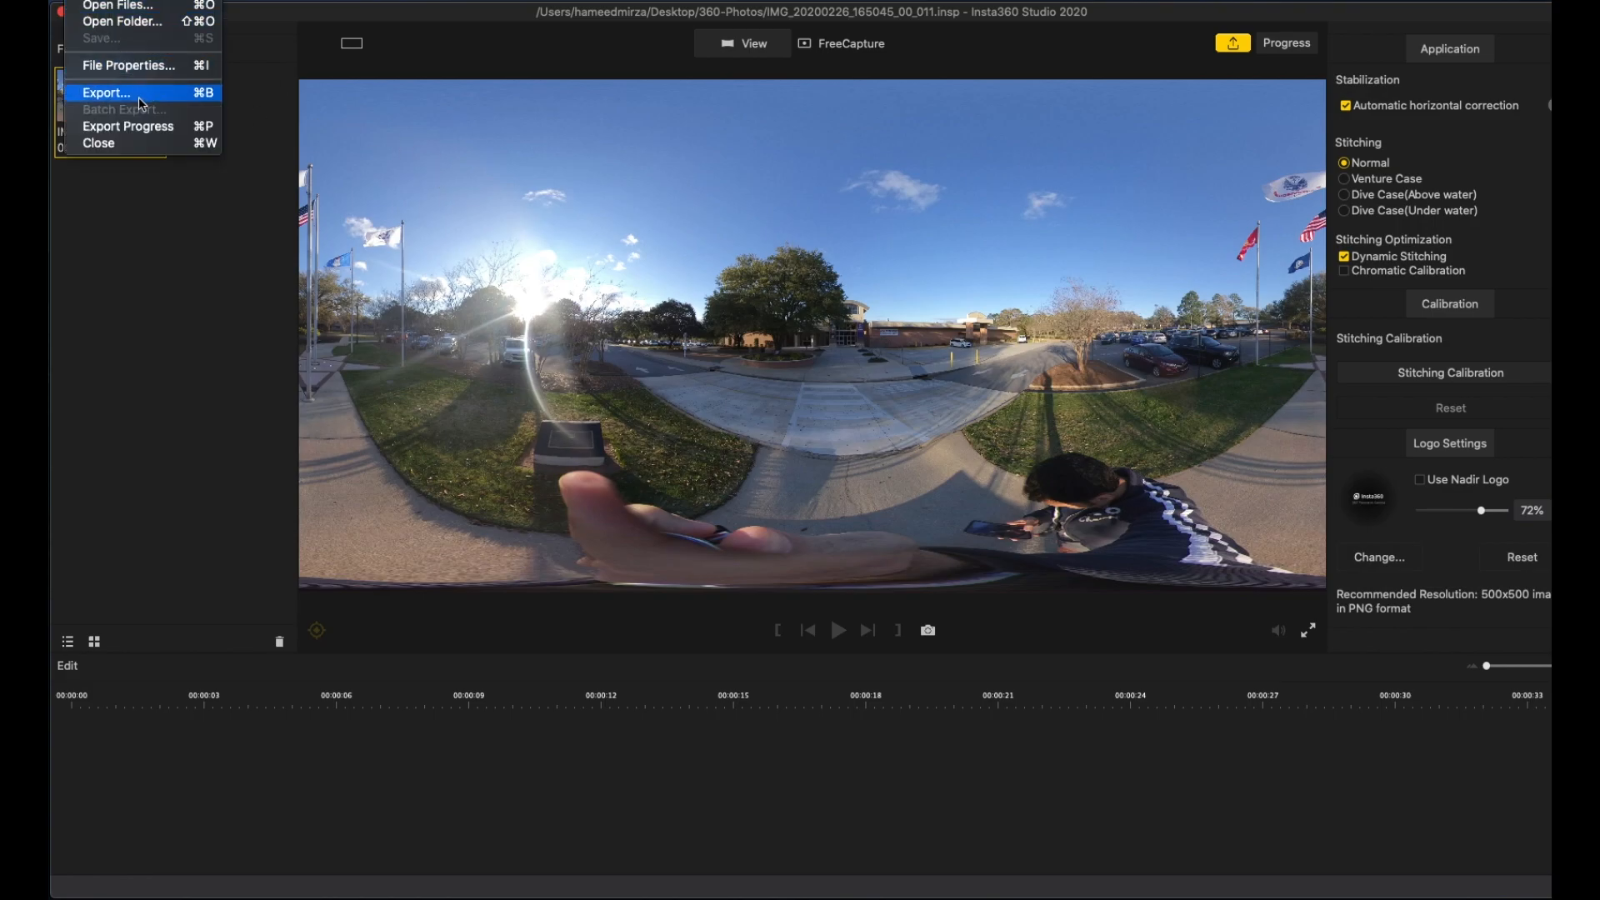
Step: Export the photo as Test.jpg at 6080×3040 into 360-Photos
click(105, 92)
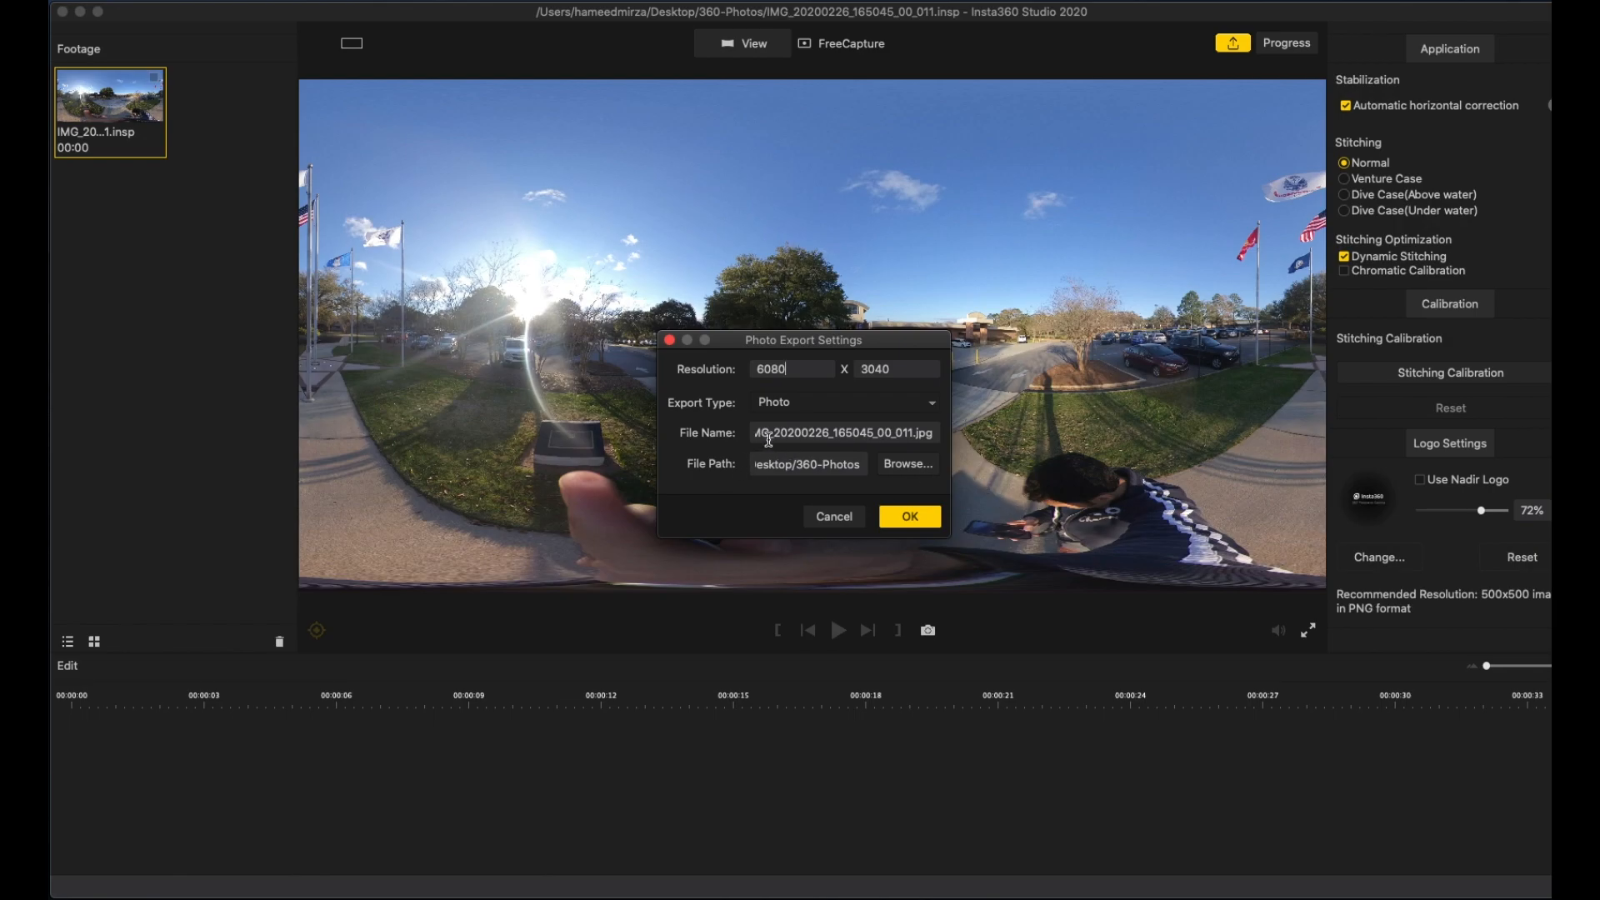
mouse_move(809, 398)
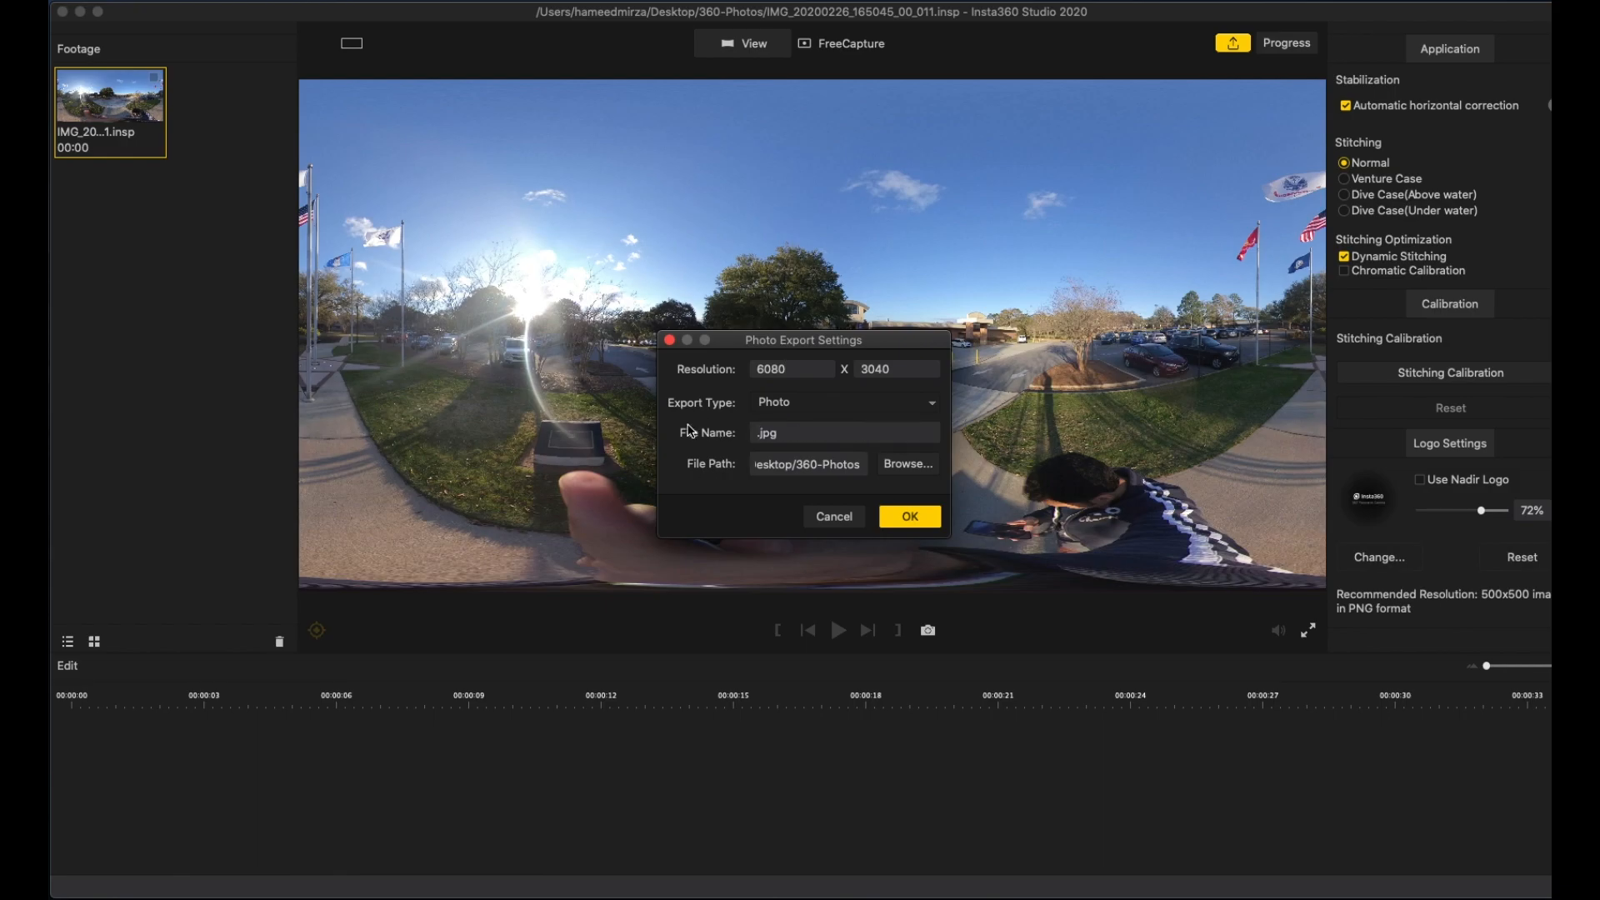
text(Test)
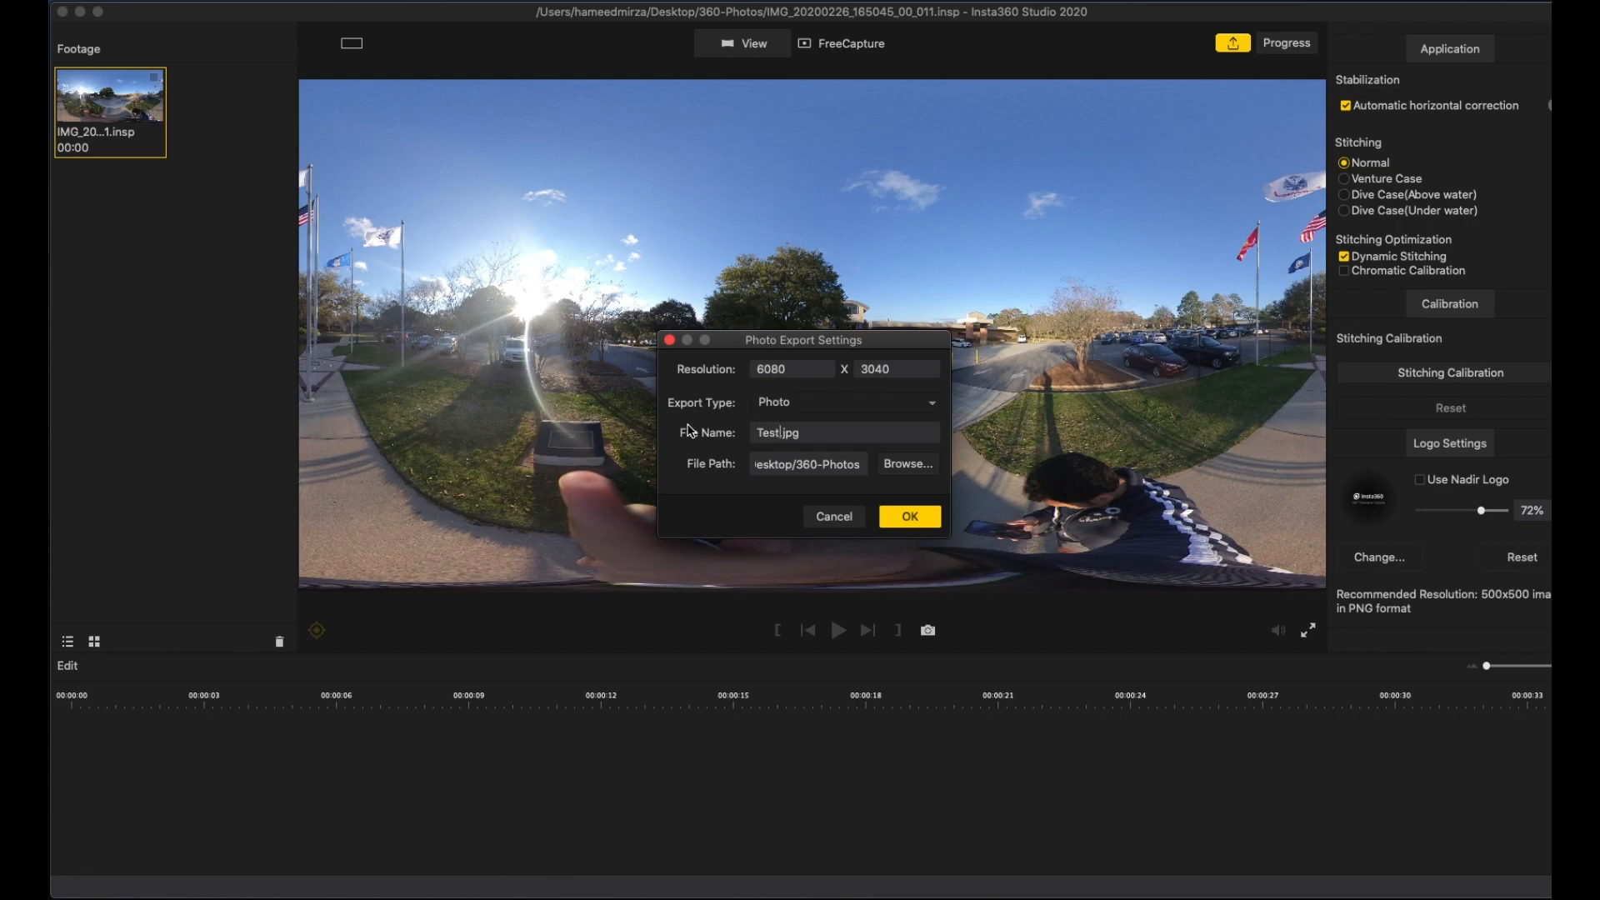
mouse_move(913, 519)
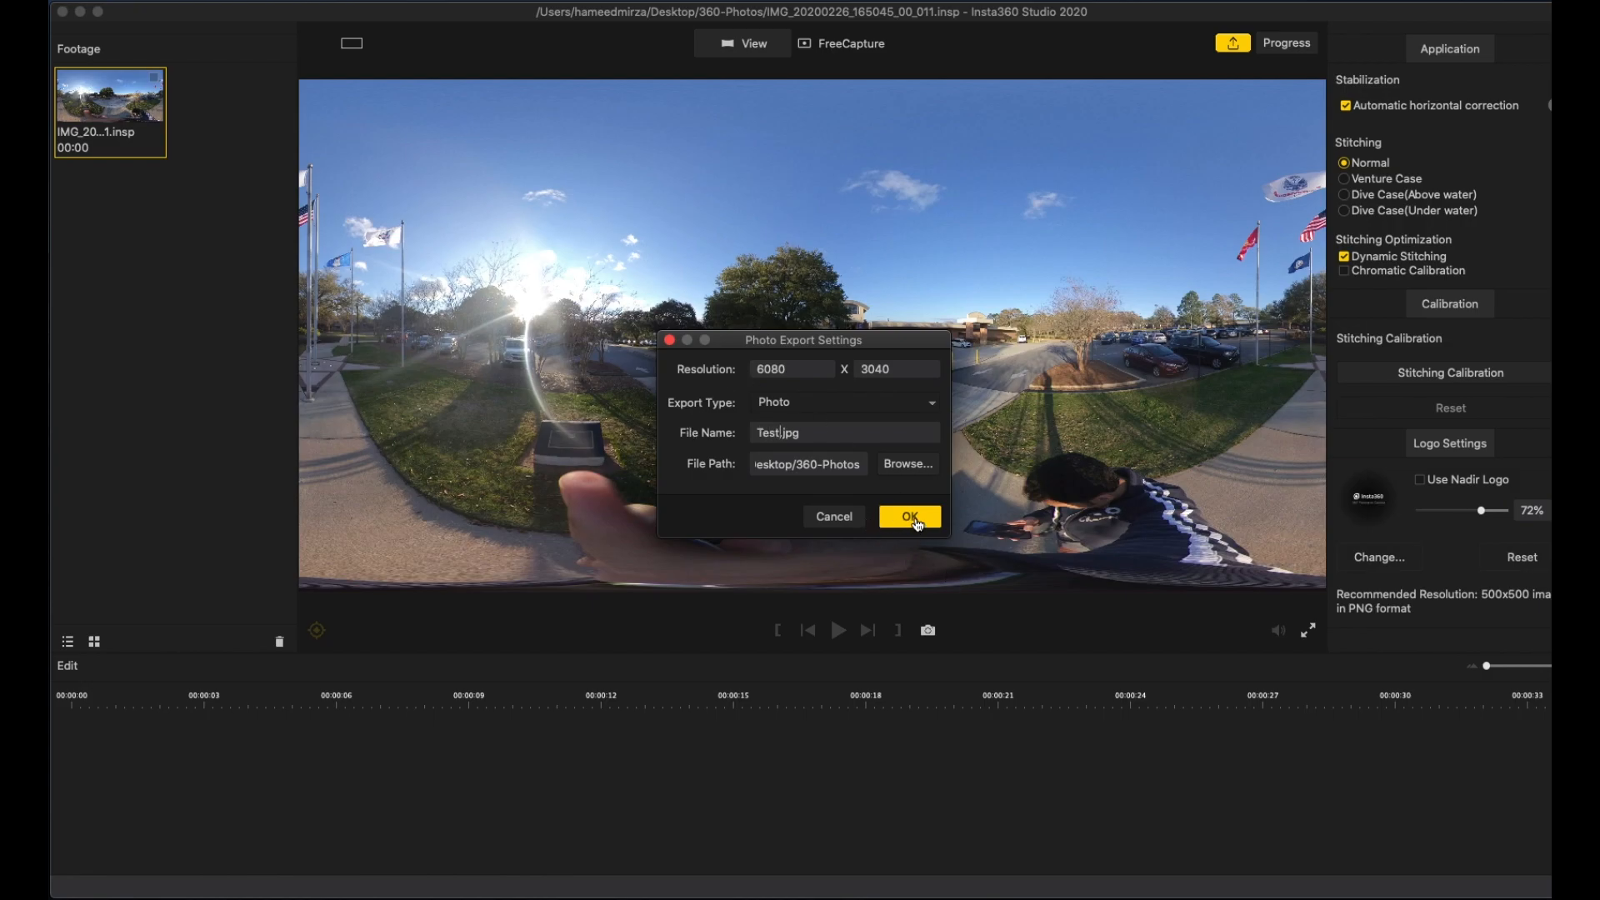
click(907, 517)
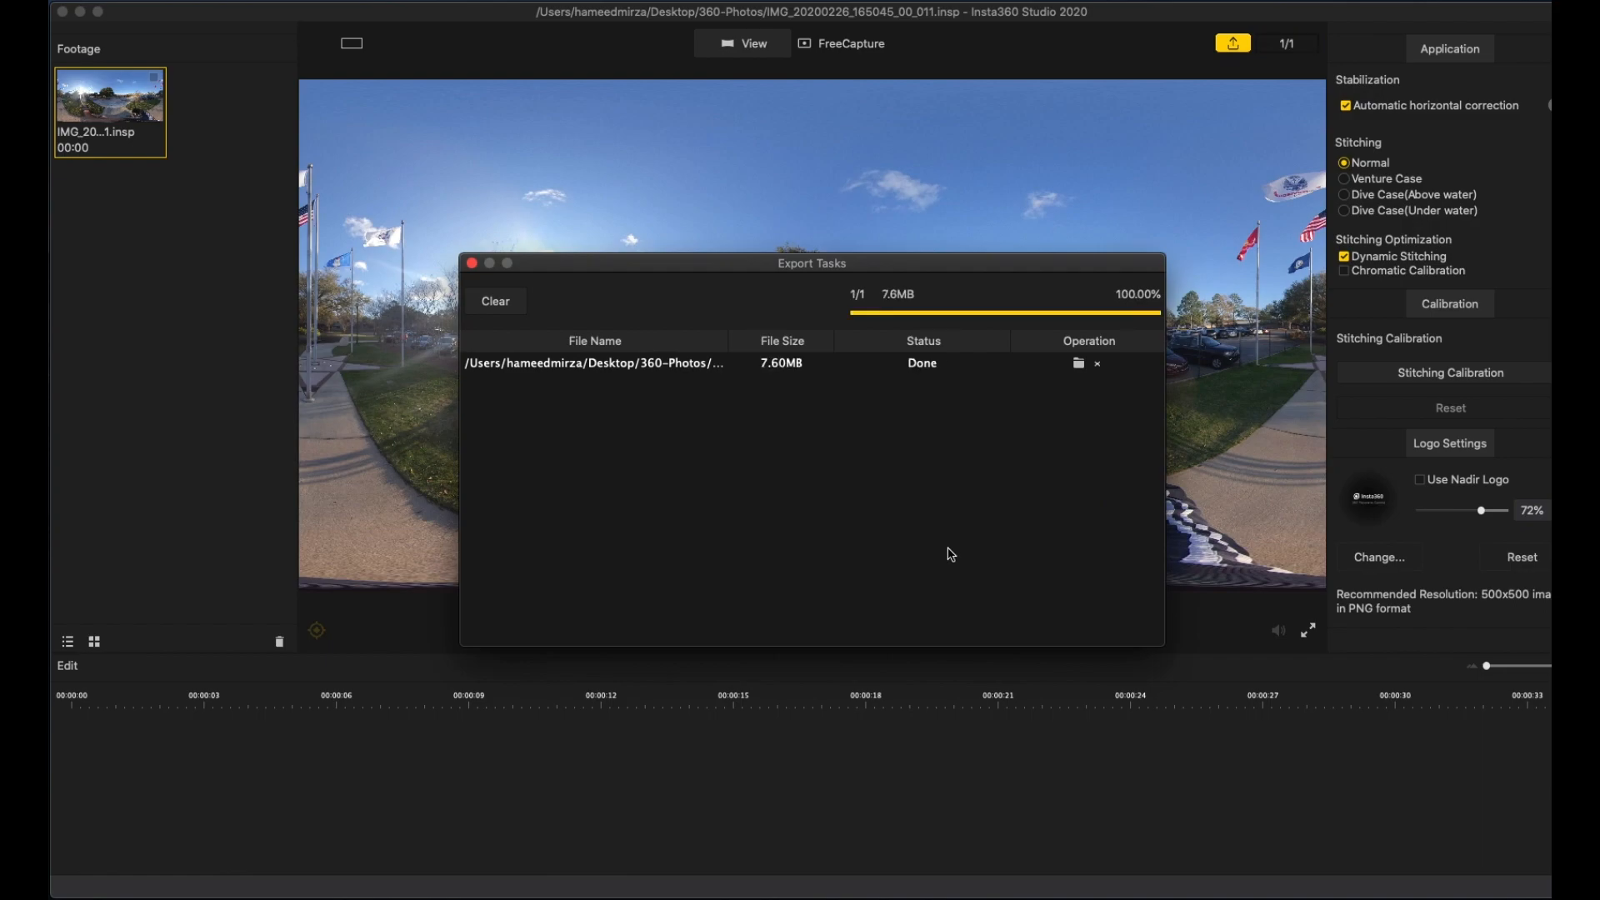
mouse_move(892, 409)
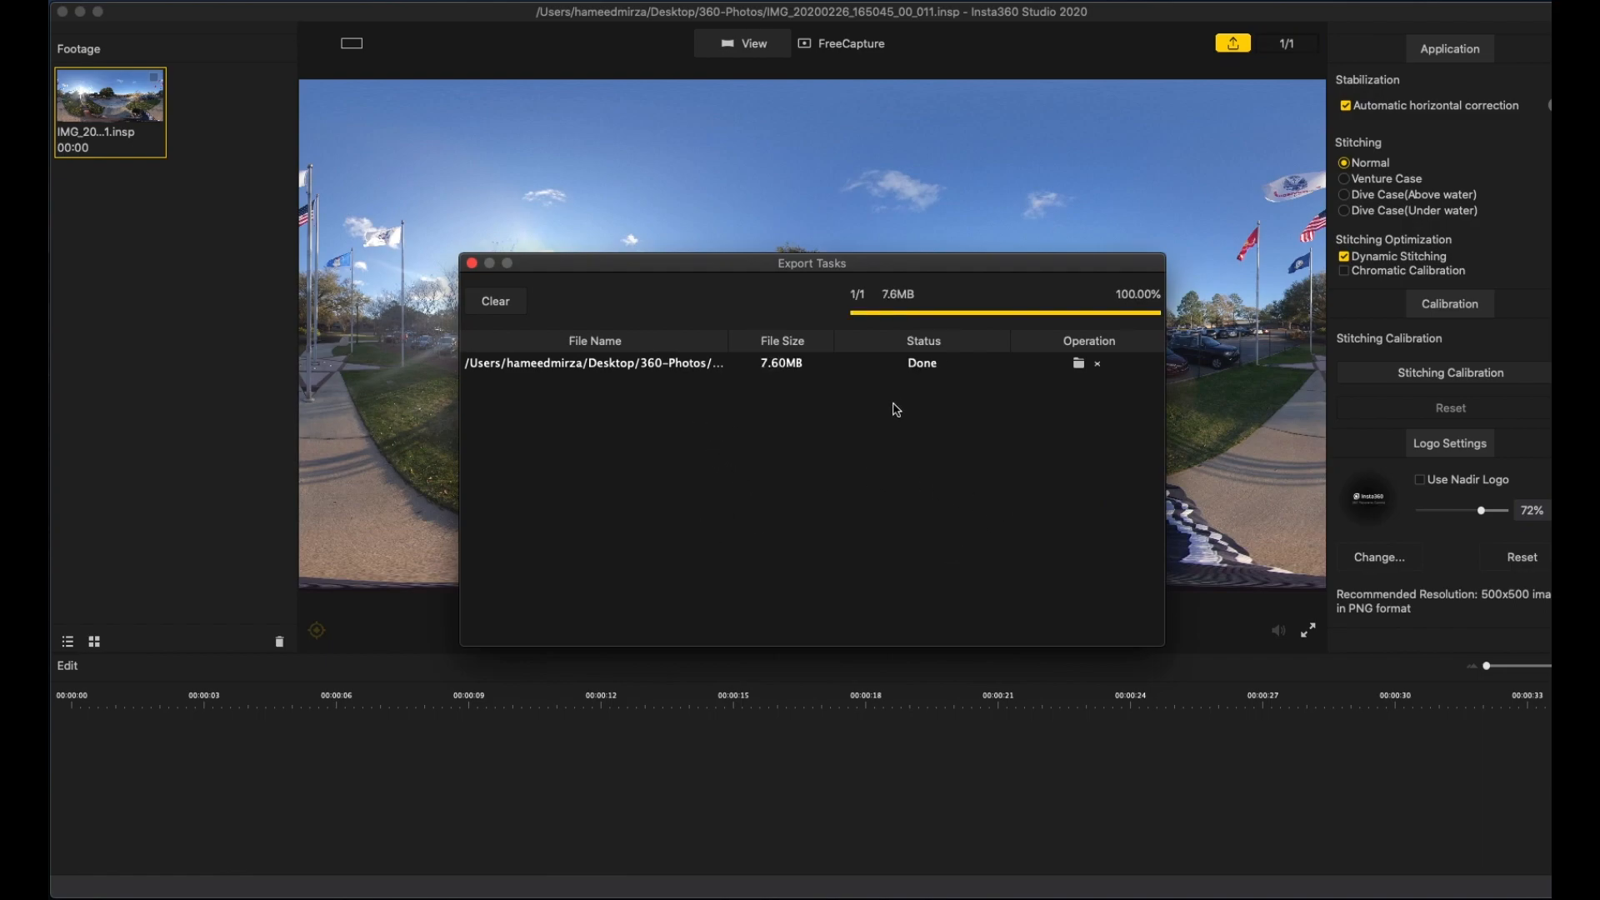
mouse_move(900, 410)
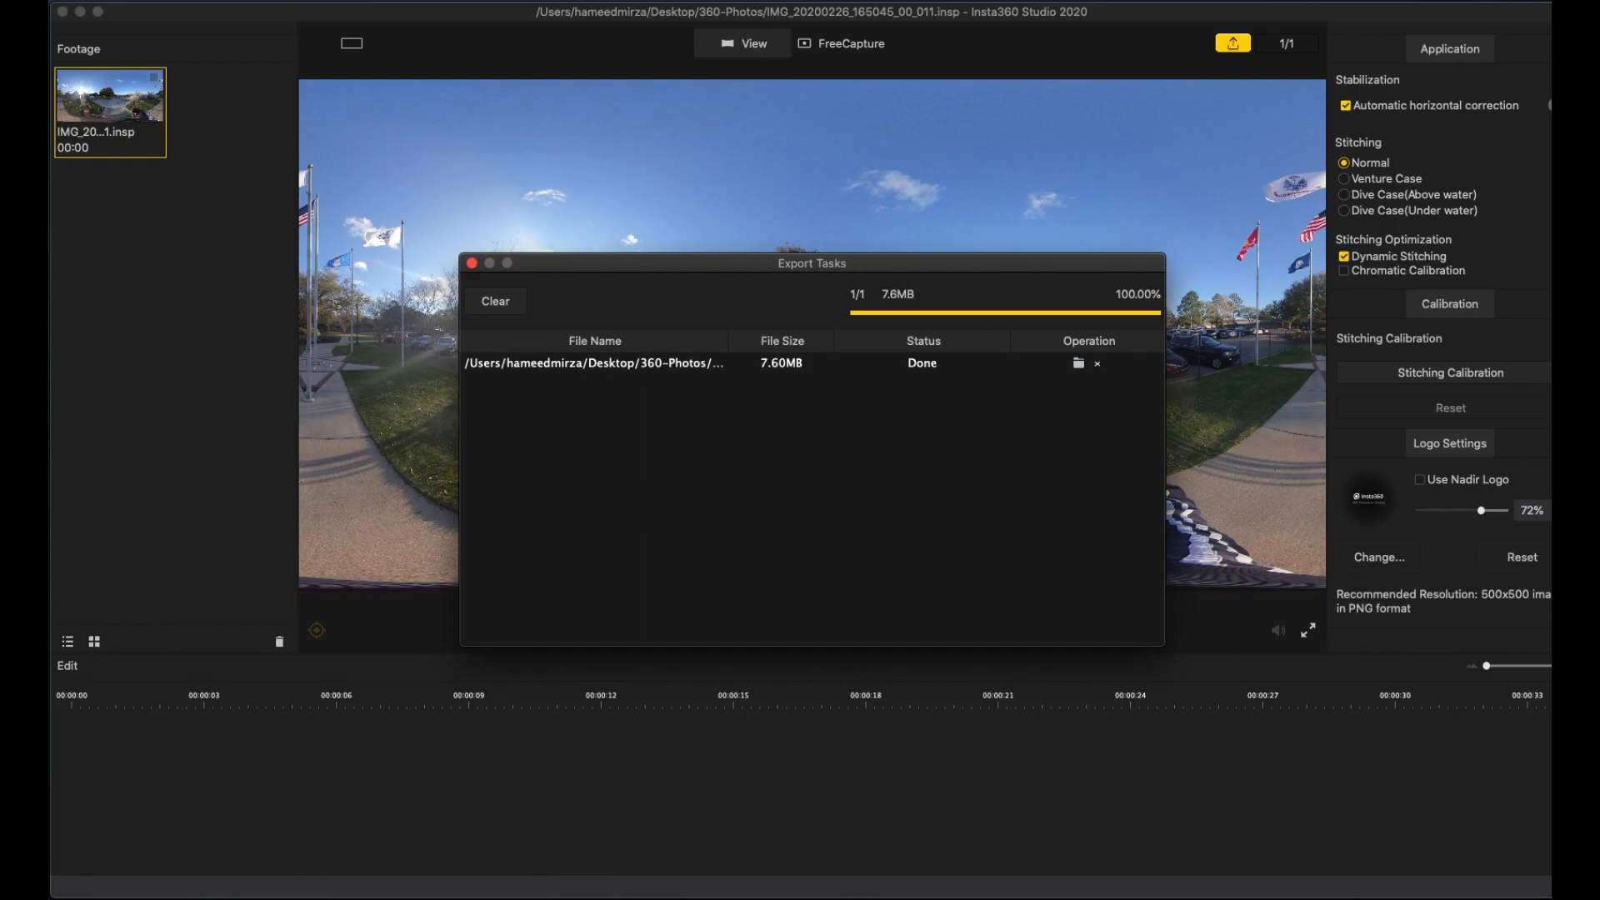
click(1077, 364)
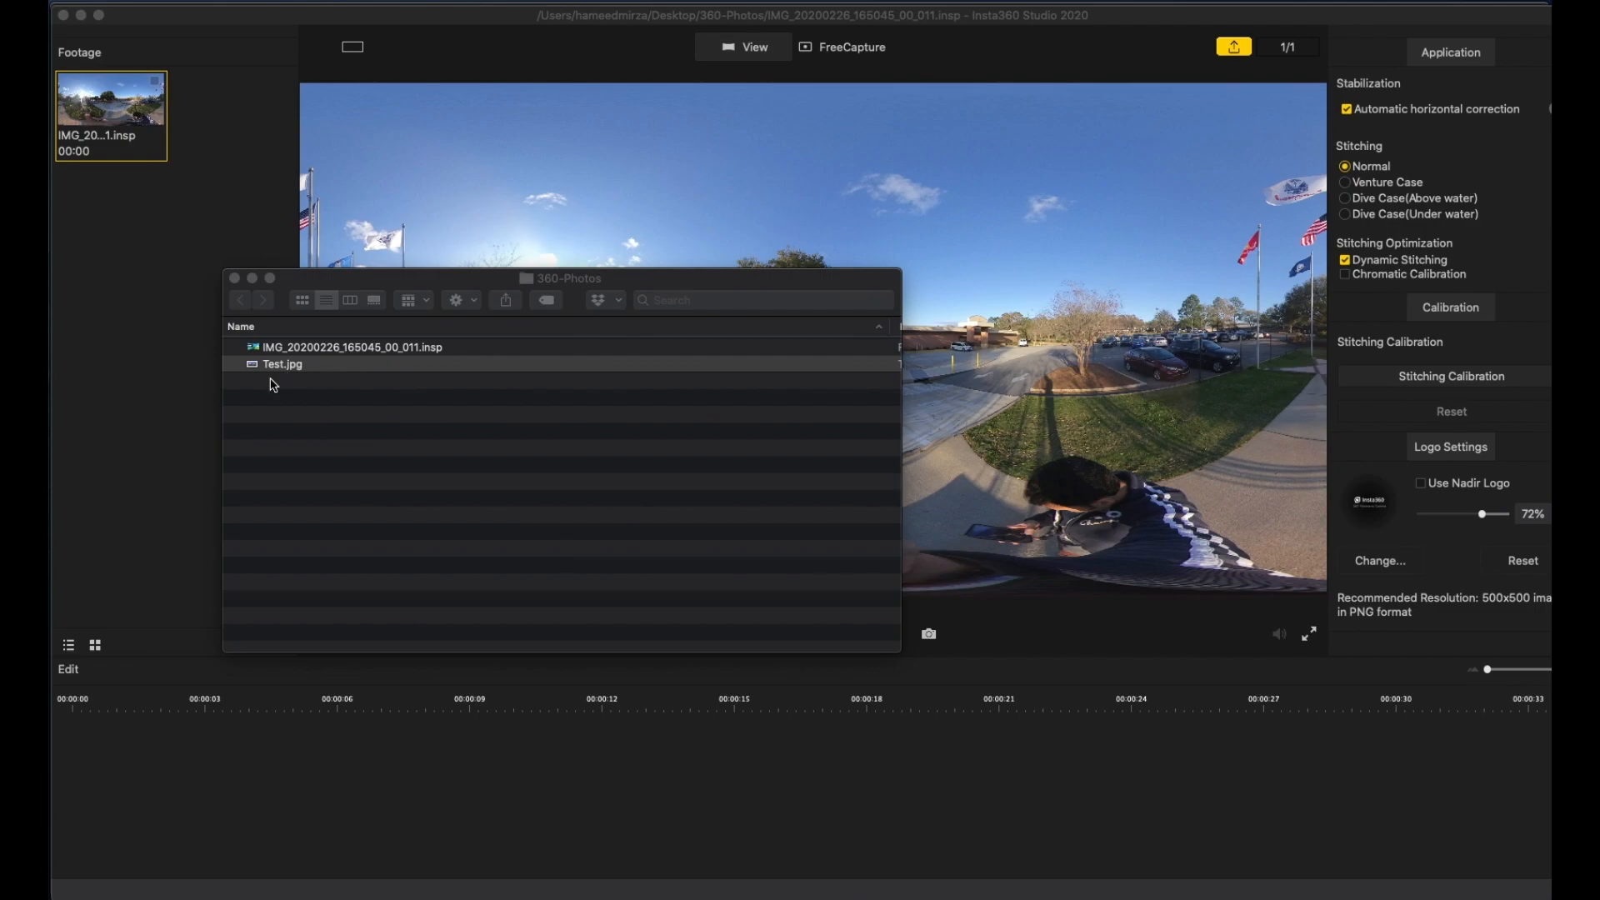
Step: Open Test.jpg in Preview to check the flat panorama
click(283, 364)
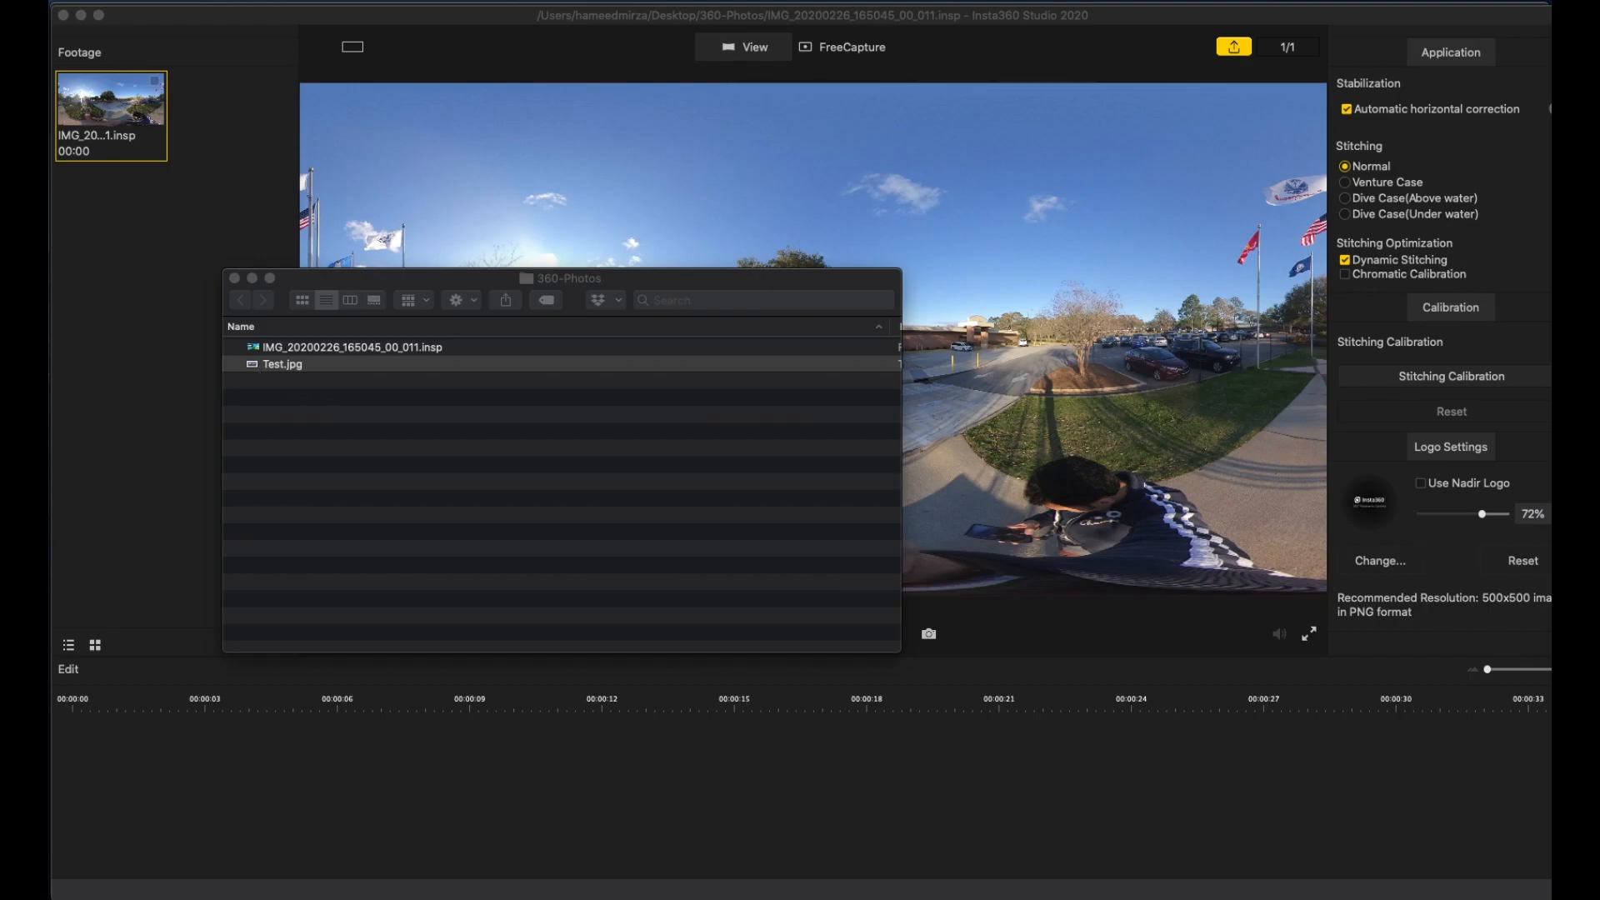
double_click(282, 364)
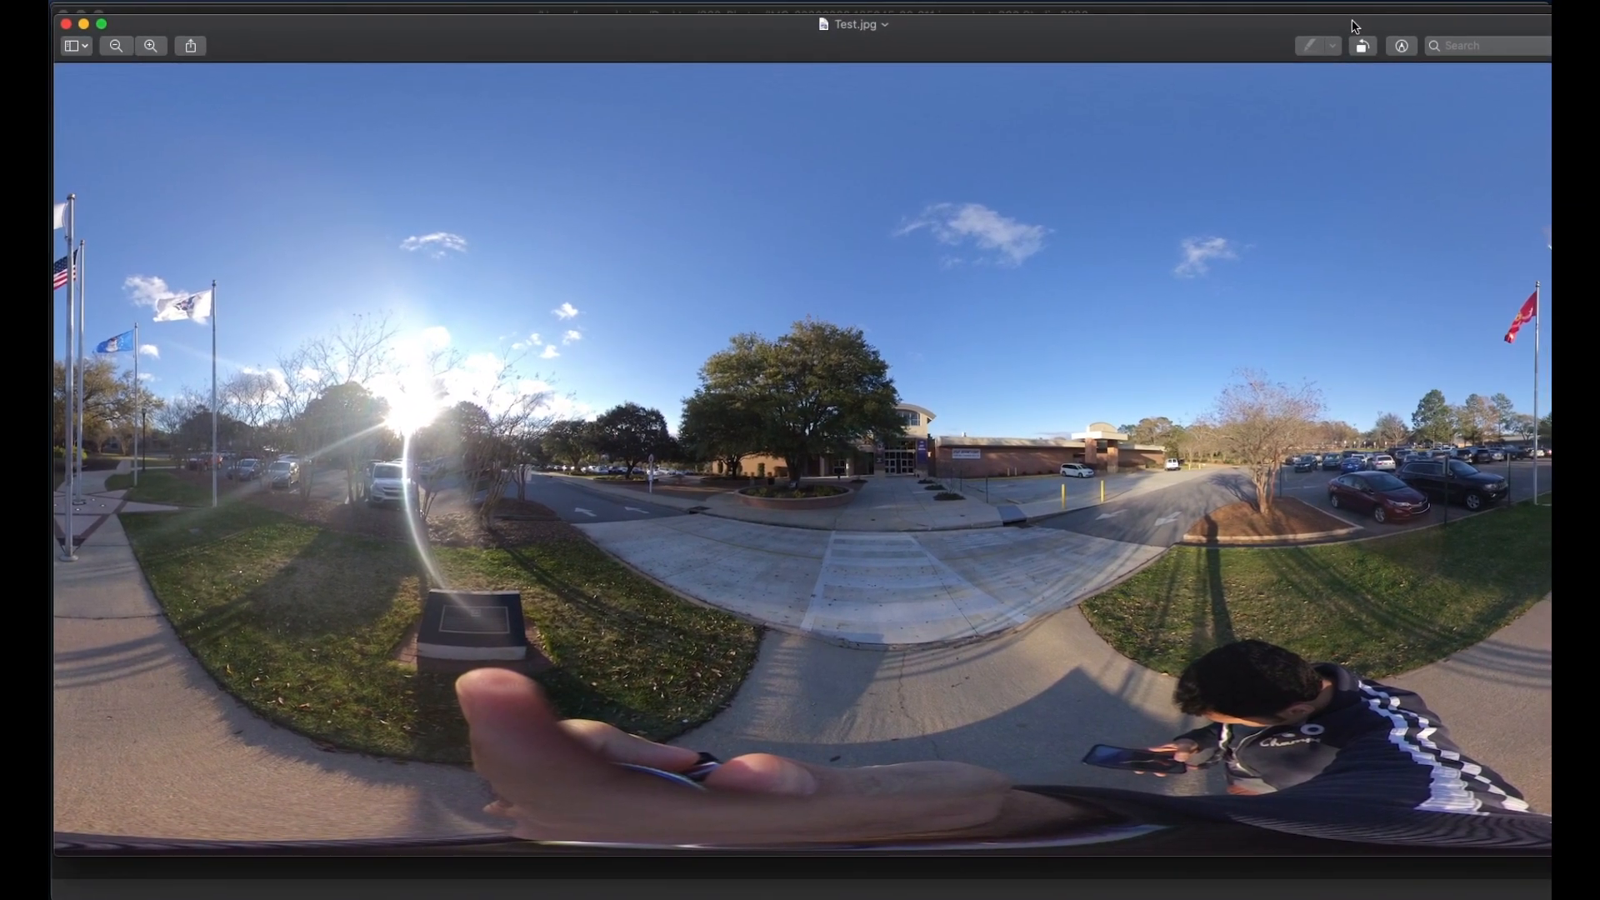
mouse_move(753, 266)
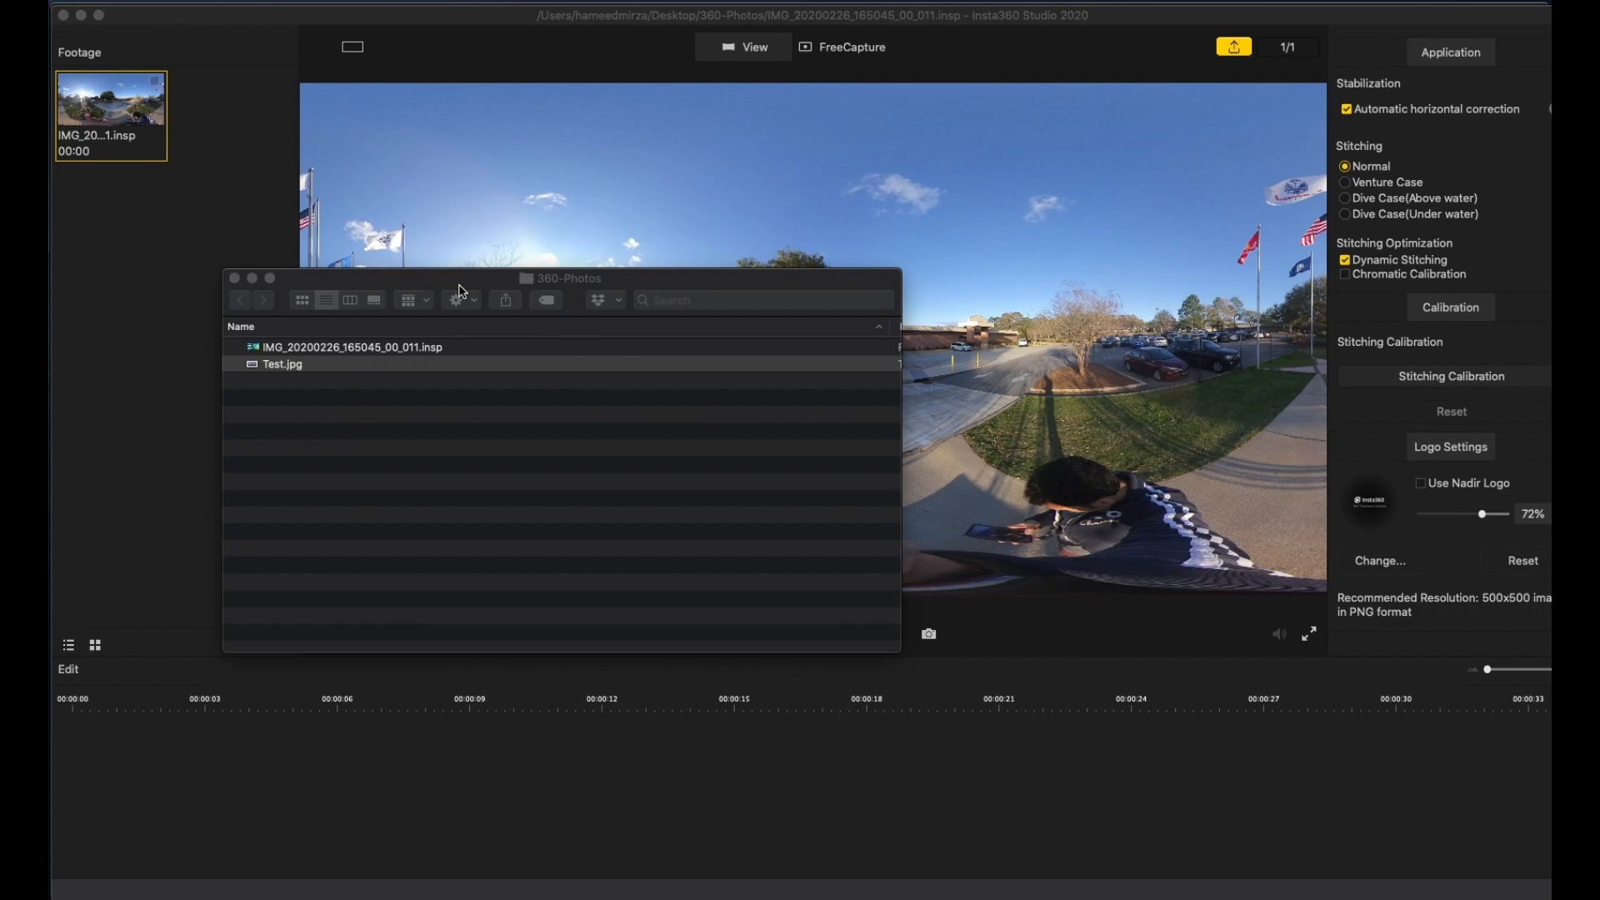
mouse_move(235, 283)
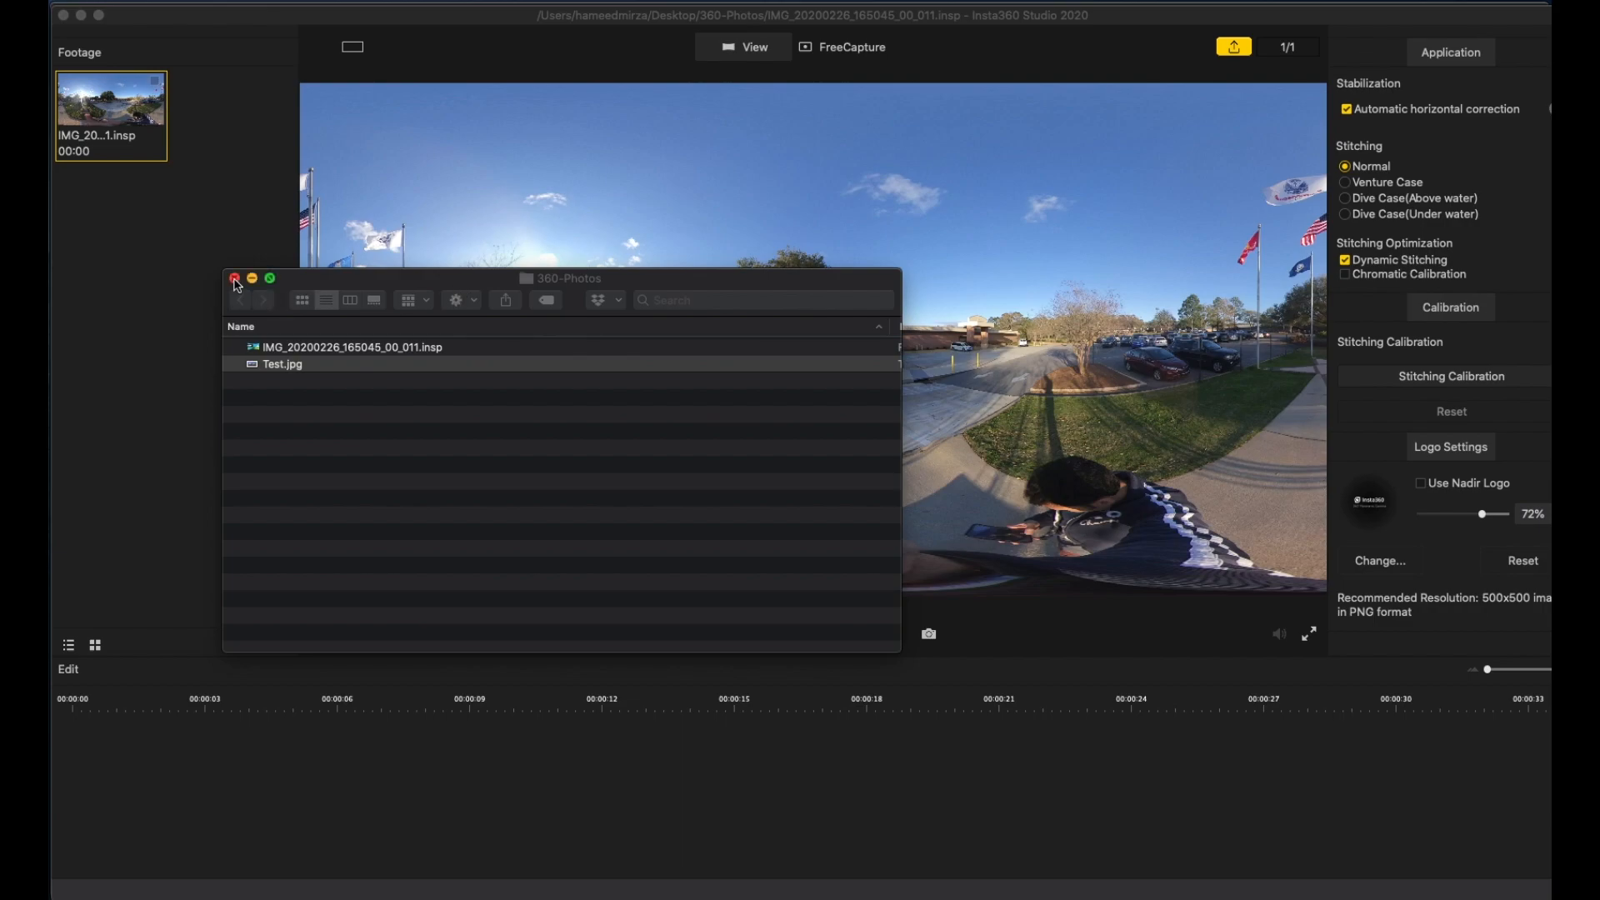
mouse_move(235, 304)
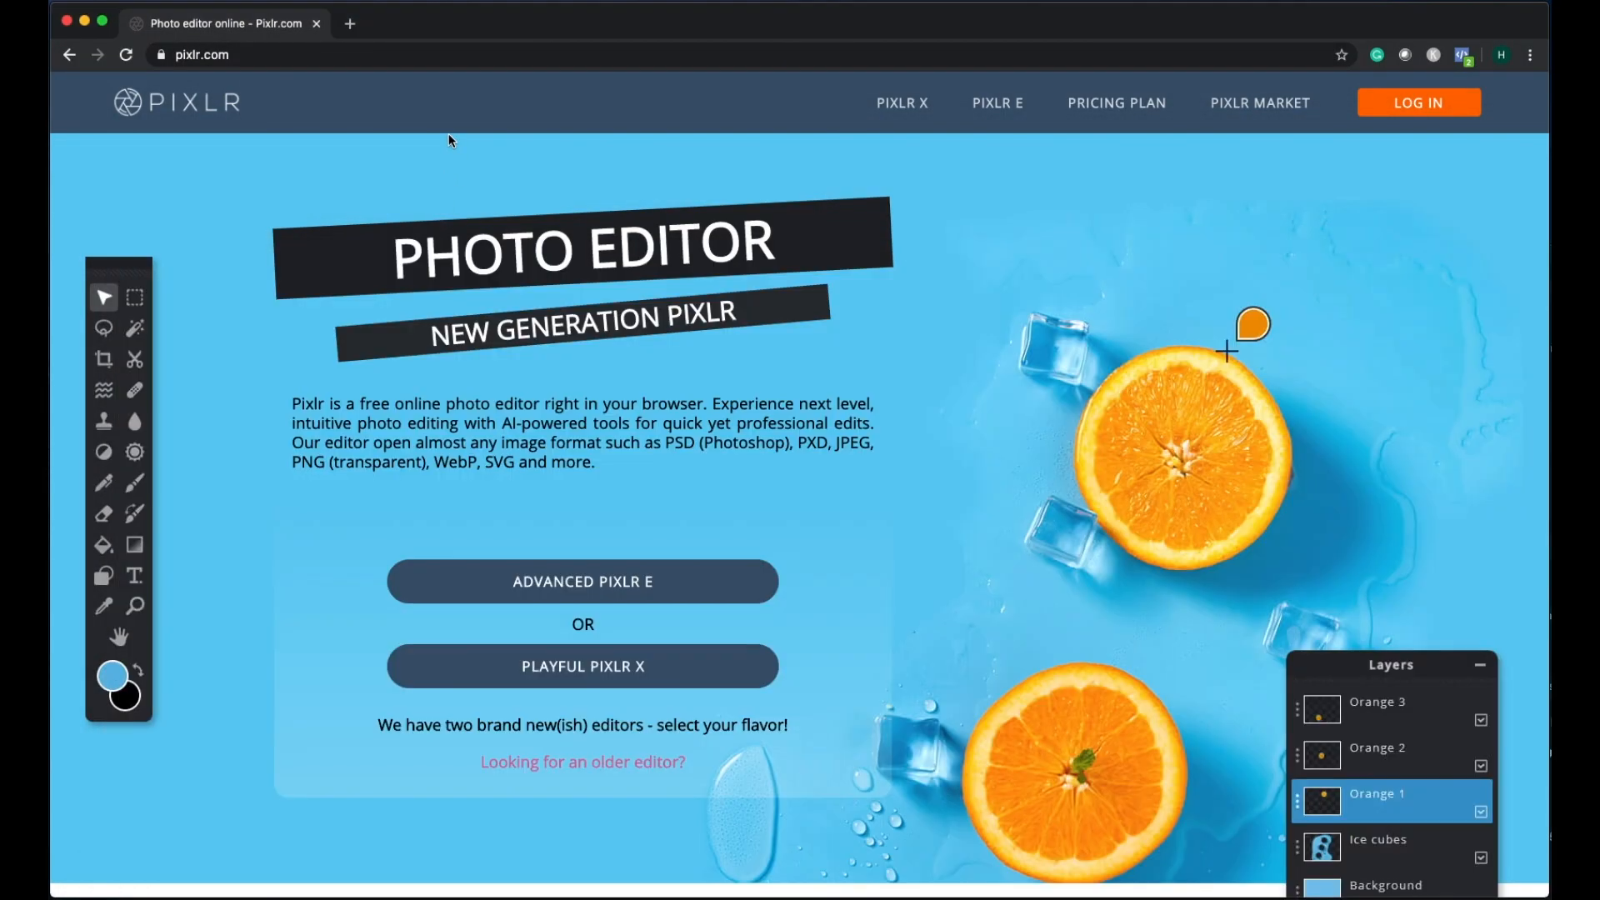
mouse_move(395, 173)
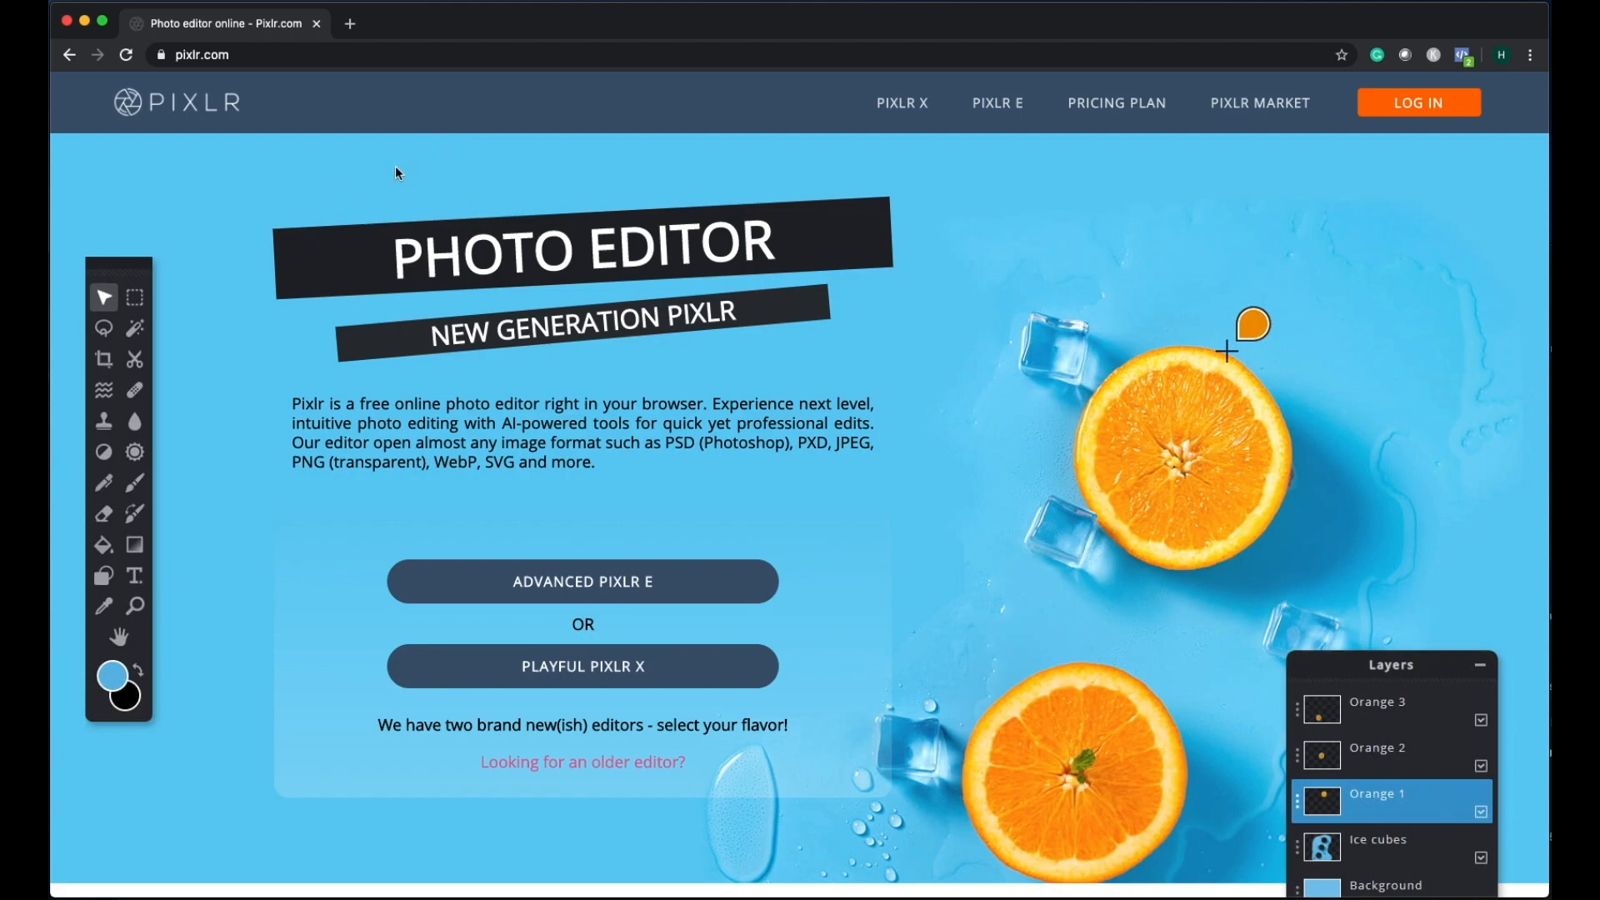
mouse_move(708, 296)
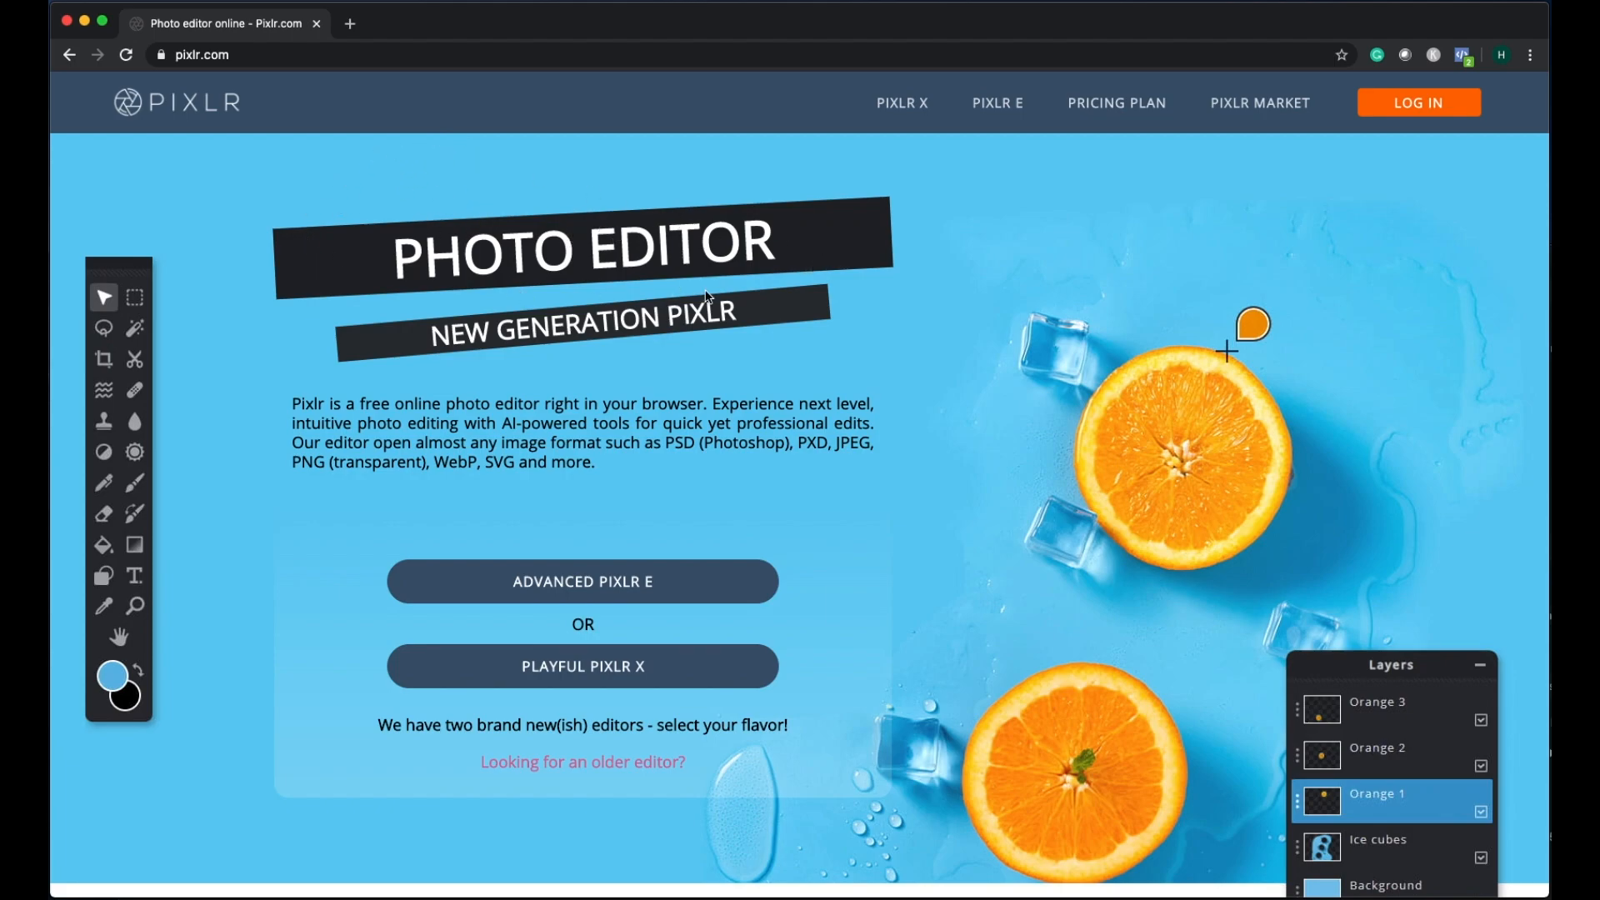
mouse_move(551, 310)
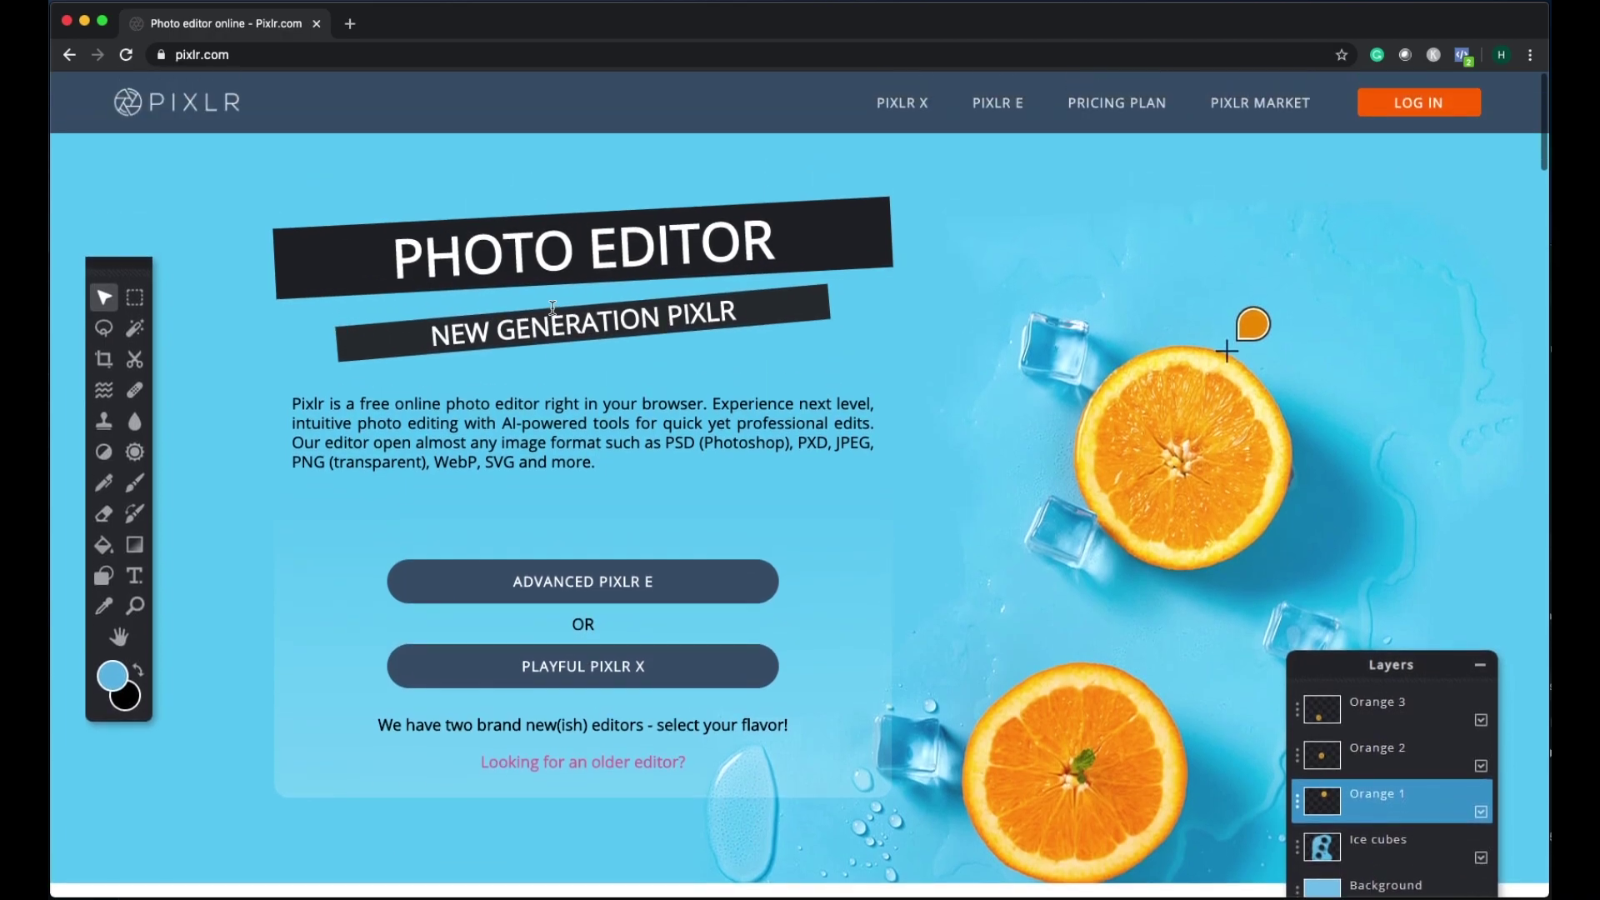
Step: Open Playful Pixlr X from pixlr.com, go back once, and reopen it
scroll(down, 3)
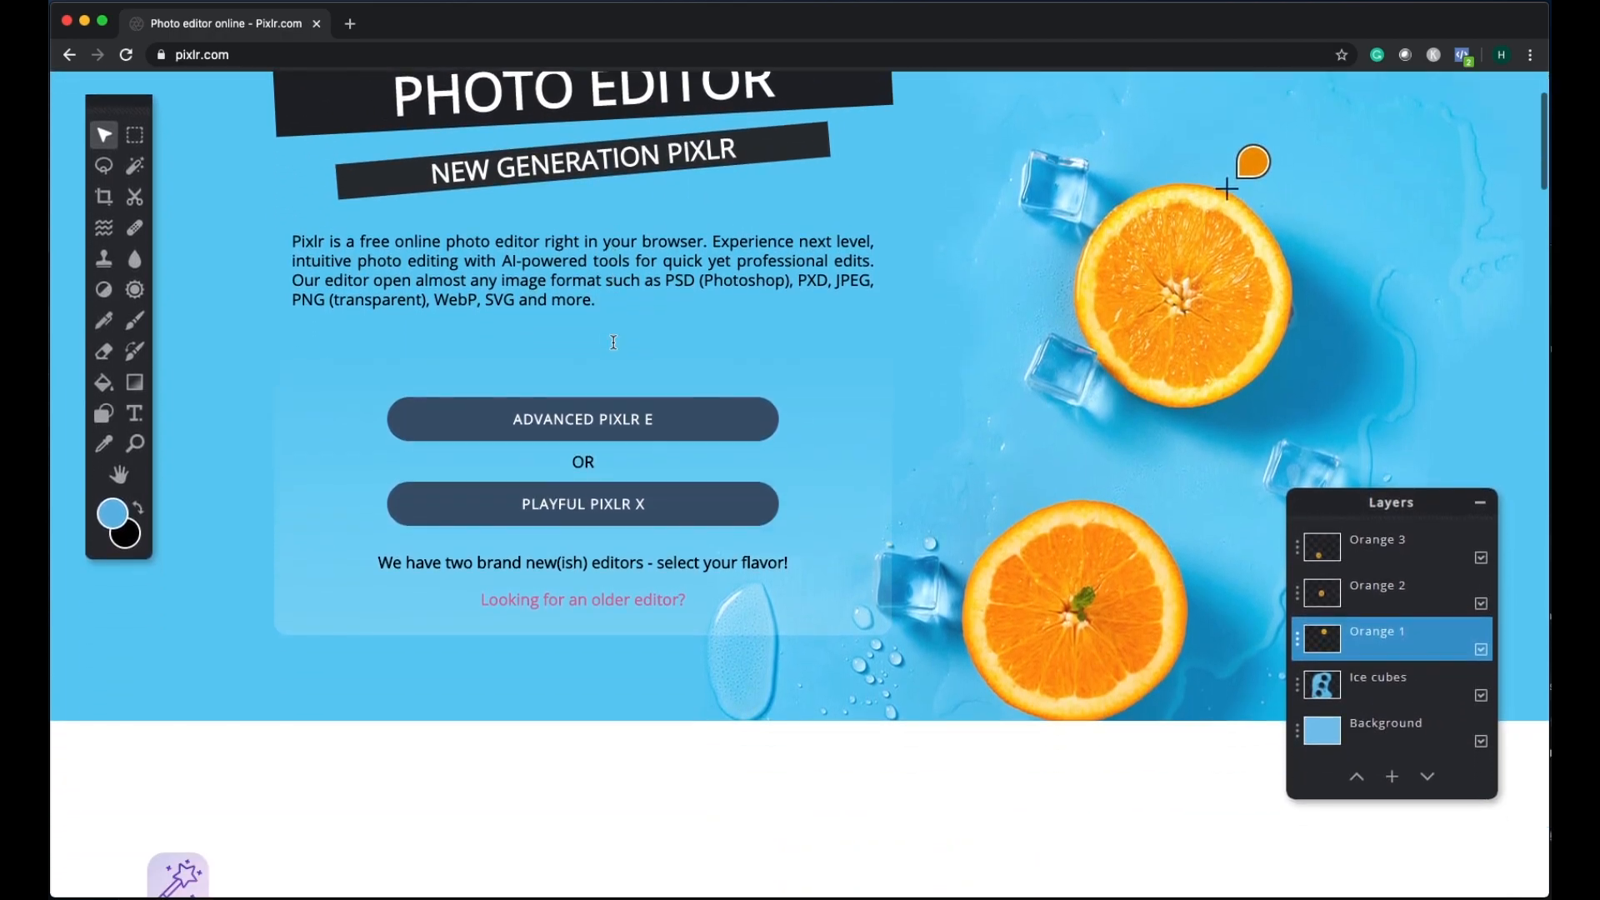
scroll(down, 3)
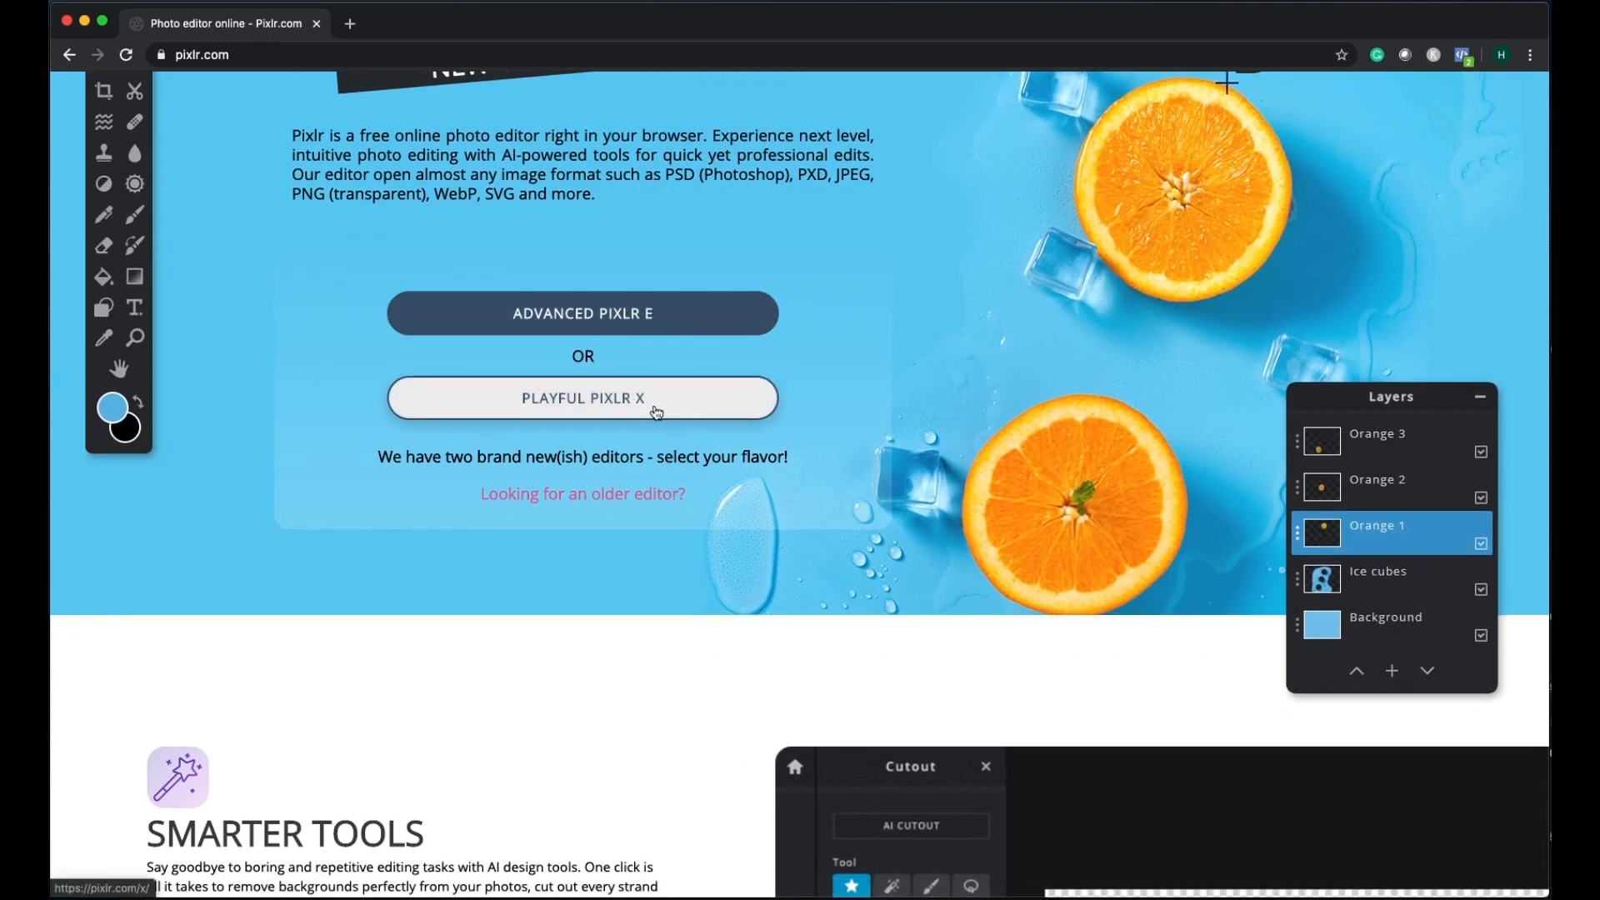
click(581, 398)
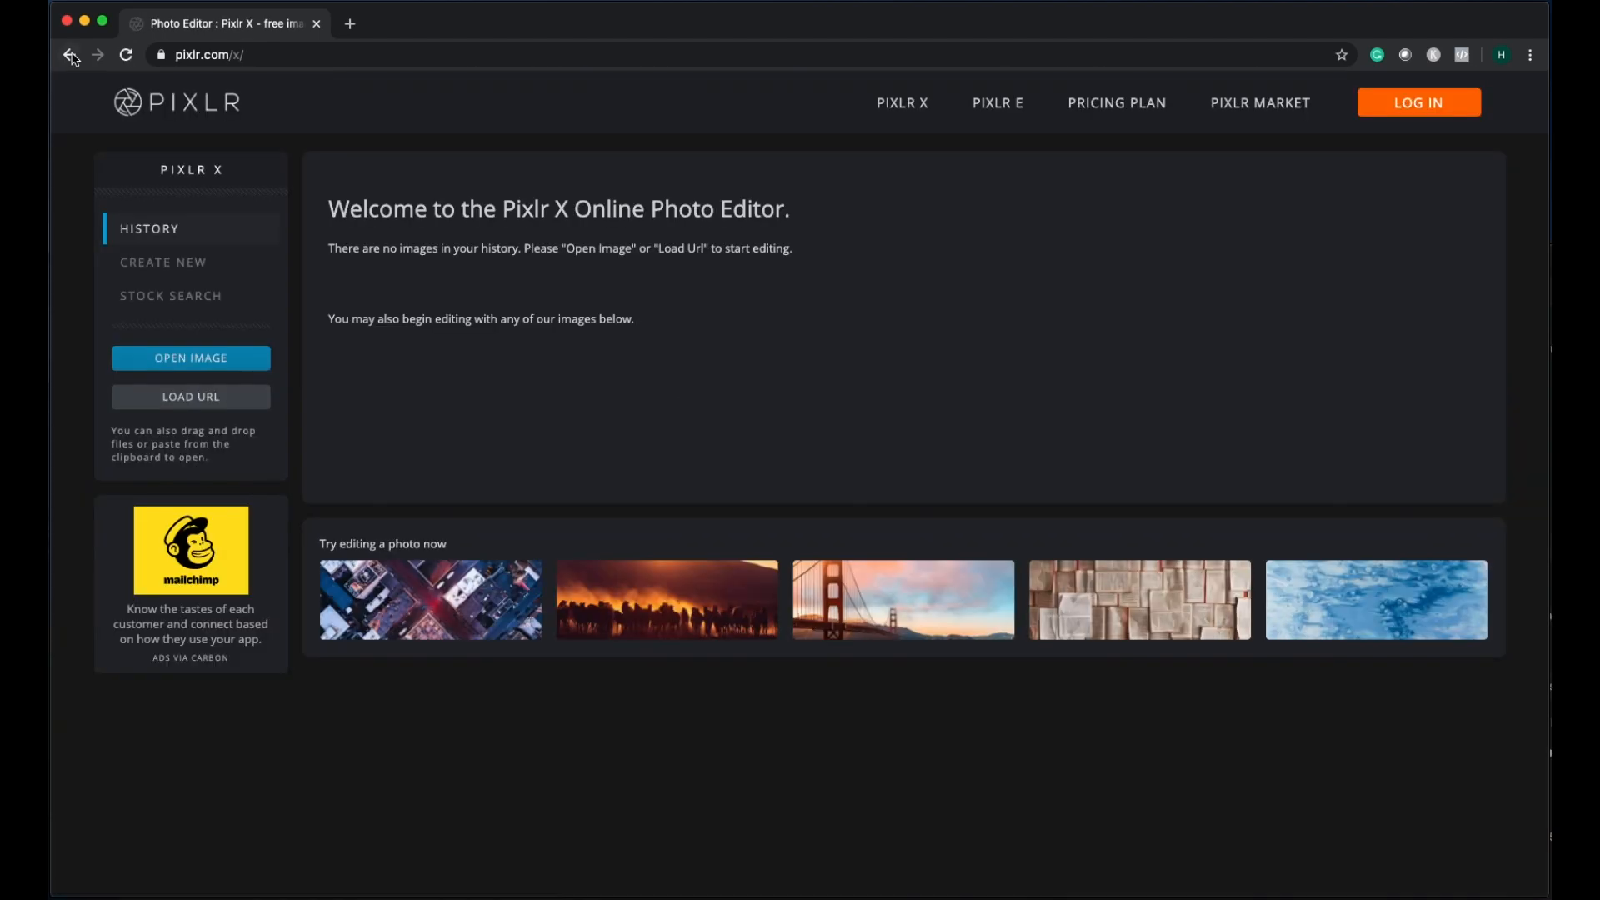
mouse_move(69, 55)
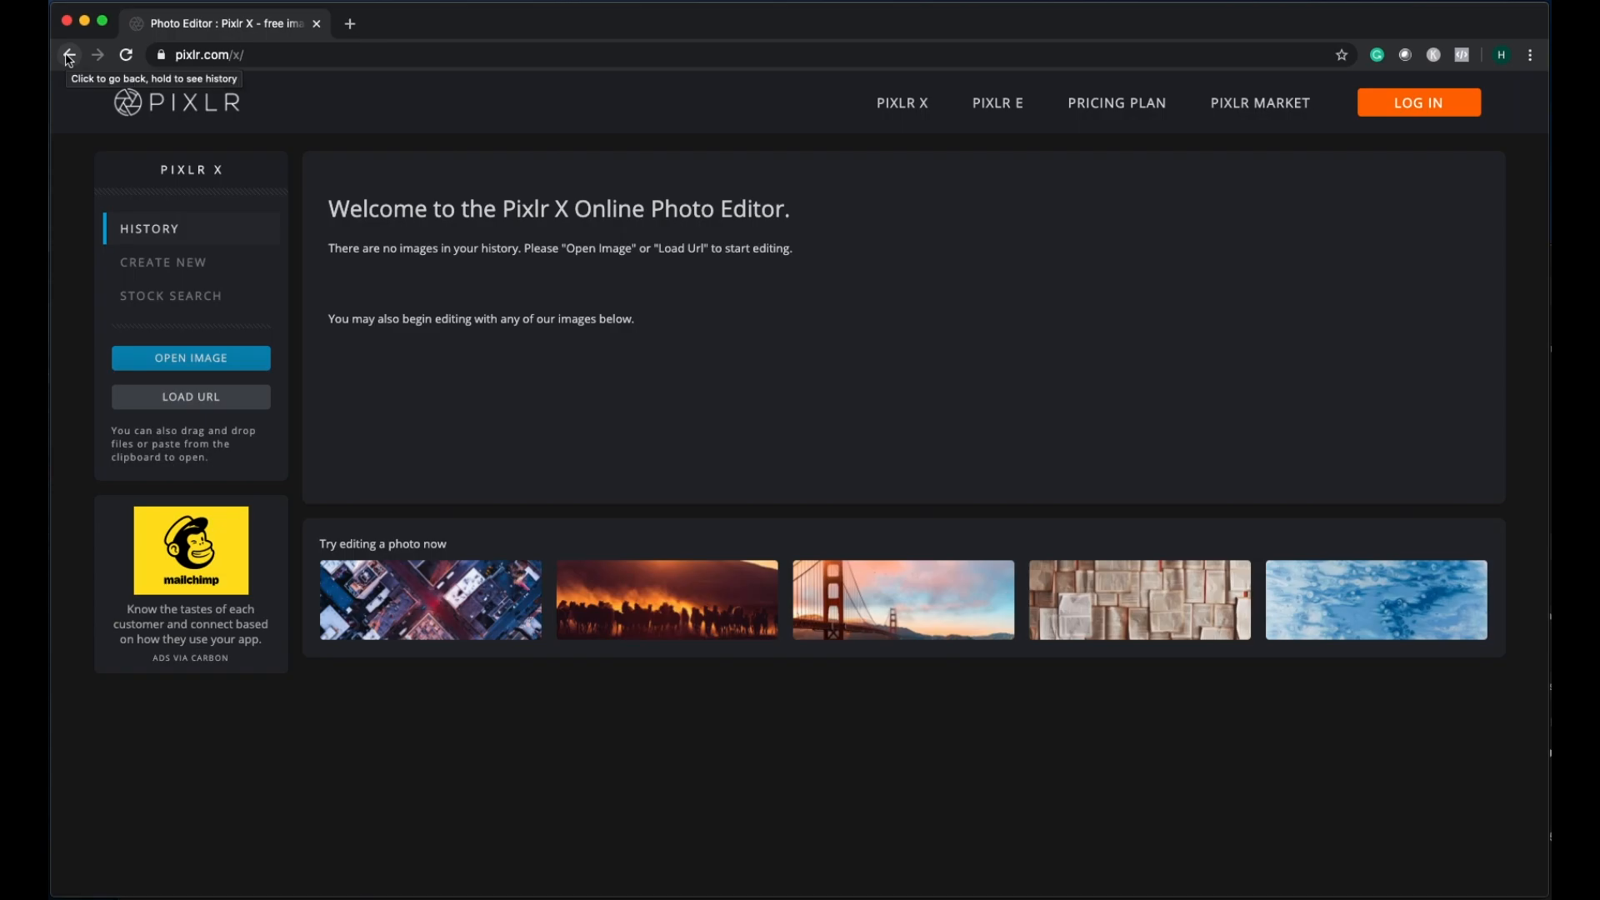
click(68, 55)
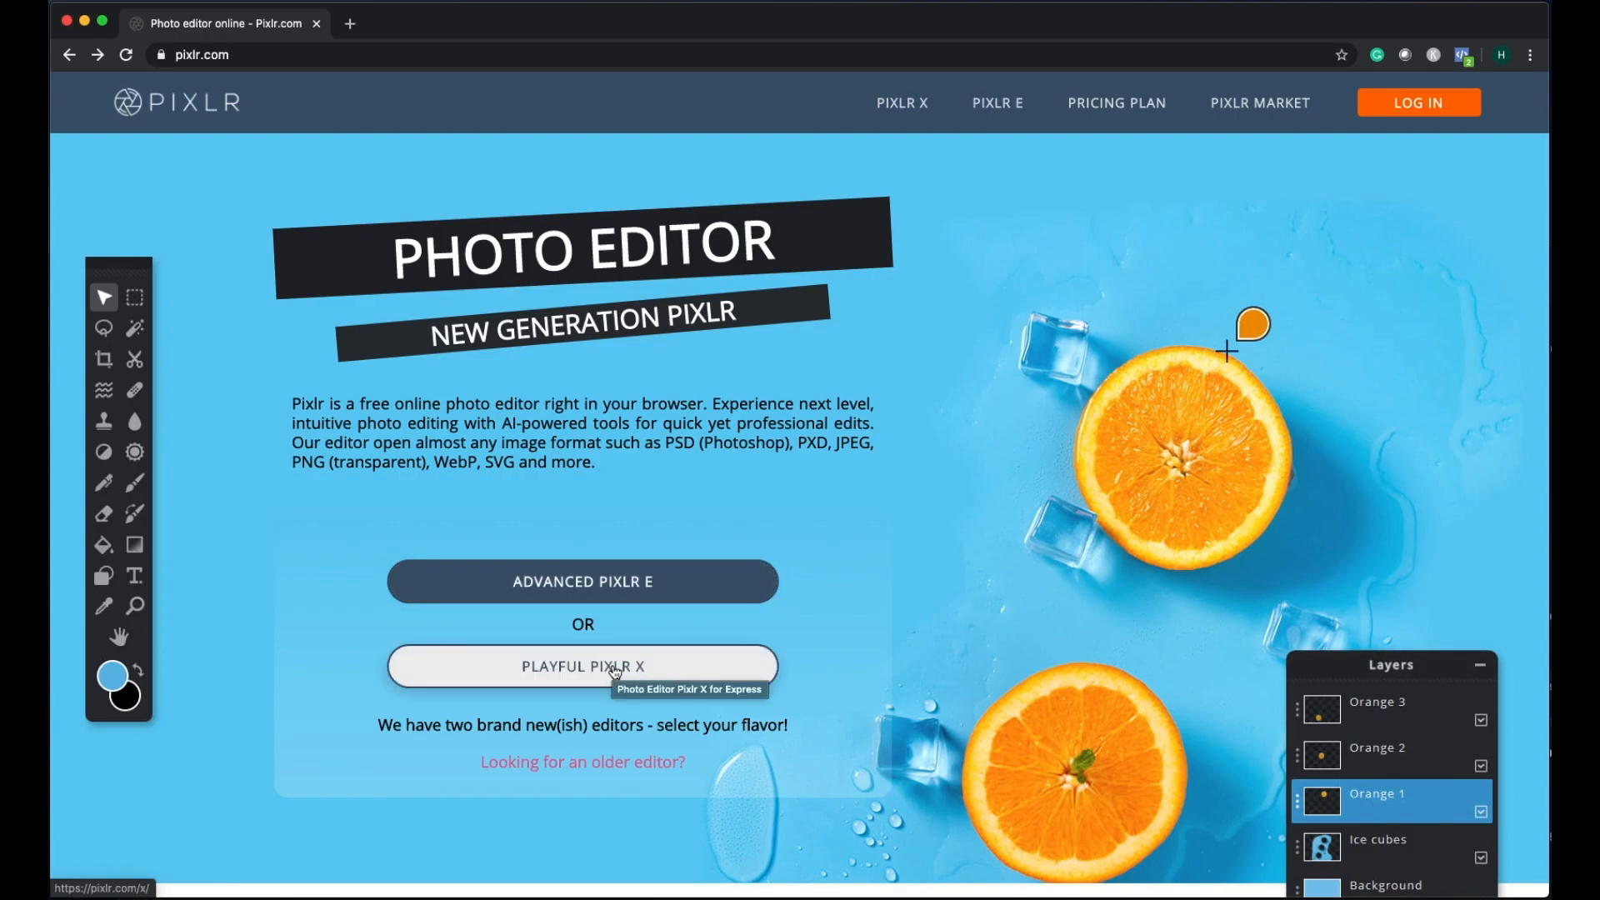
click(581, 667)
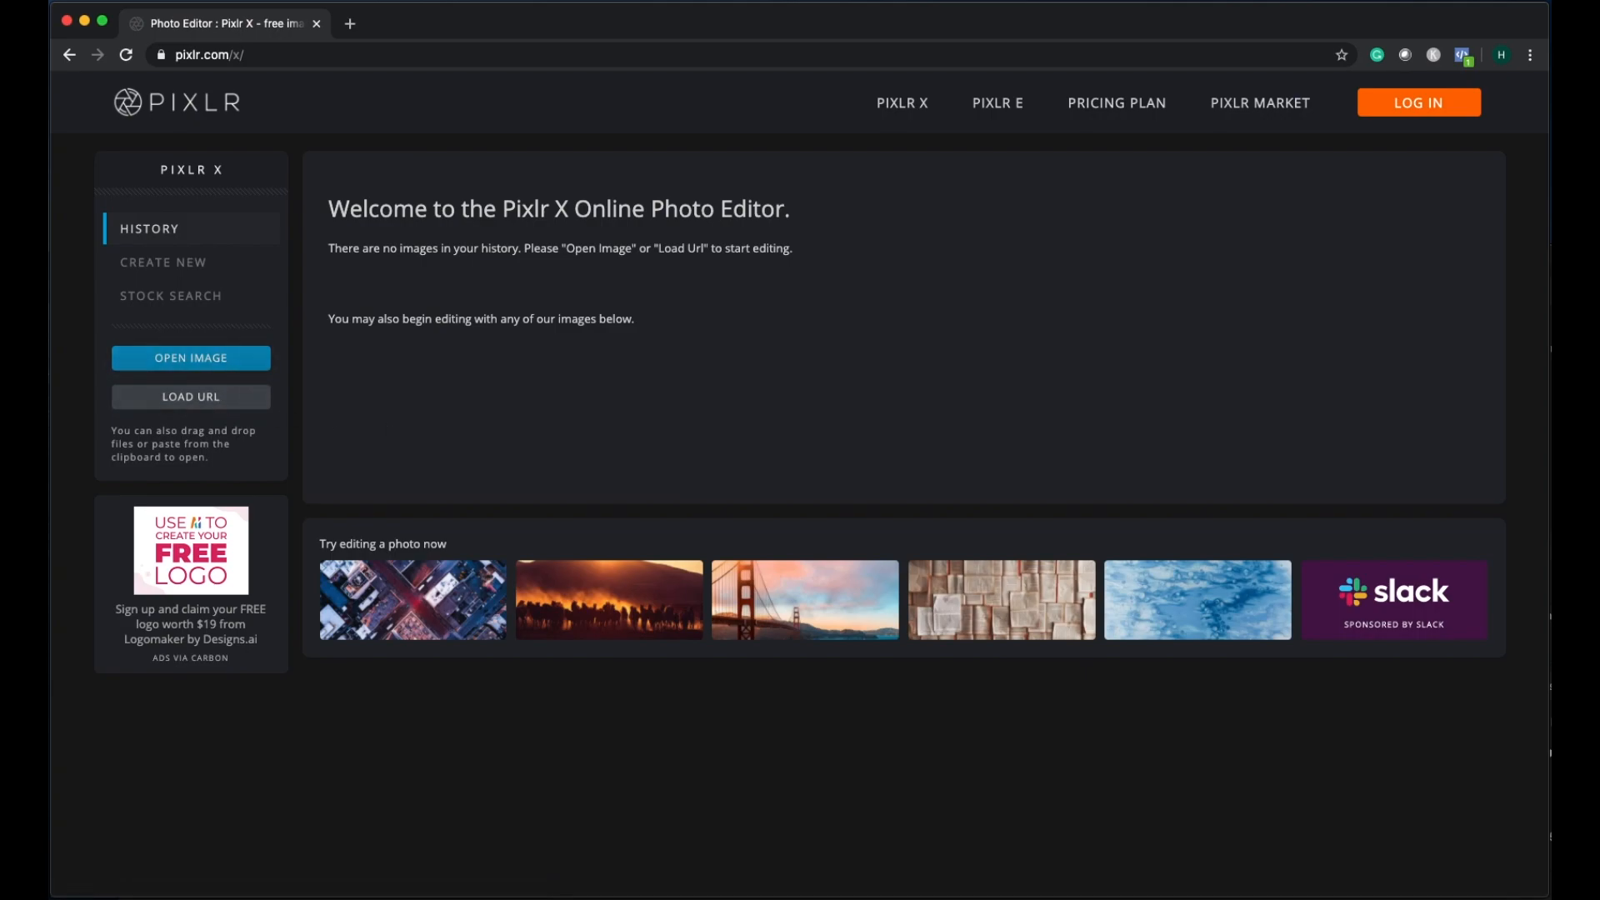
Step: Load Test.jpg into Pixlr X, pre-resized to Full HD 1920×960
click(190, 358)
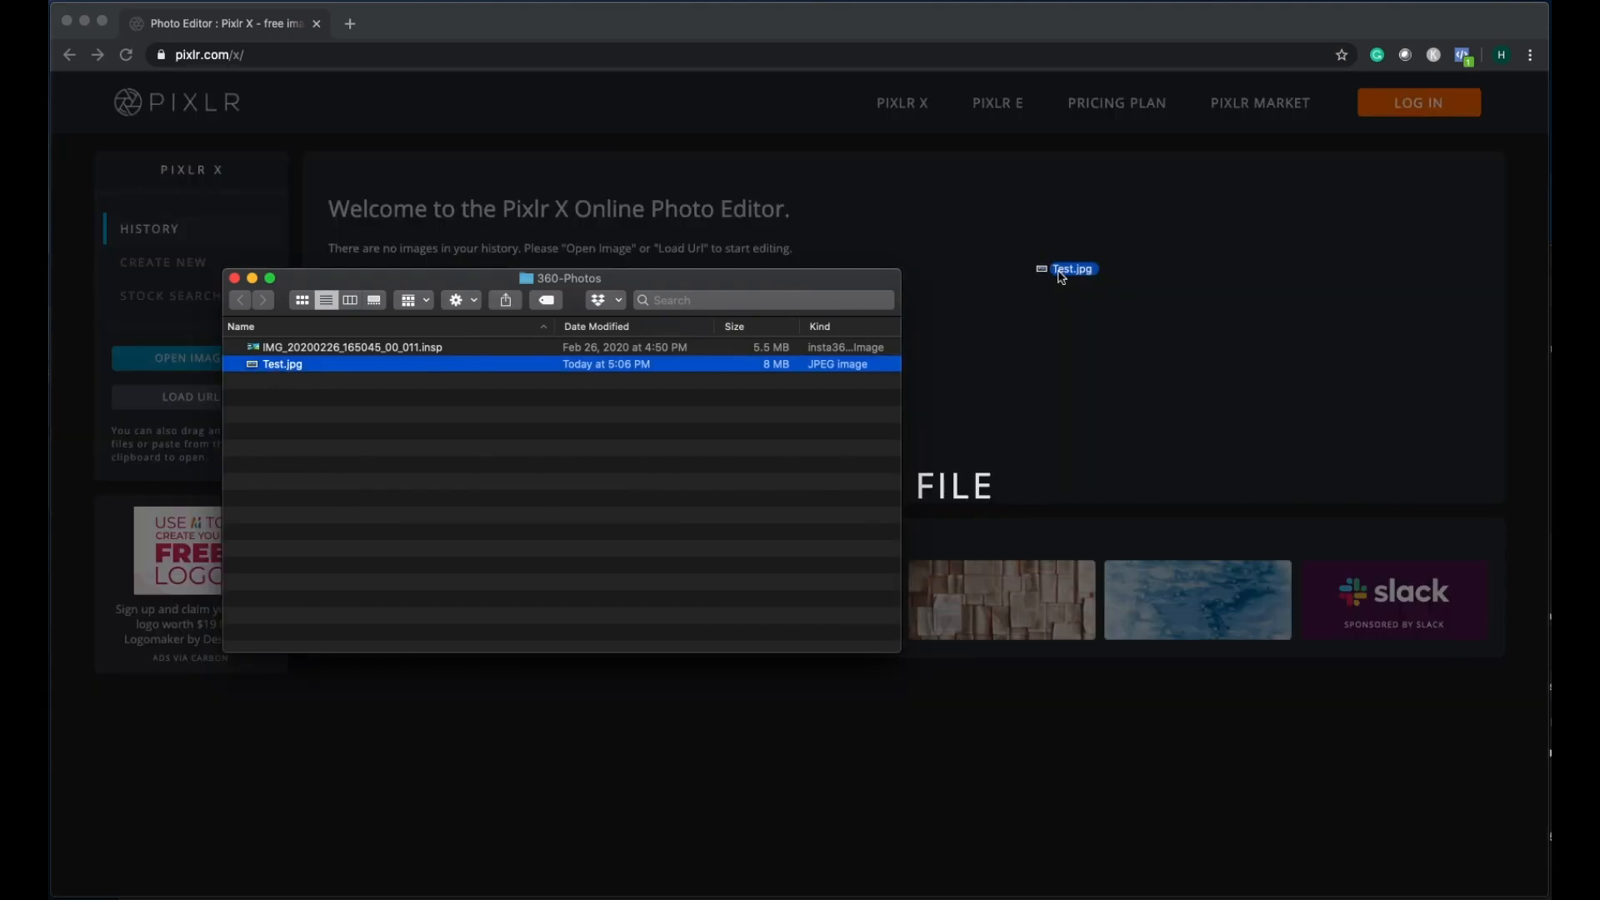
double_click(282, 364)
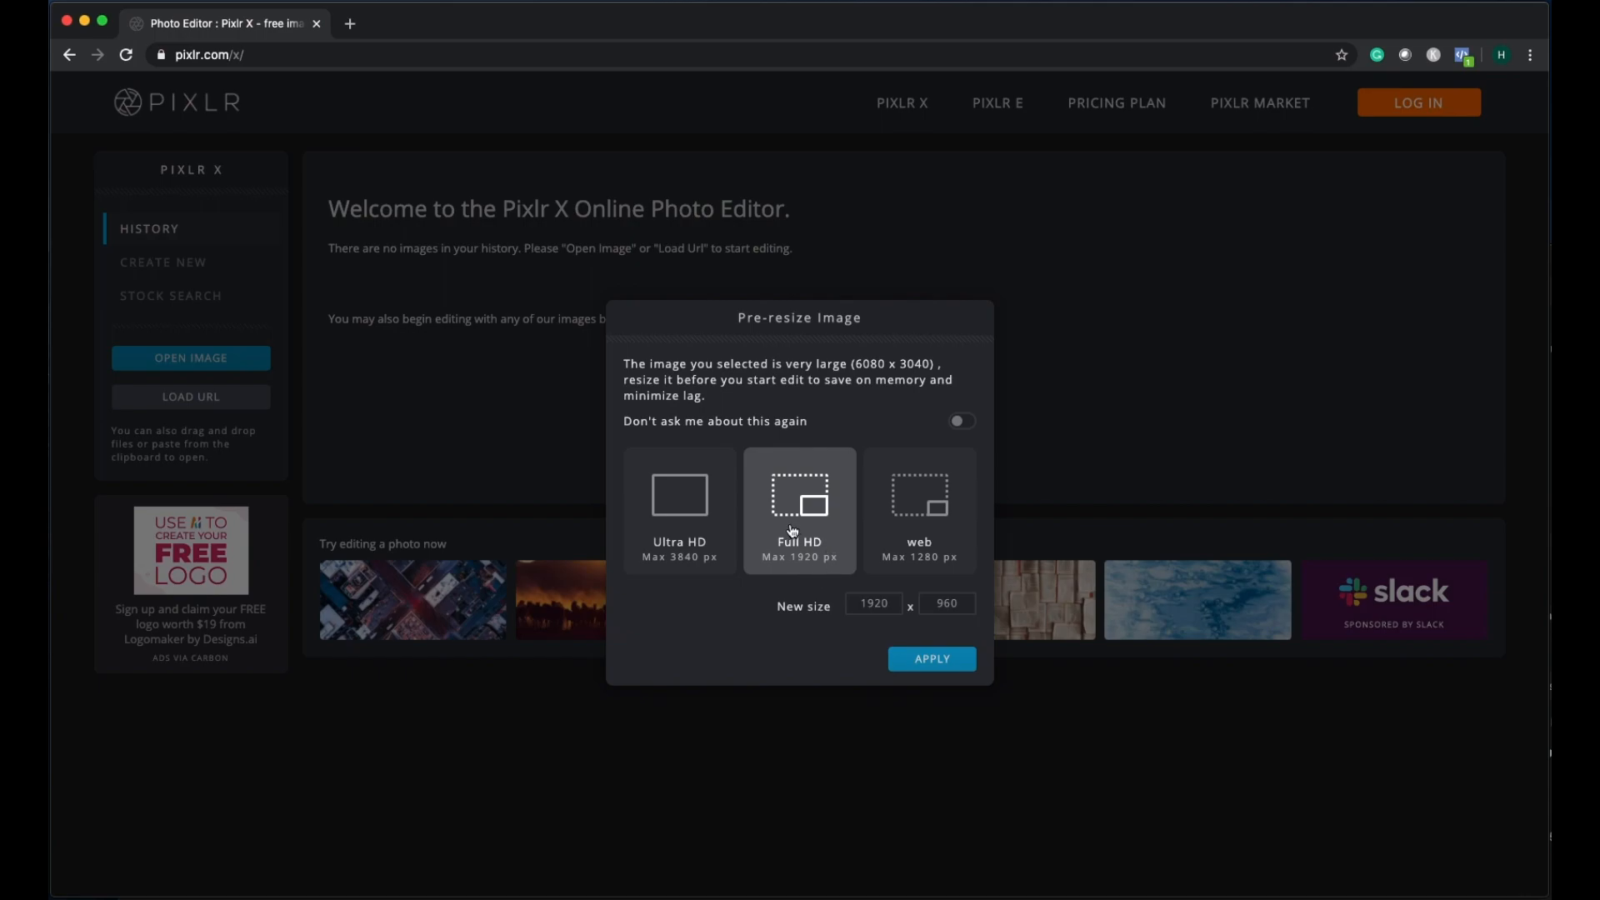
mouse_move(931, 659)
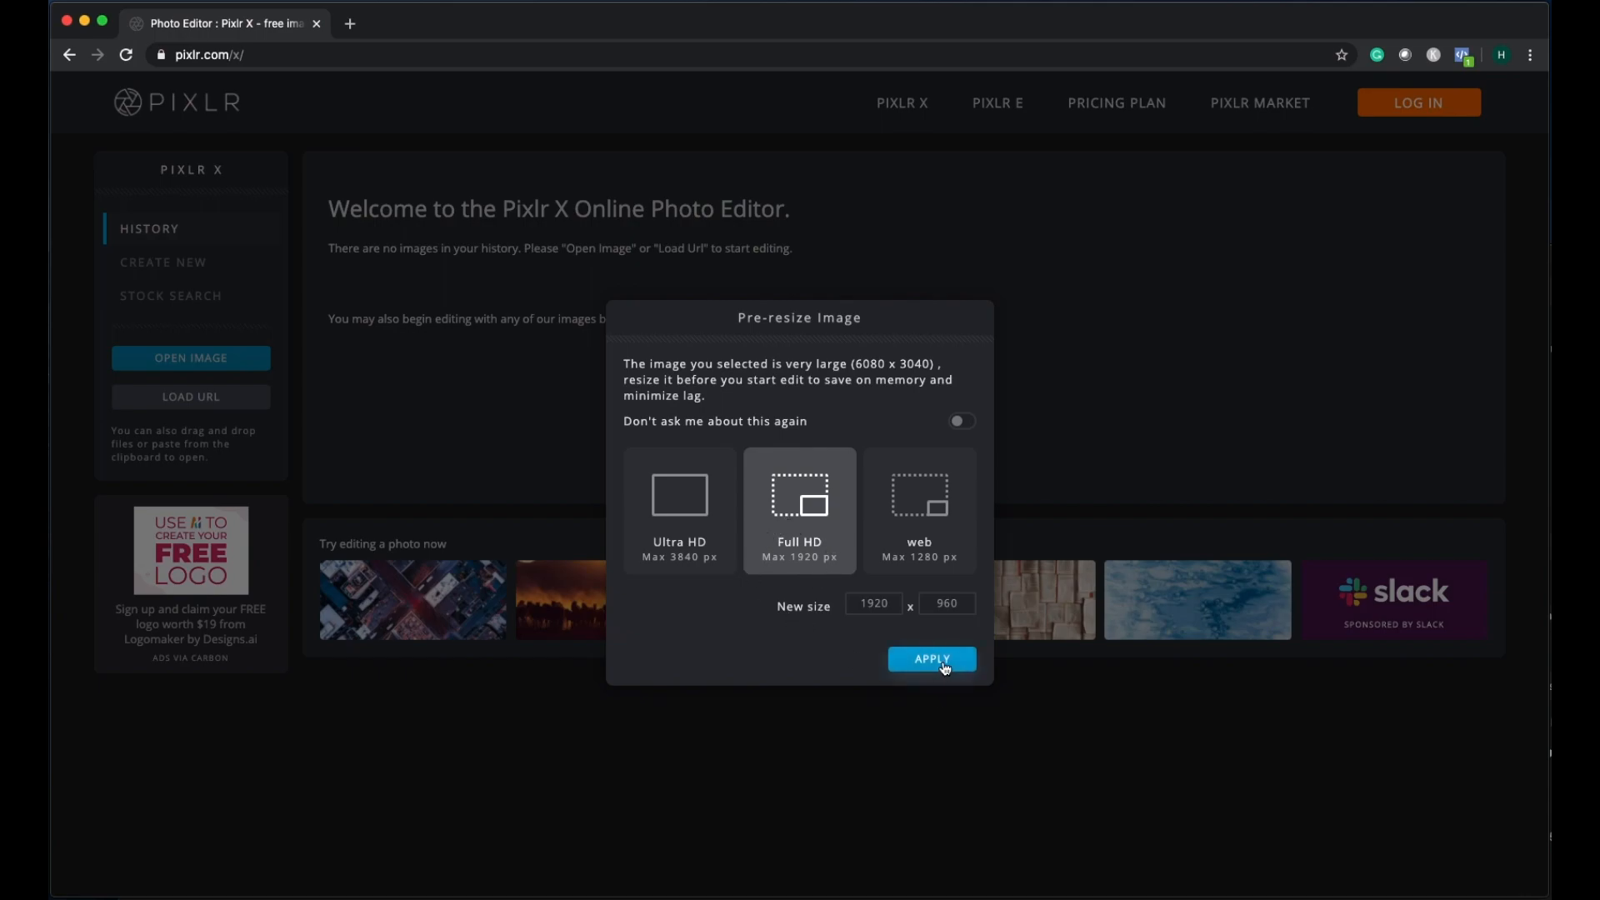
click(929, 658)
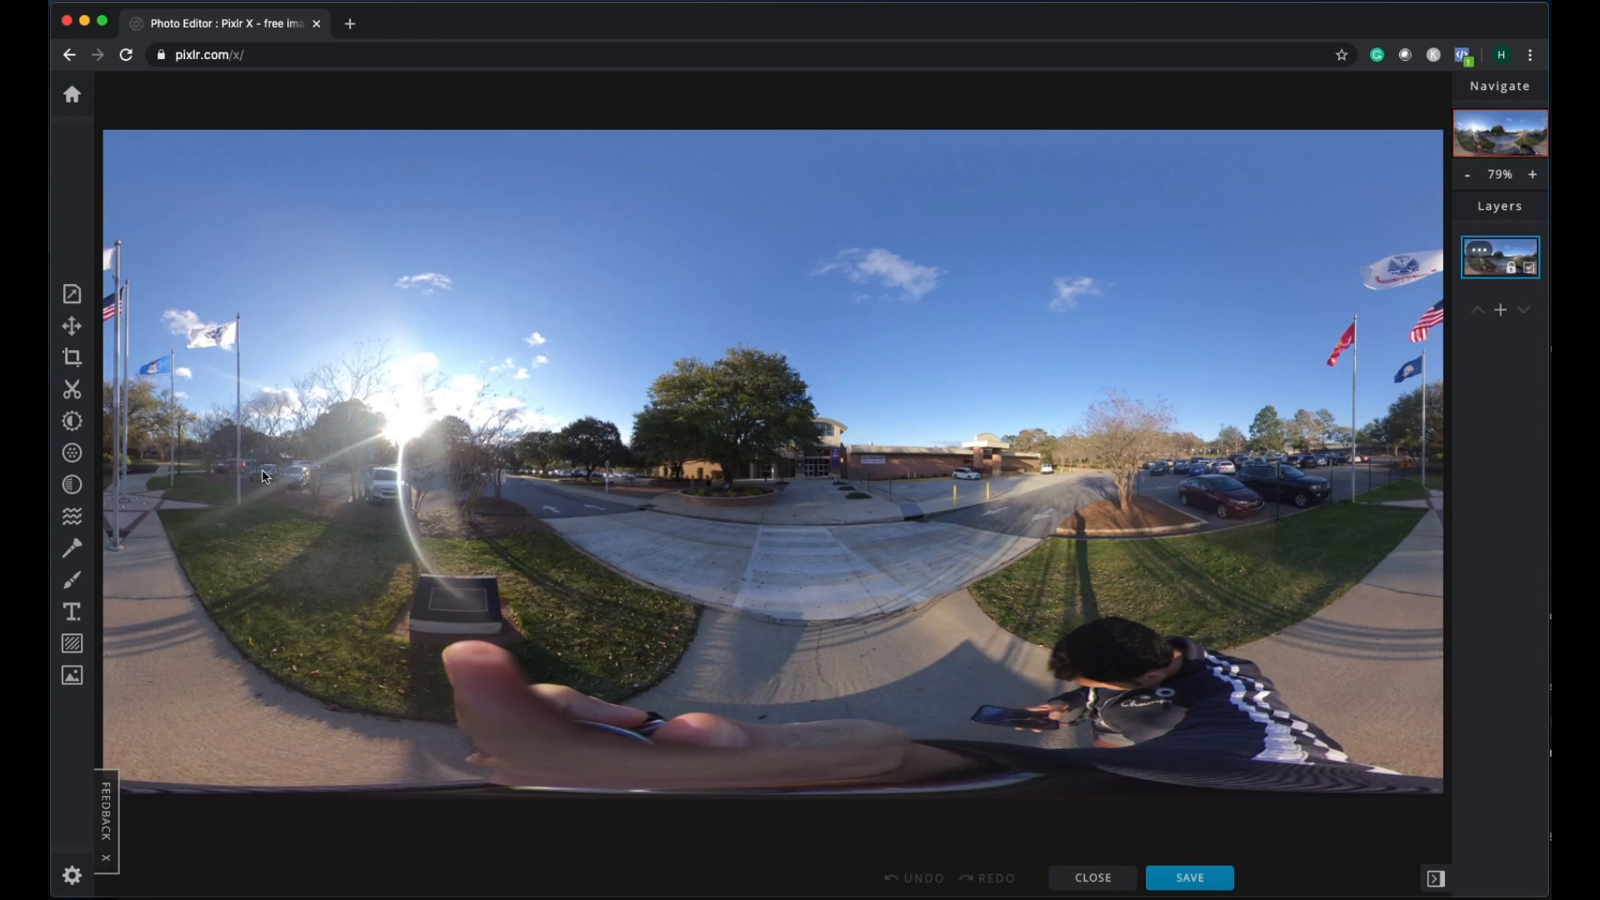
mouse_move(72, 480)
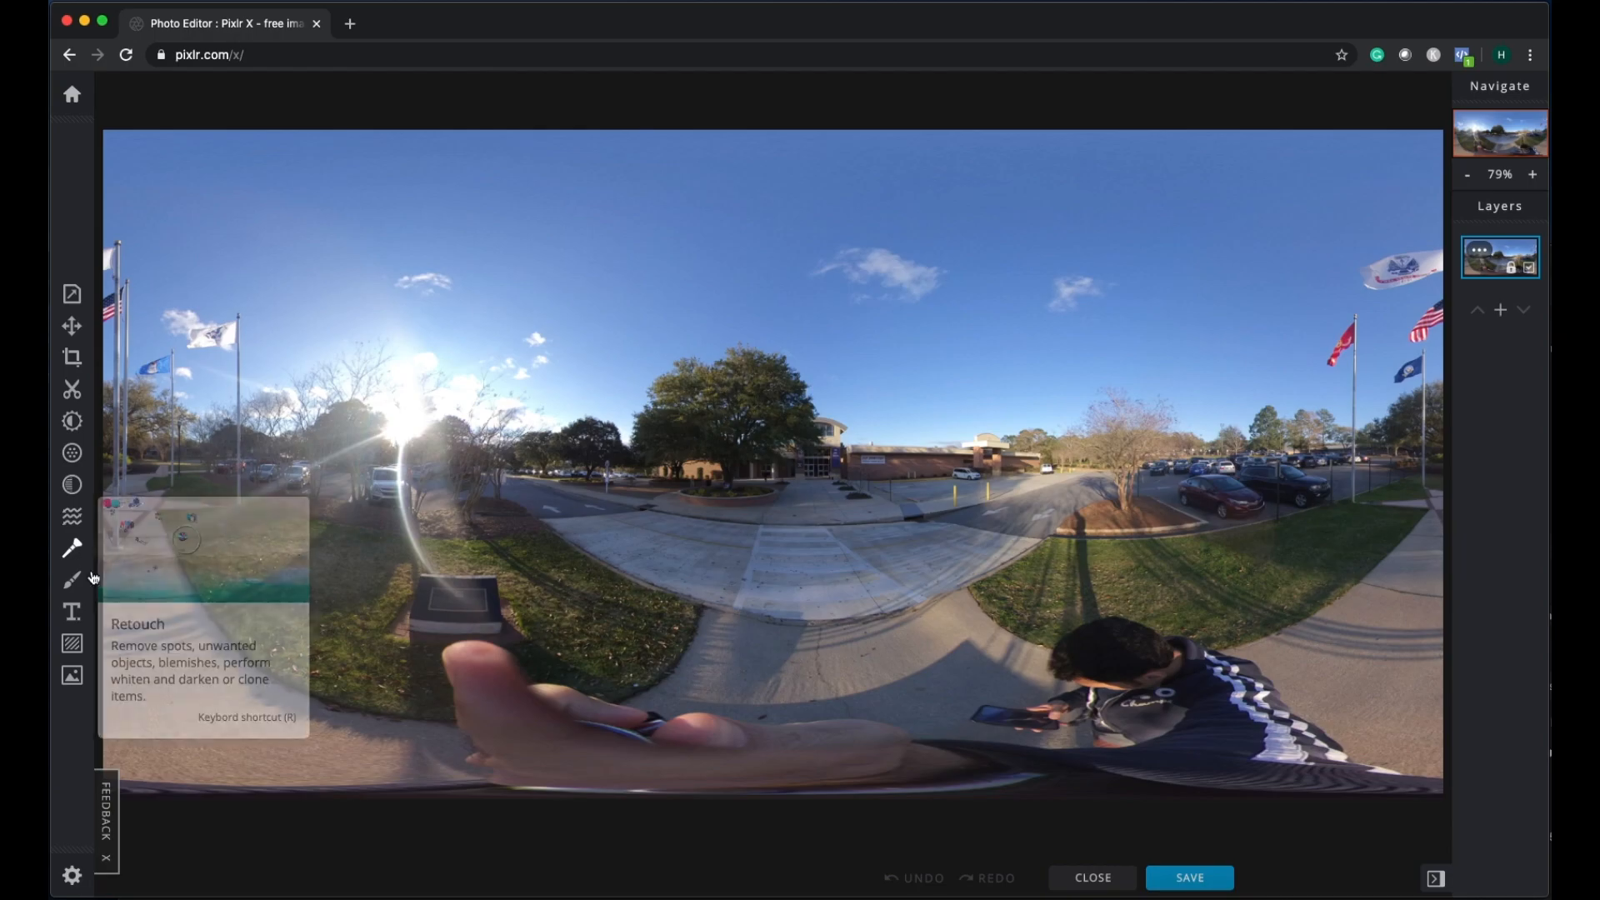
mouse_move(224, 545)
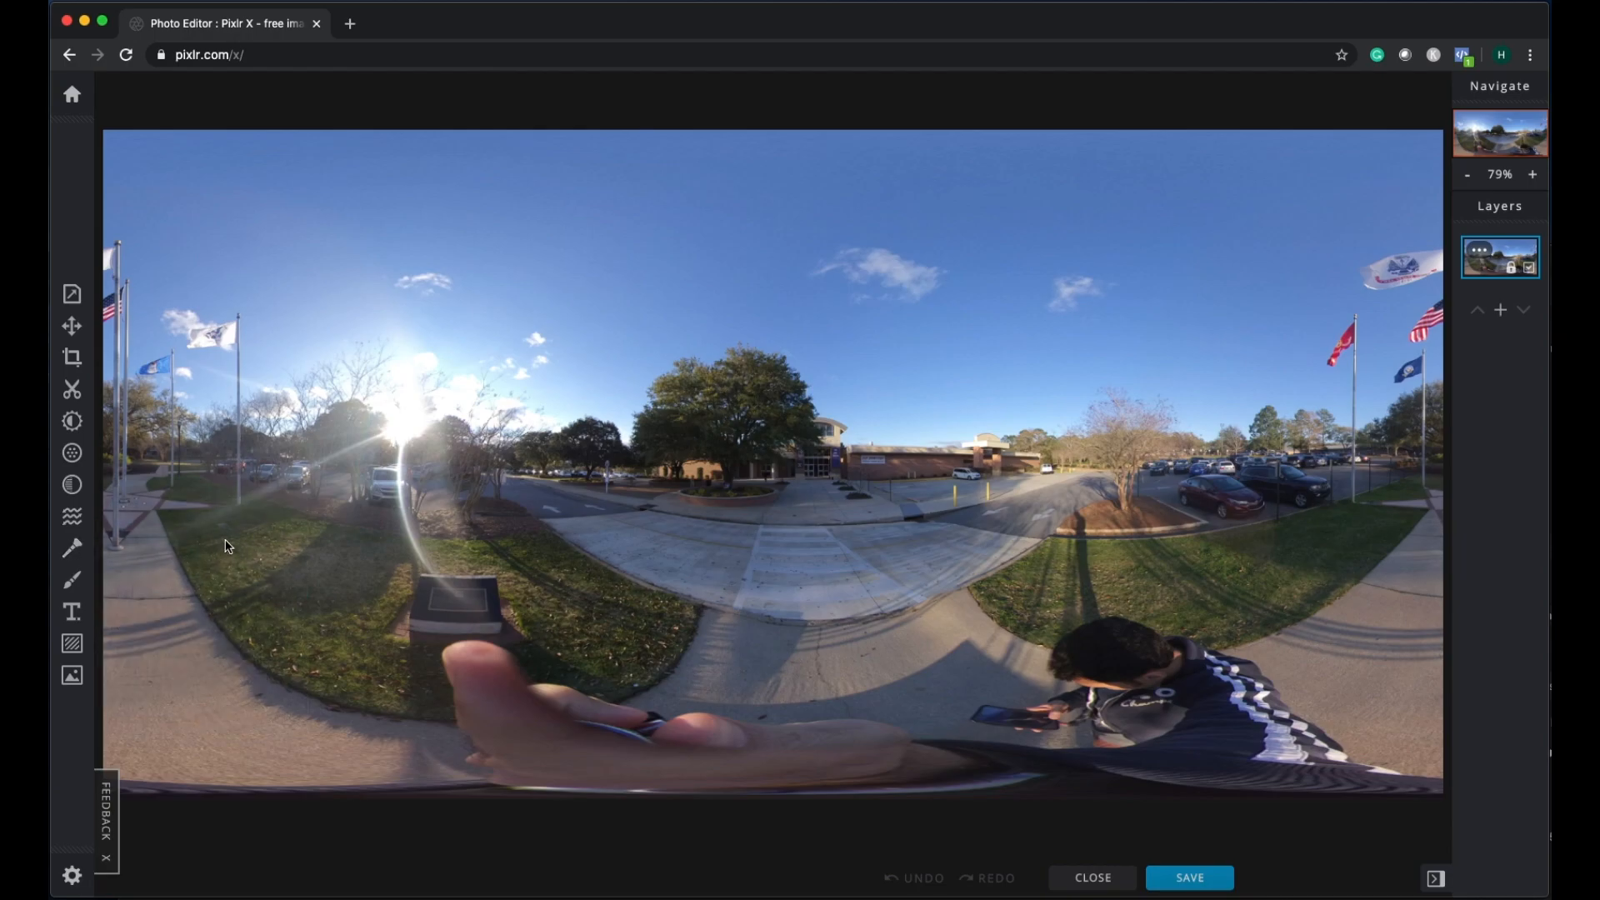
mouse_move(232, 486)
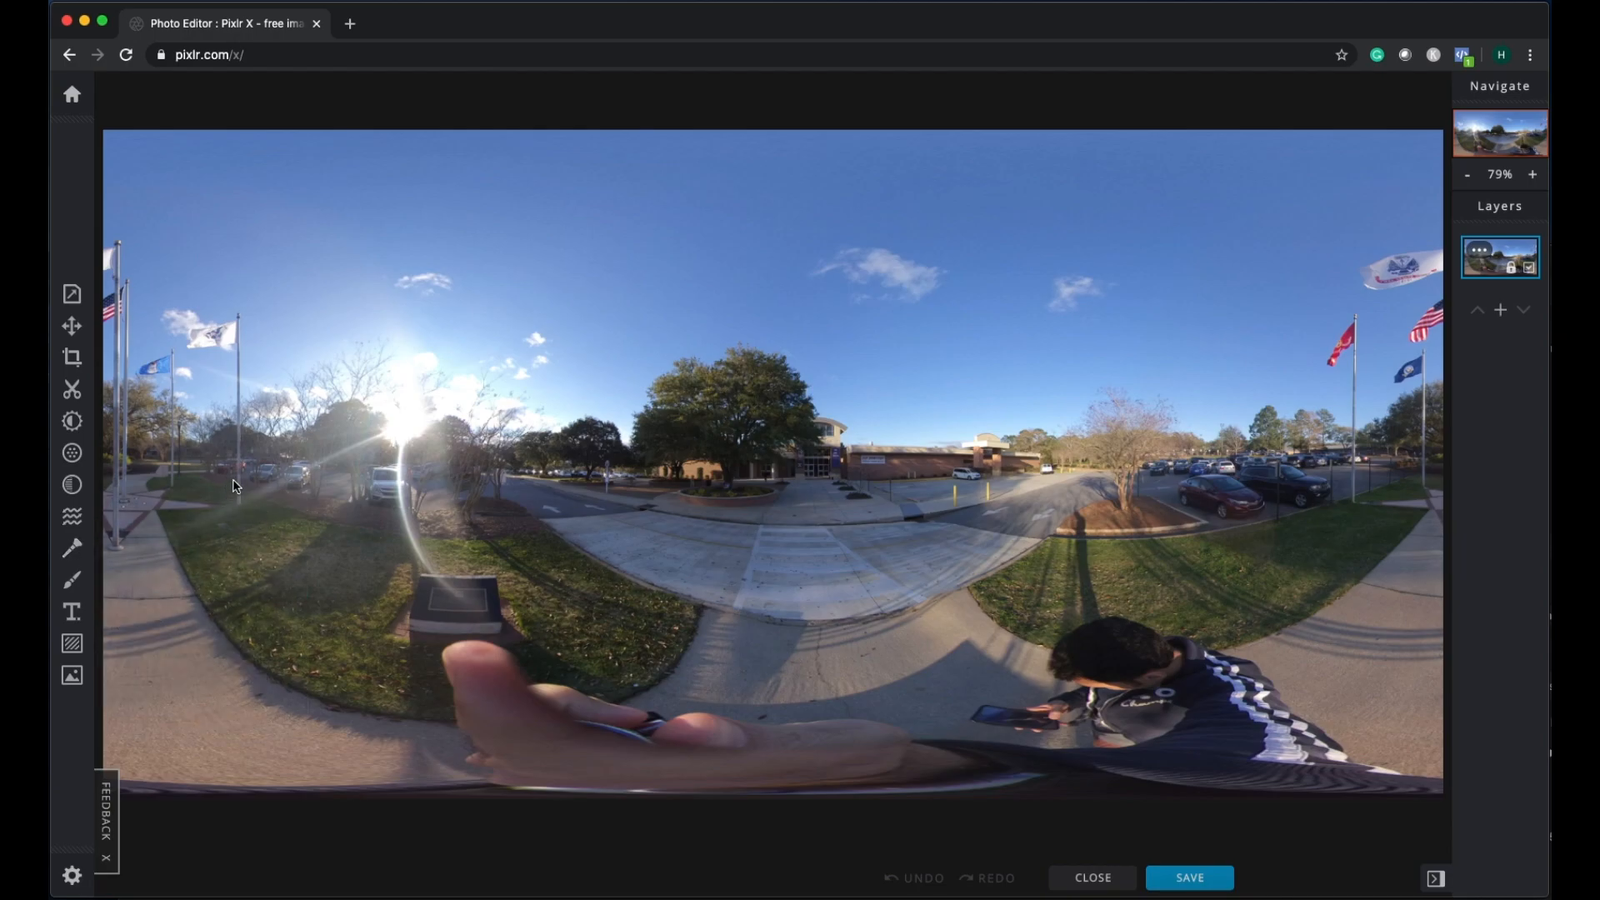
mouse_move(699, 753)
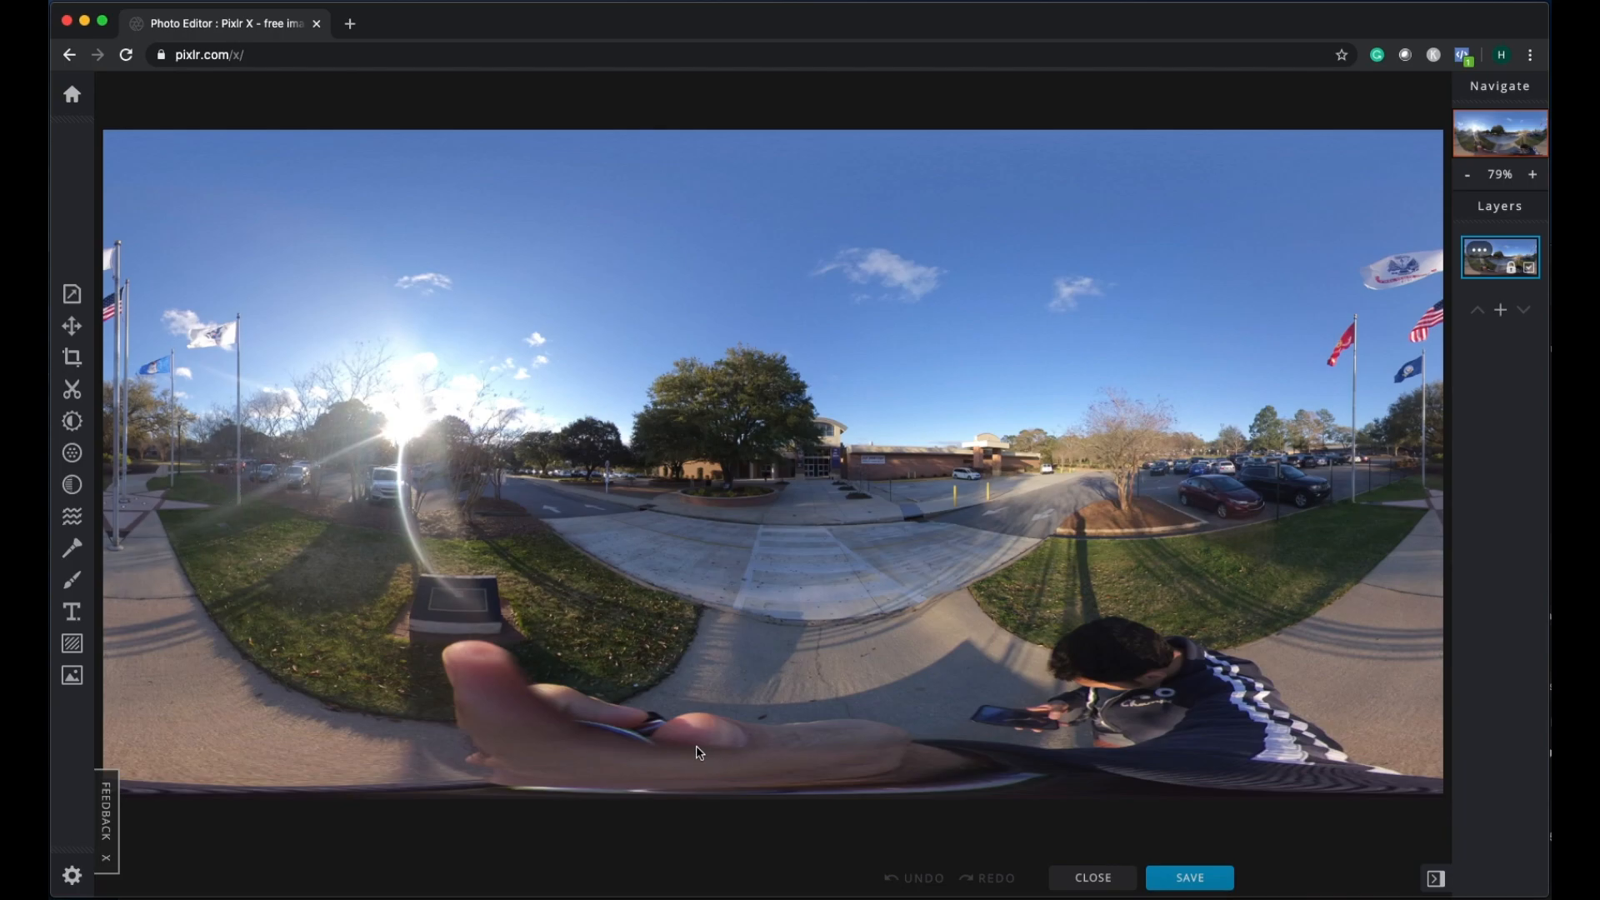
mouse_move(377, 681)
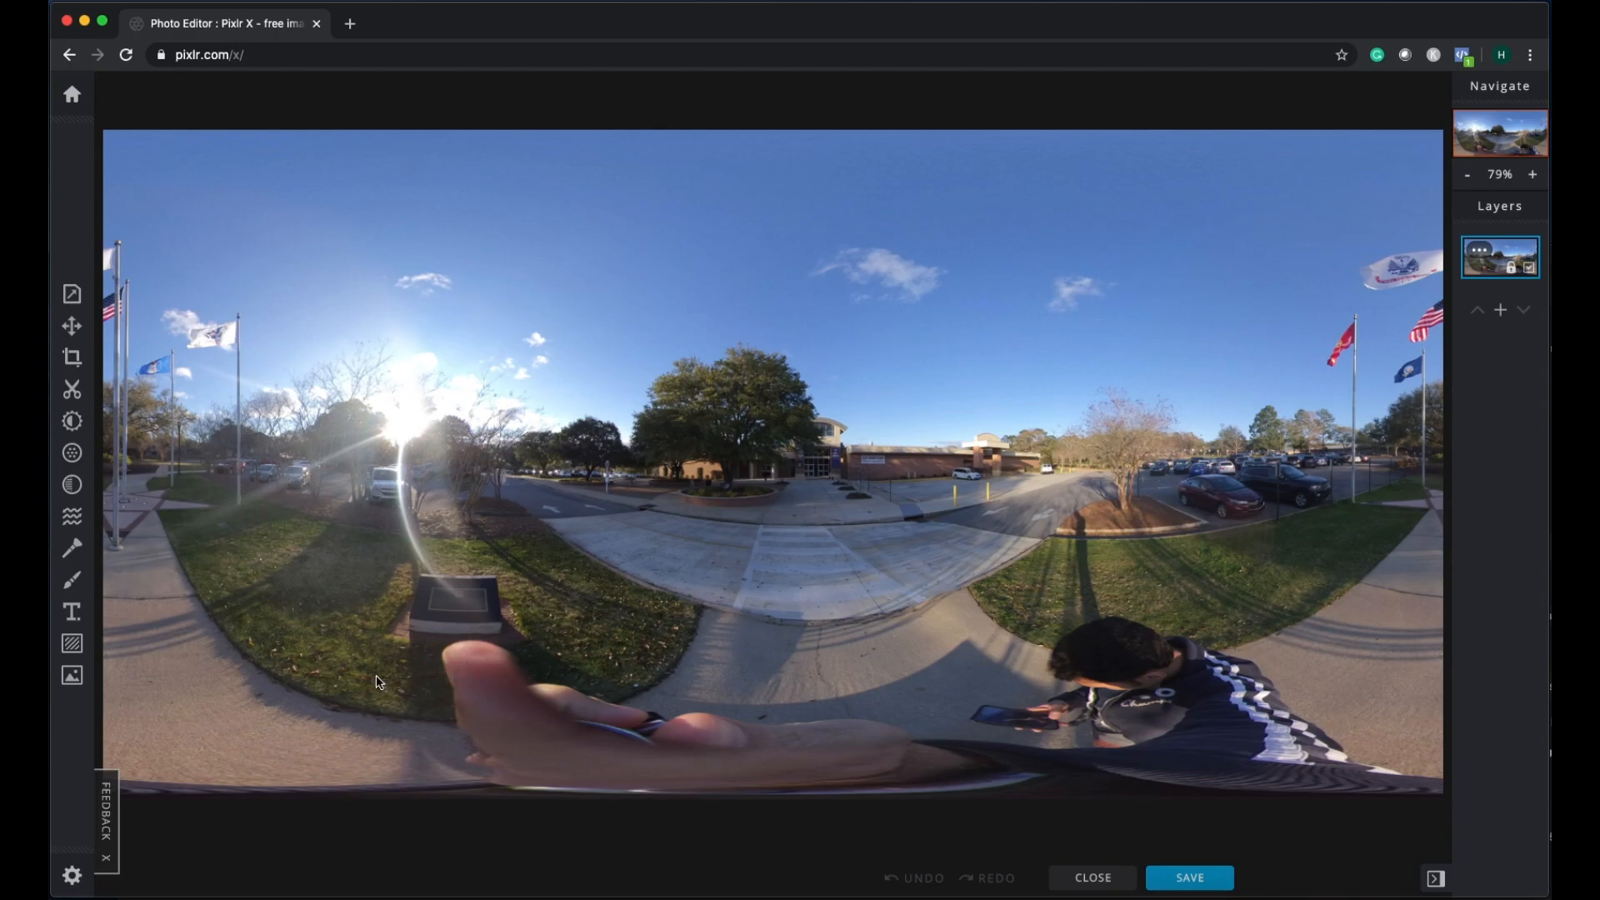
mouse_move(859, 659)
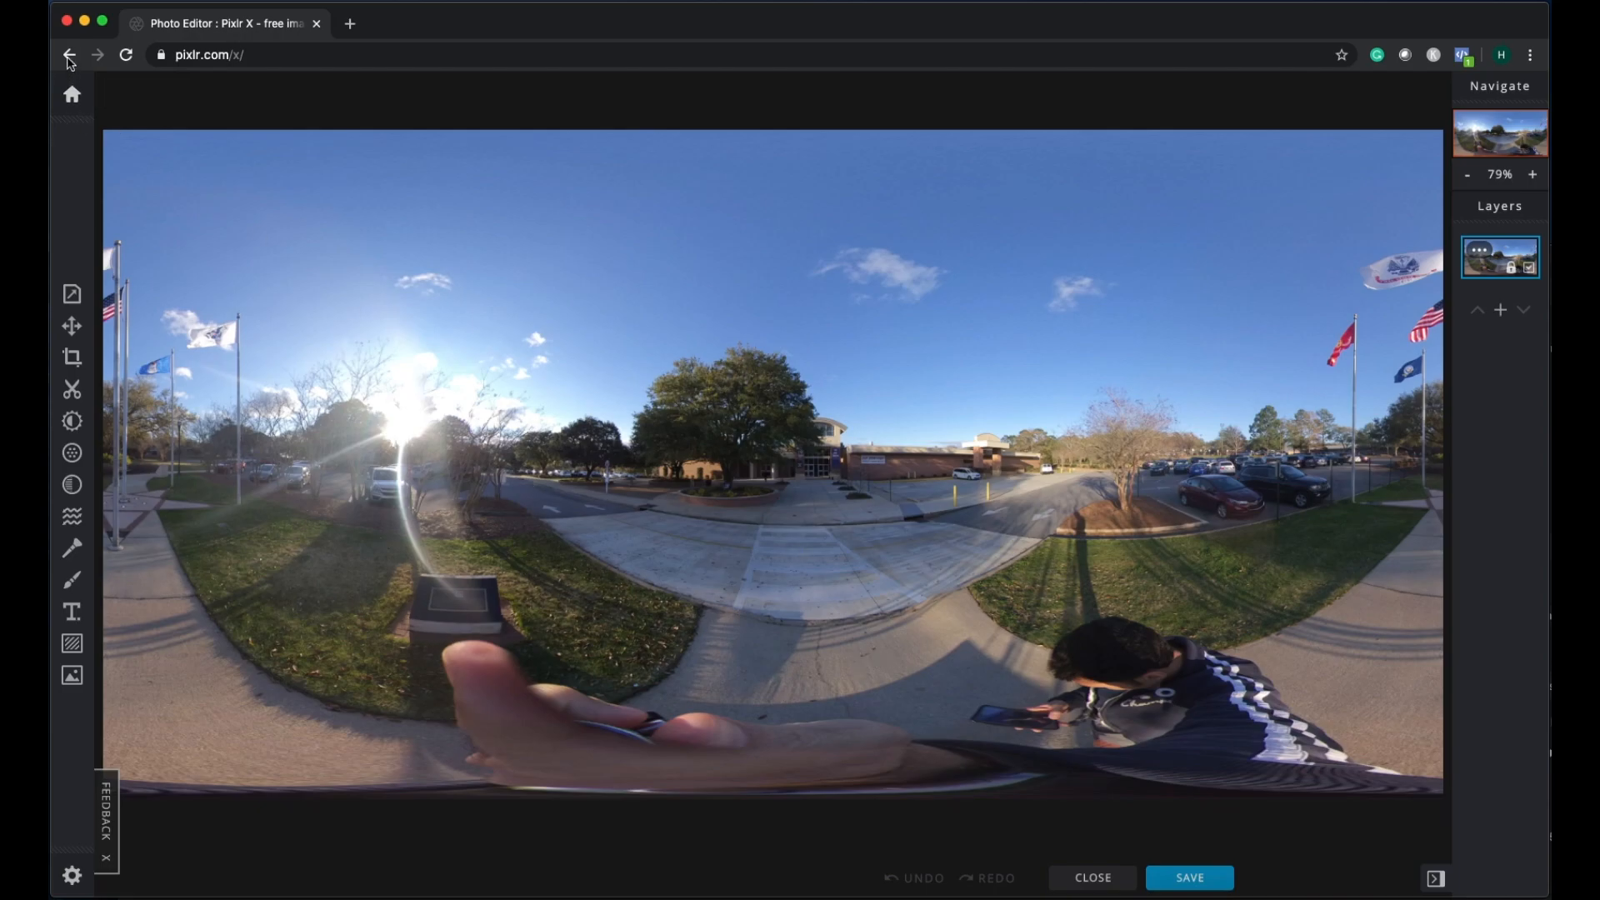
Step: Go back to the pixlr.com home page without editing
click(68, 55)
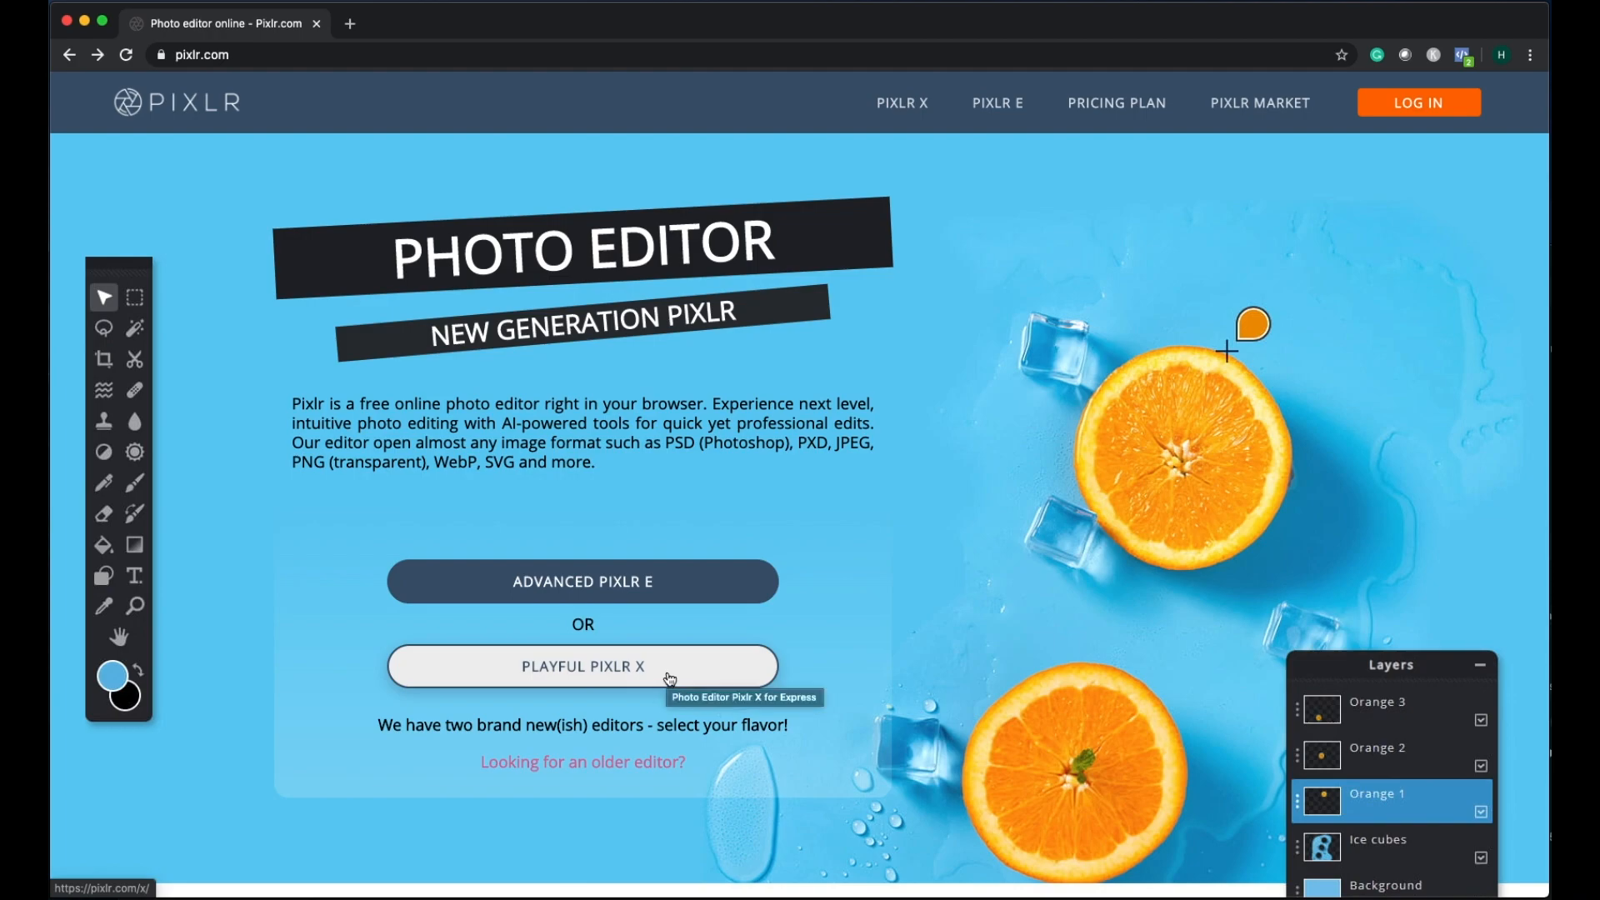
mouse_move(708, 643)
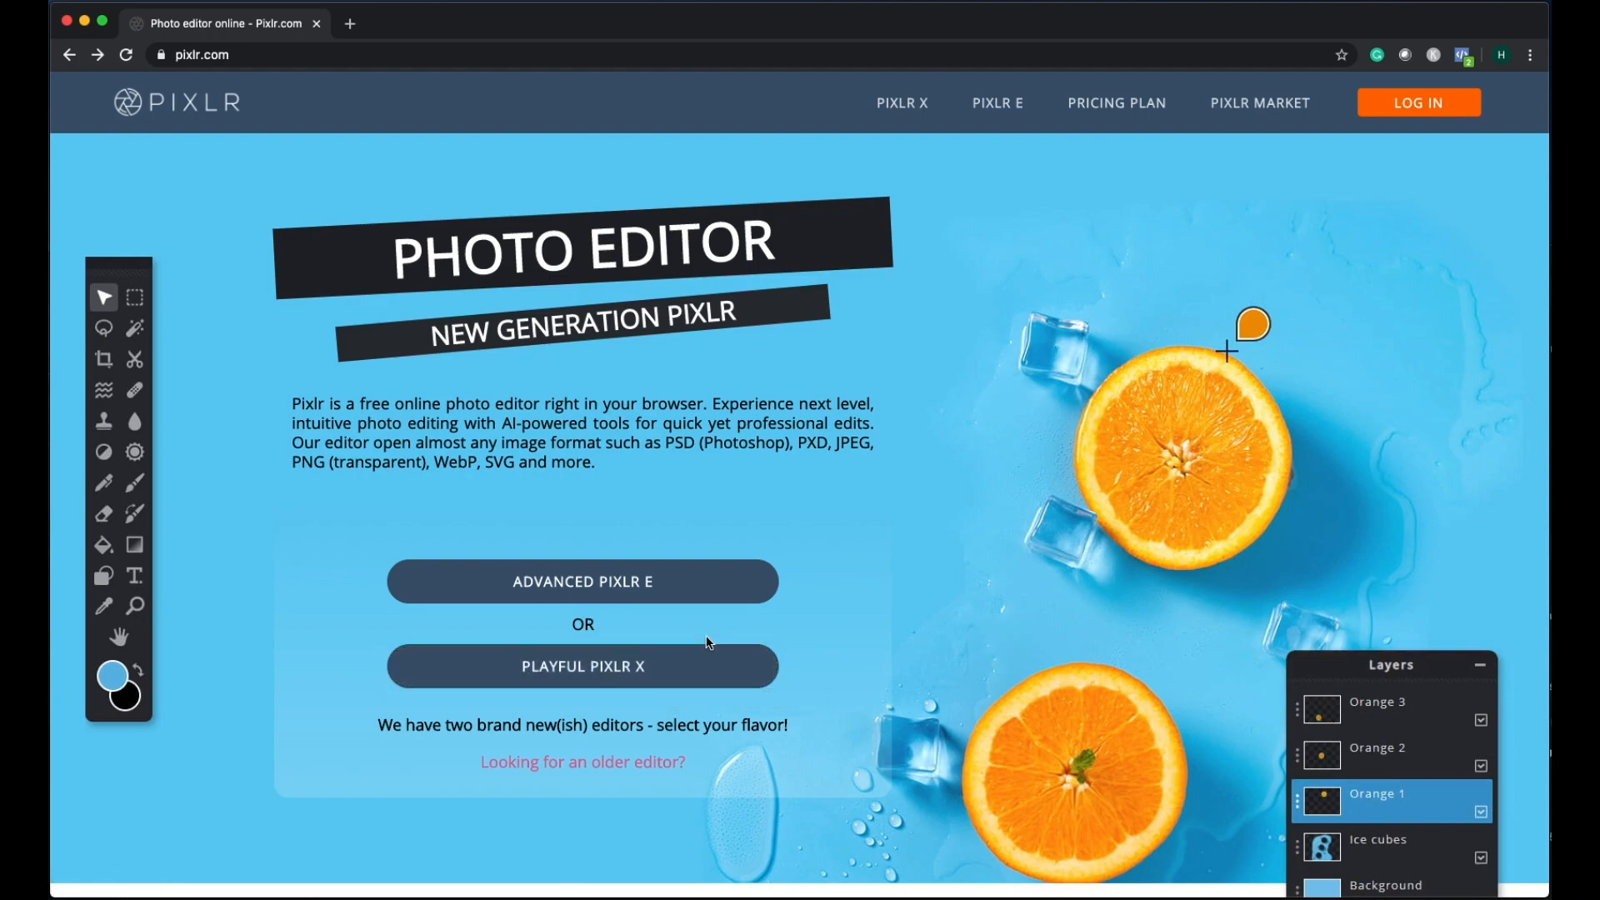
mouse_move(668, 587)
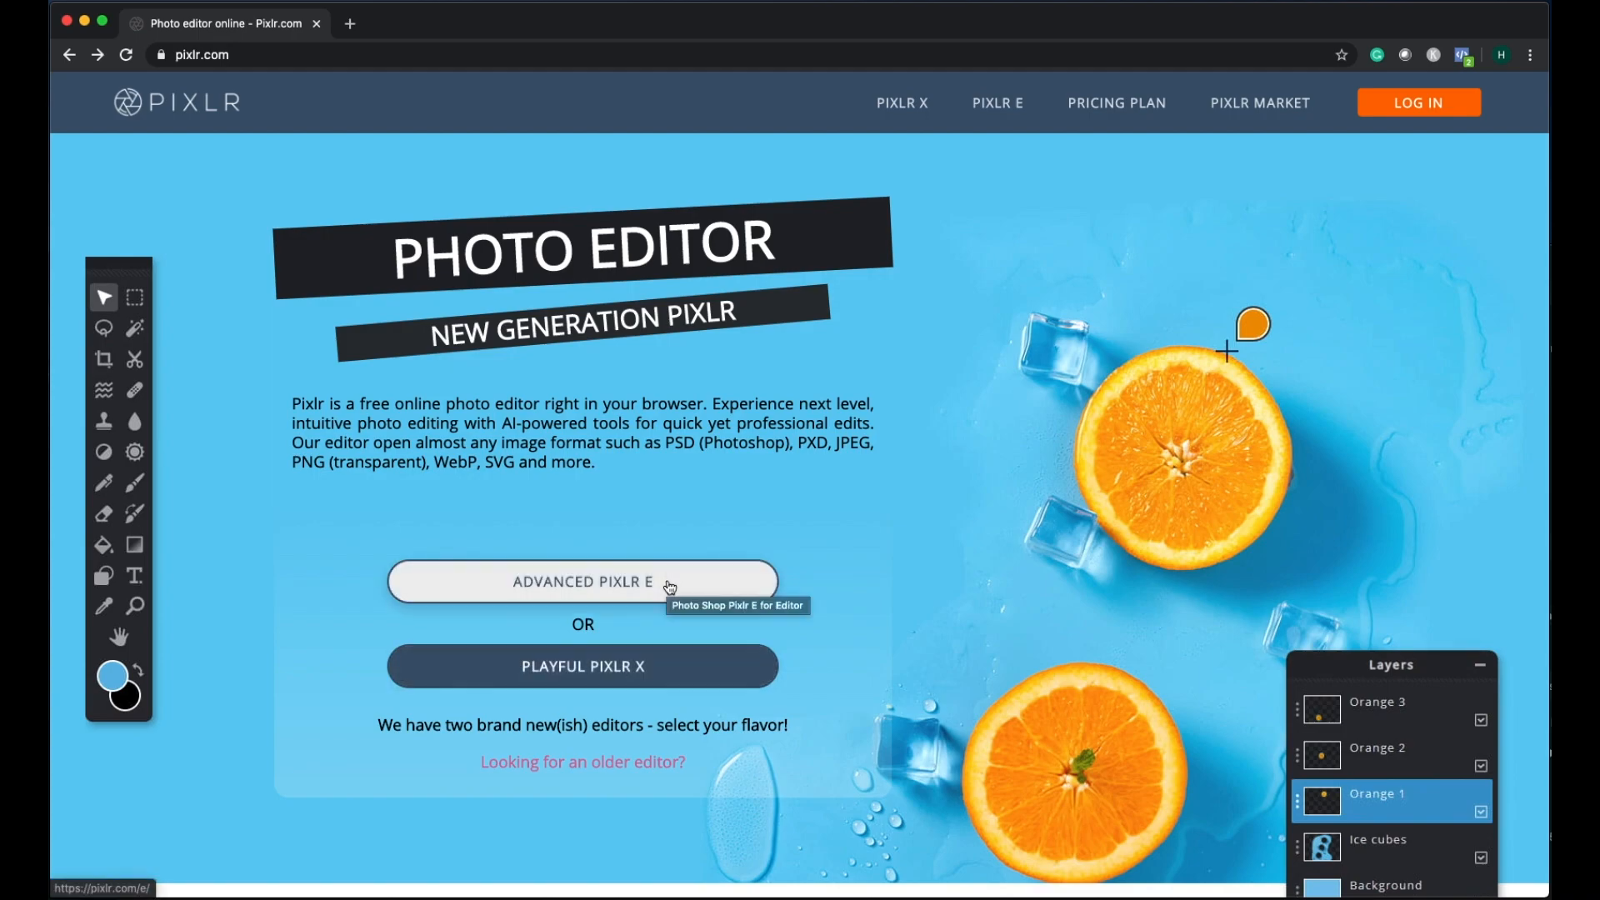
Step: Open Pixlr E and load test.jpg from its History thumbnails
click(582, 582)
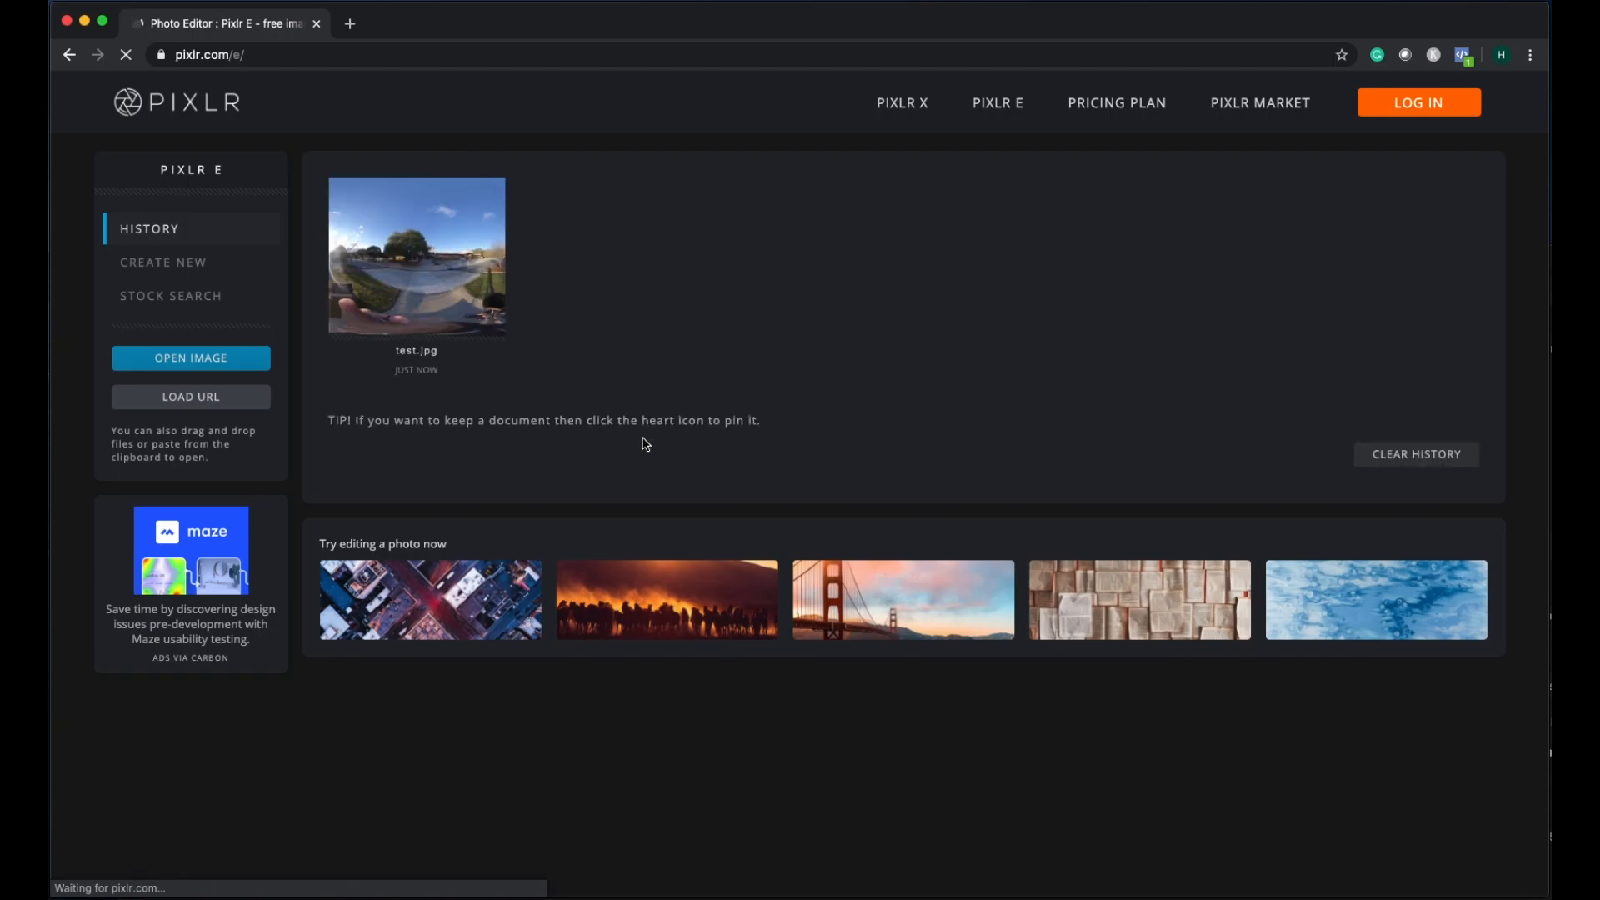
mouse_move(437, 287)
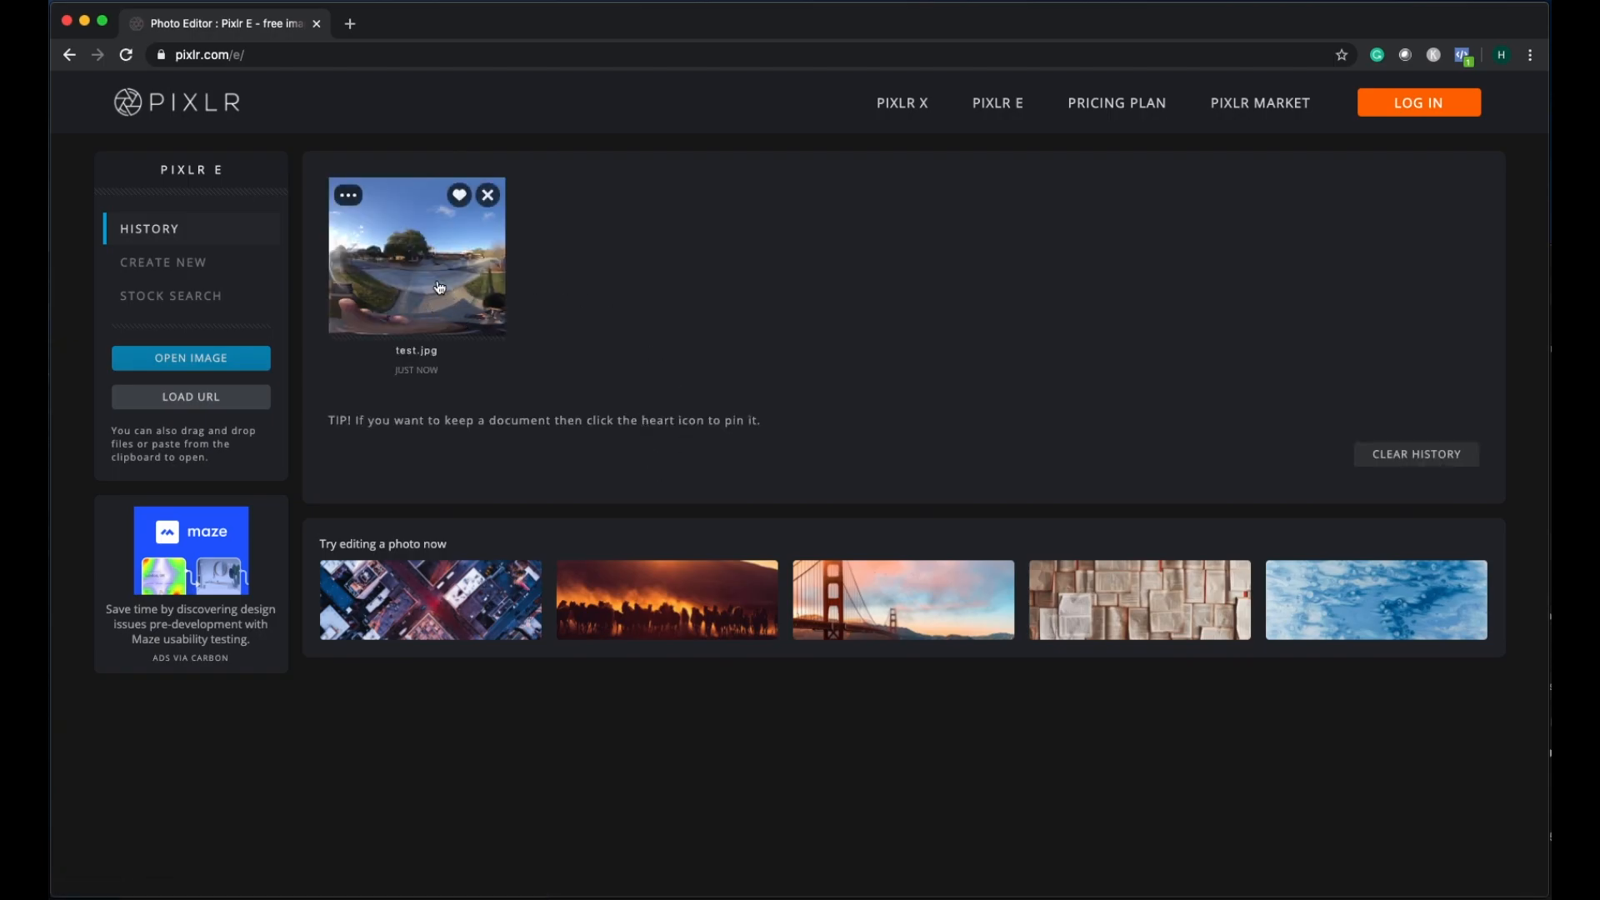
click(415, 256)
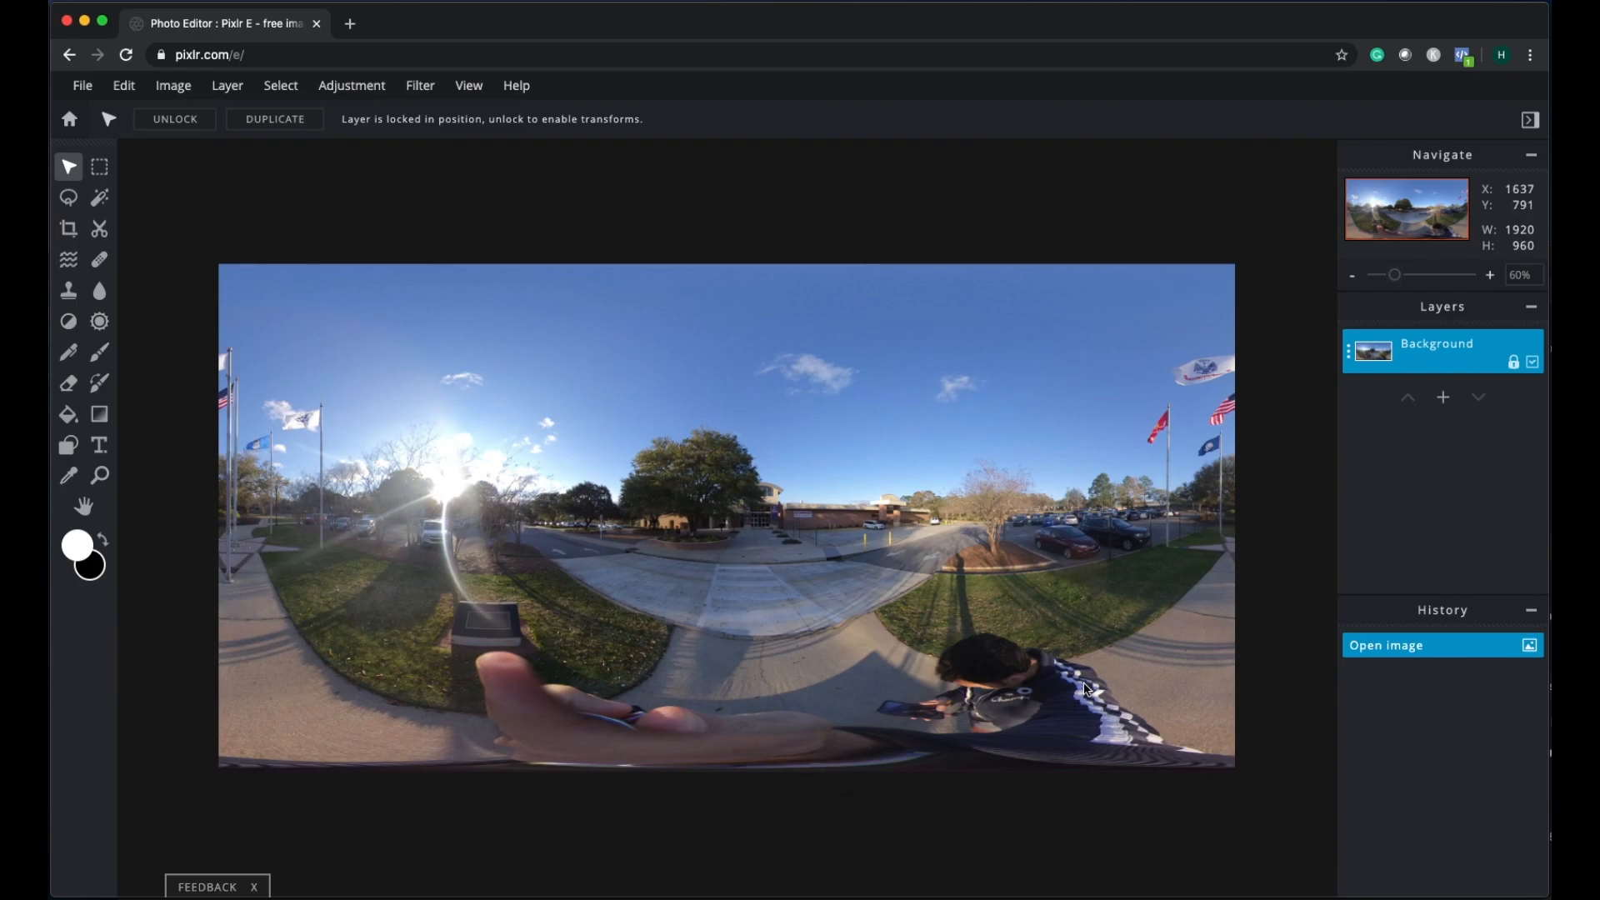
mouse_move(140, 432)
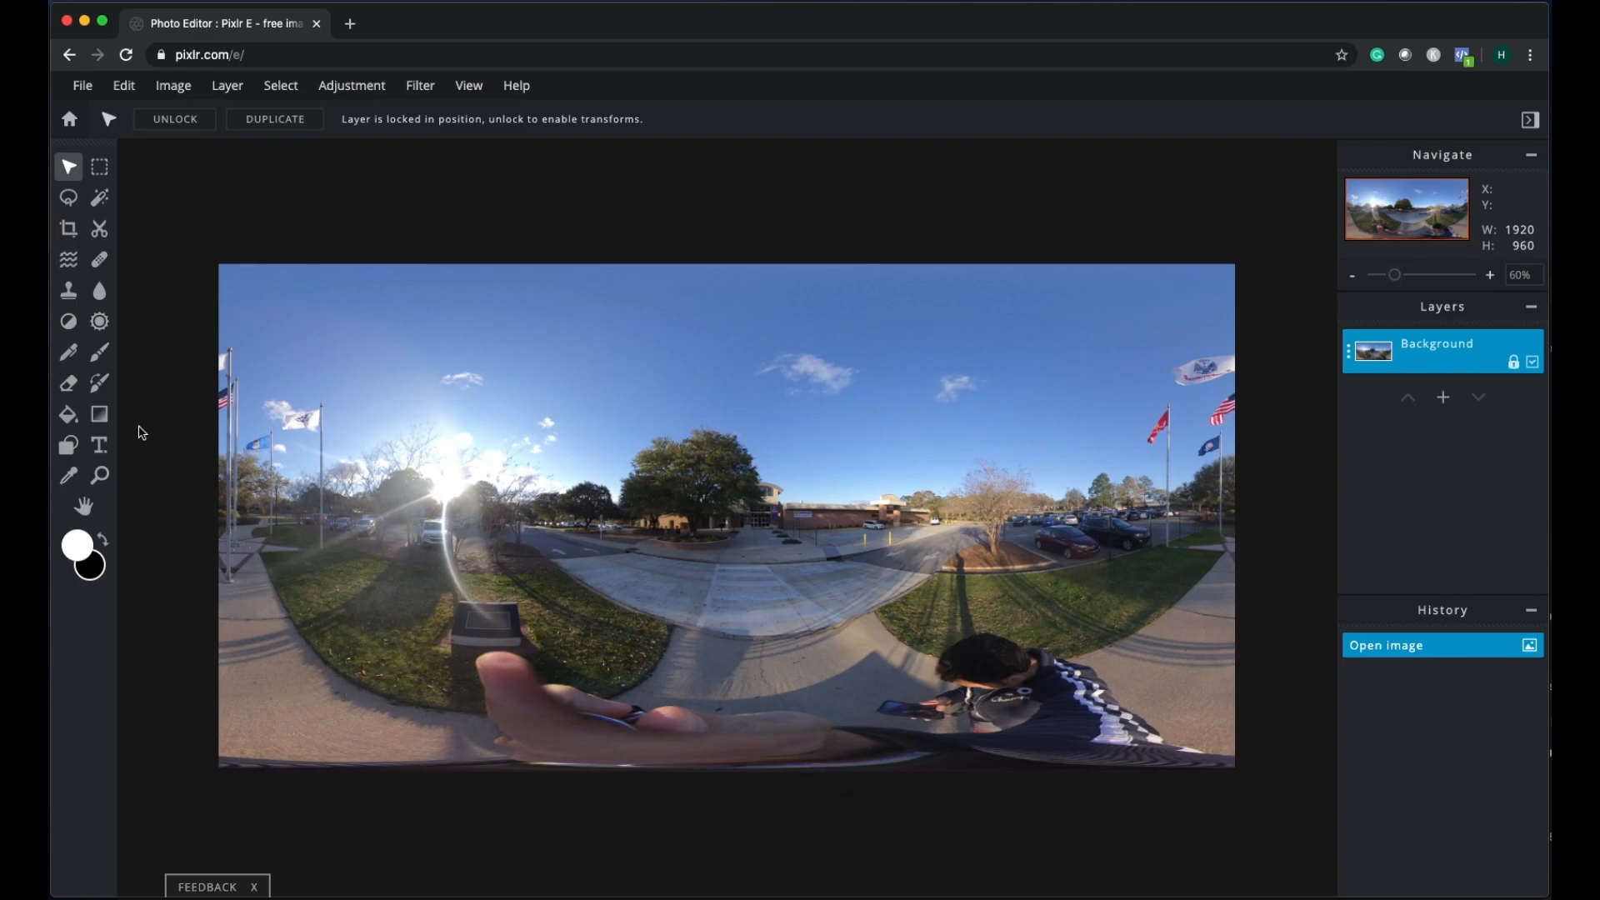
mouse_move(68, 291)
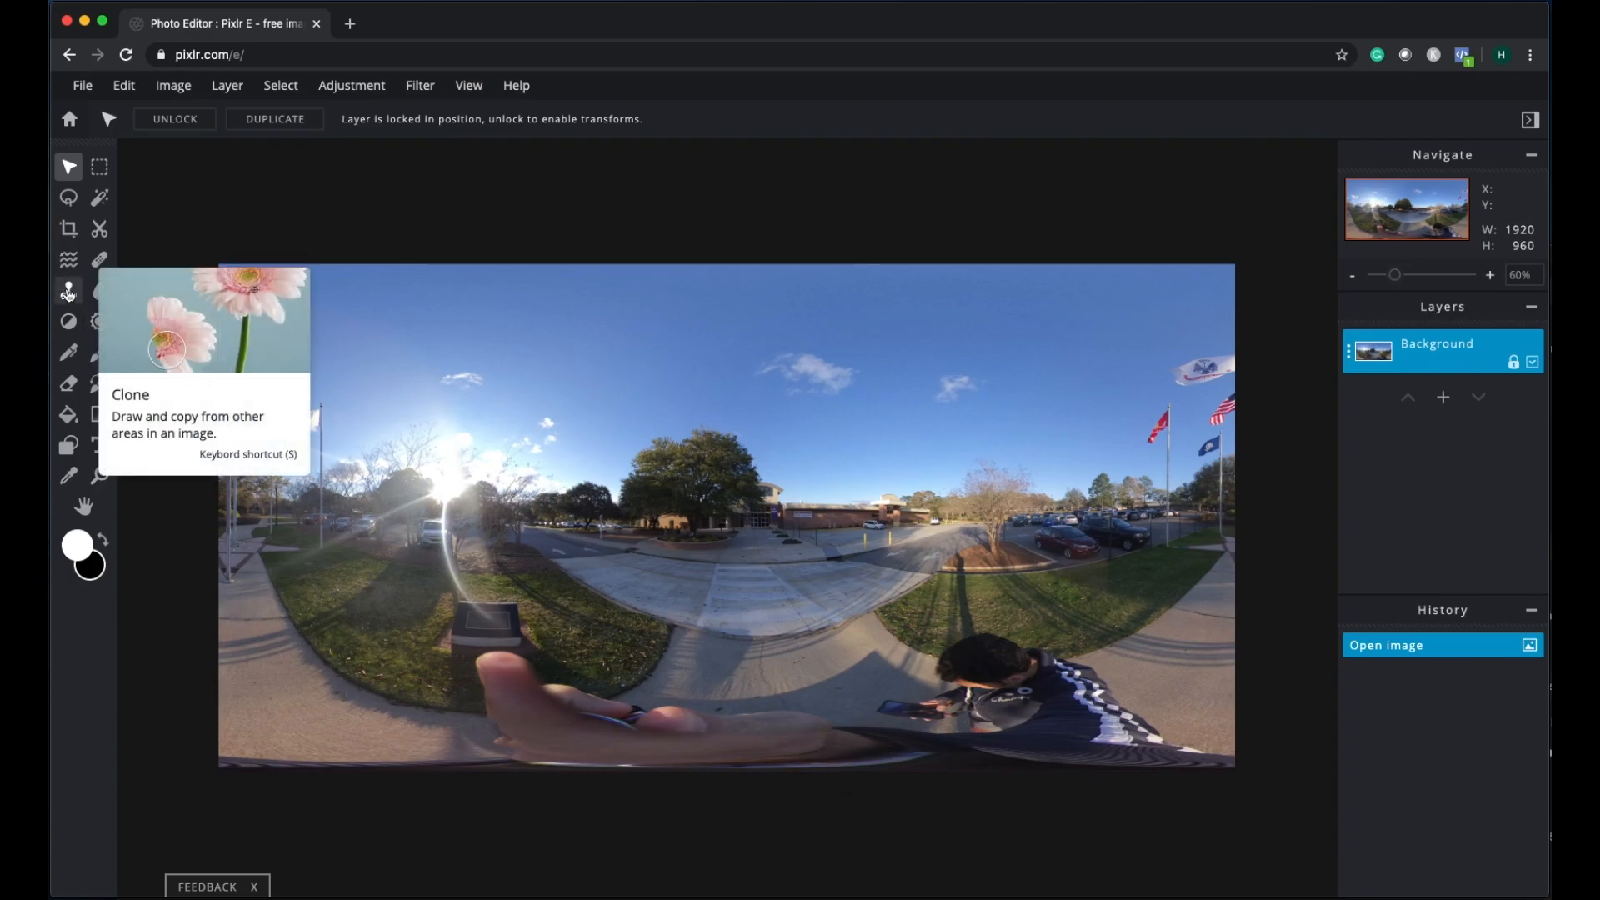
Step: Clone-stamp pavement over the hand and person at the bottom of the photo
click(68, 290)
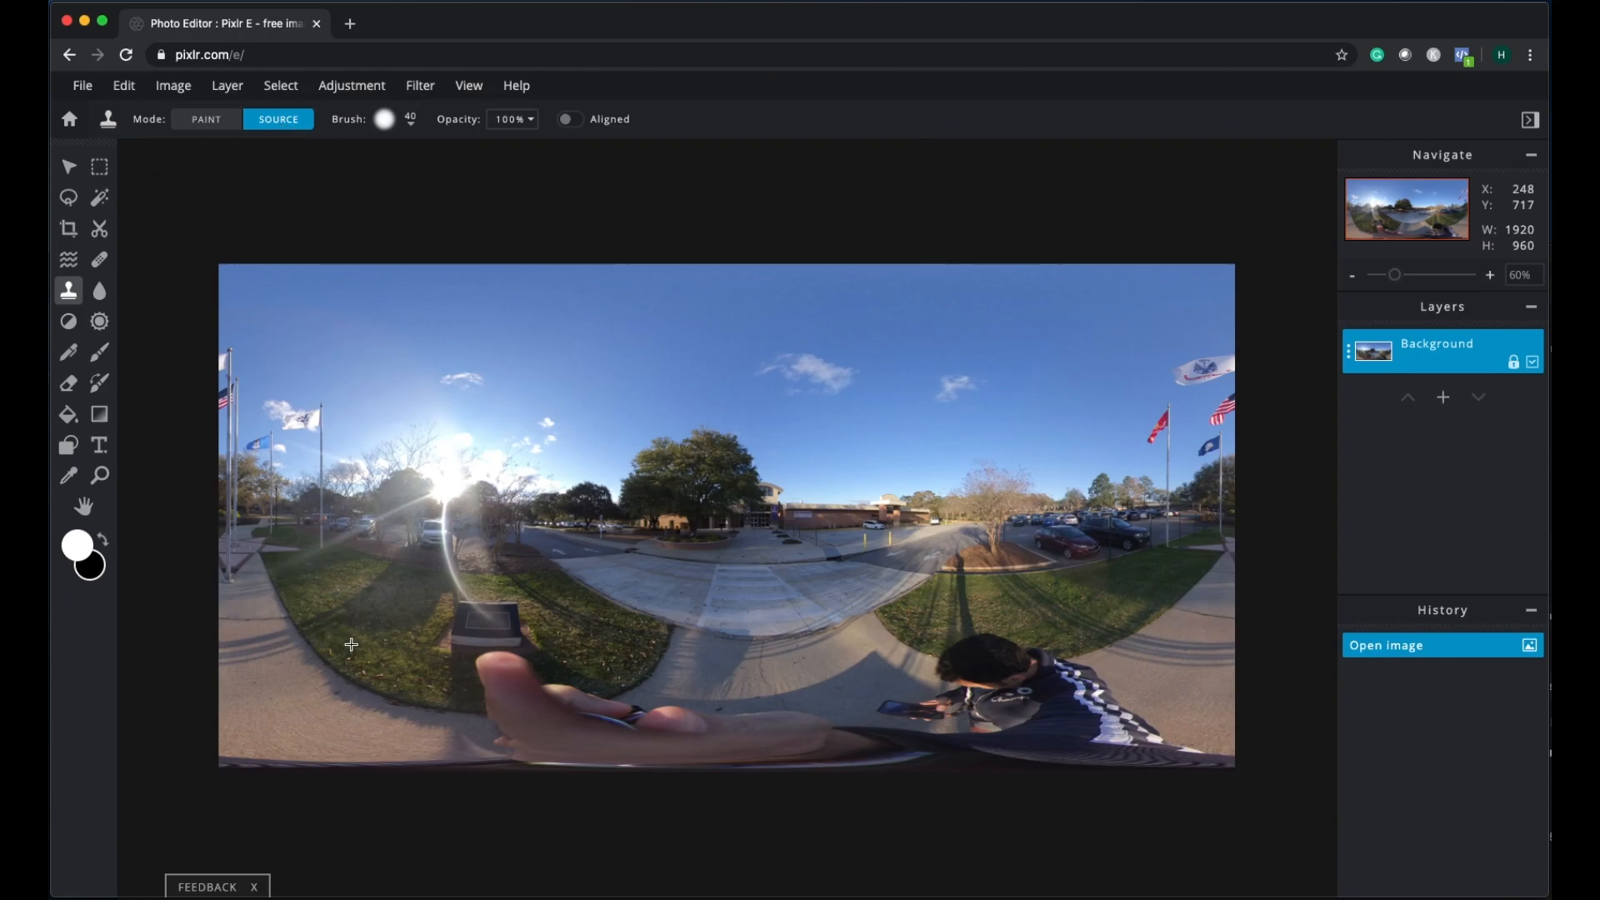
mouse_move(712, 667)
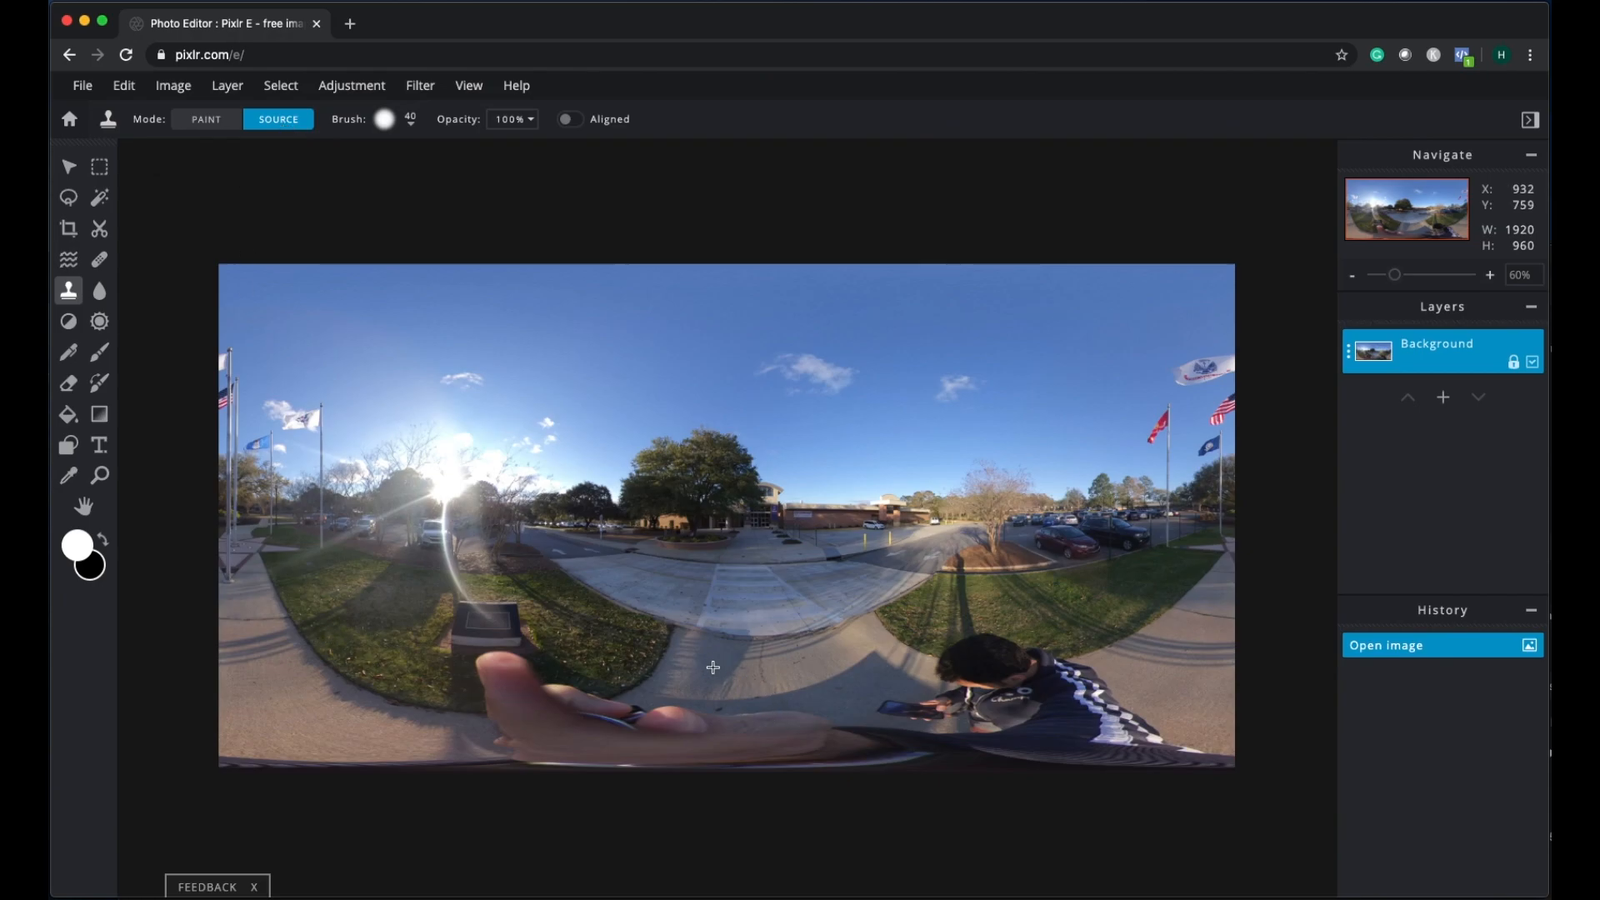
click(205, 118)
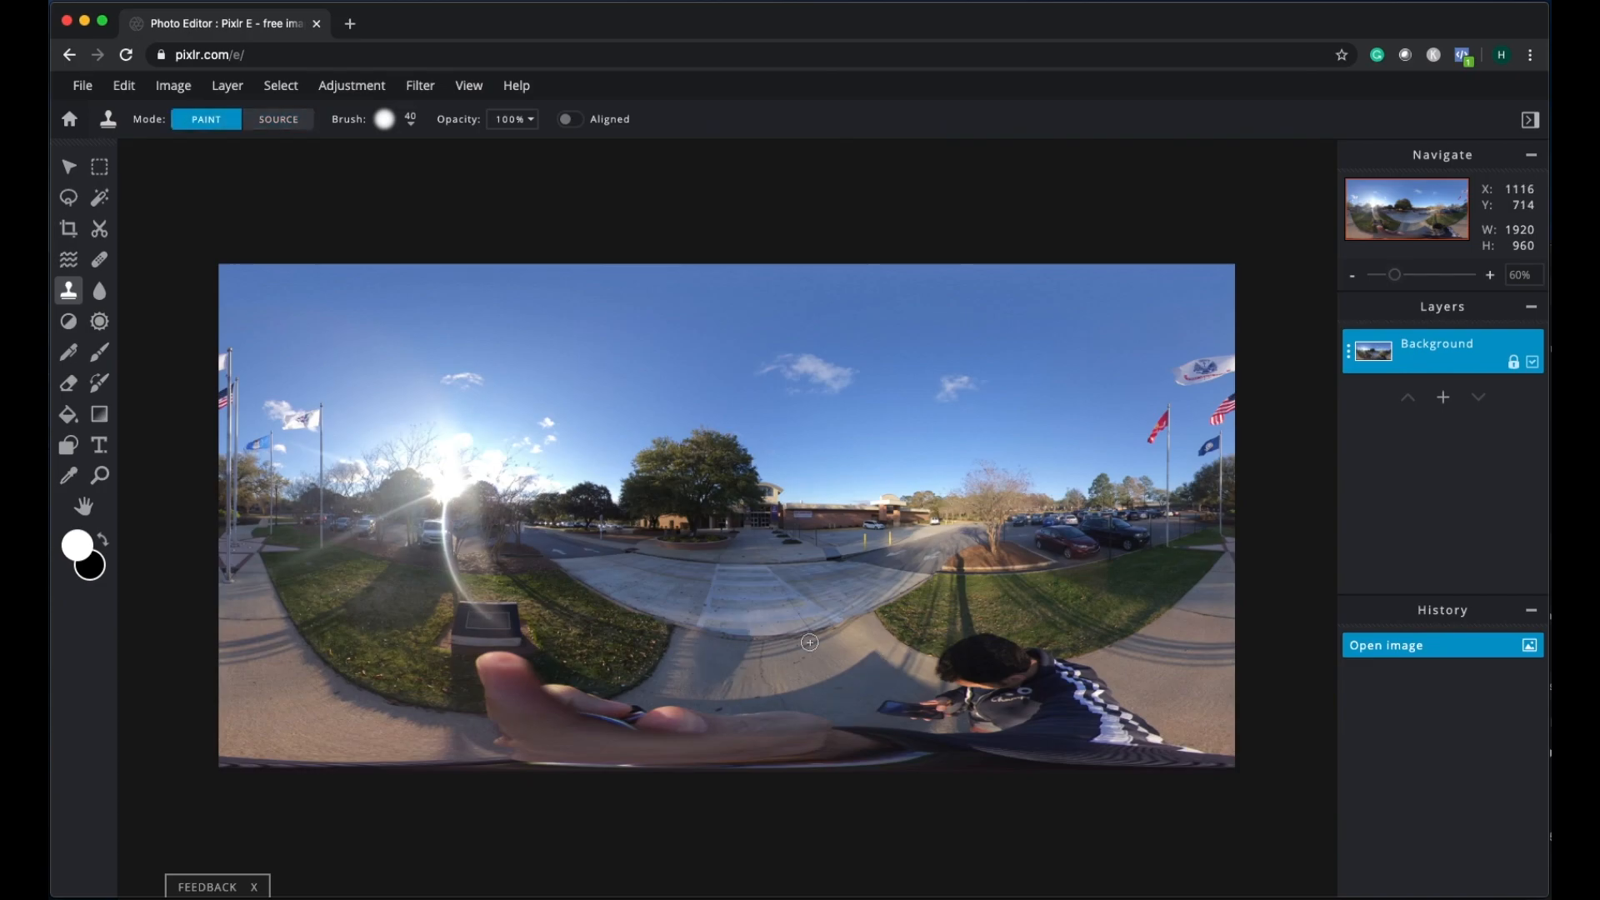
mouse_move(746, 659)
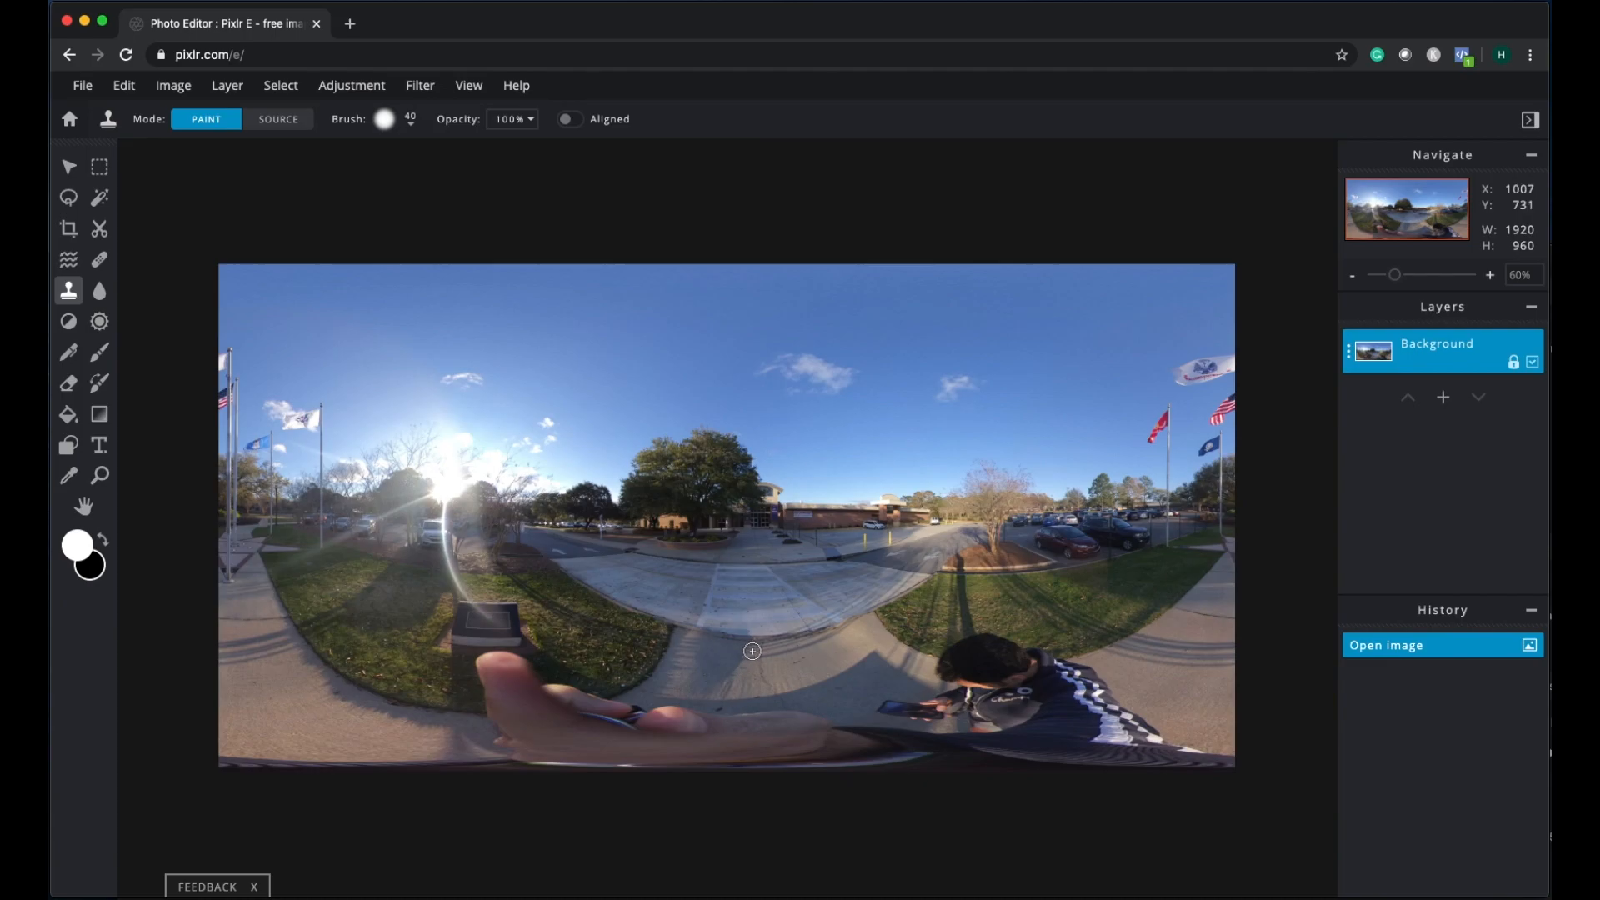
mouse_move(205, 119)
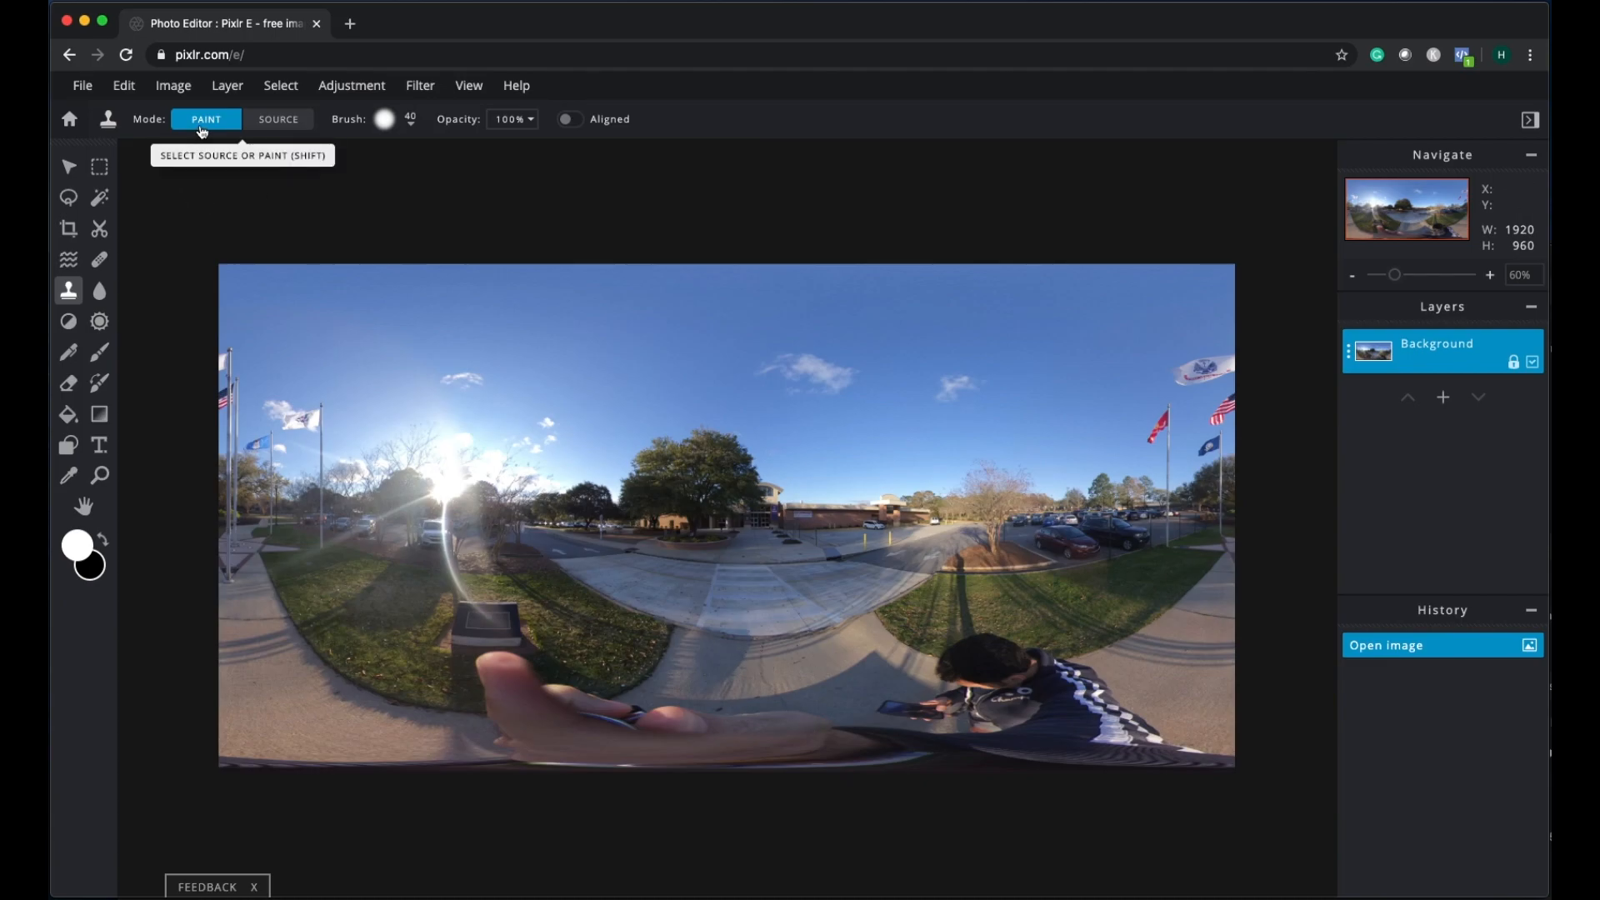
mouse_move(664, 687)
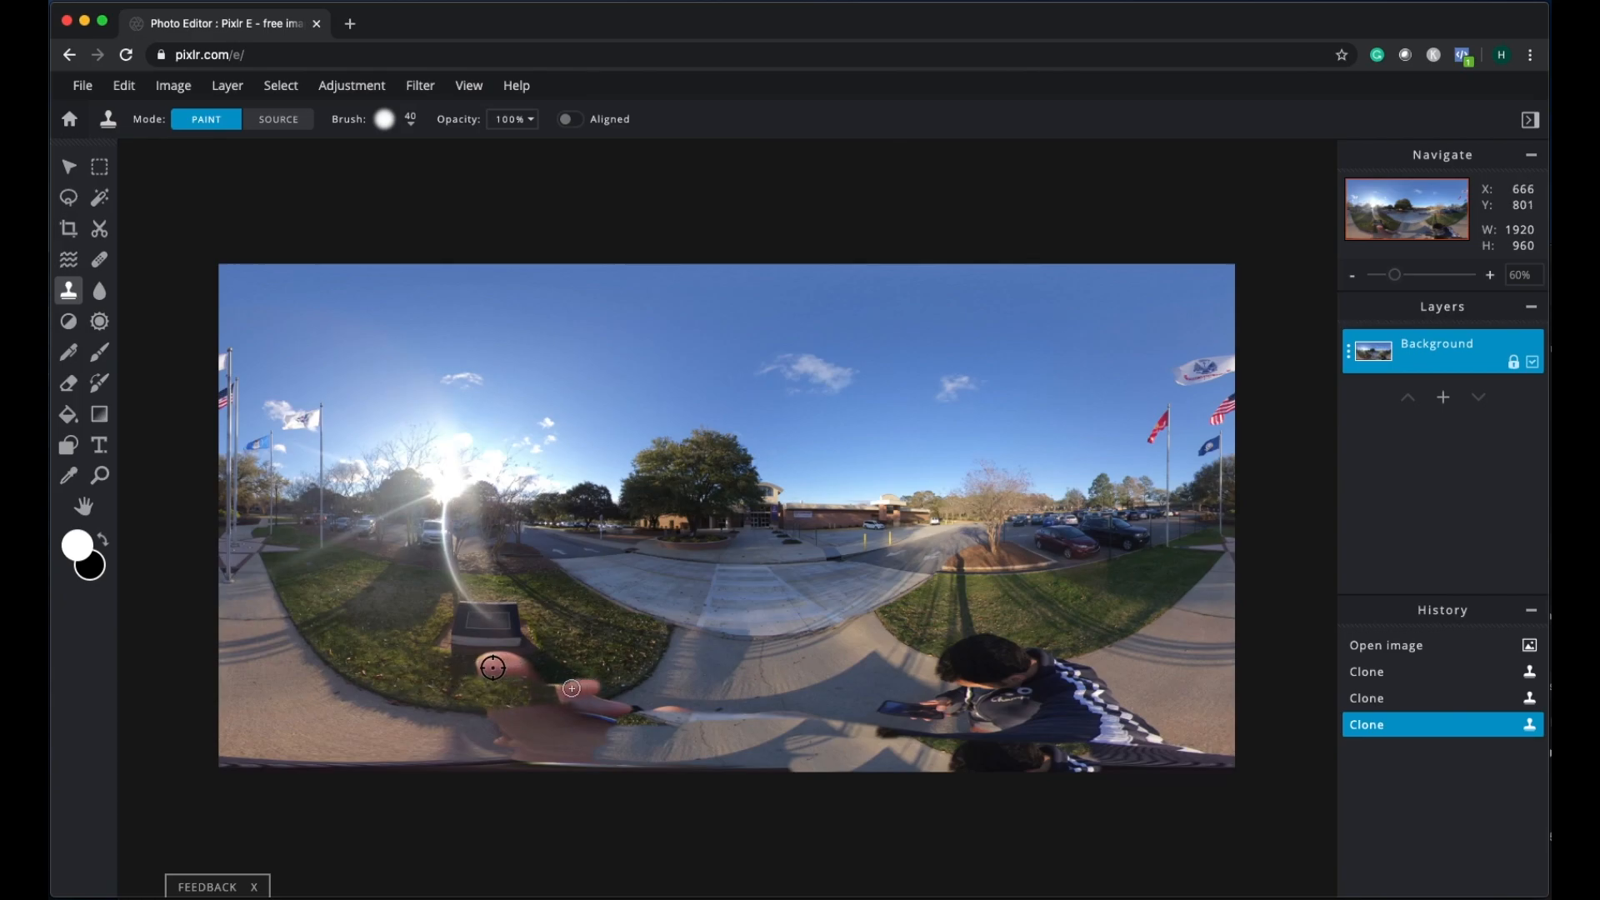
click(388, 672)
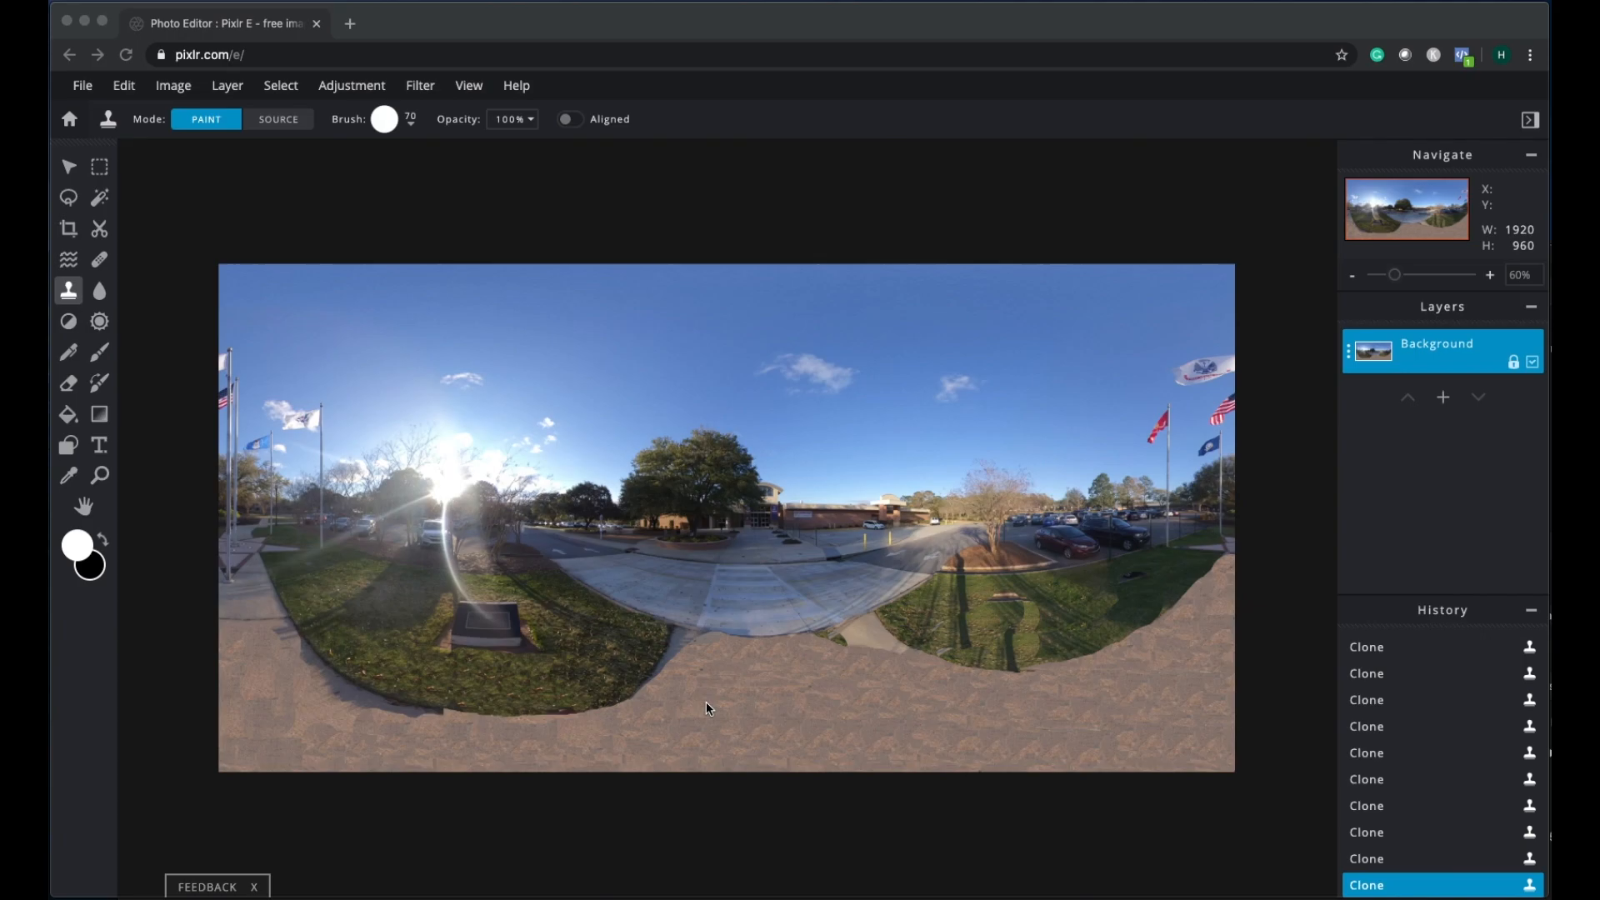
mouse_move(837, 722)
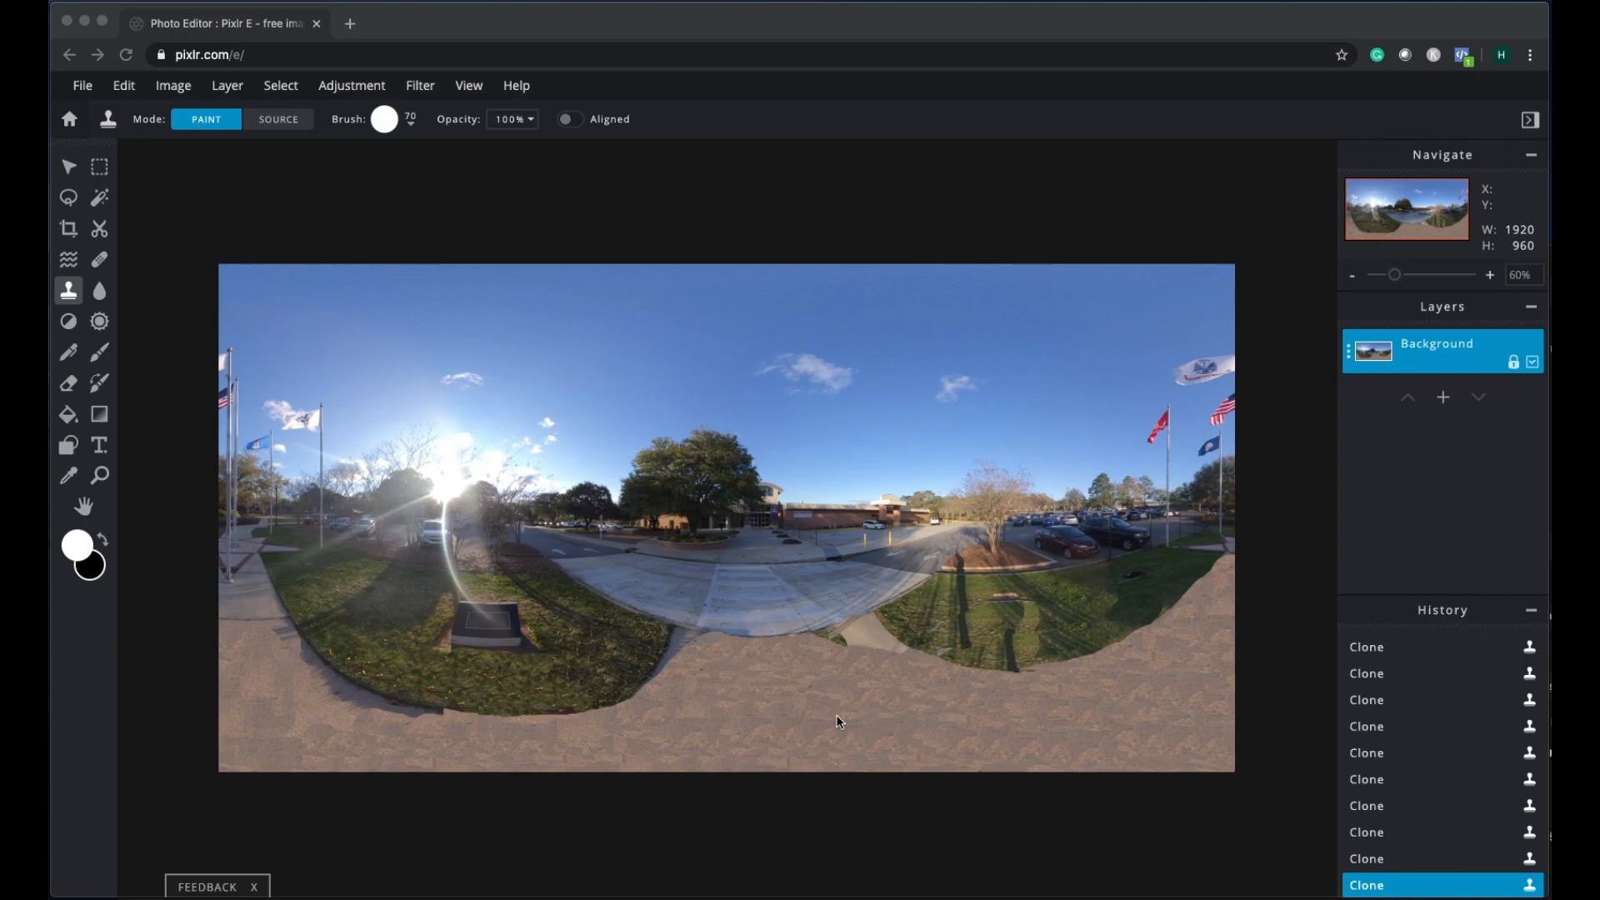
mouse_move(755, 760)
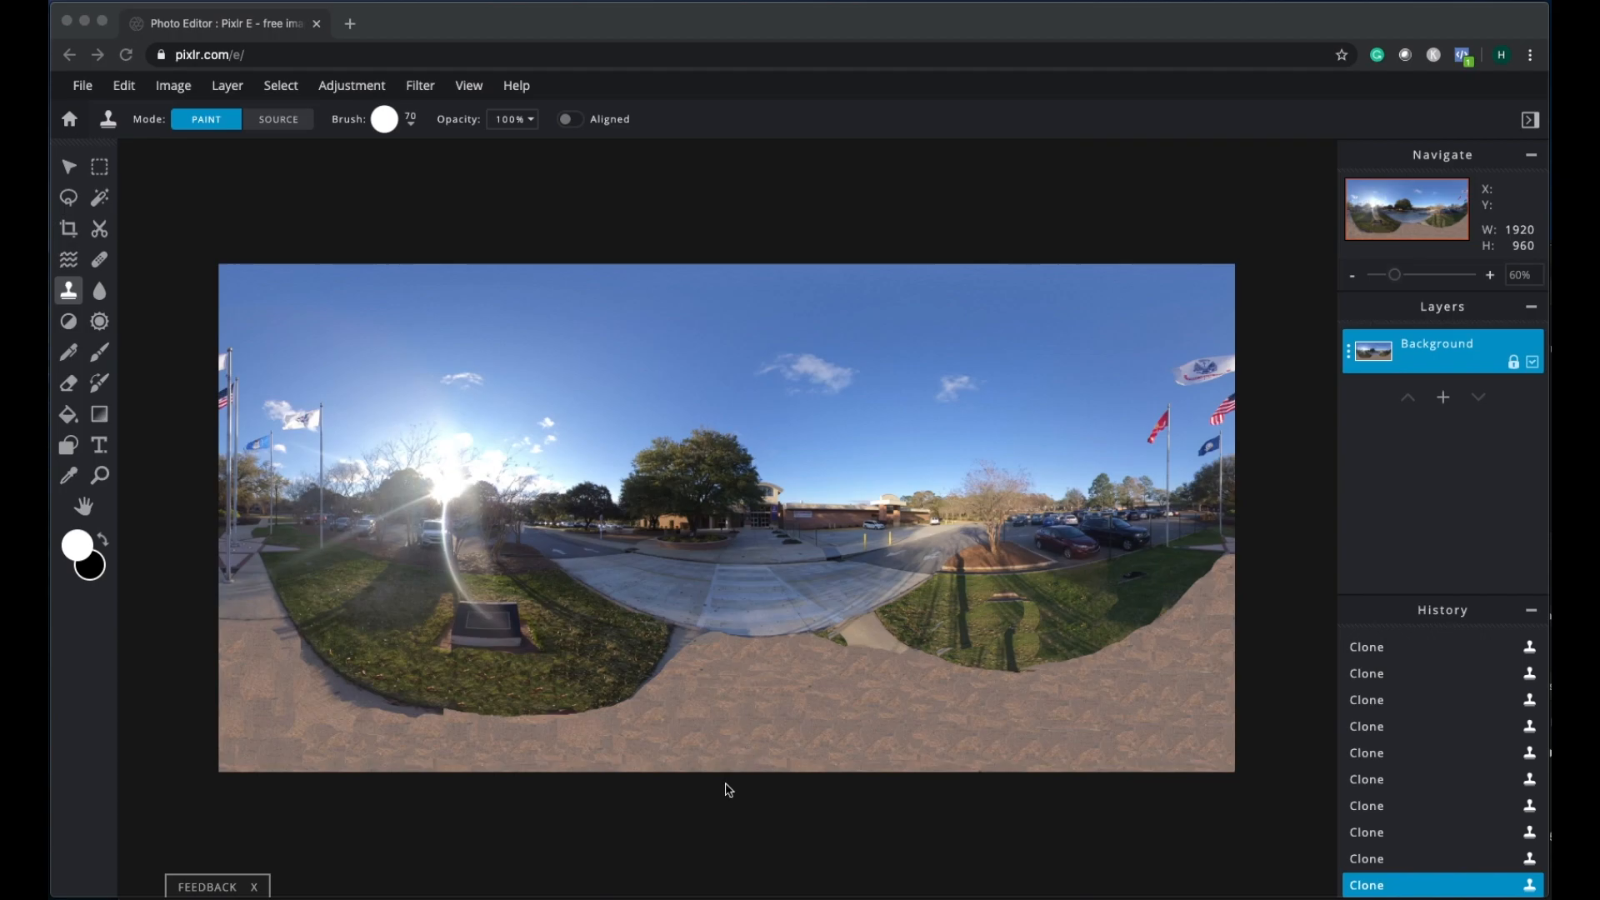
Step: Apply Adjustment > Brightness & contrast with Brightness set to 40
click(99, 322)
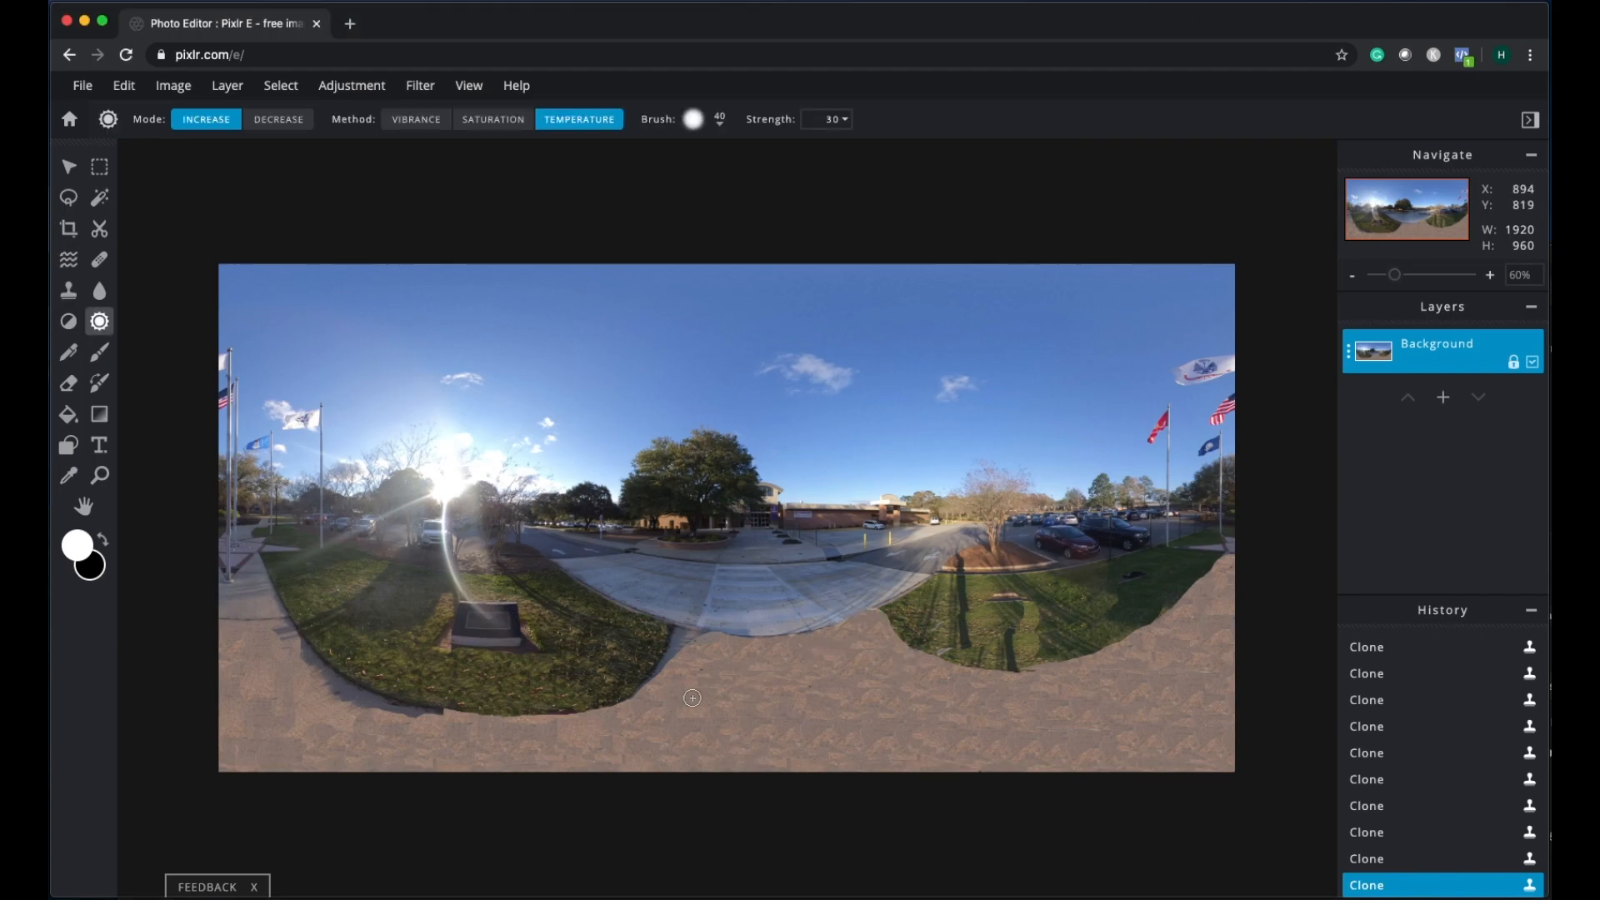
mouse_move(822, 698)
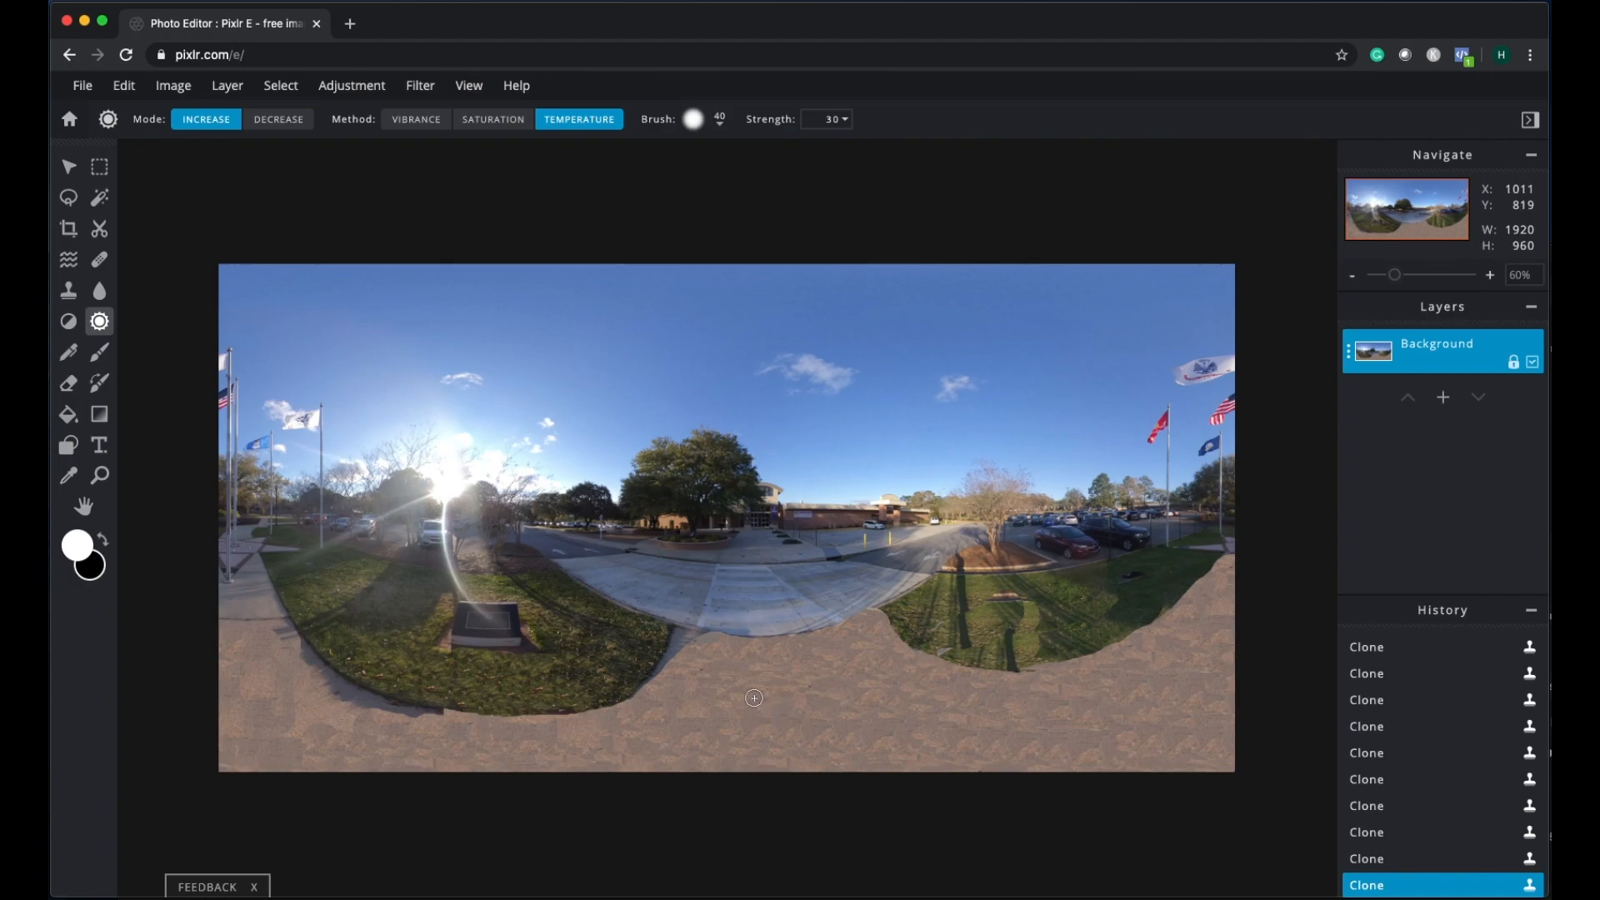
click(350, 86)
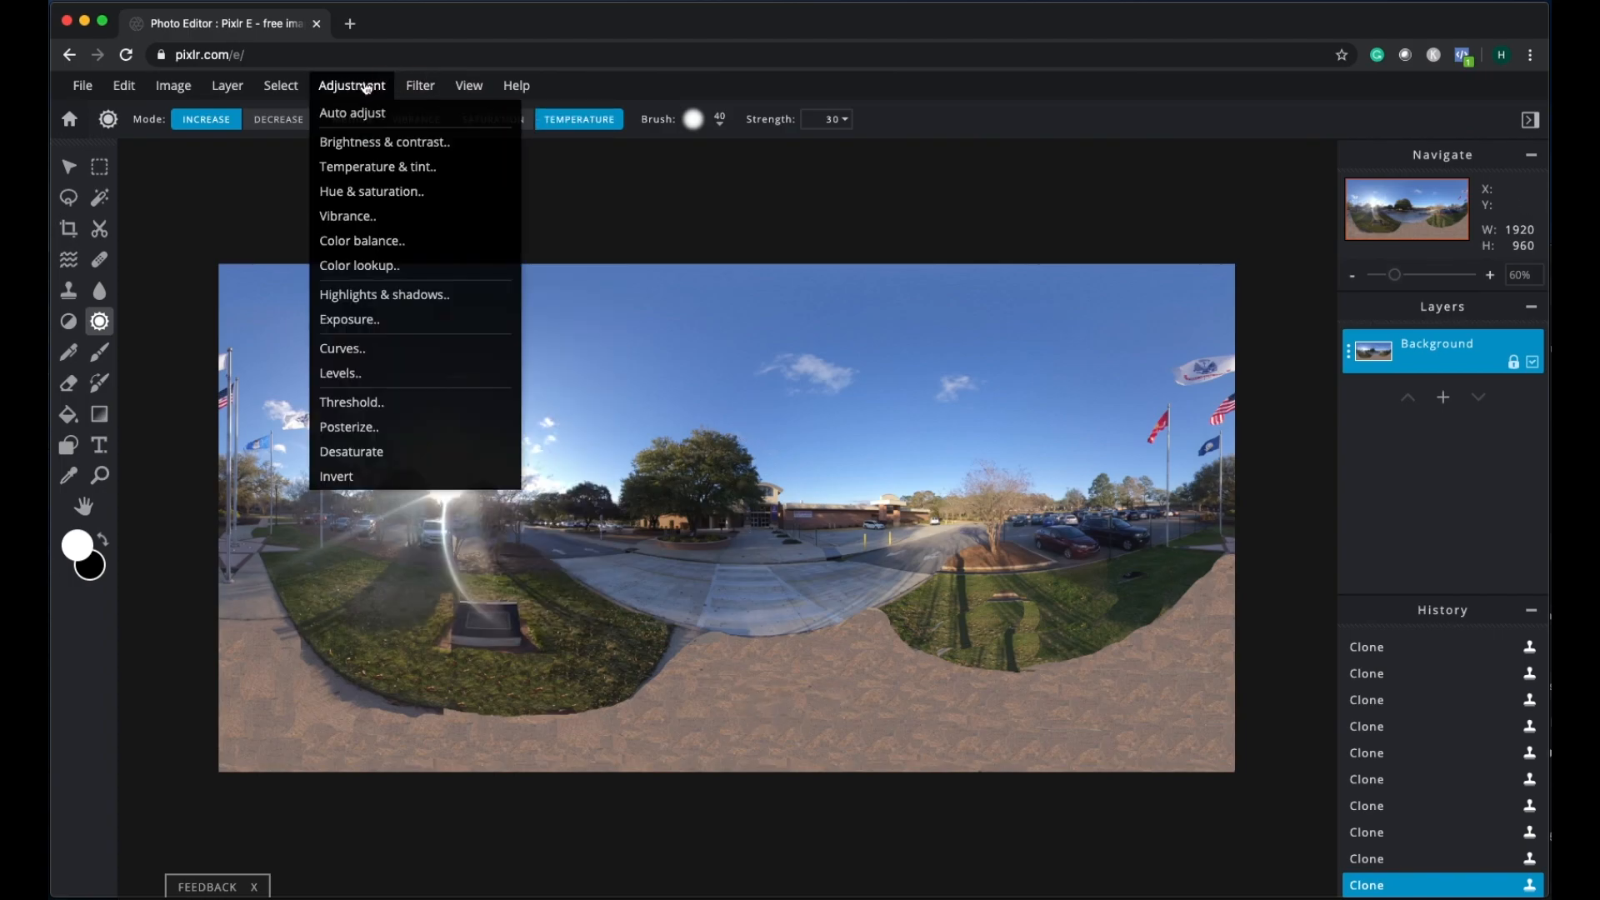
mouse_move(385, 142)
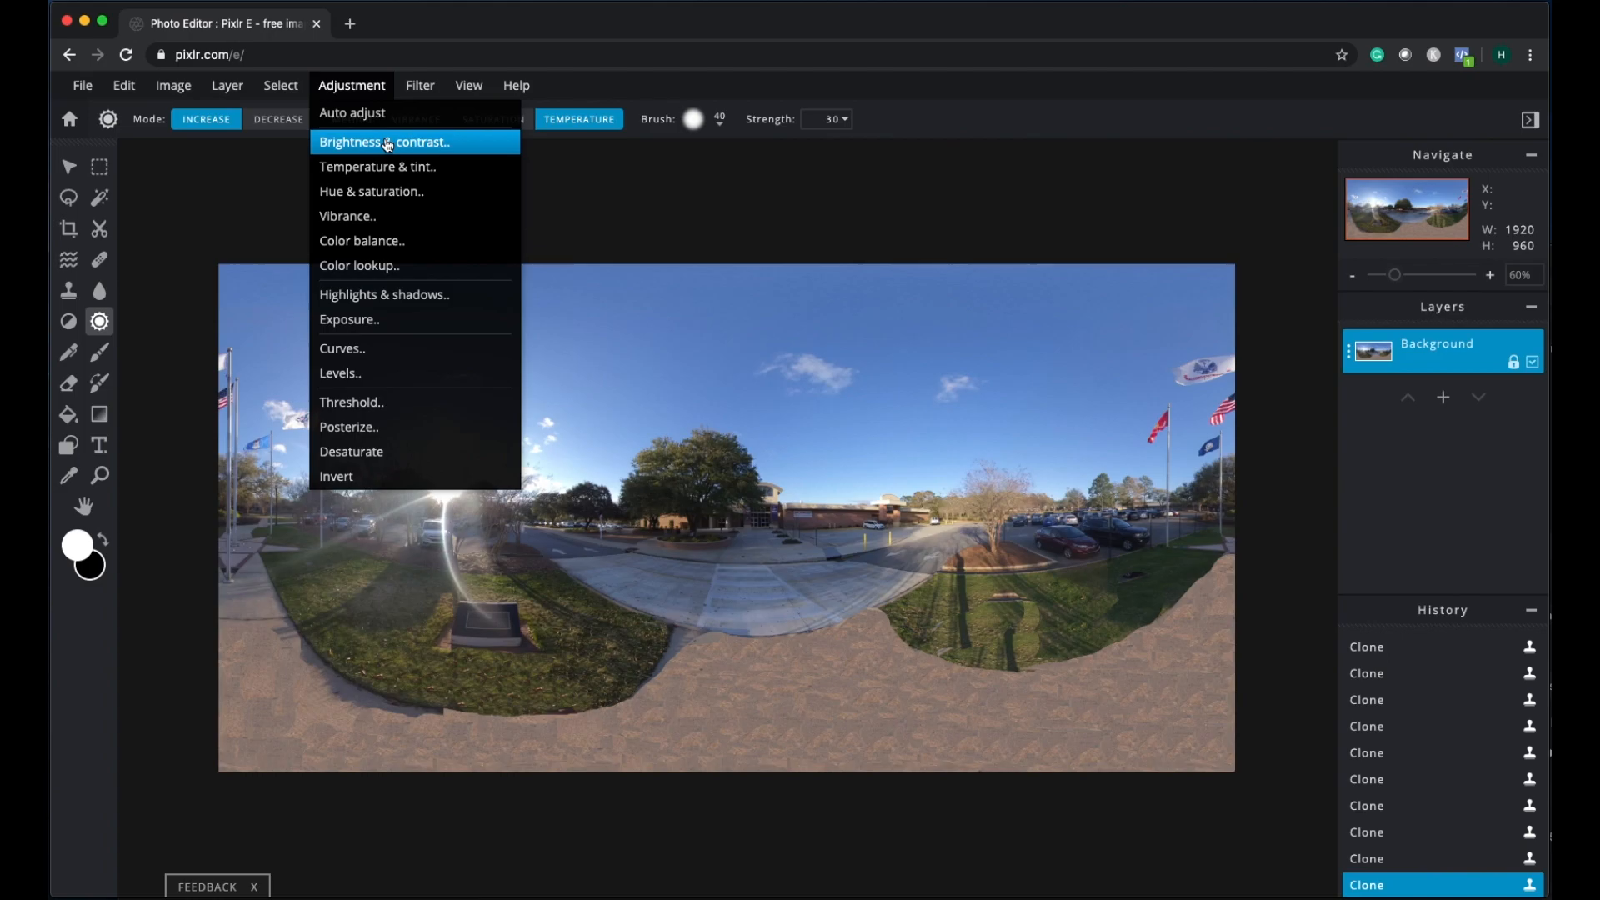
click(391, 141)
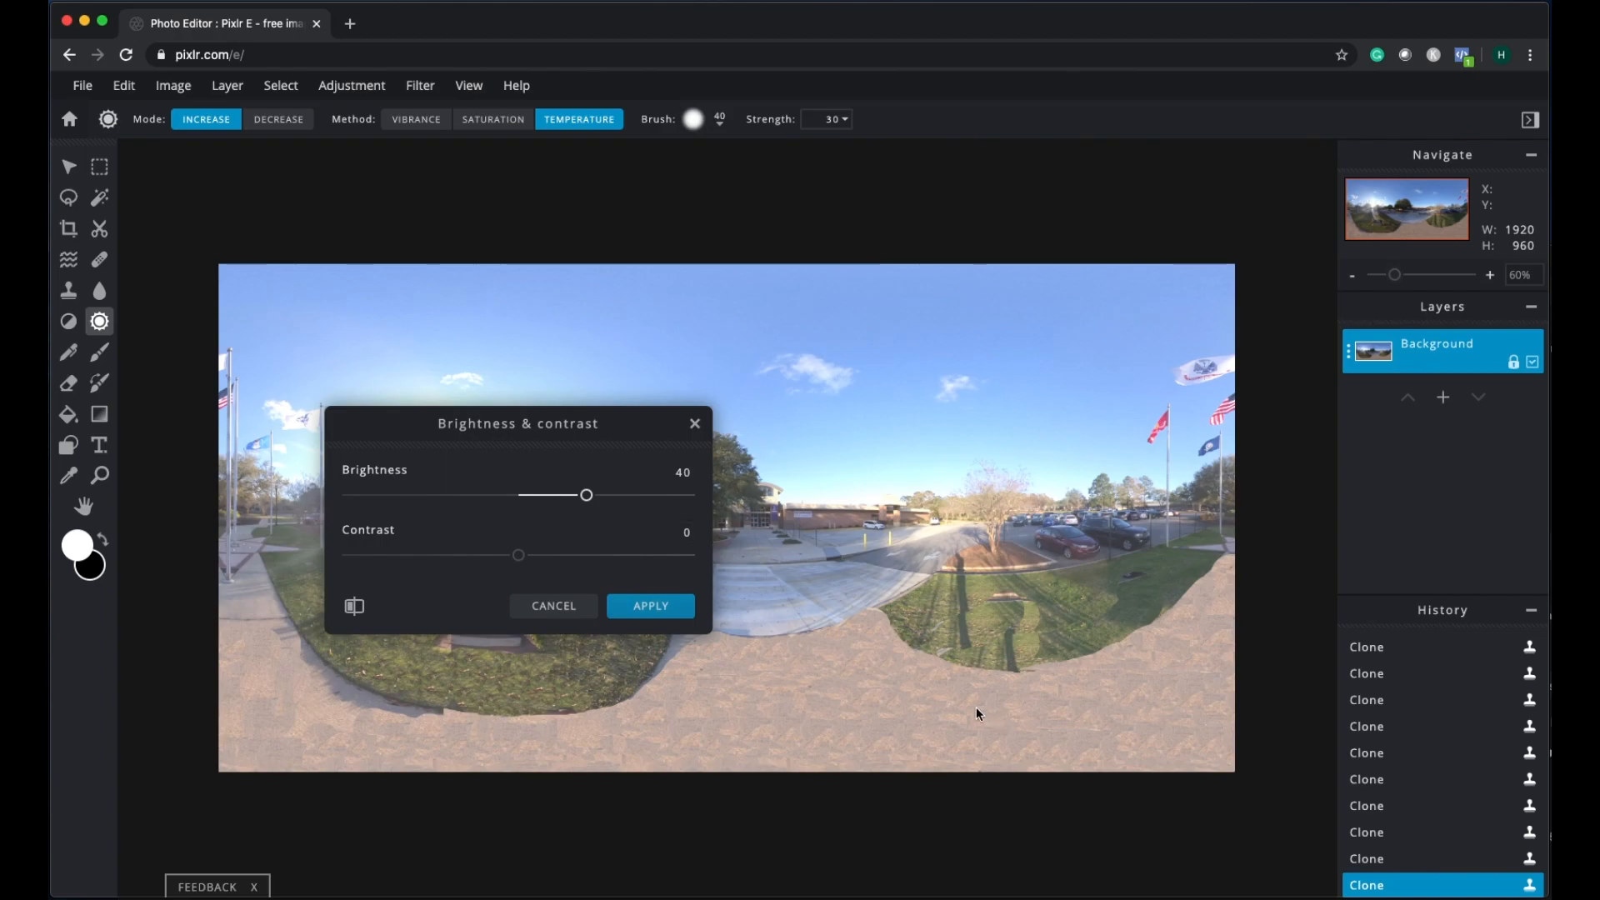
mouse_move(650, 606)
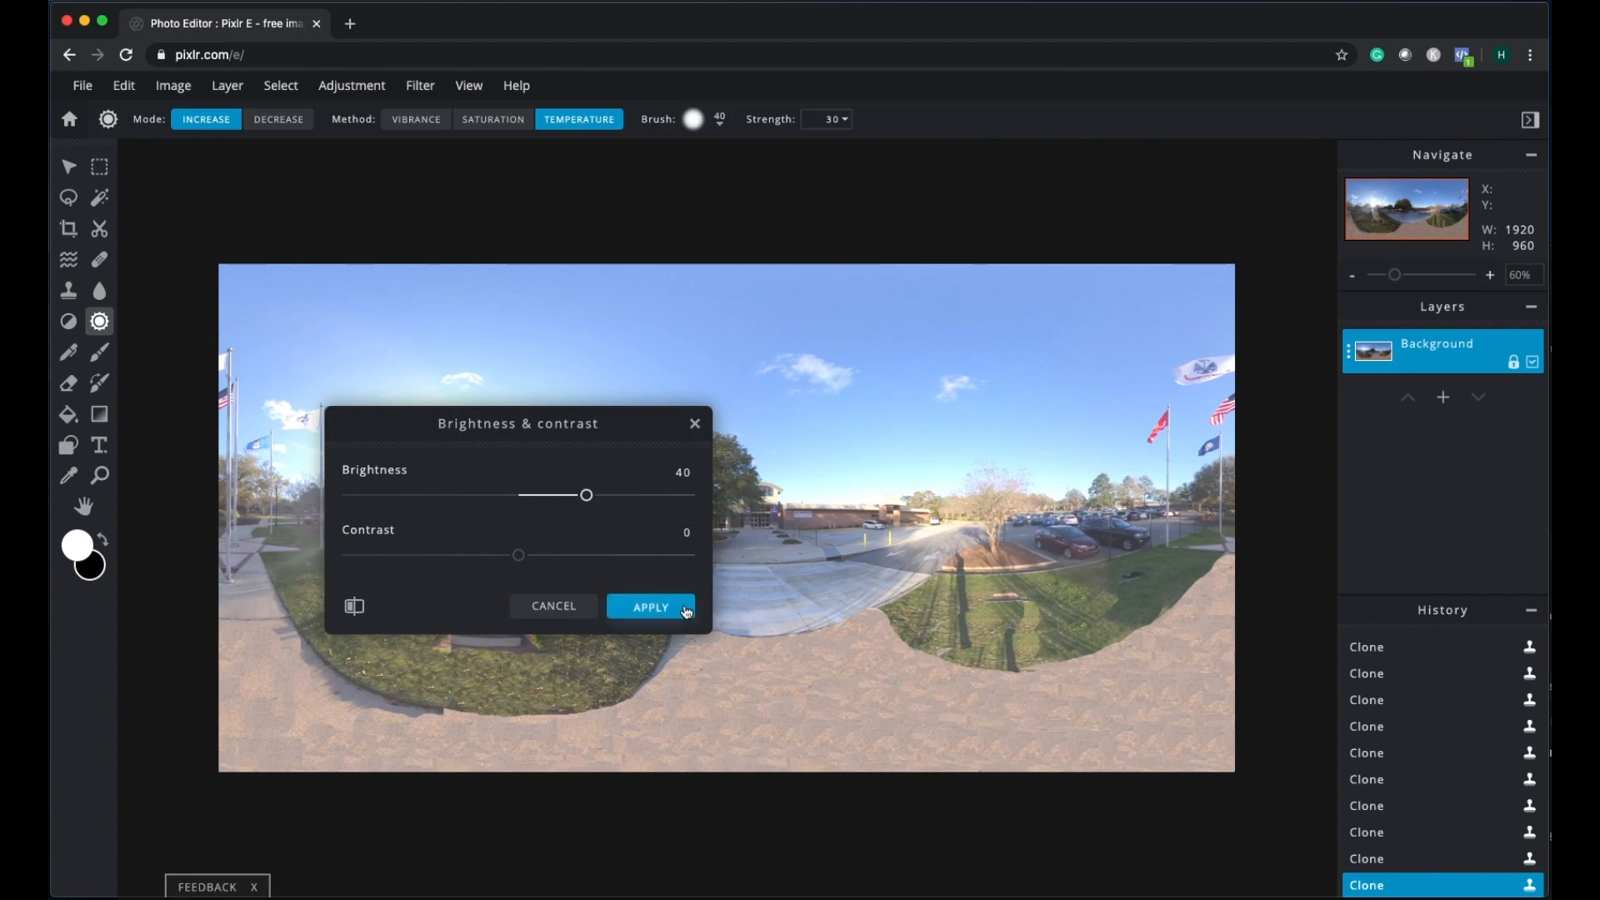
click(649, 606)
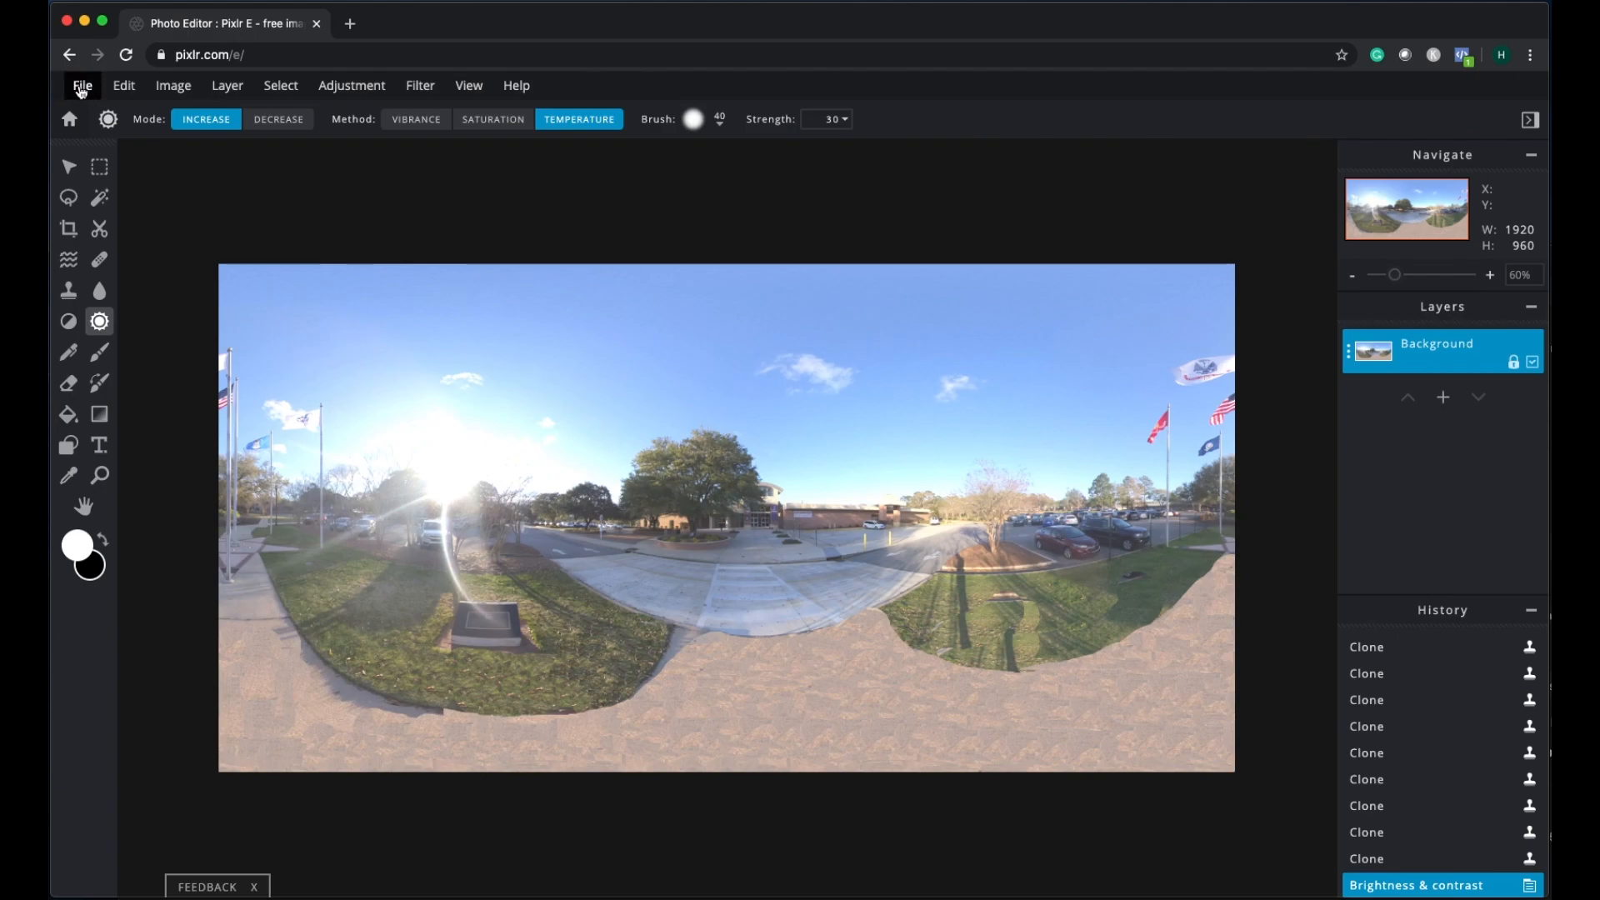
Step: Save the panorama as 'Edited Picture.jpg' and close the Downloaded confirmation
click(81, 85)
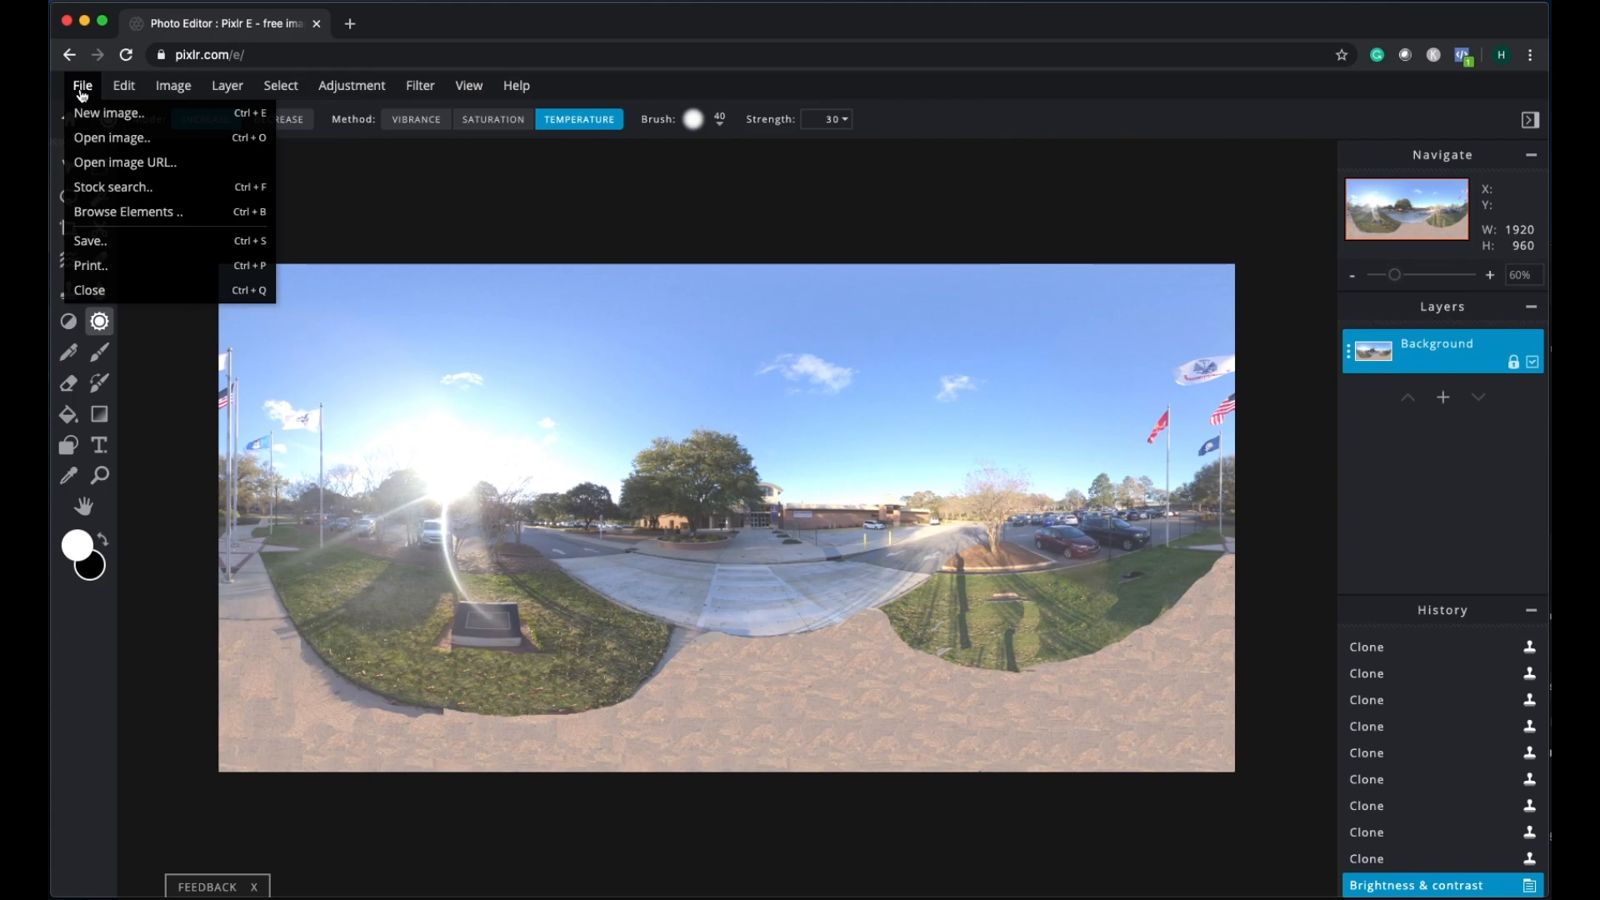
click(90, 240)
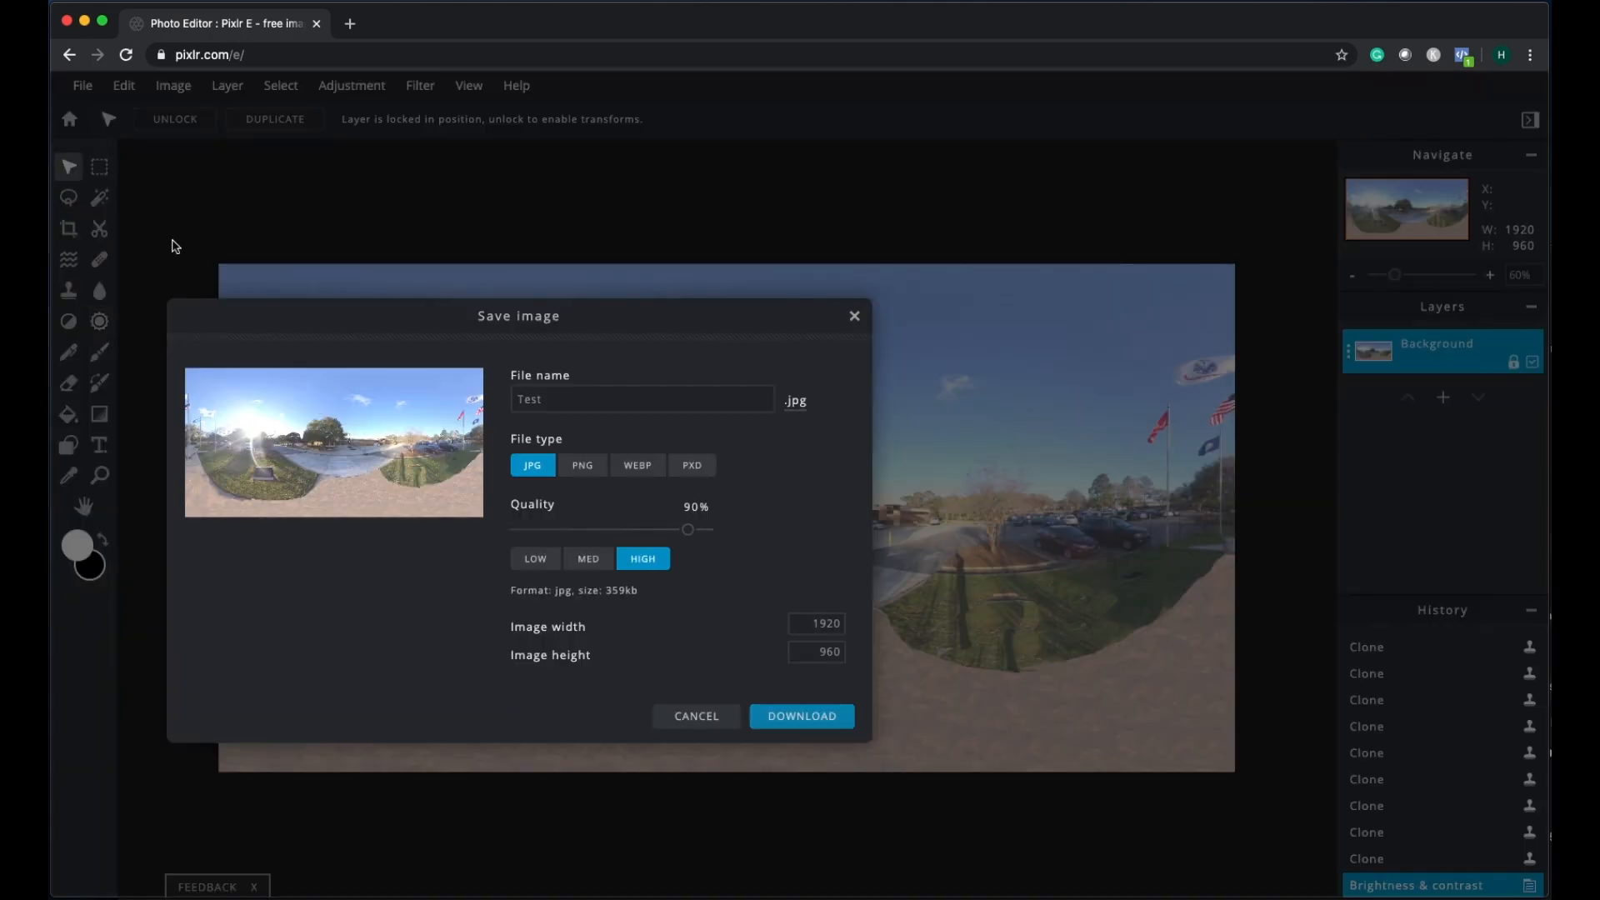
click(643, 399)
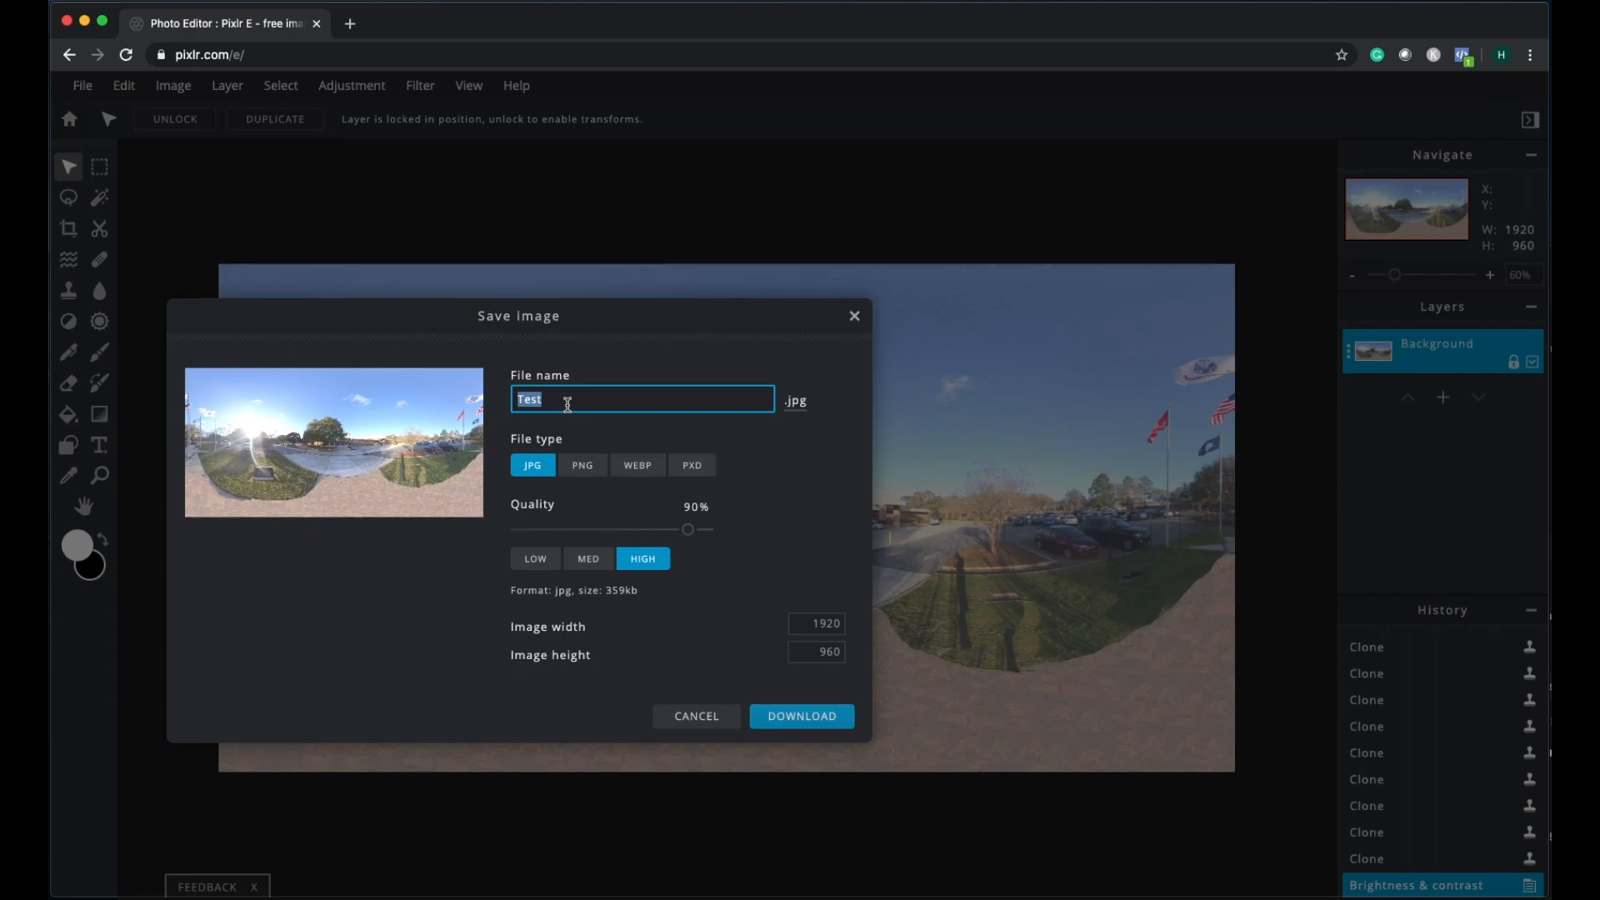
text(Edute)
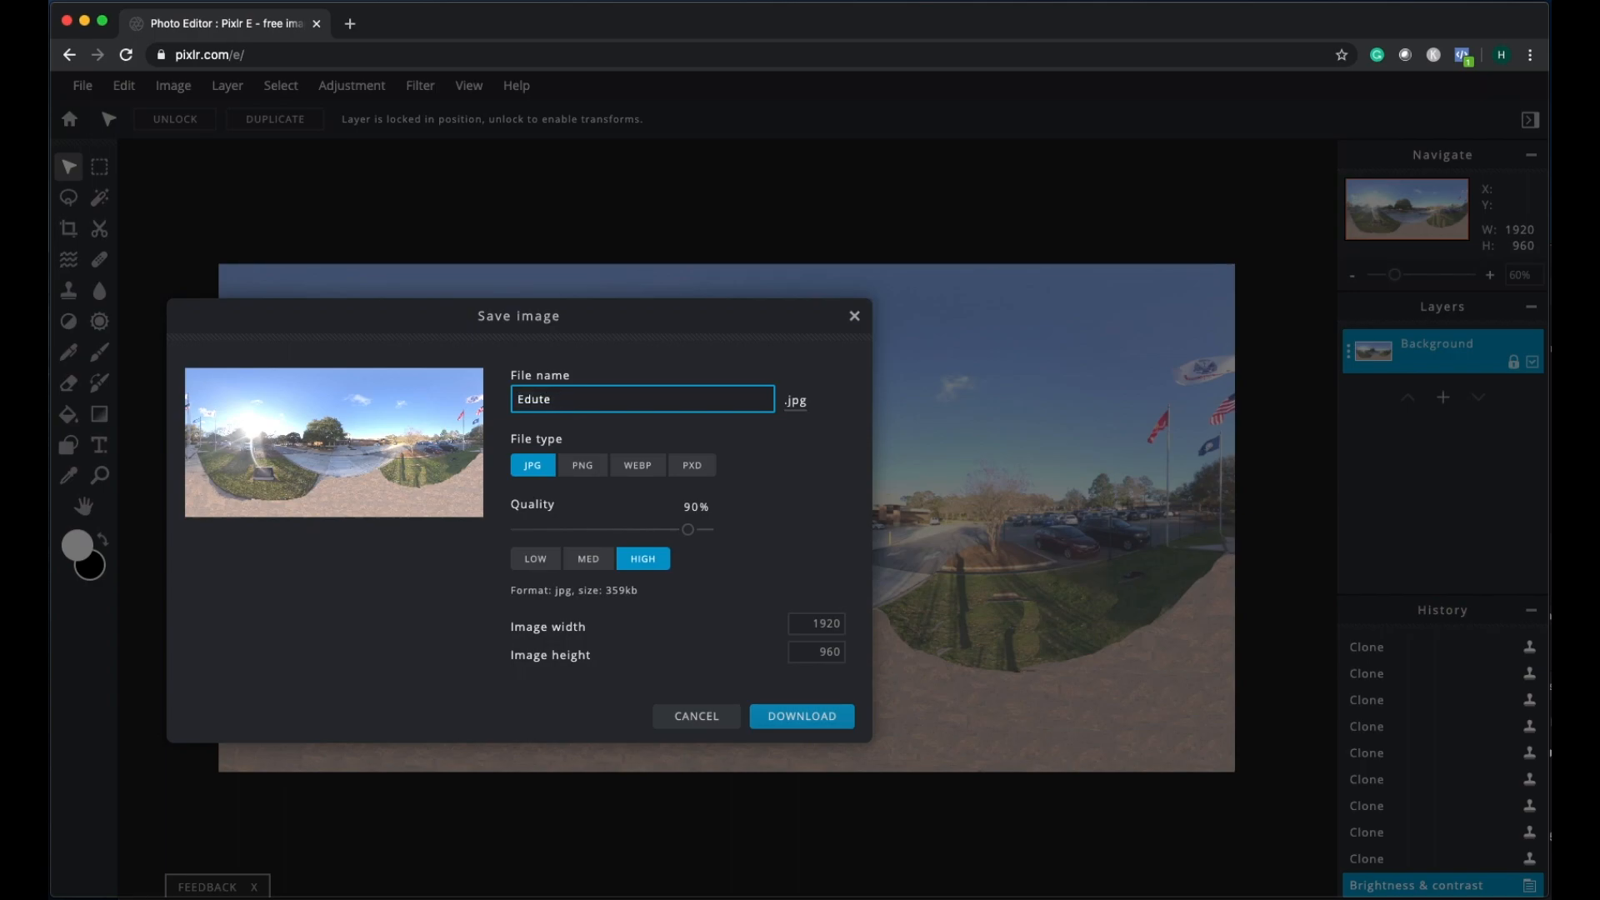
text(Edited)
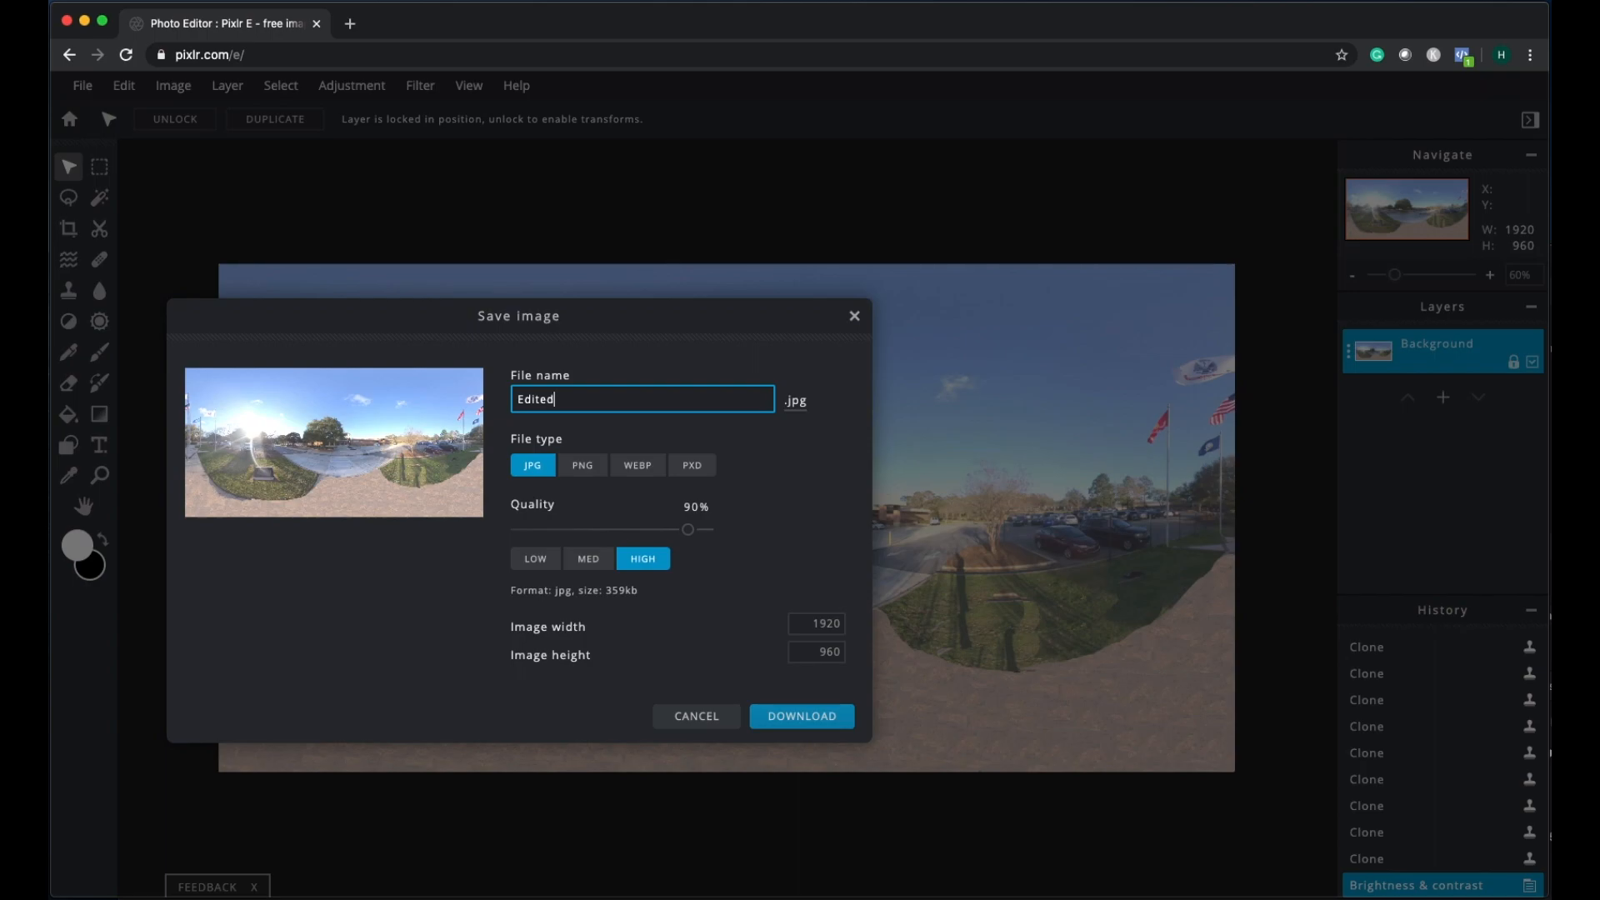
text(Pictu)
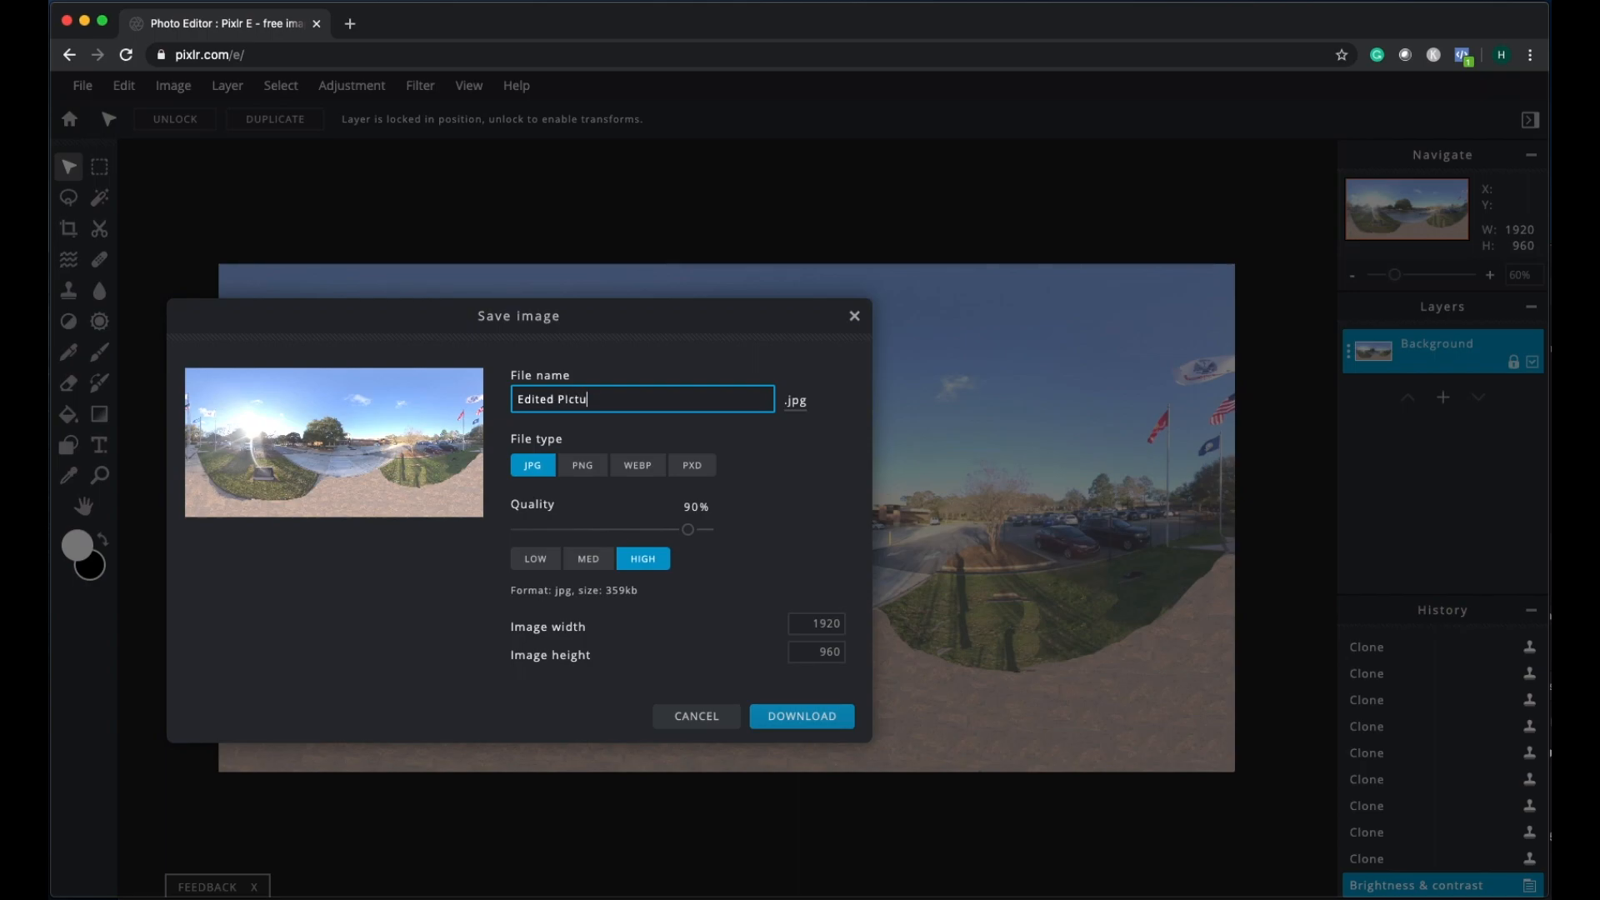
text(re)
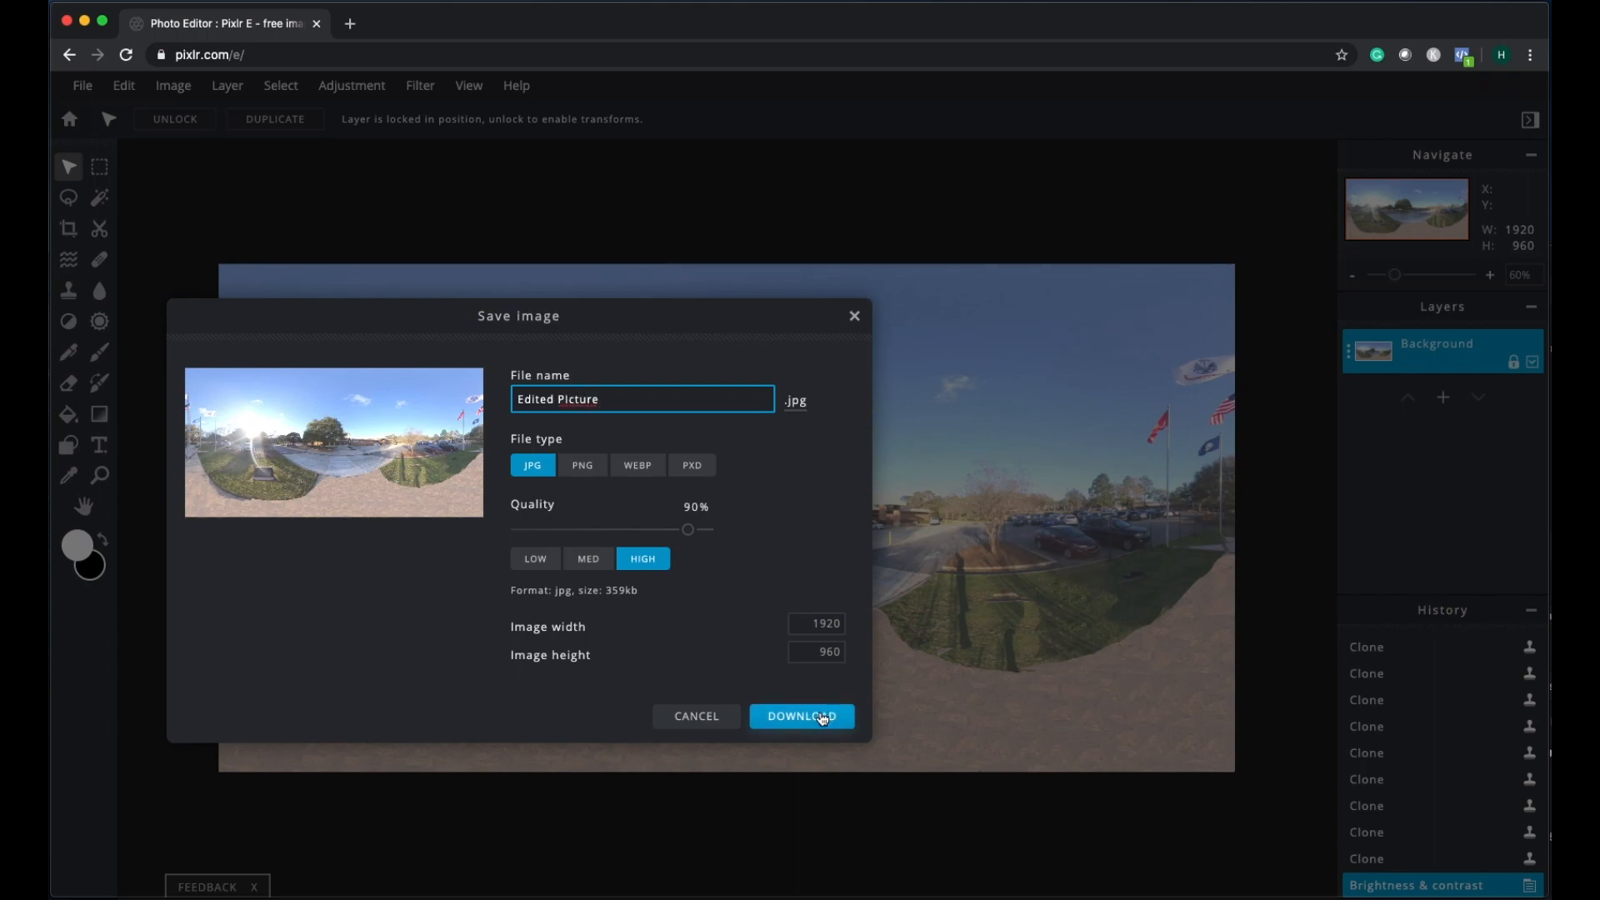
click(801, 715)
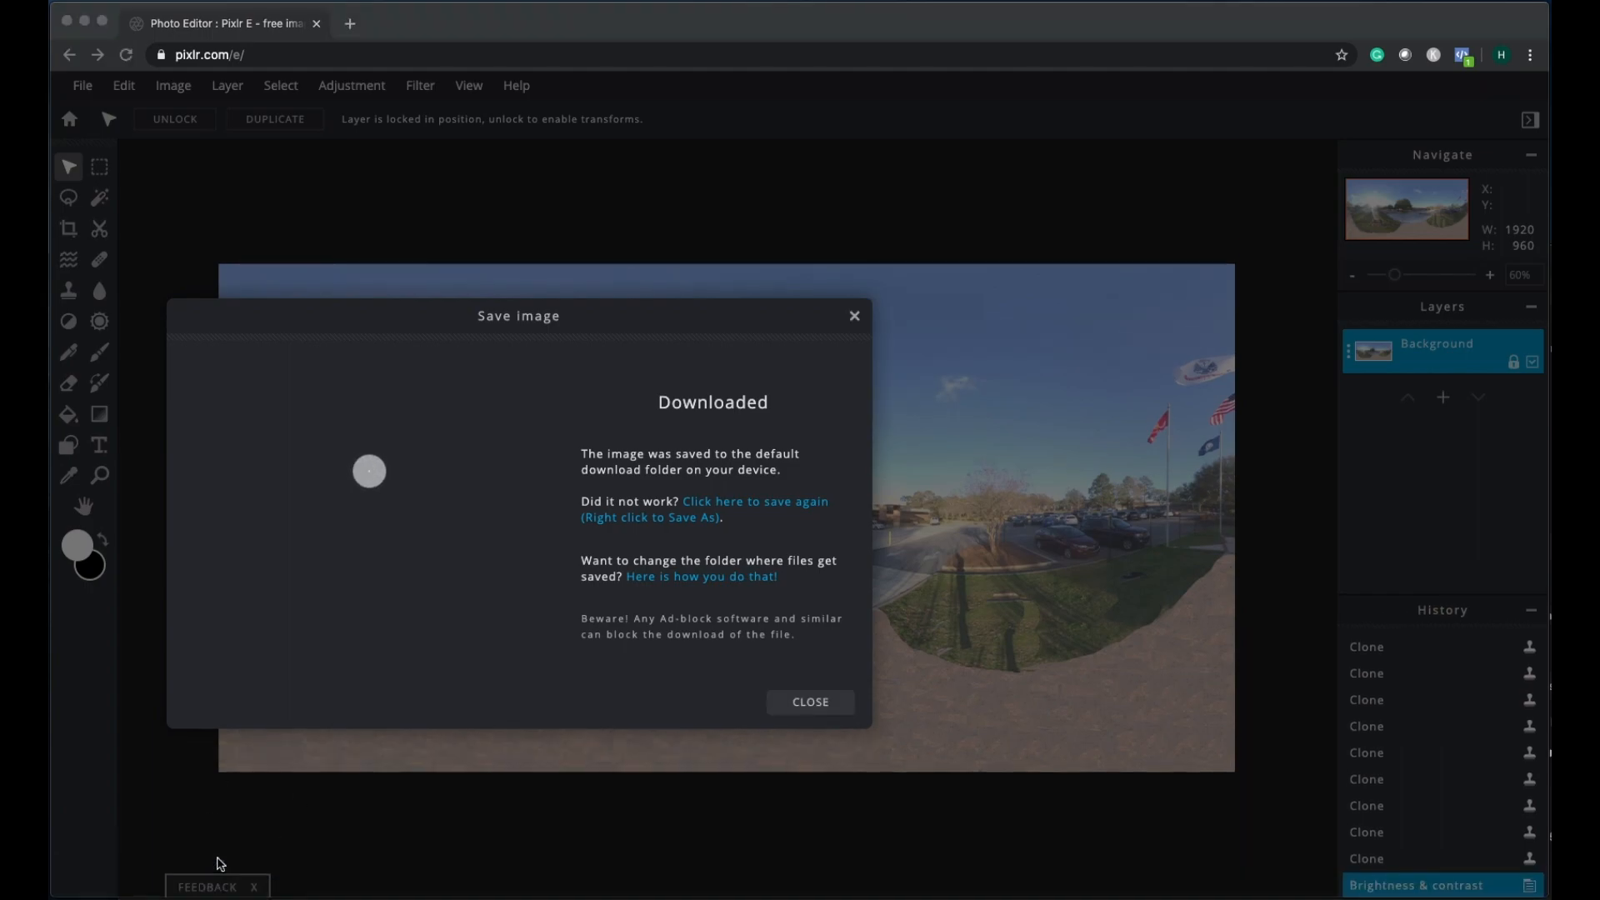
mouse_move(805, 358)
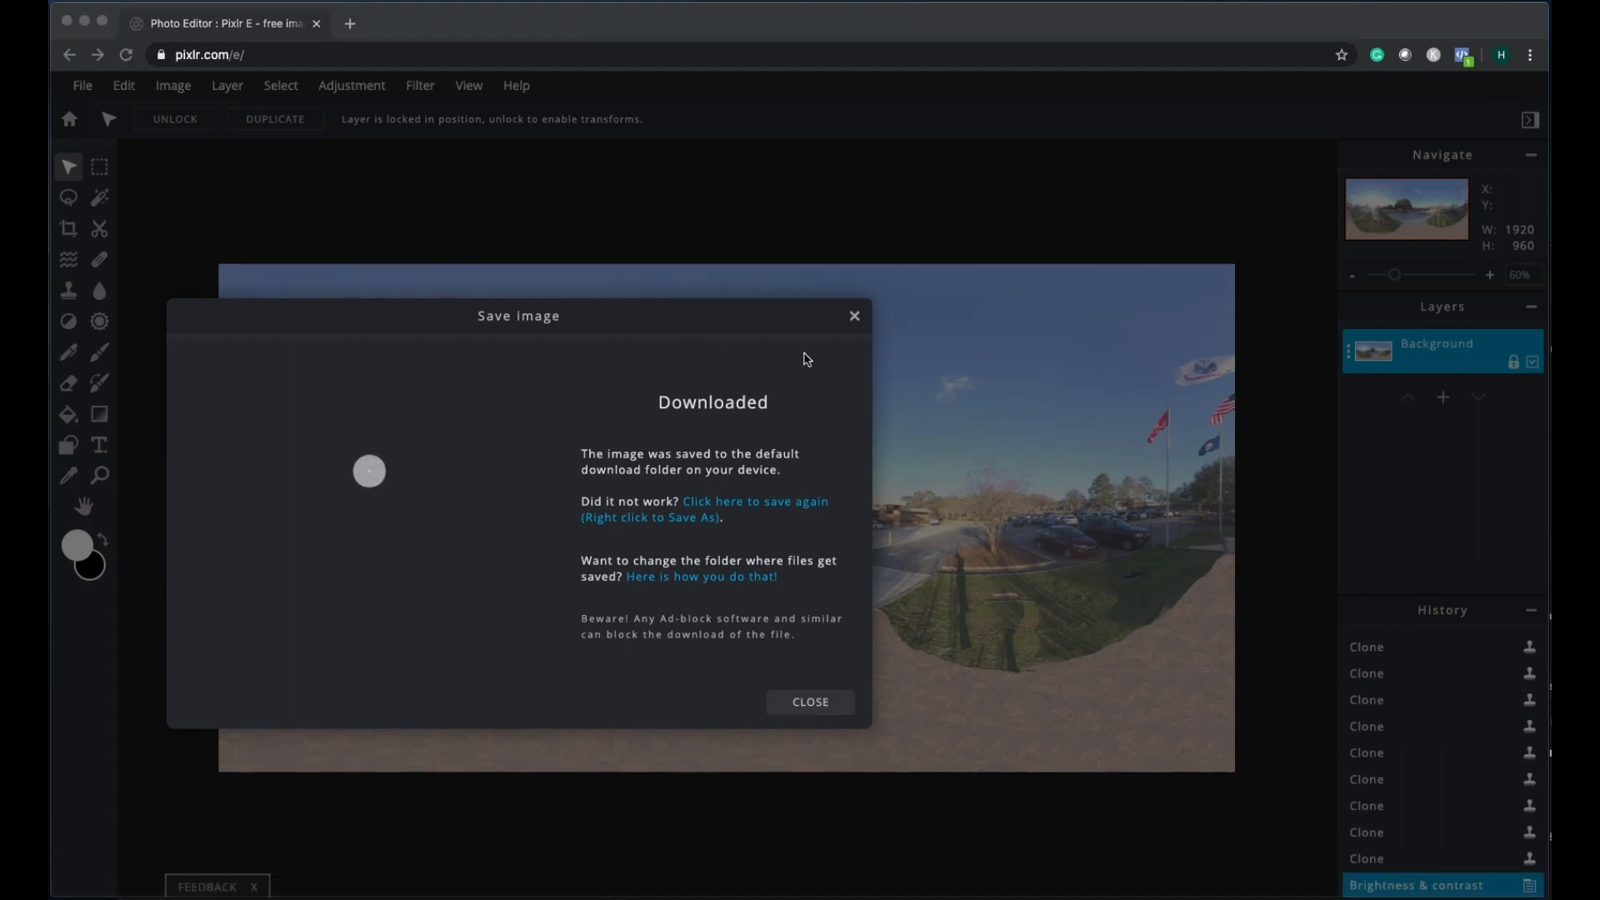
mouse_move(855, 322)
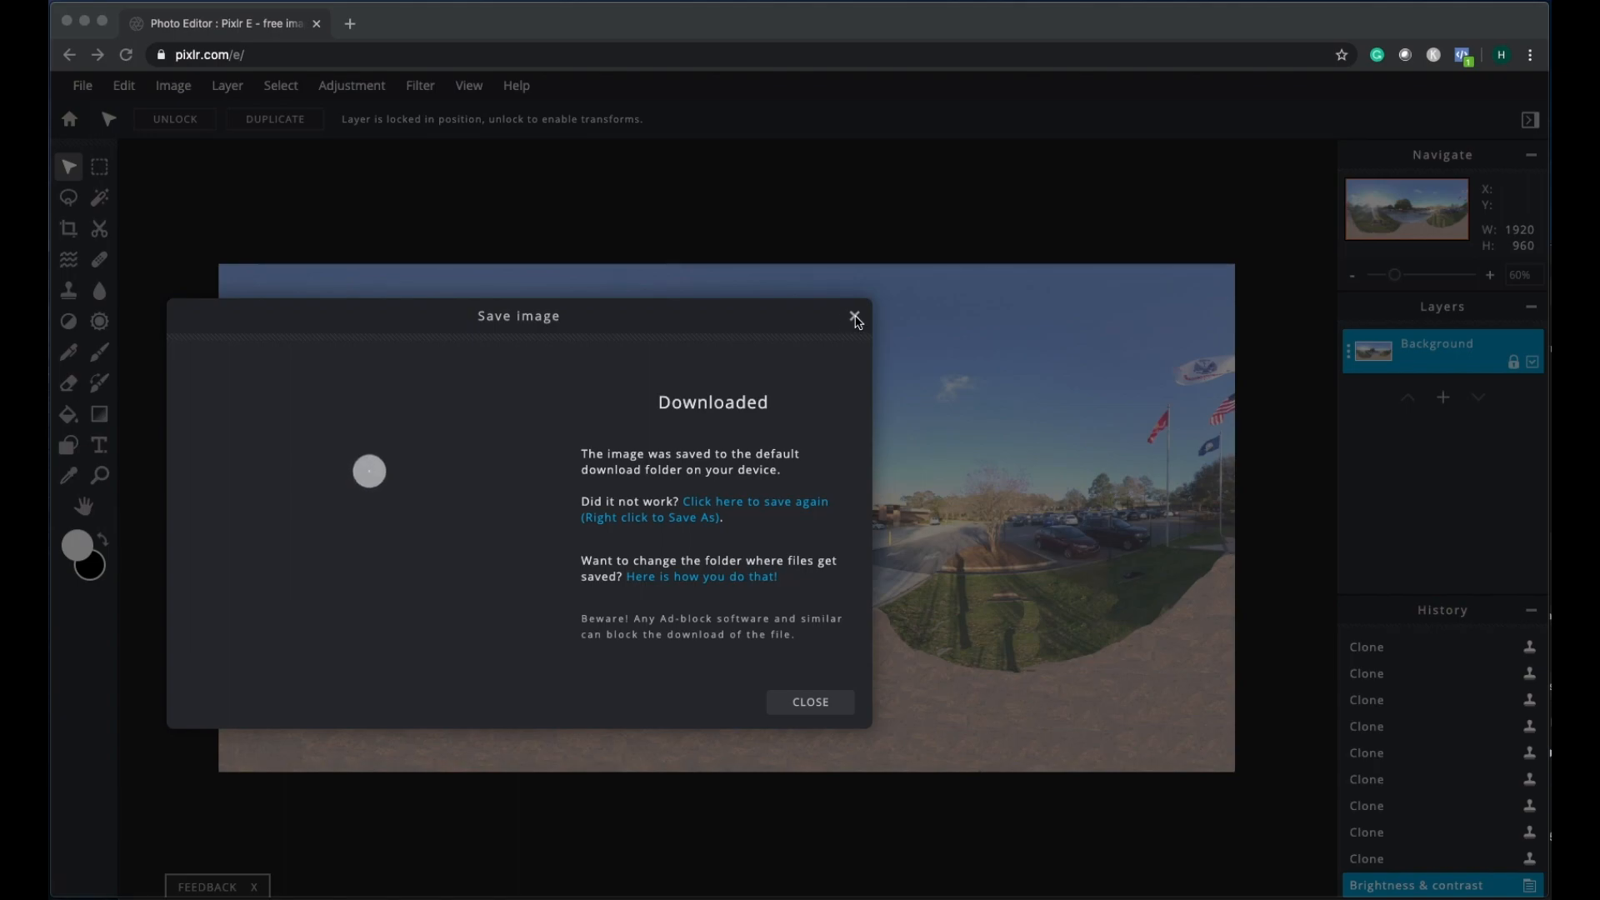
click(855, 317)
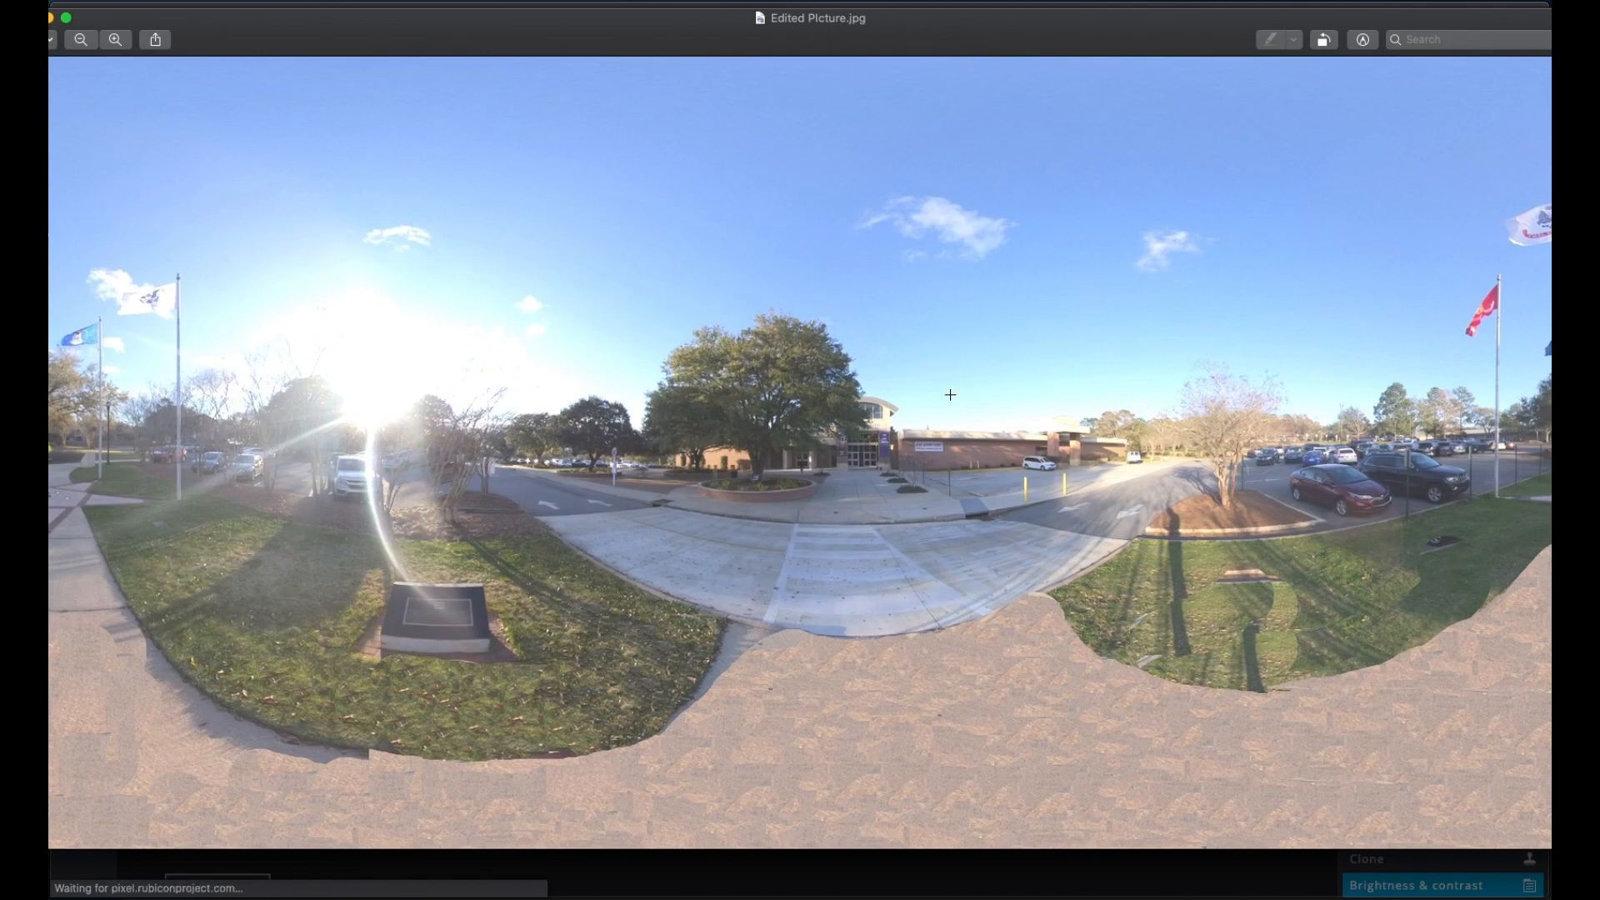
mouse_move(789, 410)
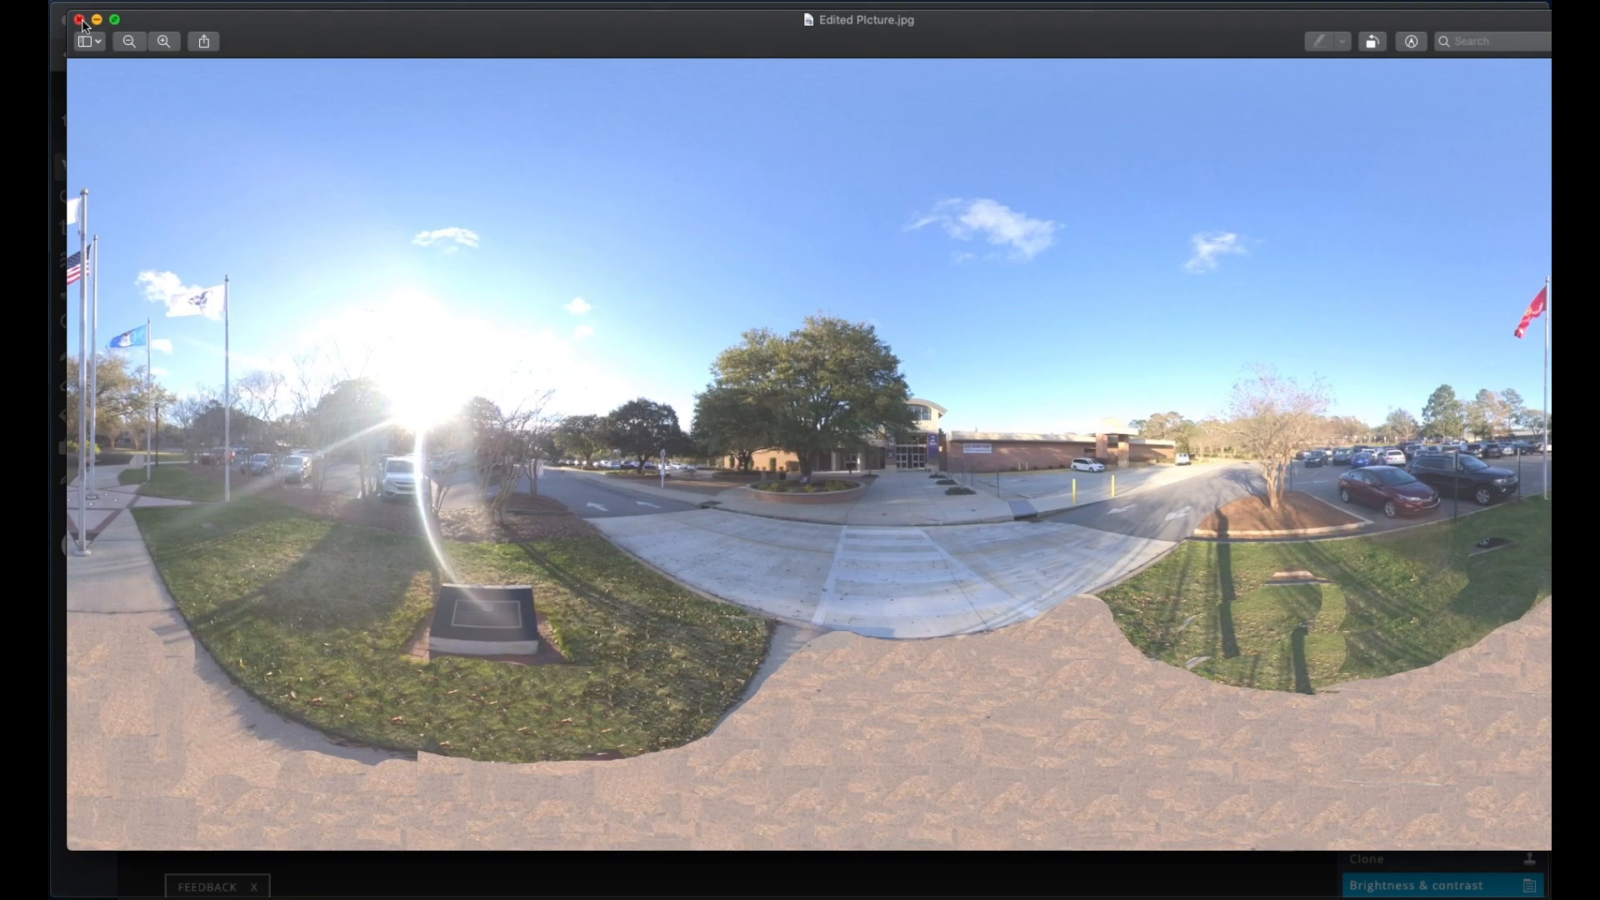
Step: Close the Edited Picture.jpg preview window
click(78, 19)
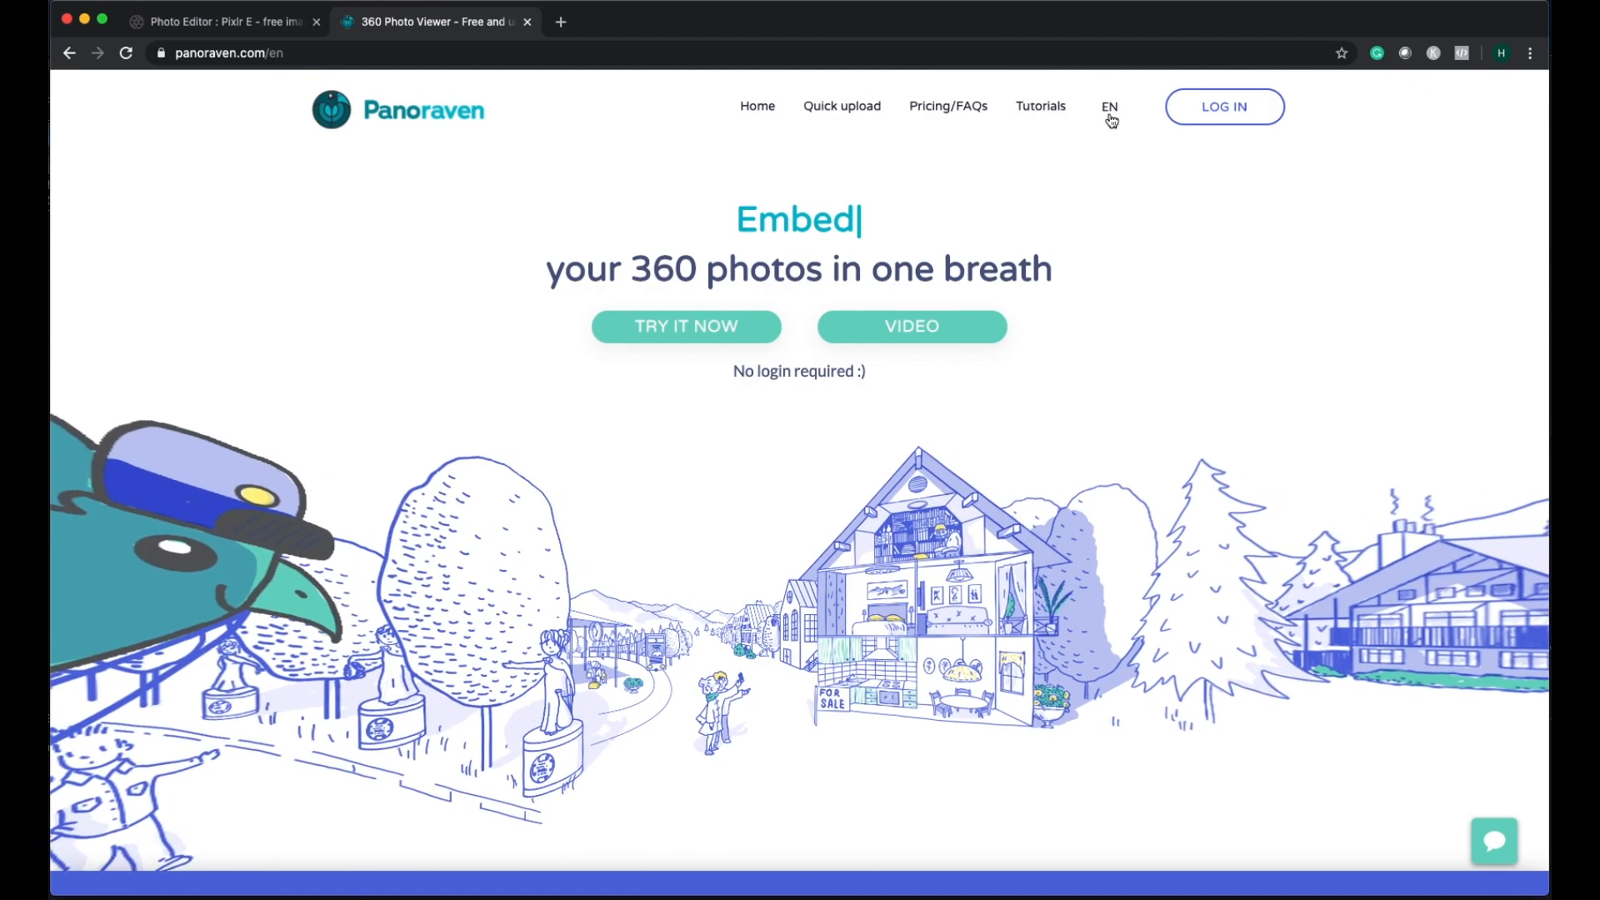
Step: Open Panoraven's Quick upload page and start choosing a 360 photo file
click(1109, 106)
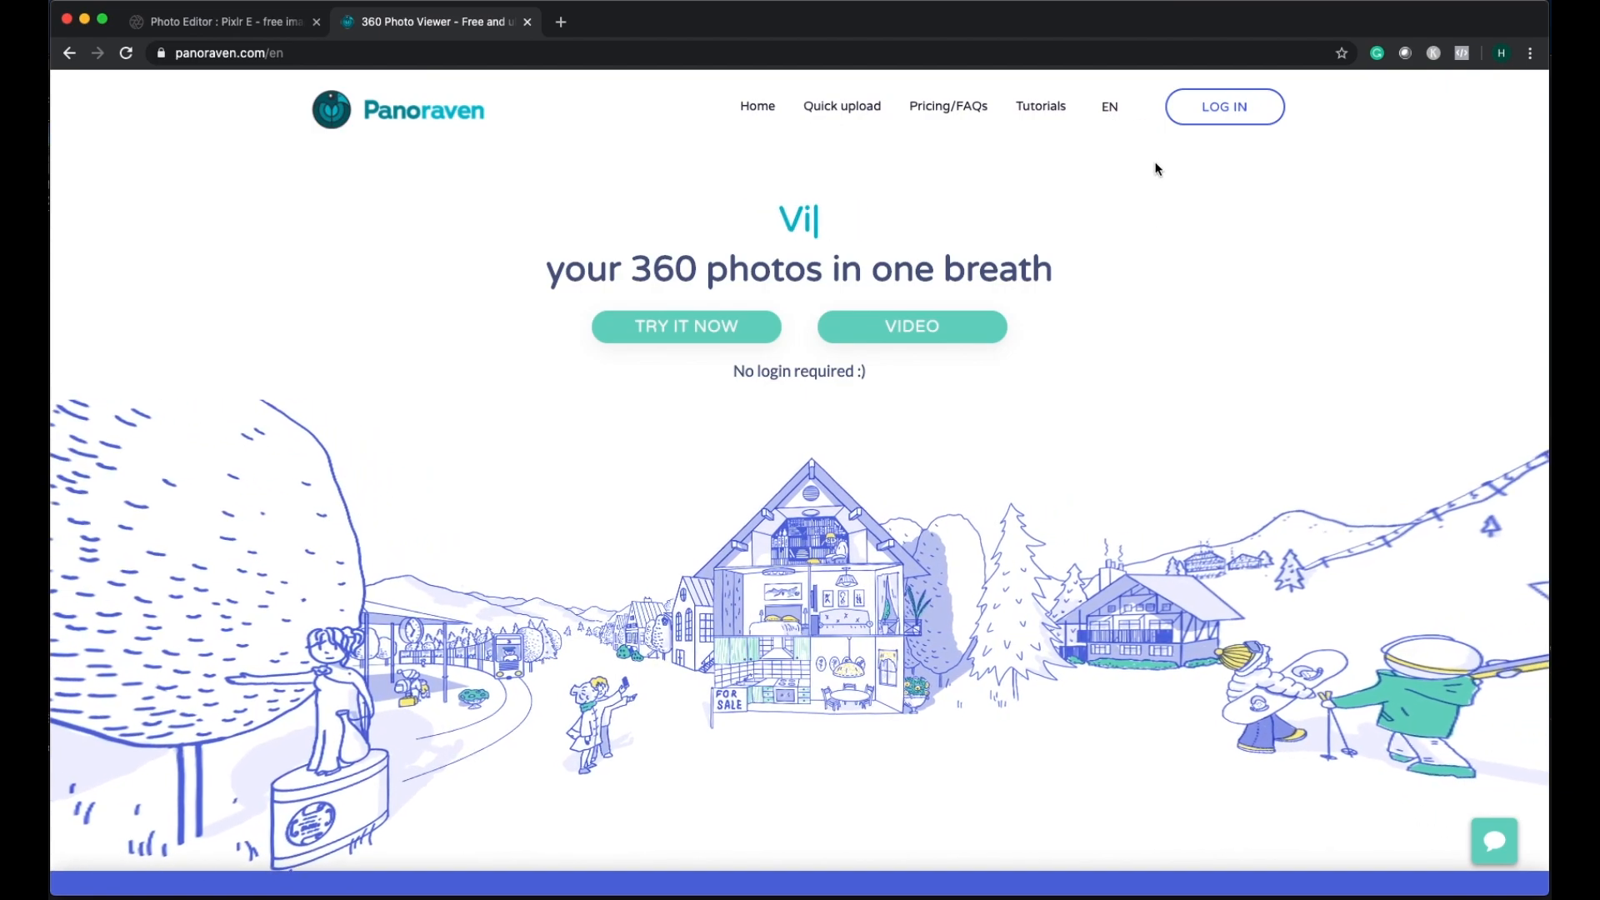
scroll(down, 3)
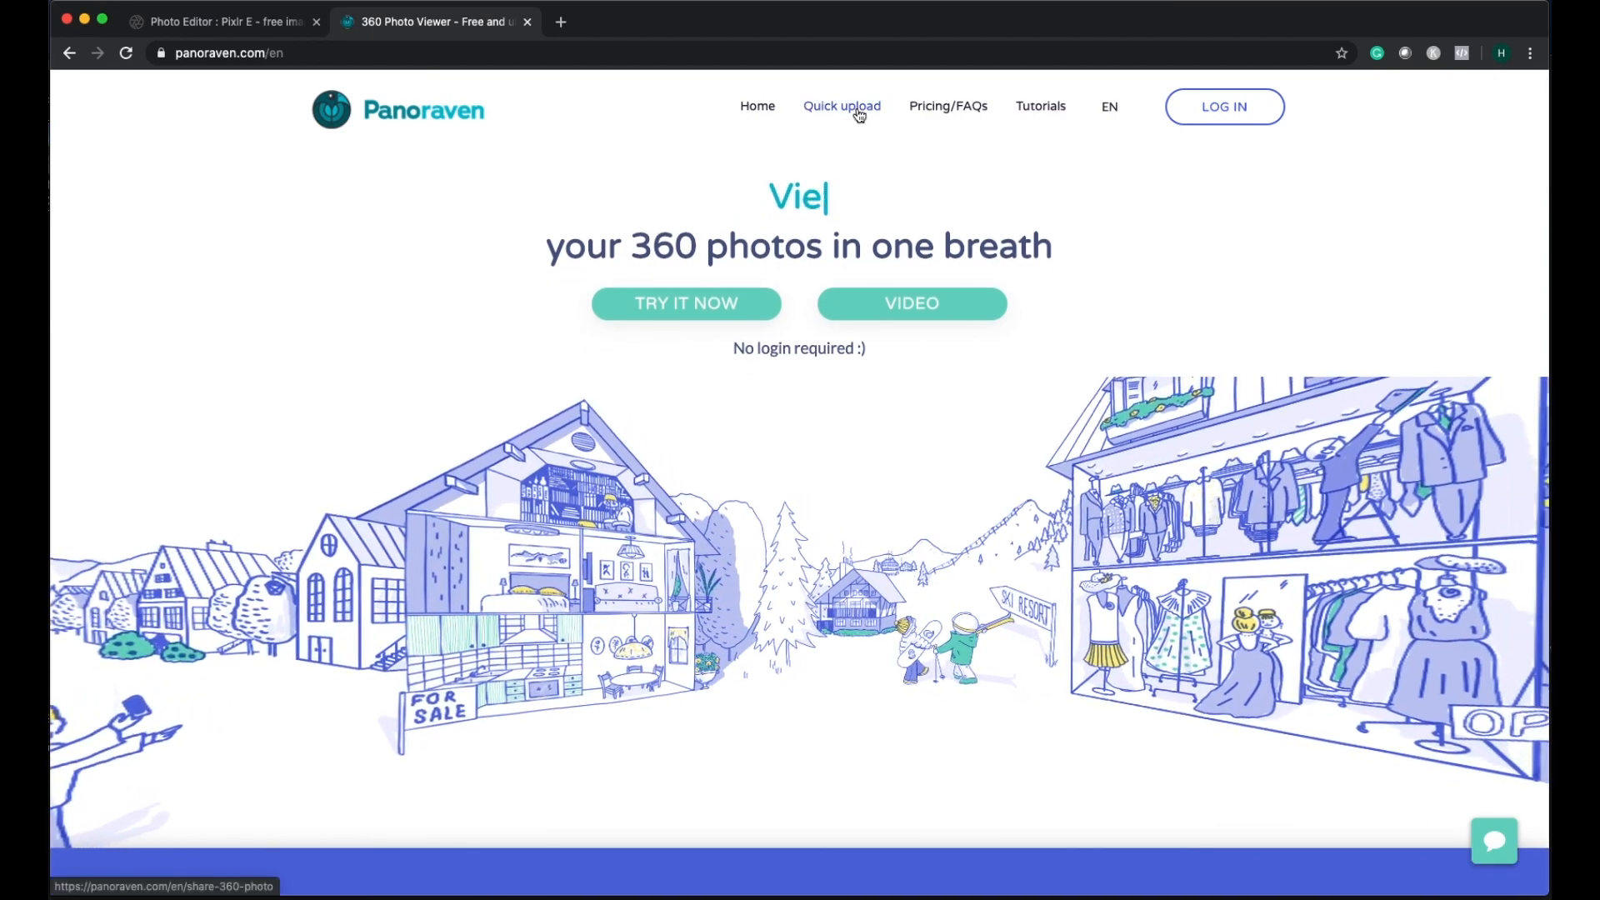
click(840, 105)
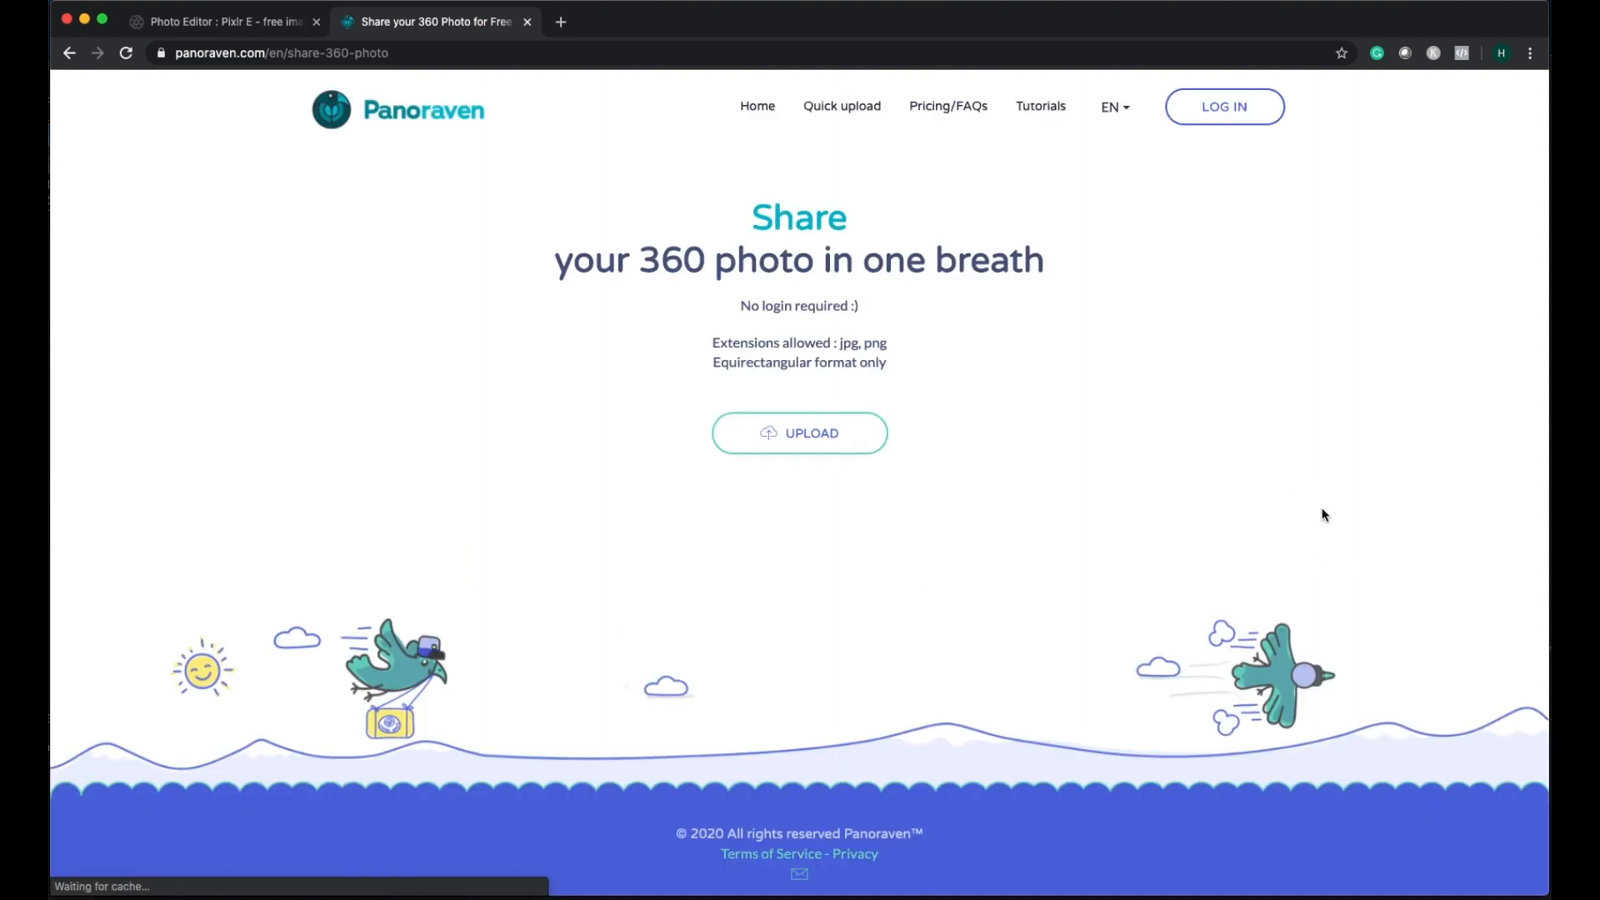
mouse_move(799, 432)
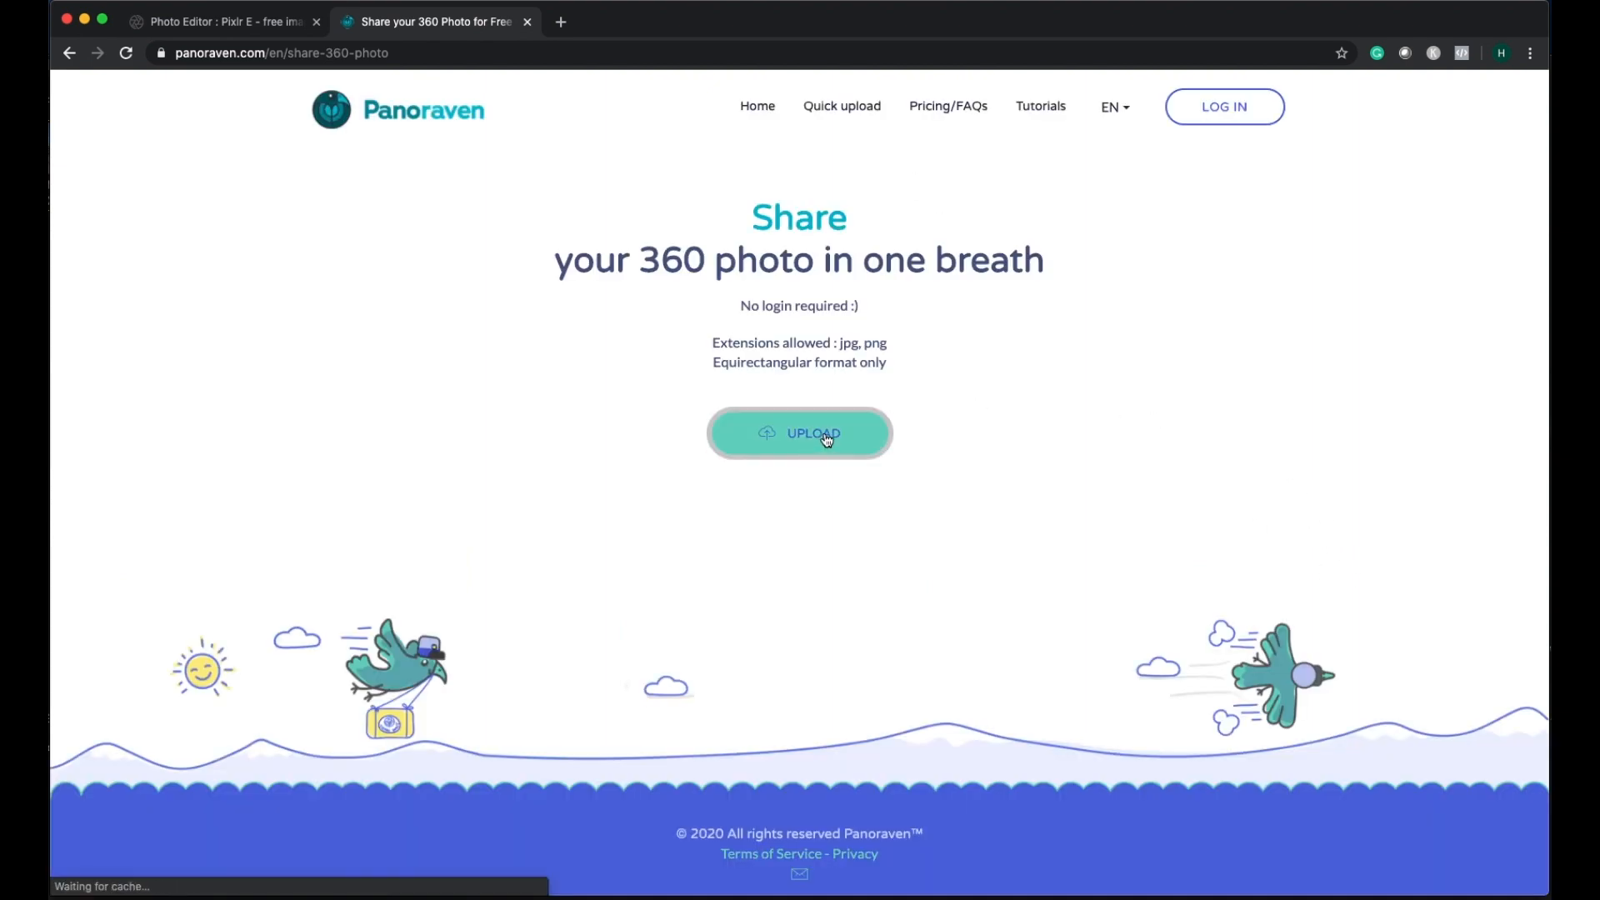
click(799, 433)
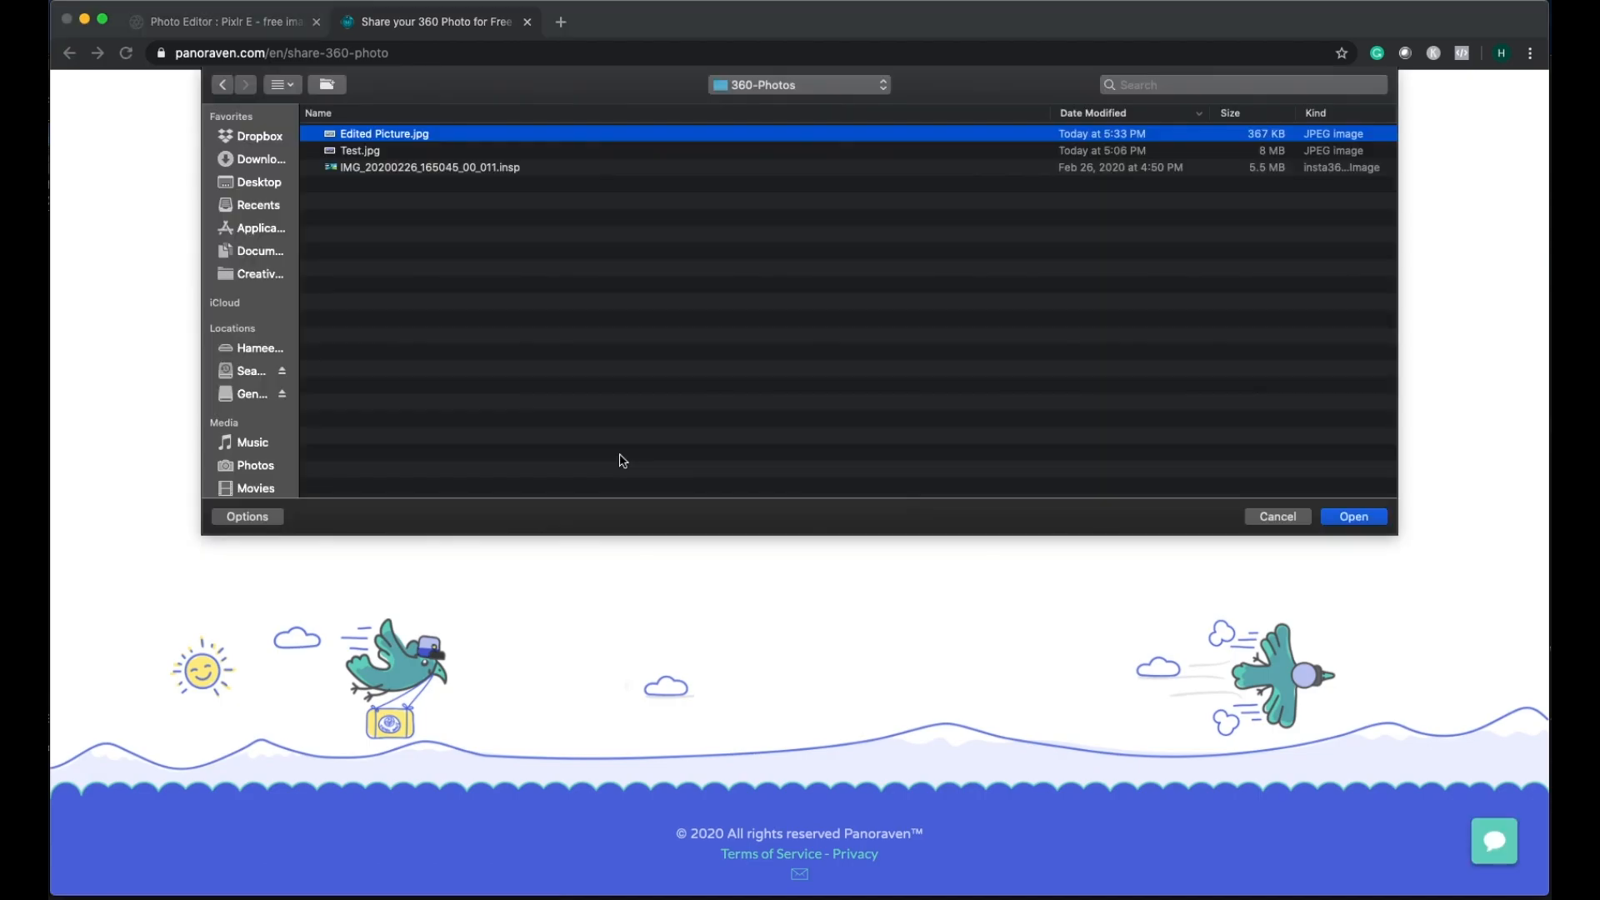
mouse_move(480, 151)
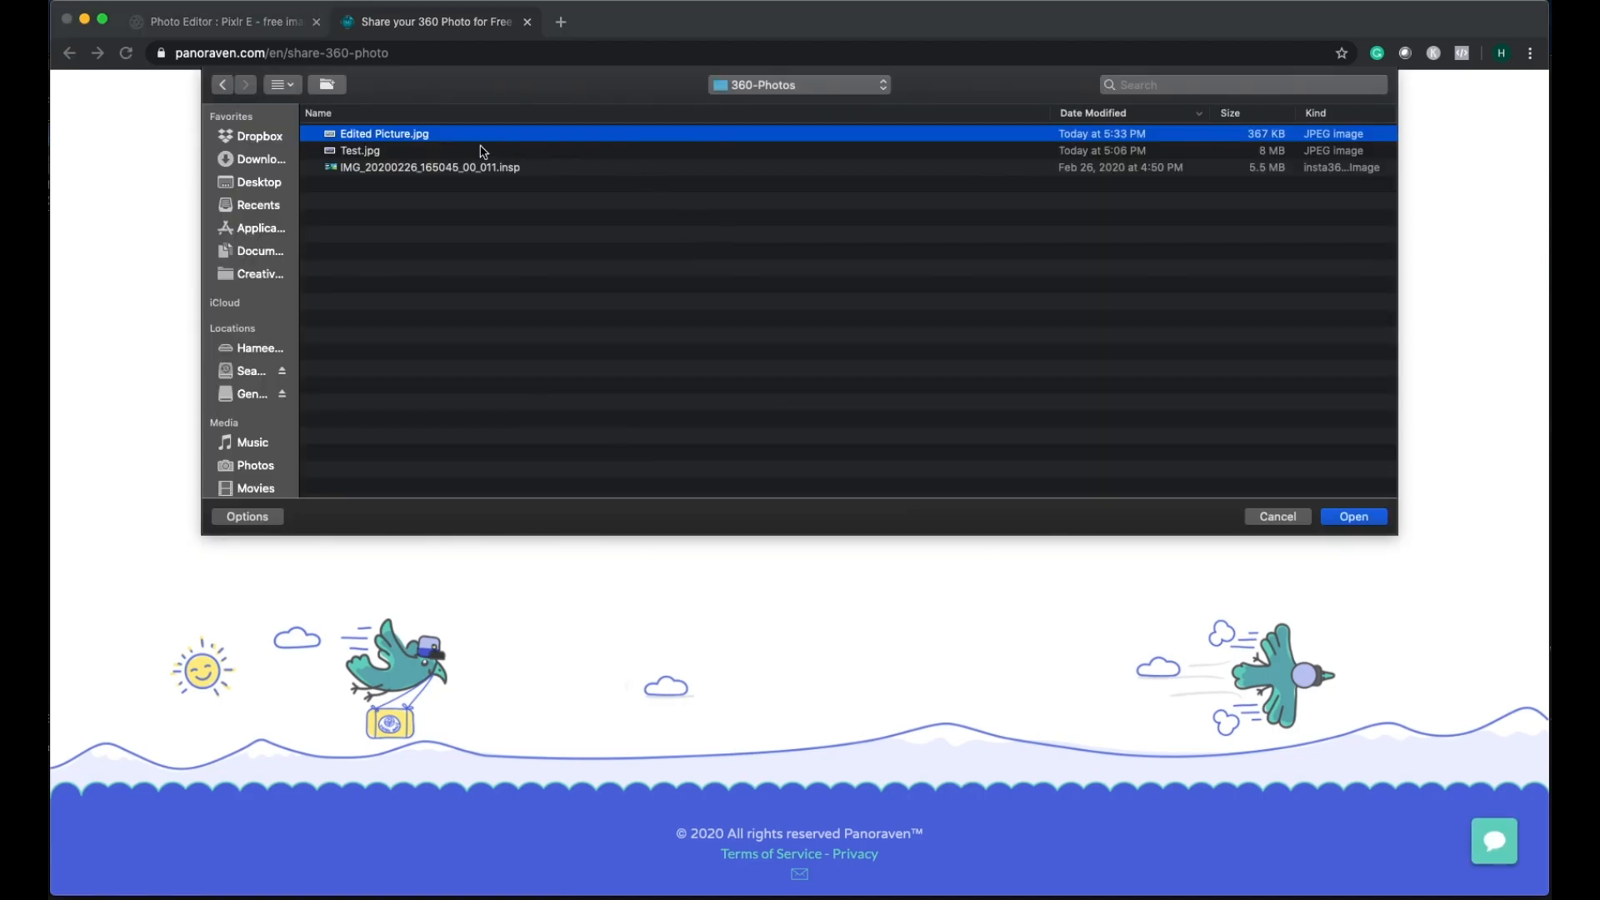
mouse_move(435, 141)
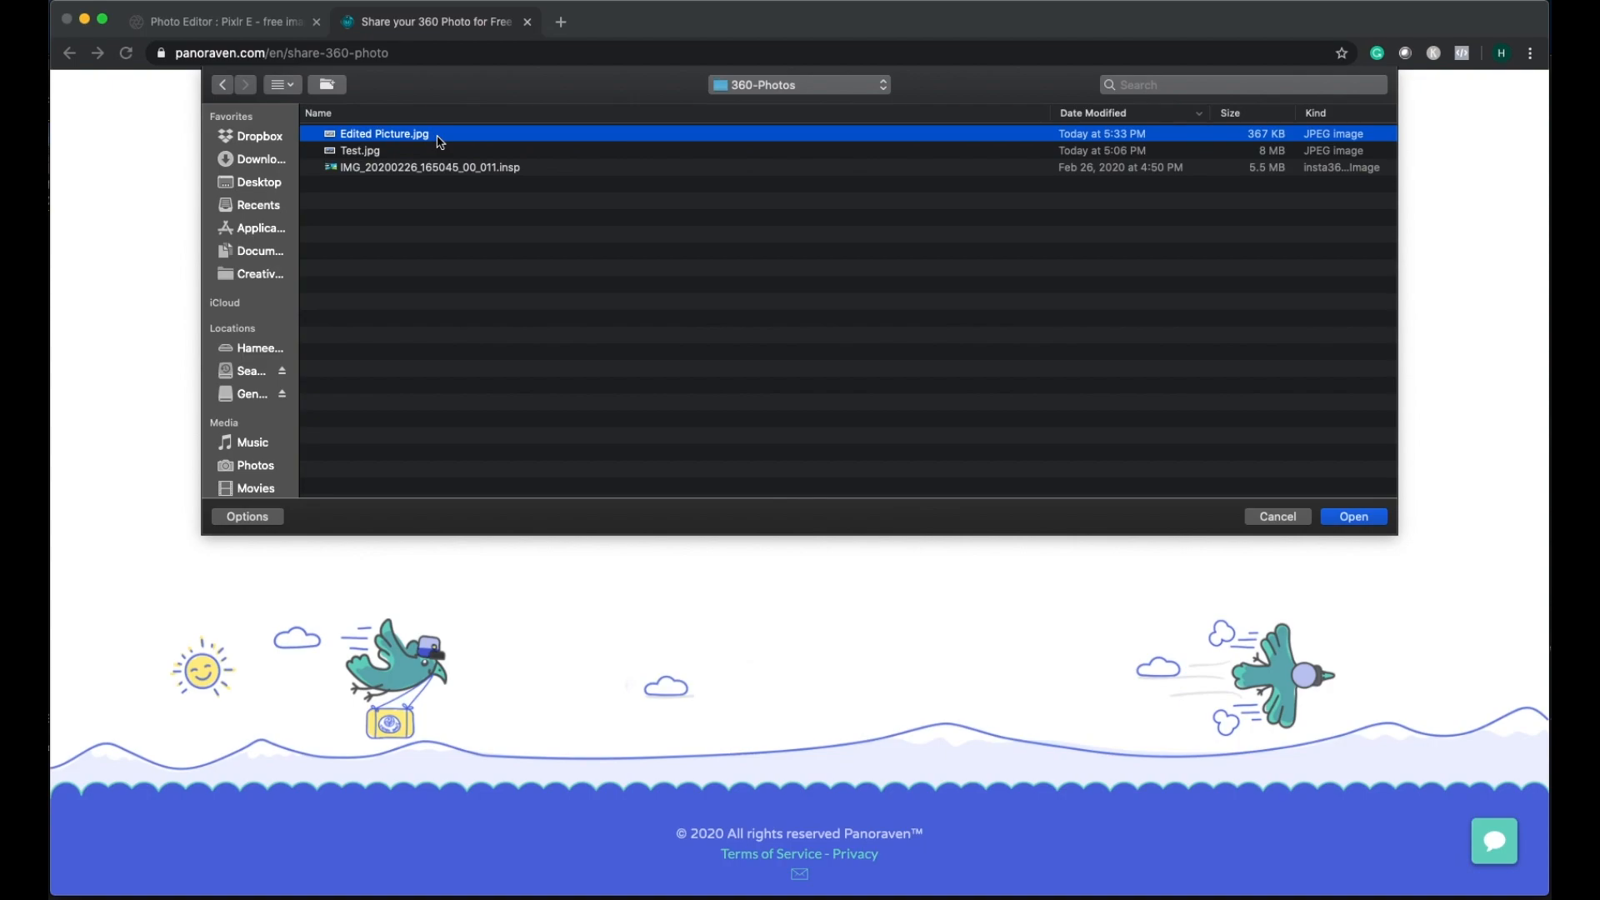
mouse_move(1404, 555)
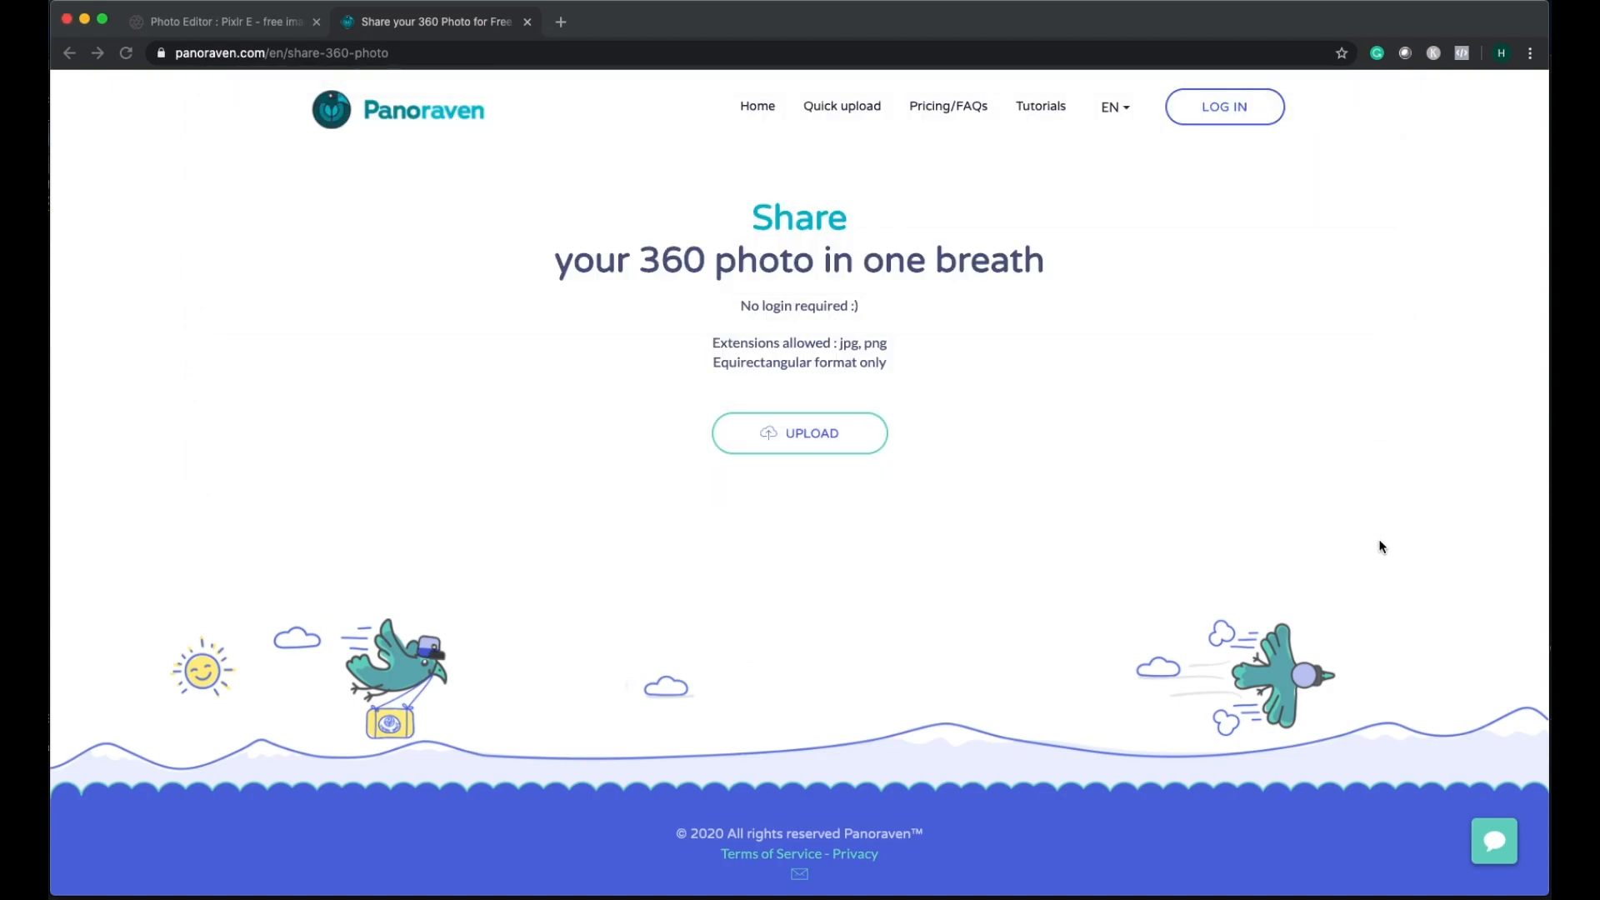
Step: Upload Edited Picture.jpg and copy its Panoraven share link
click(799, 432)
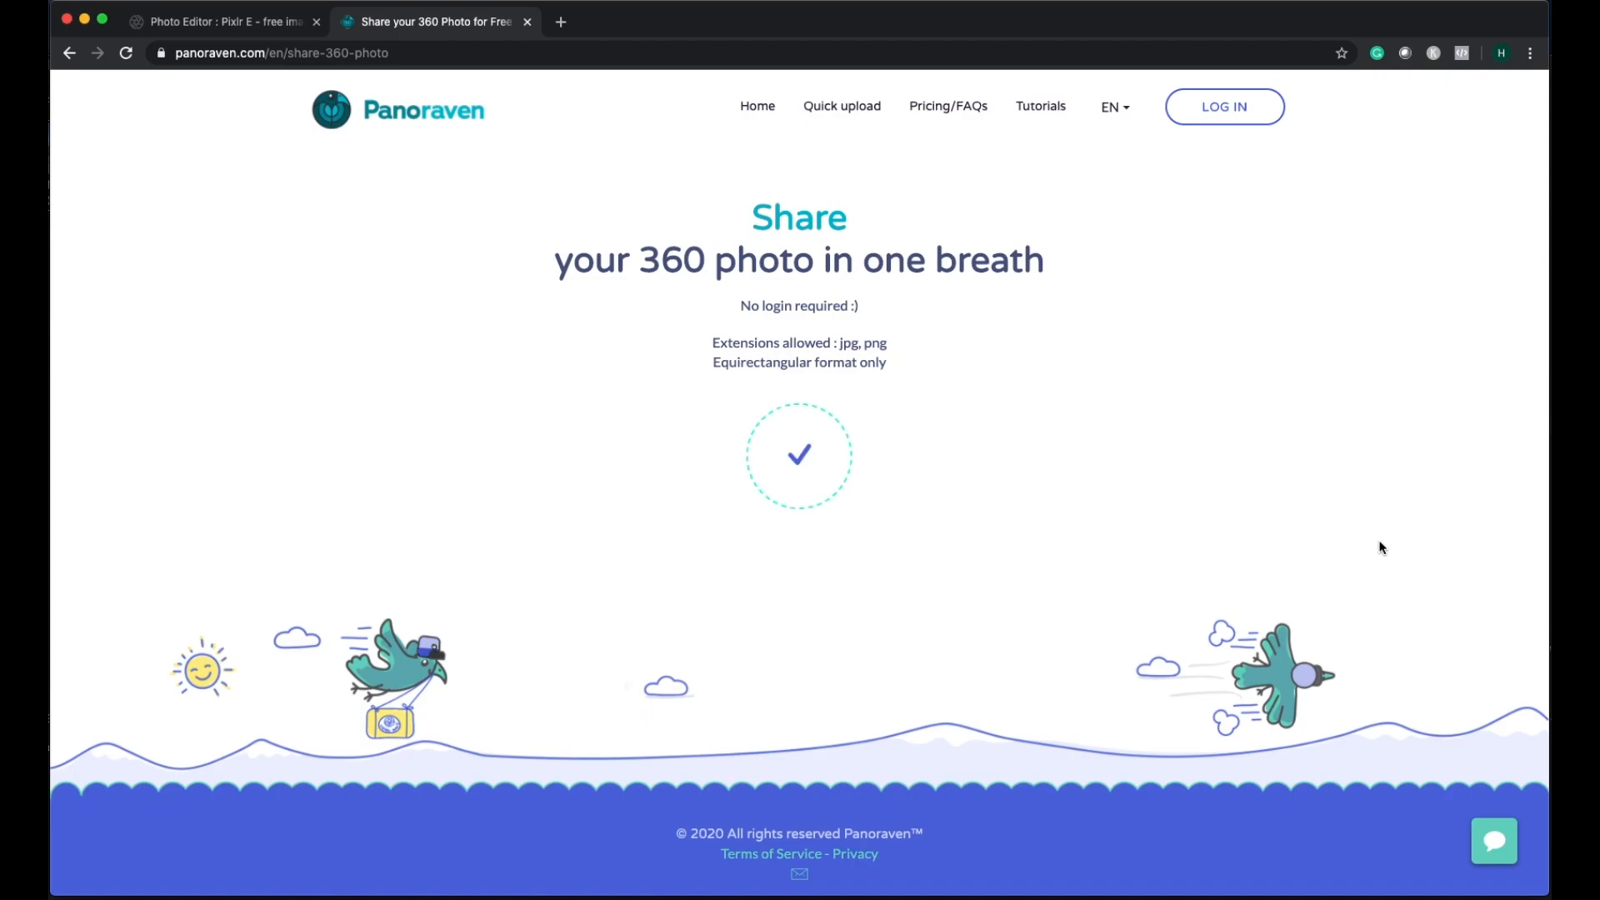
click(799, 454)
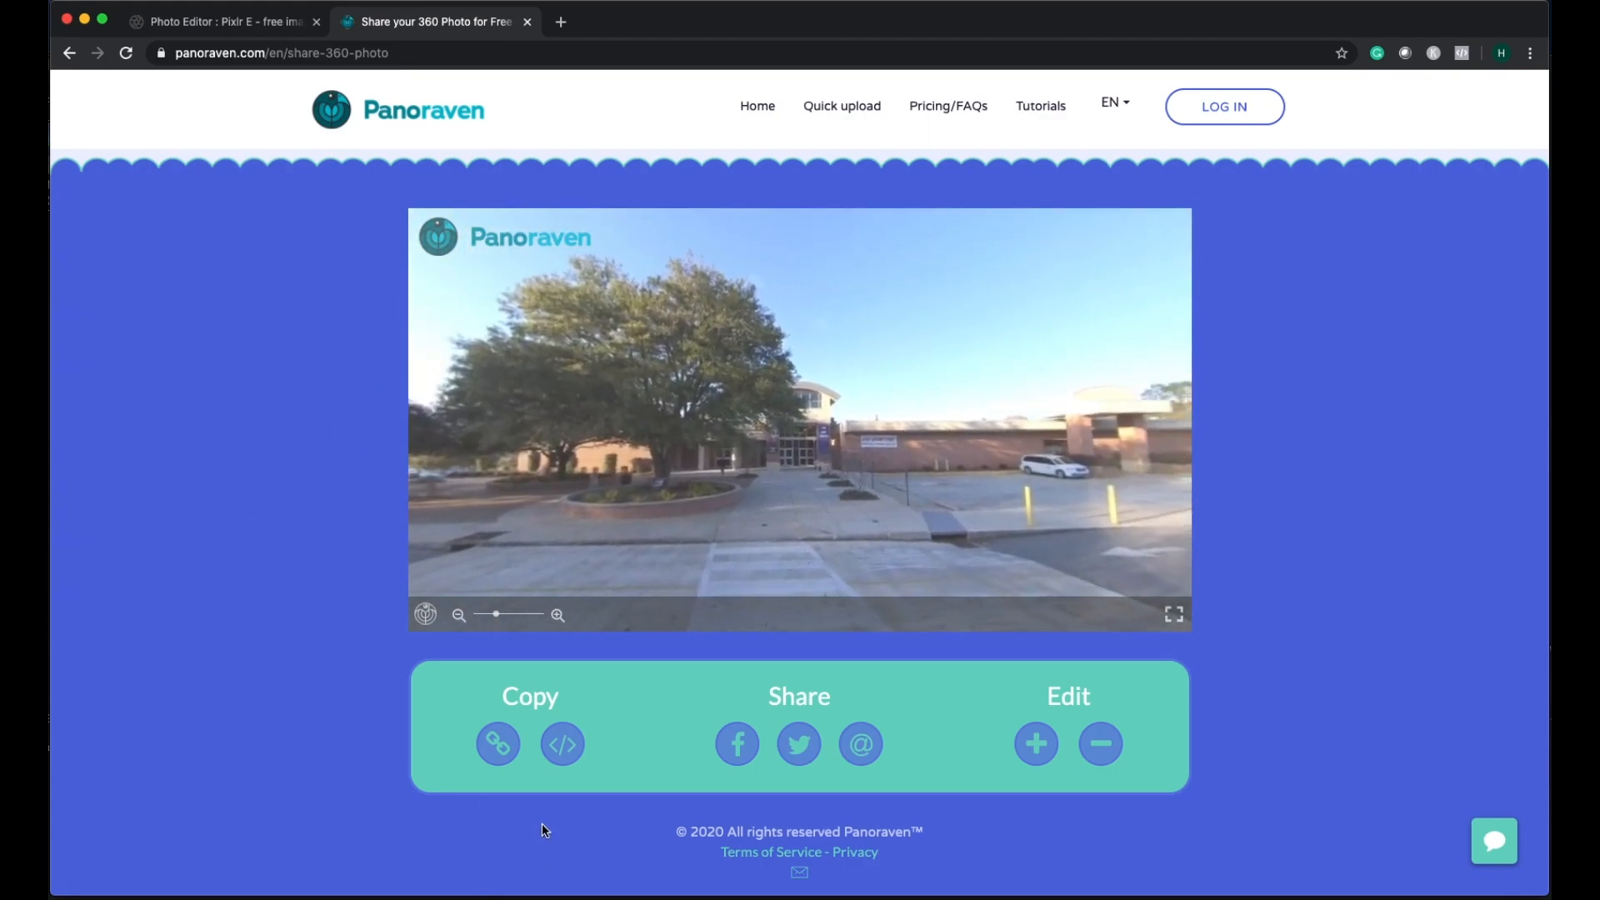
click(498, 742)
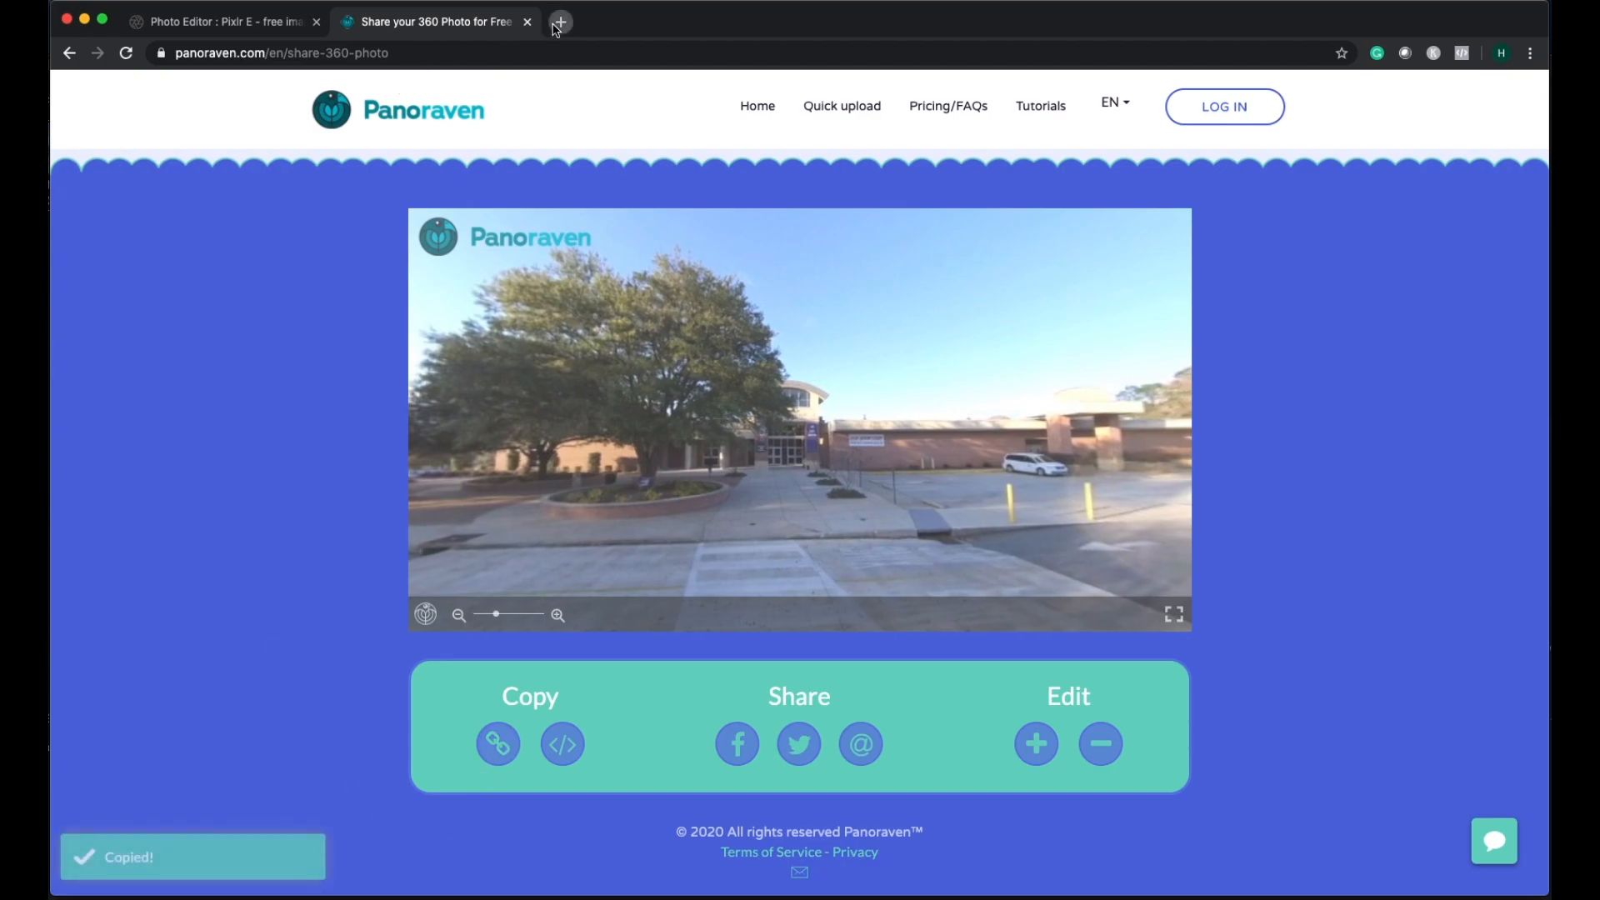
Step: Test the share link in a new tab, then copy the photo's embed code
click(559, 21)
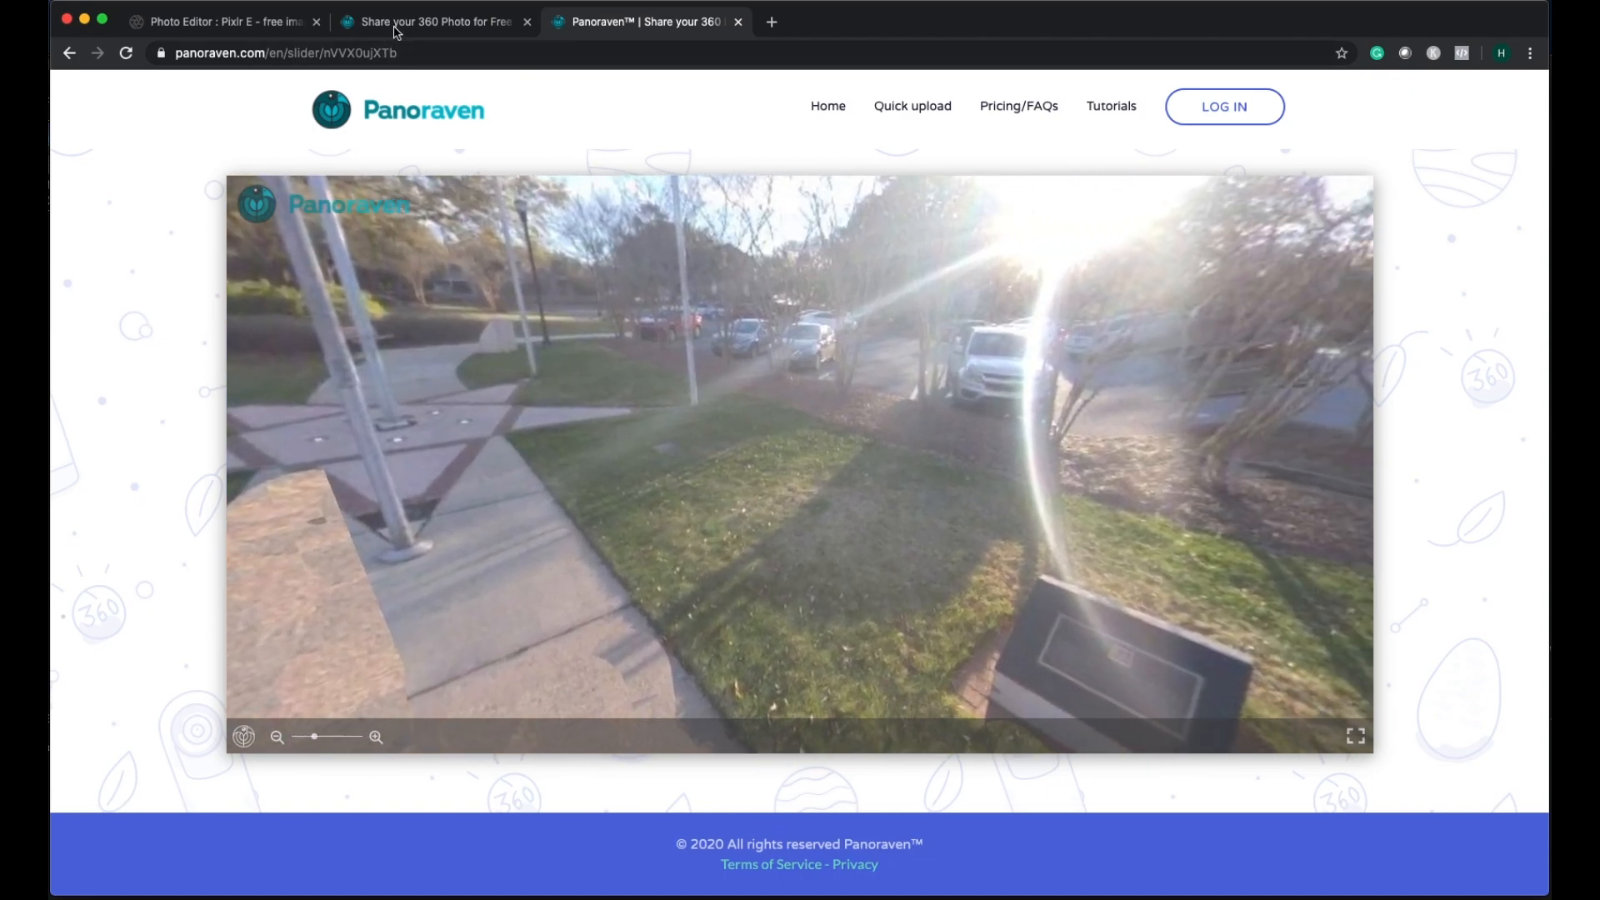
click(433, 22)
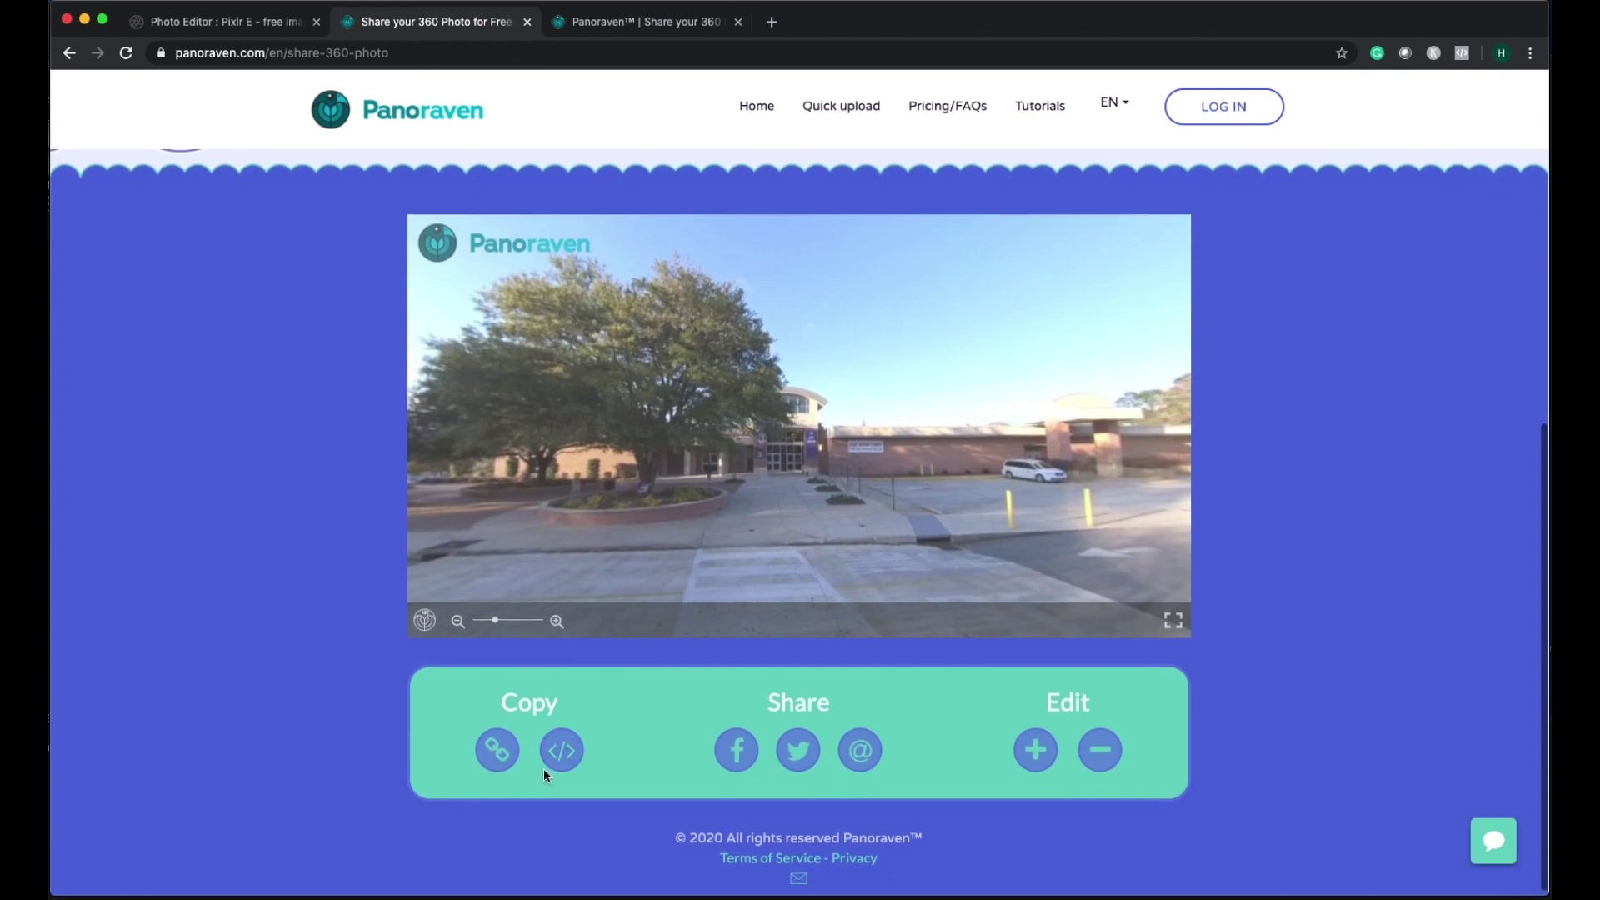
mouse_move(588, 781)
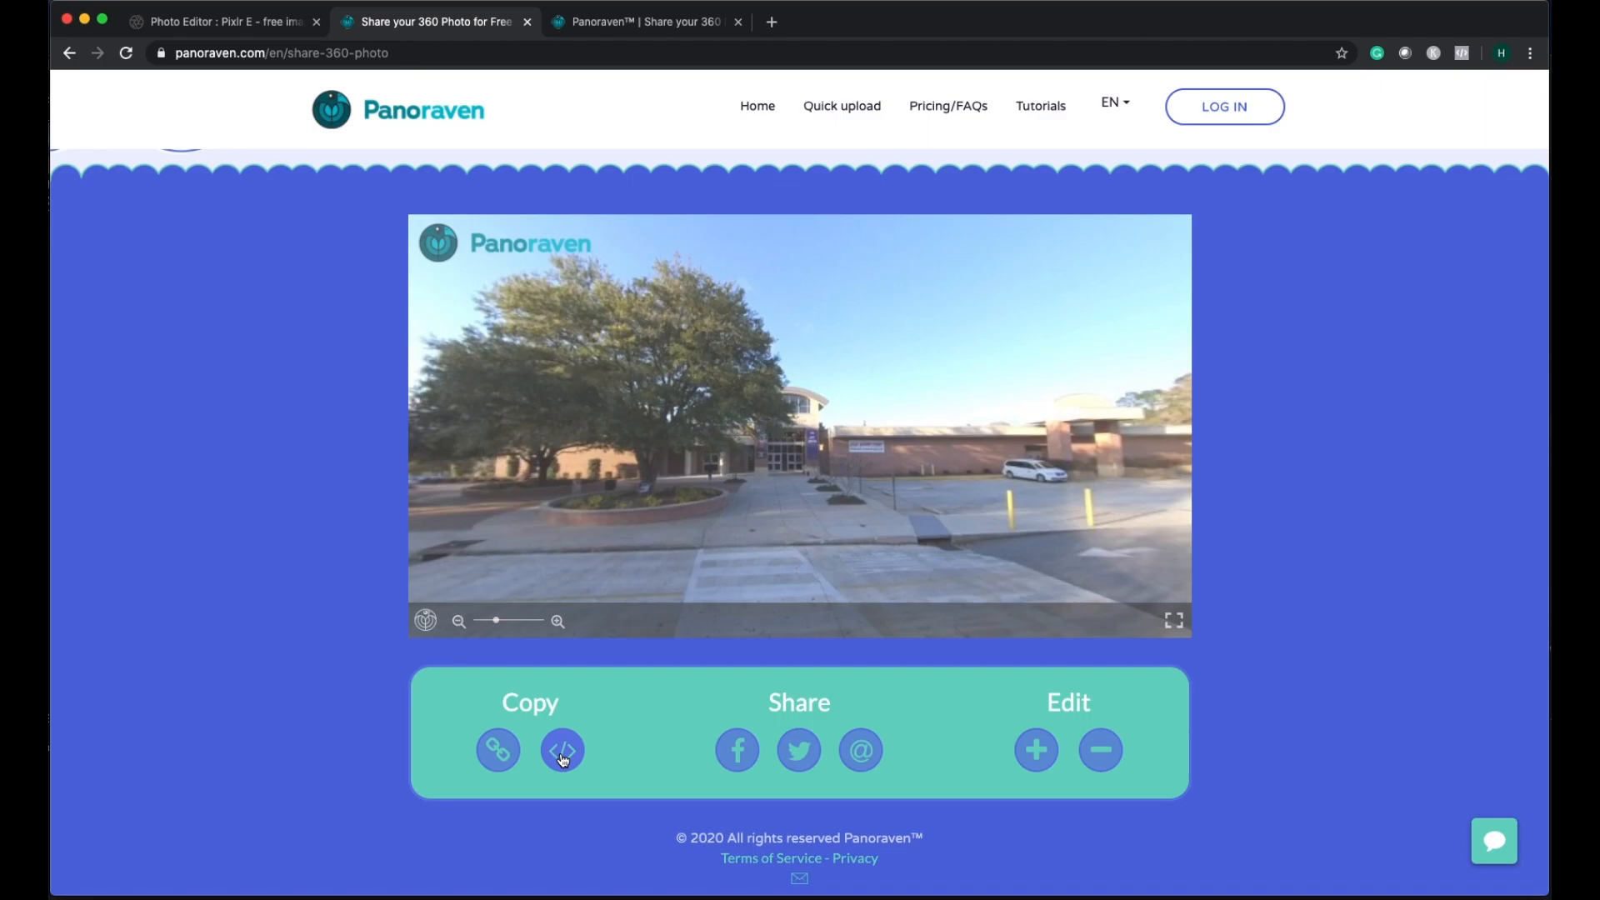
click(561, 750)
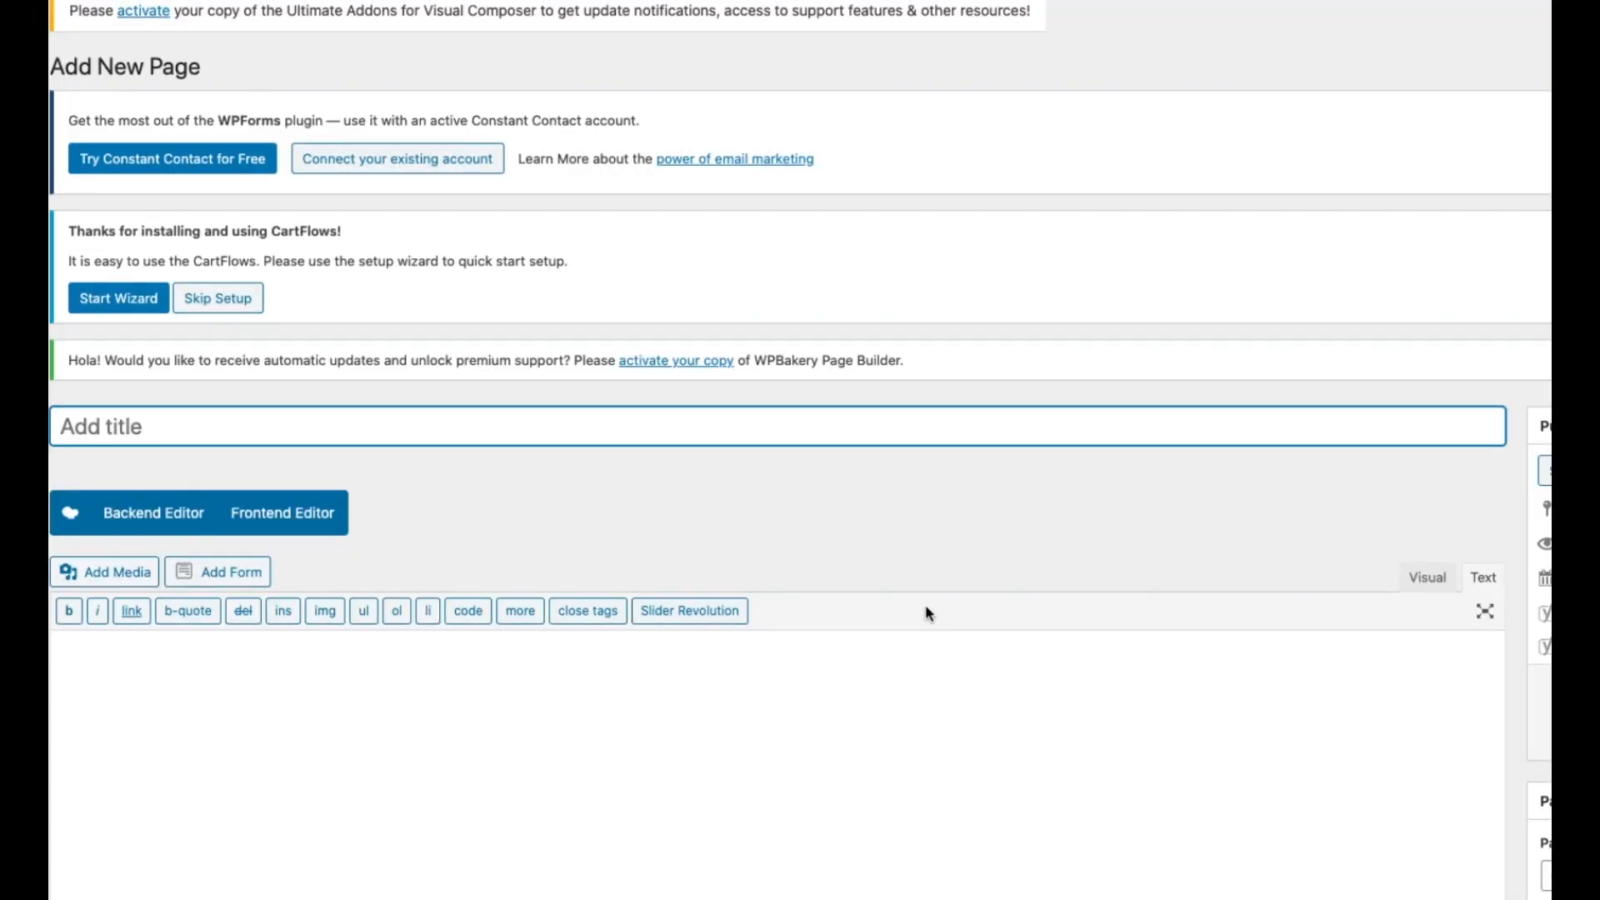
mouse_move(967, 612)
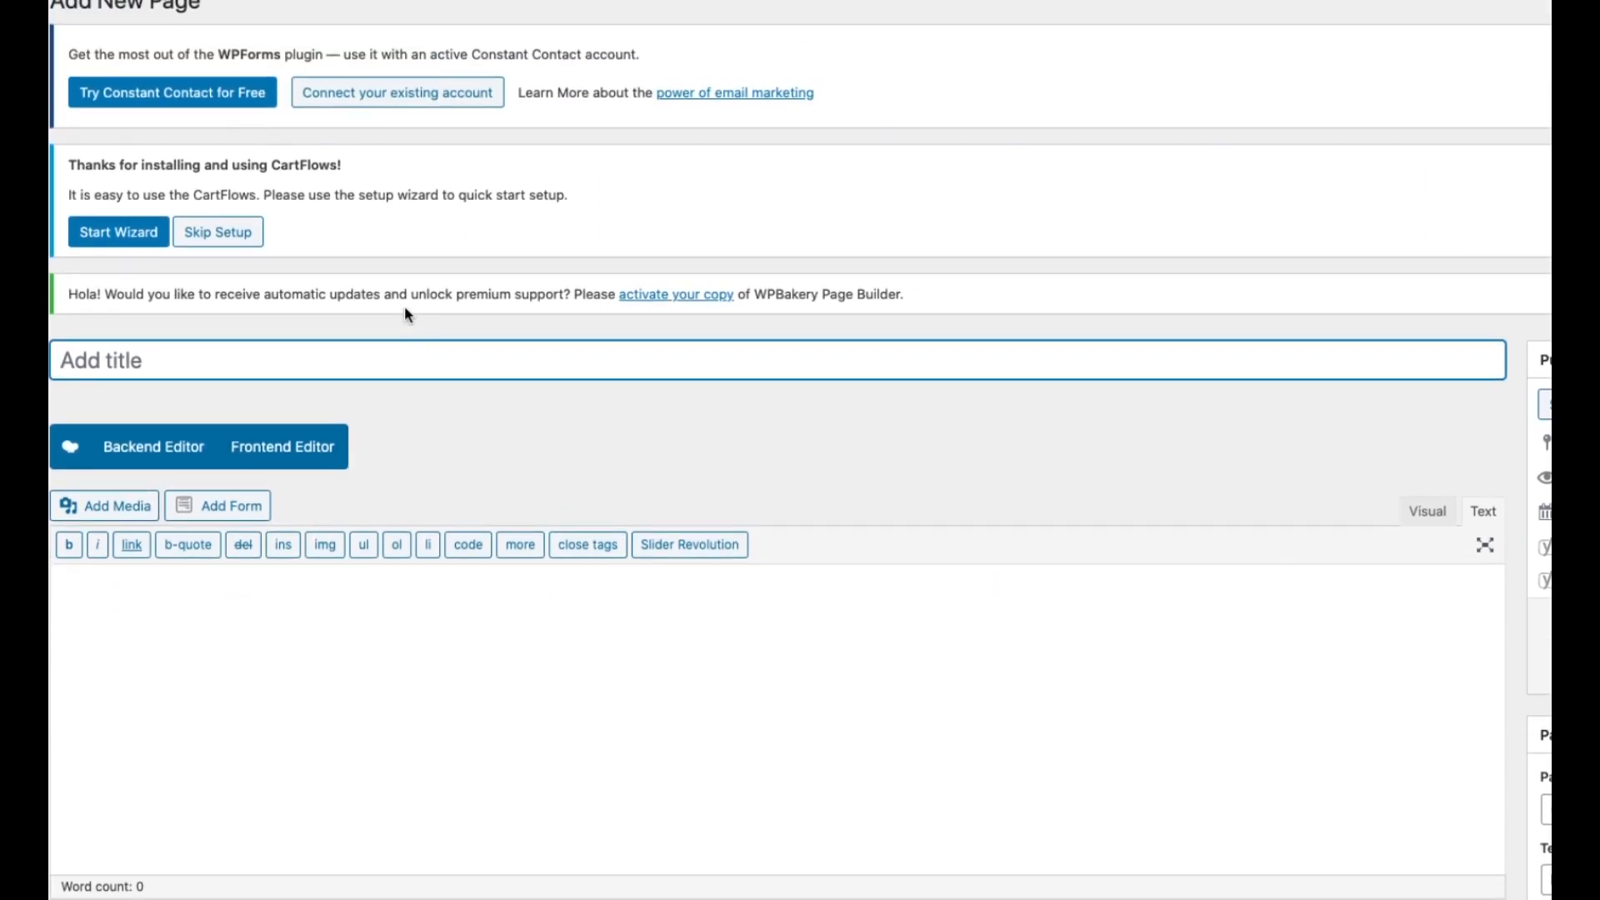
Step: Scroll down the WordPress Add New Page editor
scroll(down, 3)
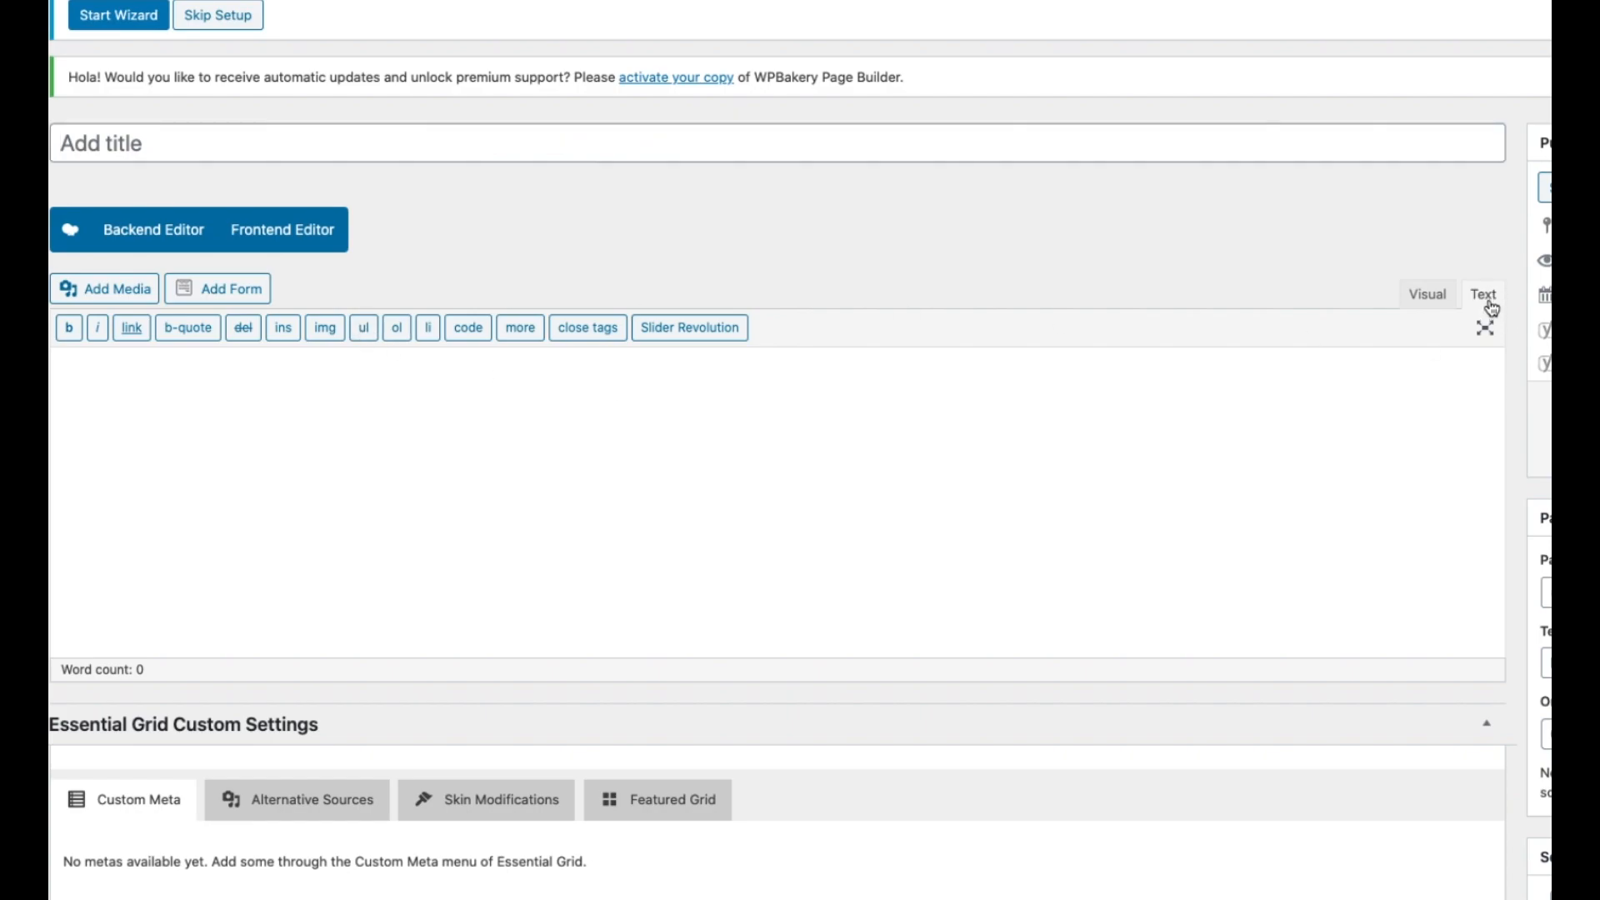
mouse_move(346, 415)
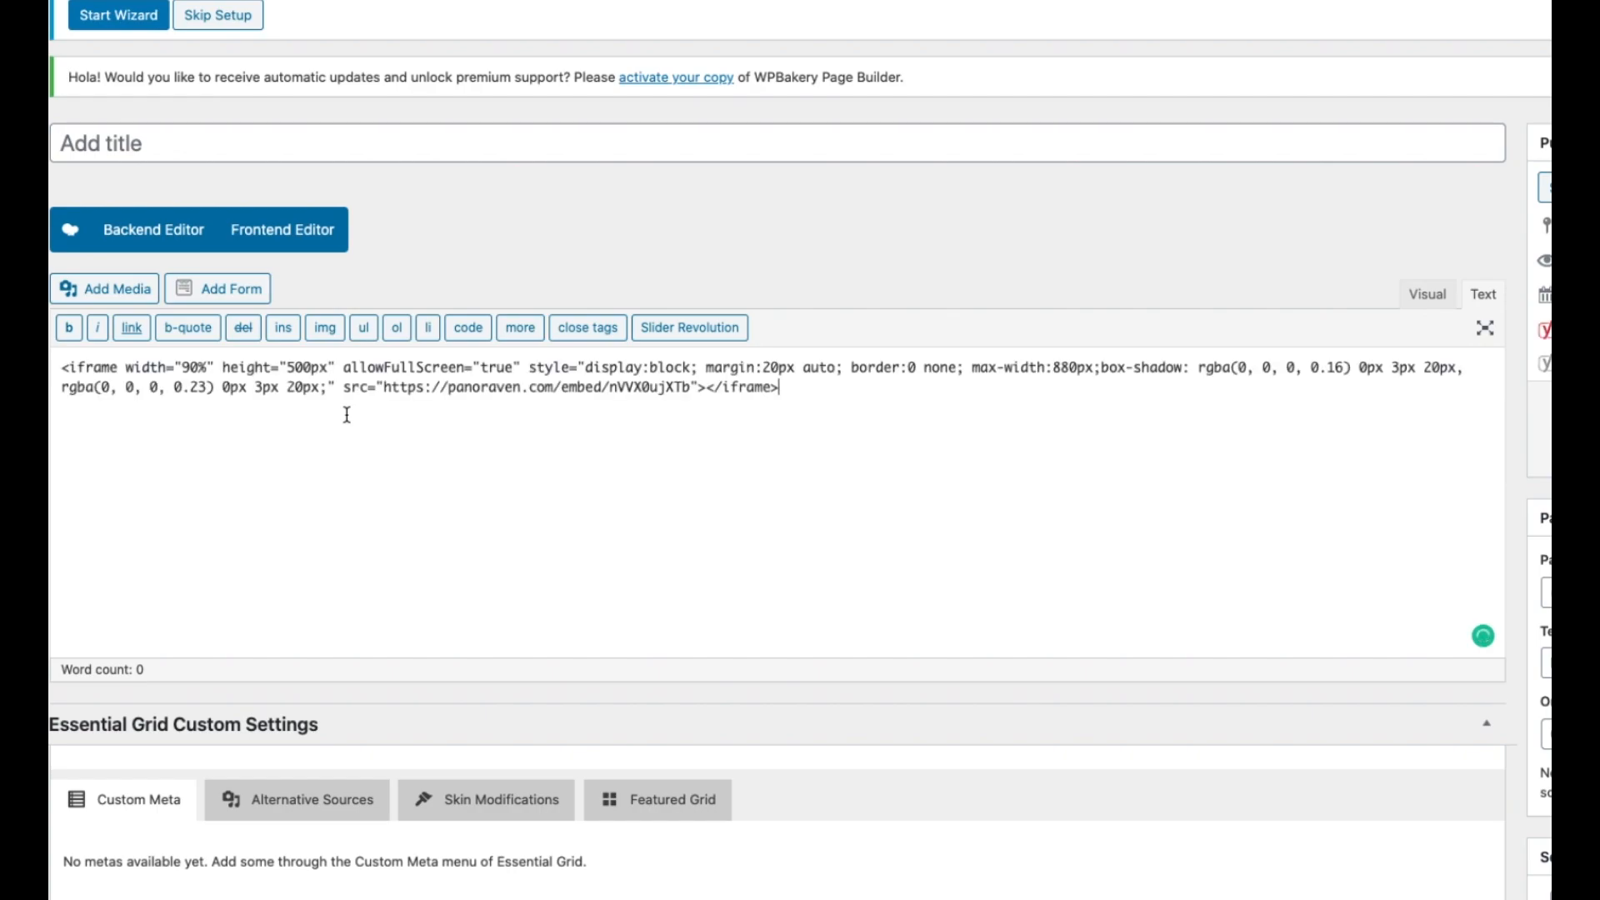
mouse_move(786, 418)
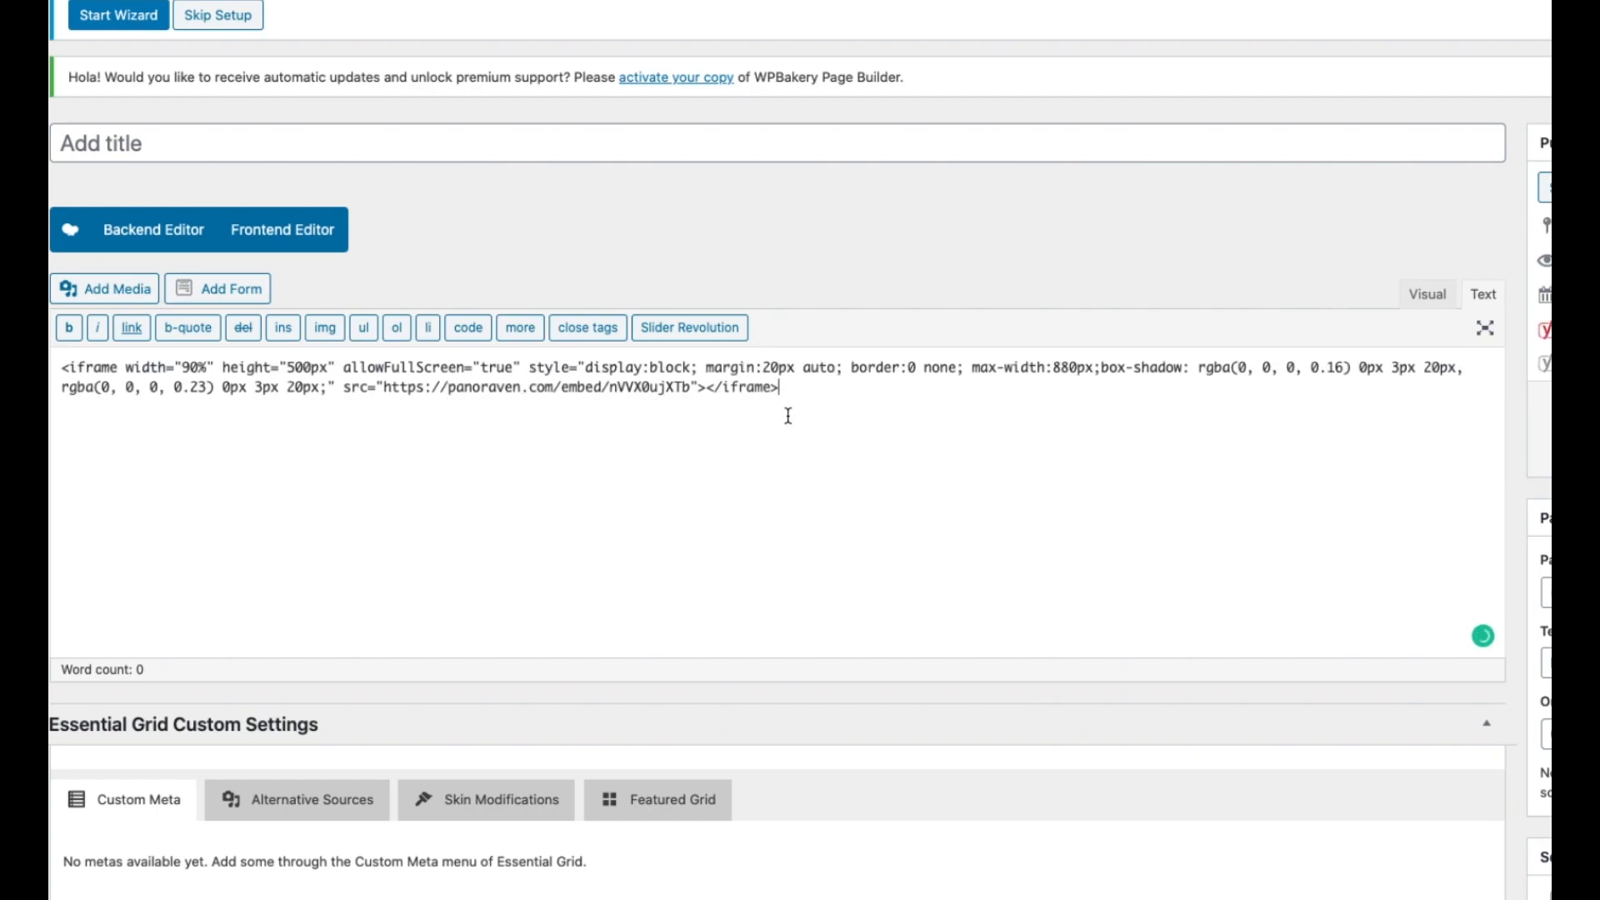
mouse_move(989, 441)
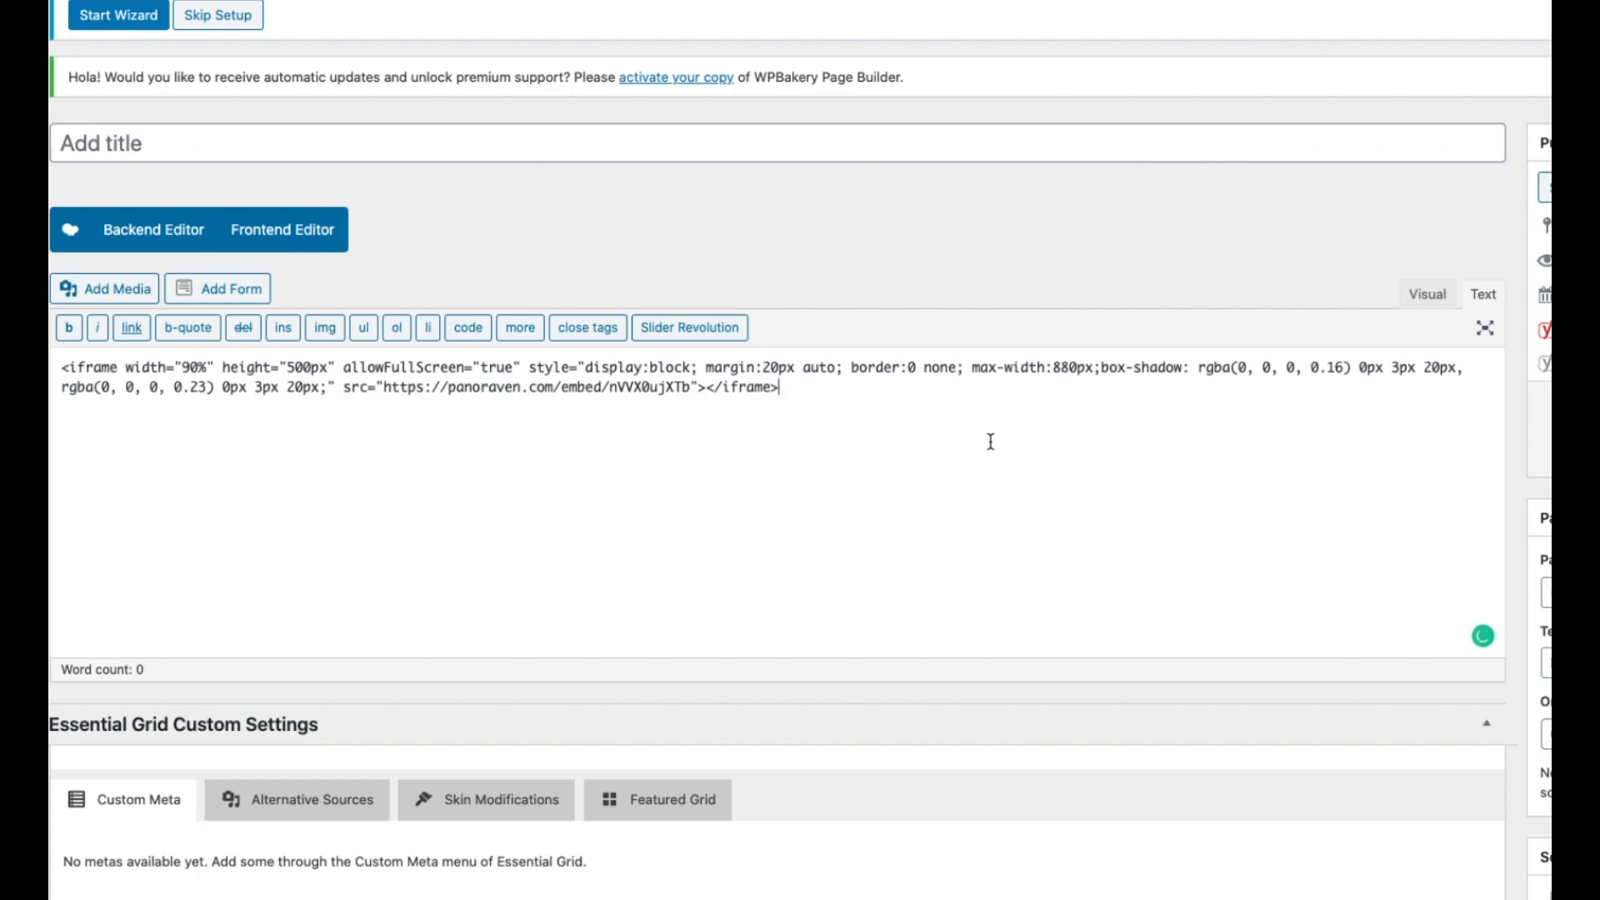
mouse_move(1108, 616)
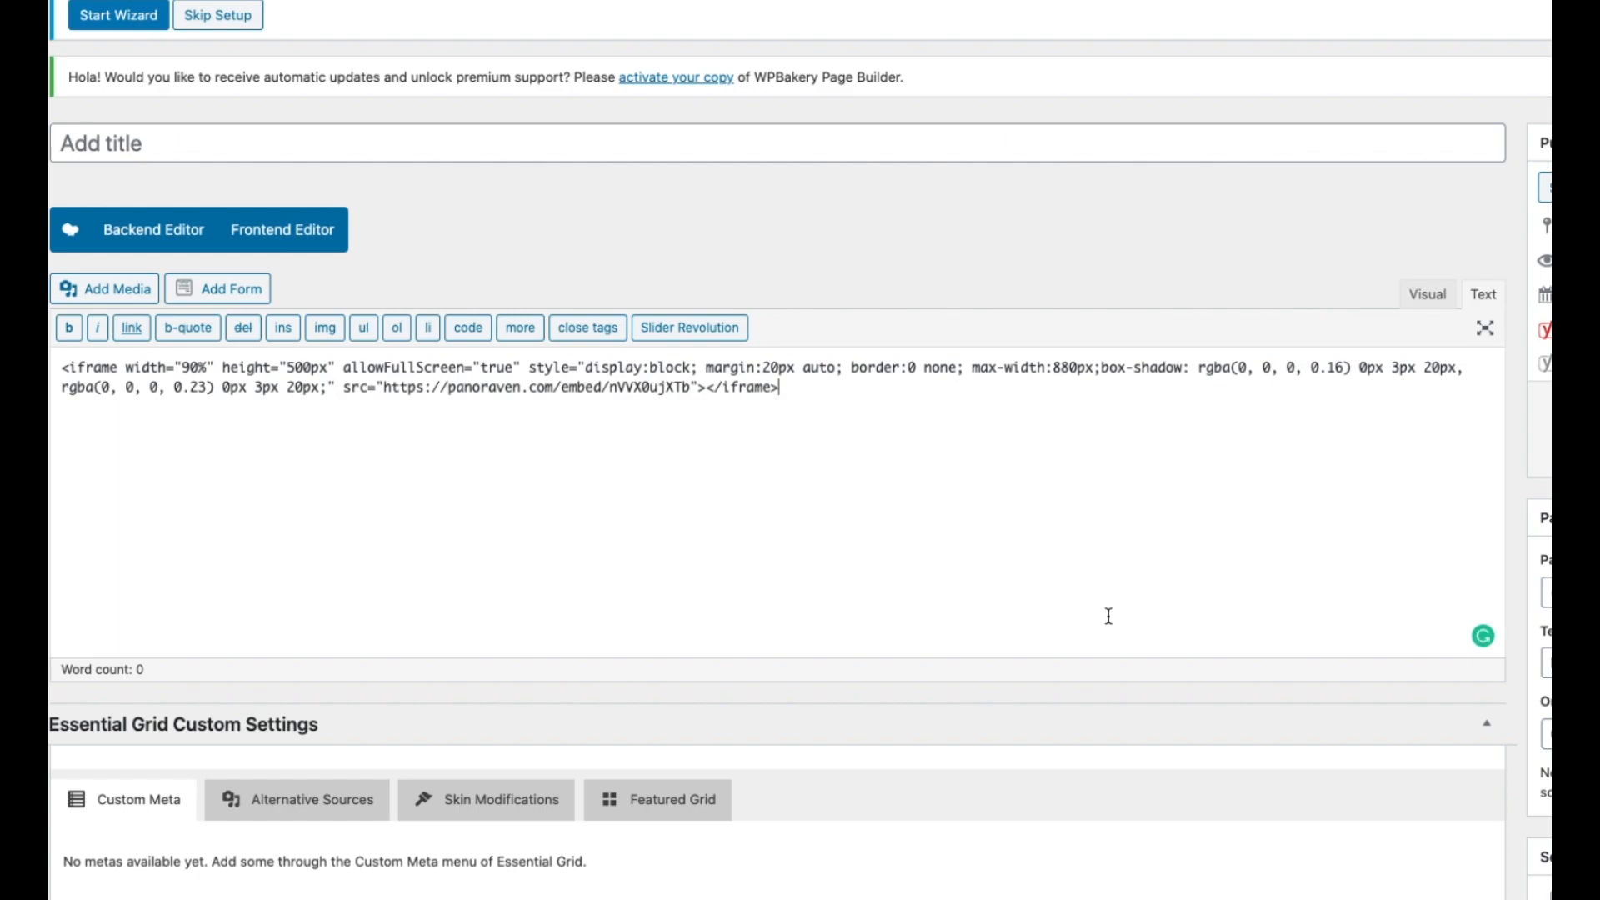